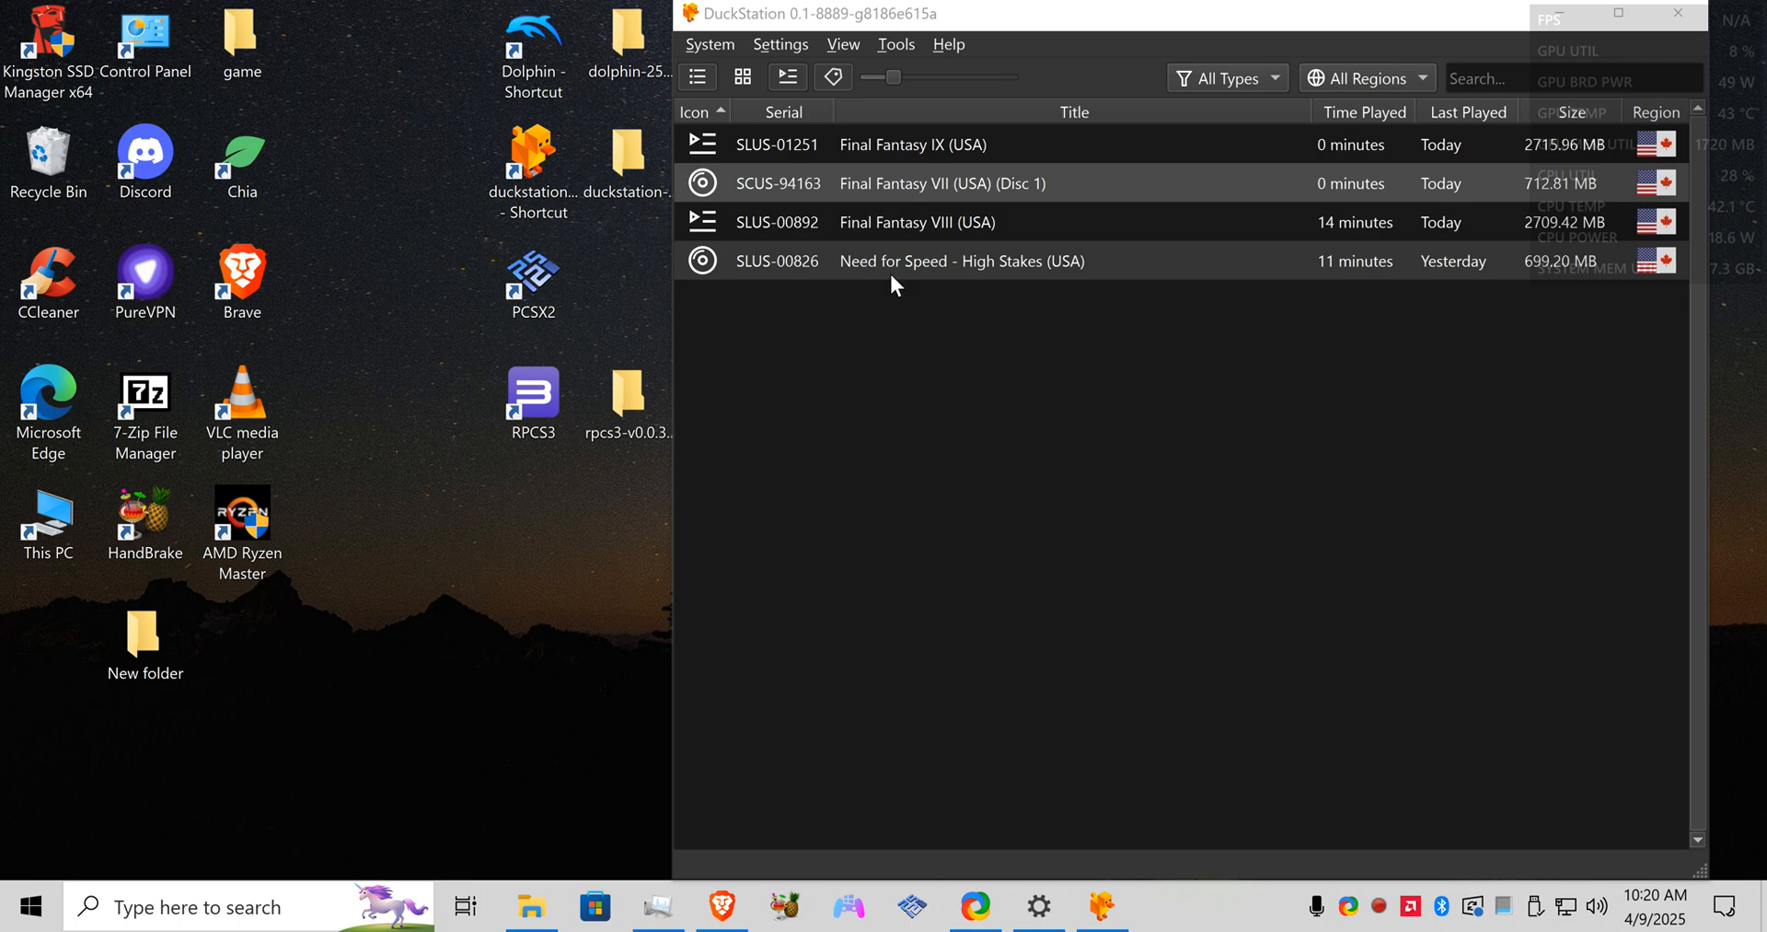
pyautogui.moveTo(903, 20)
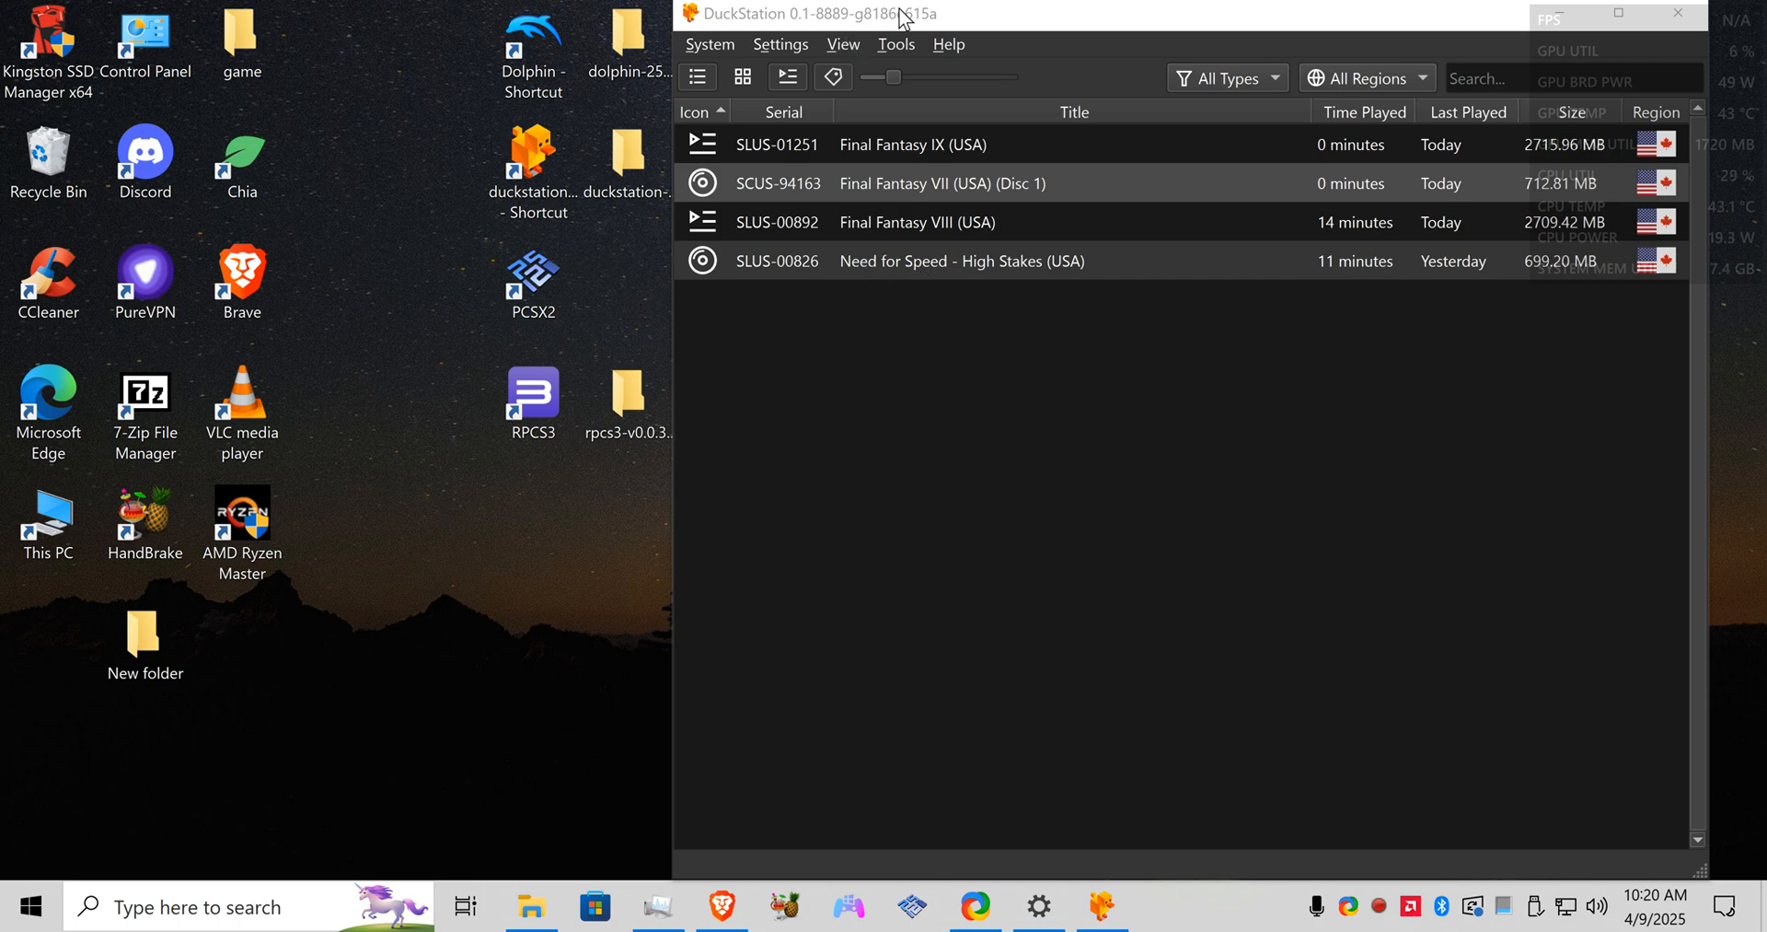
pyautogui.moveTo(992, 148)
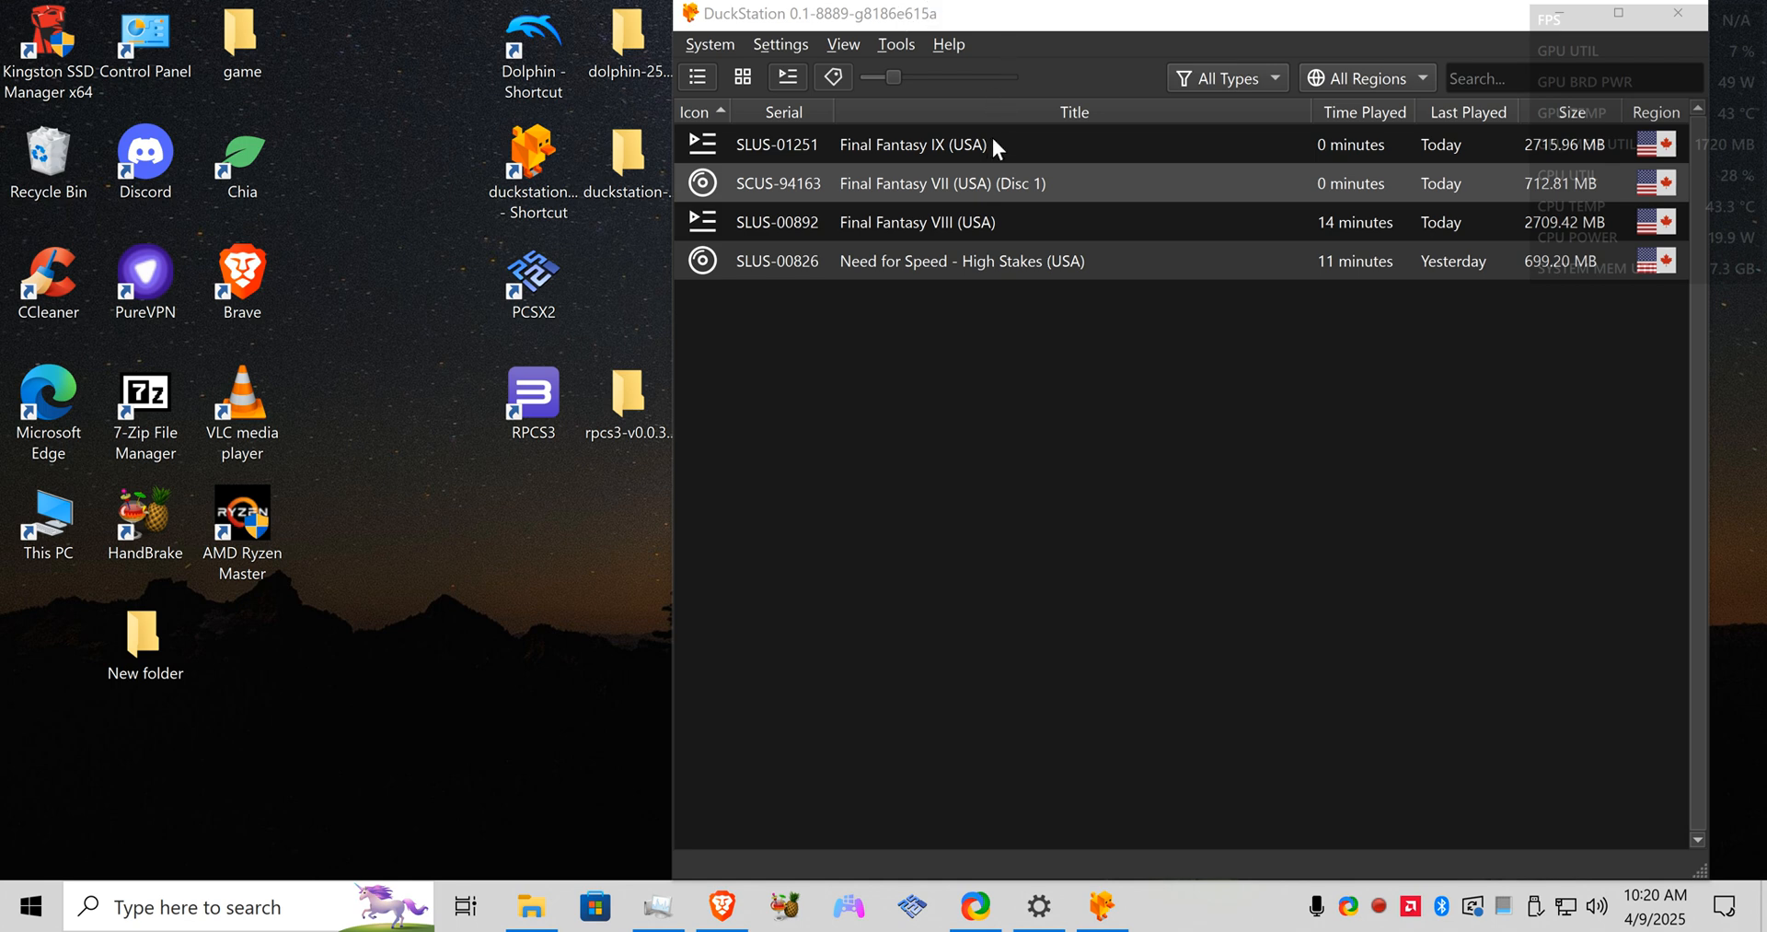
# Step: Check the selectable disc list for Final Fantasy VIII (USA) in DuckStation, then dismiss it
pyautogui.rightClick(917, 223)
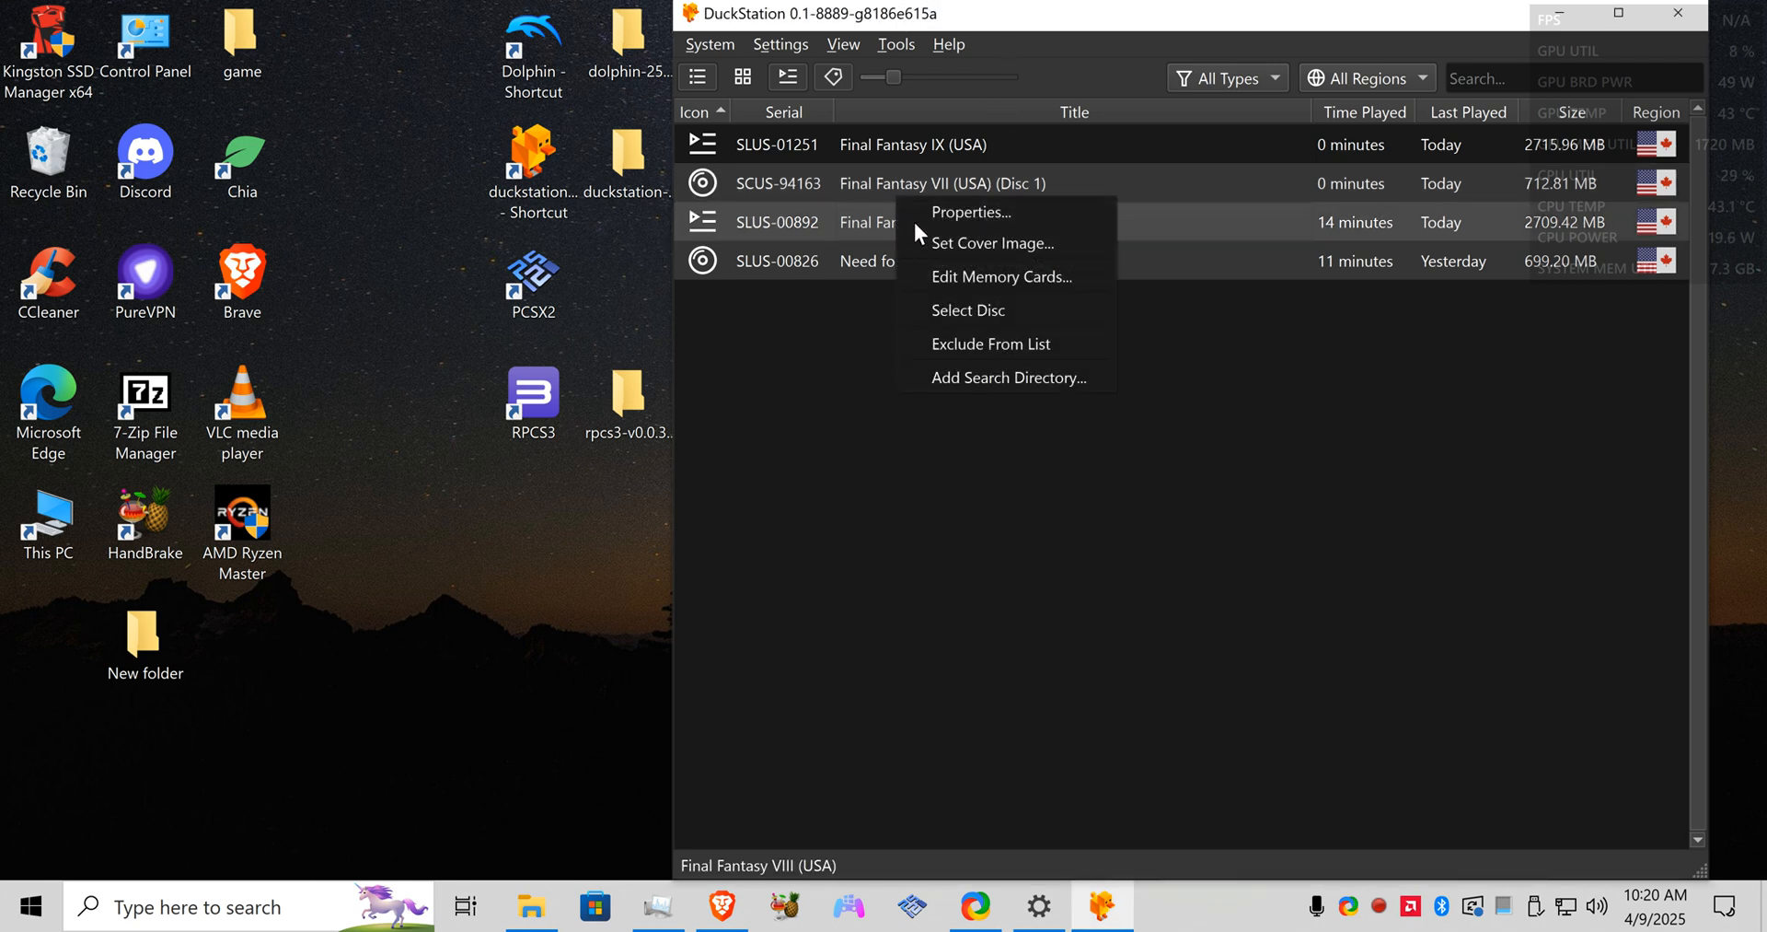
pyautogui.click(967, 310)
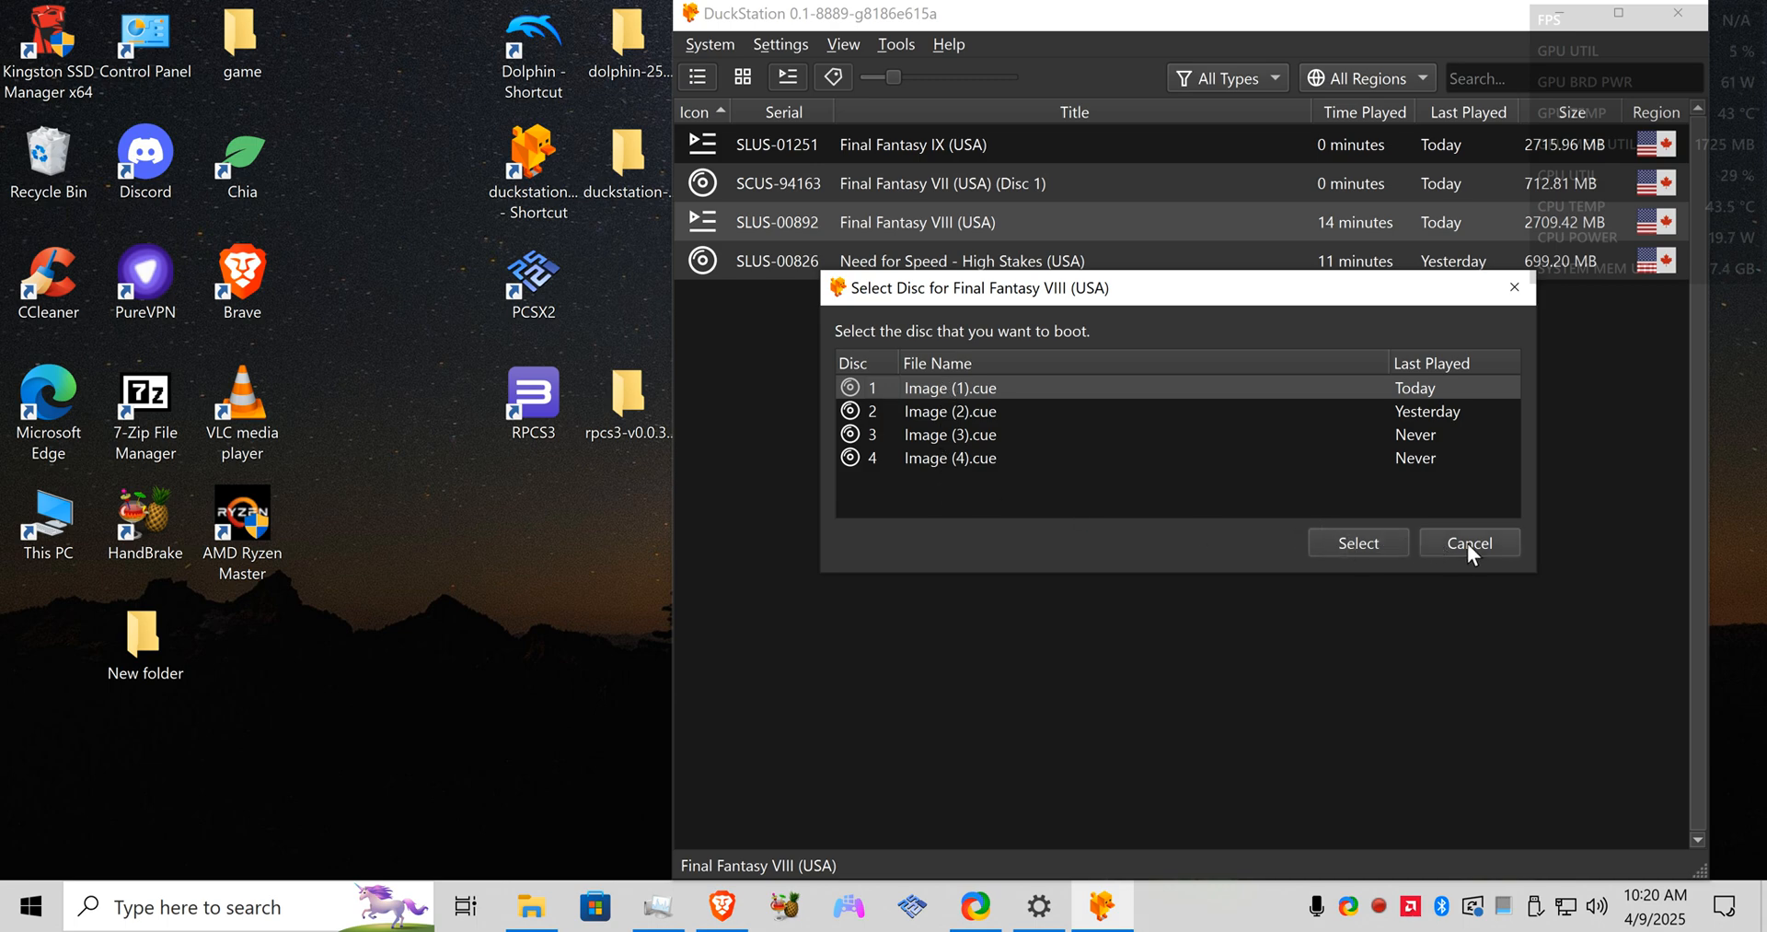
pyautogui.click(1469, 544)
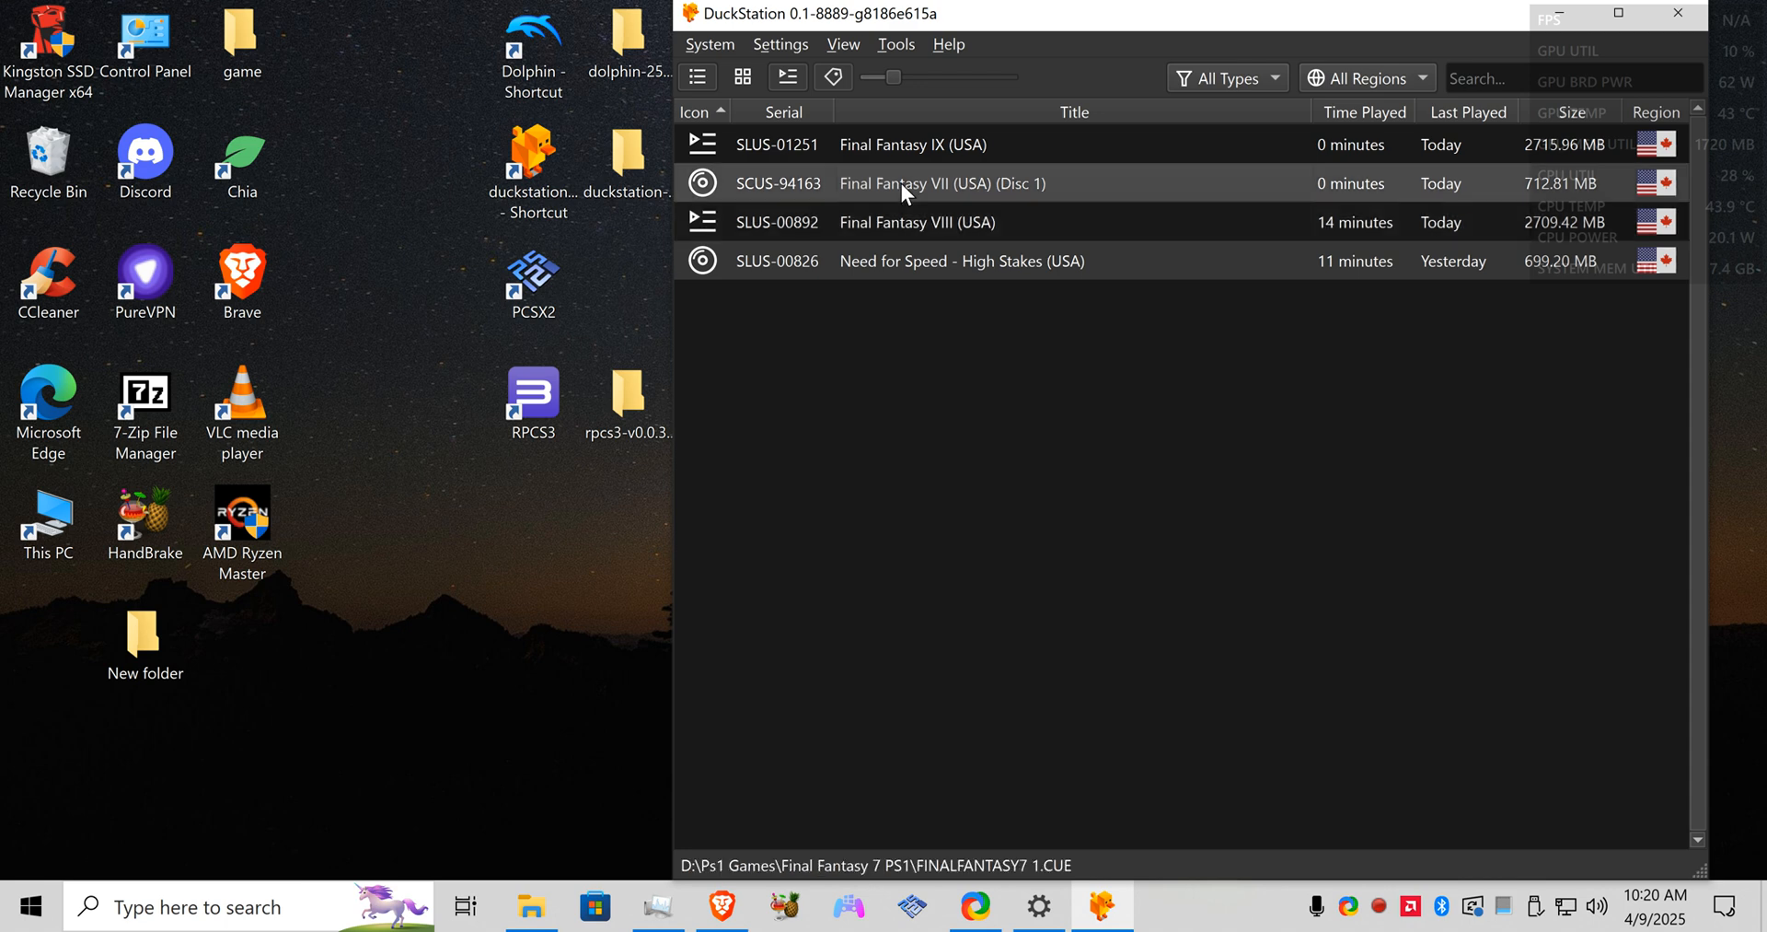
pyautogui.moveTo(1068, 192)
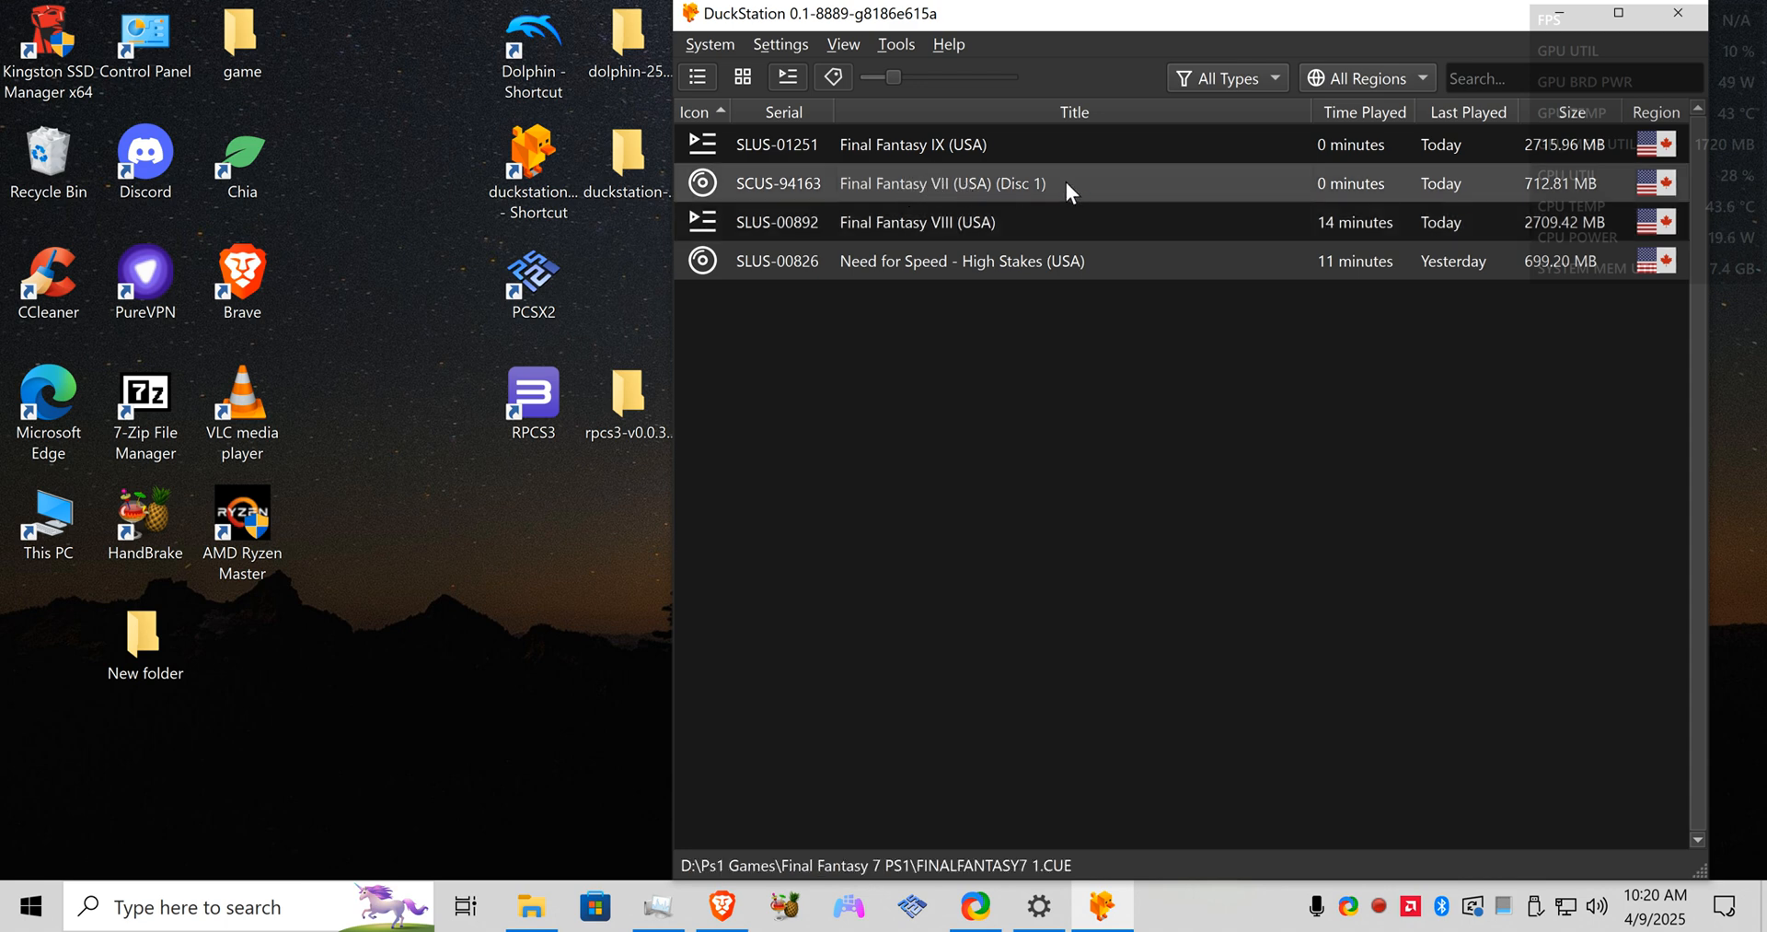
pyautogui.moveTo(924, 183)
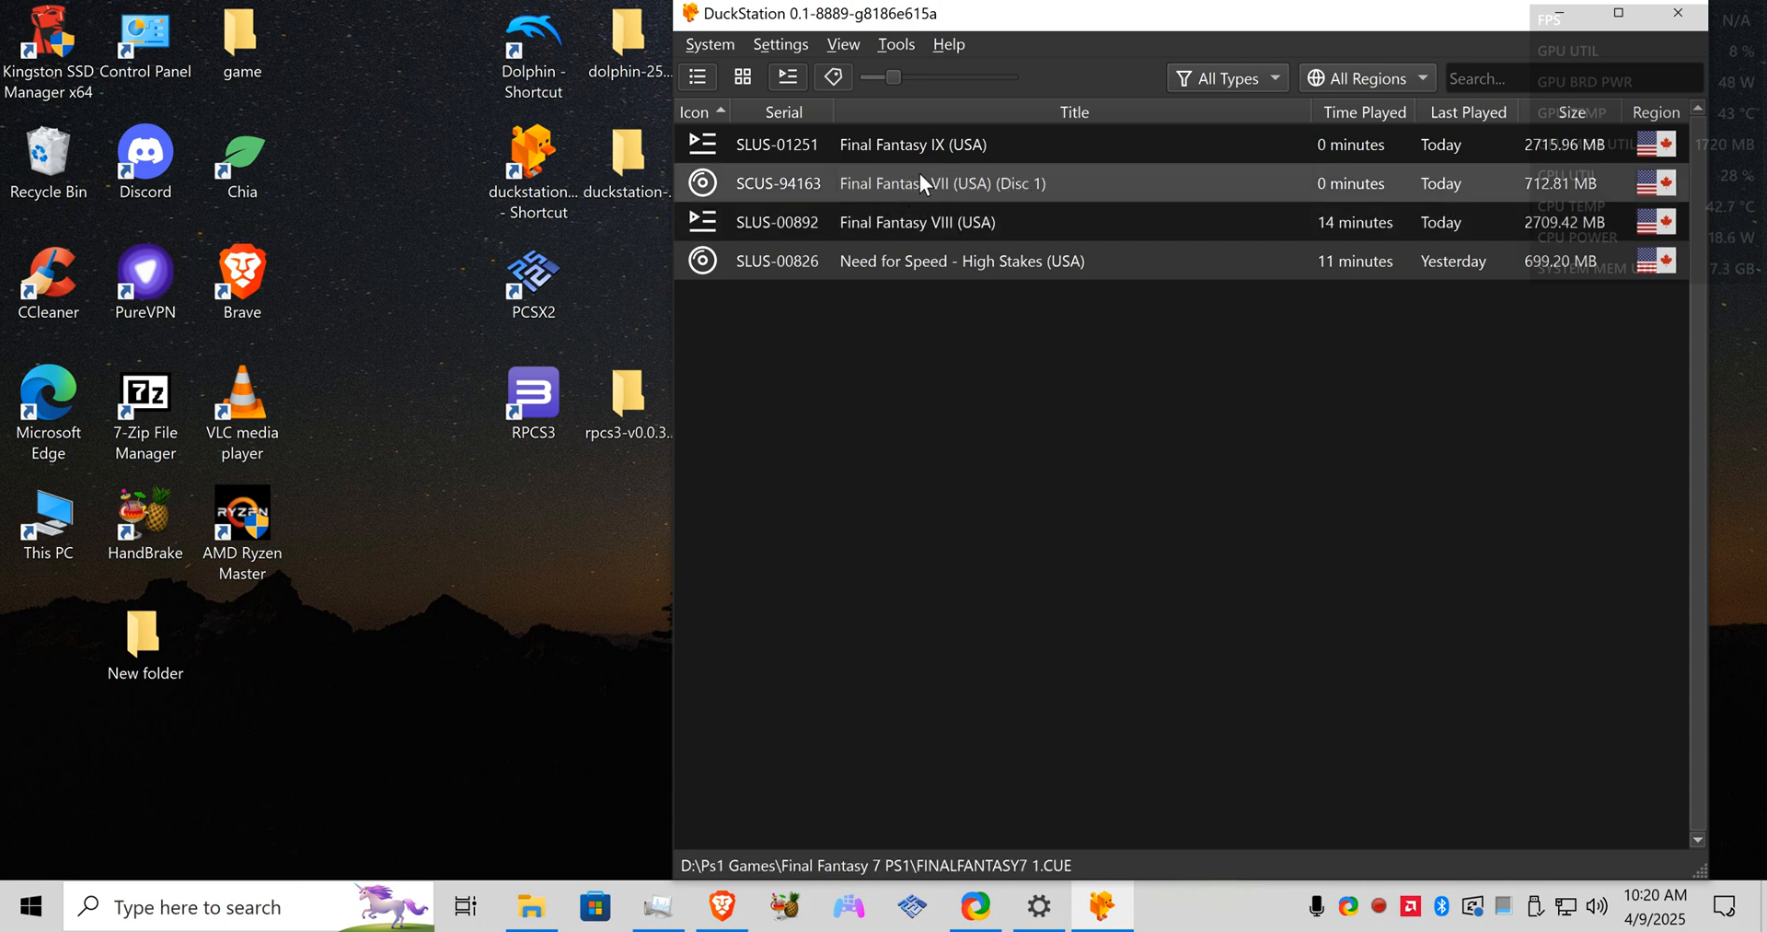
pyautogui.moveTo(894, 182)
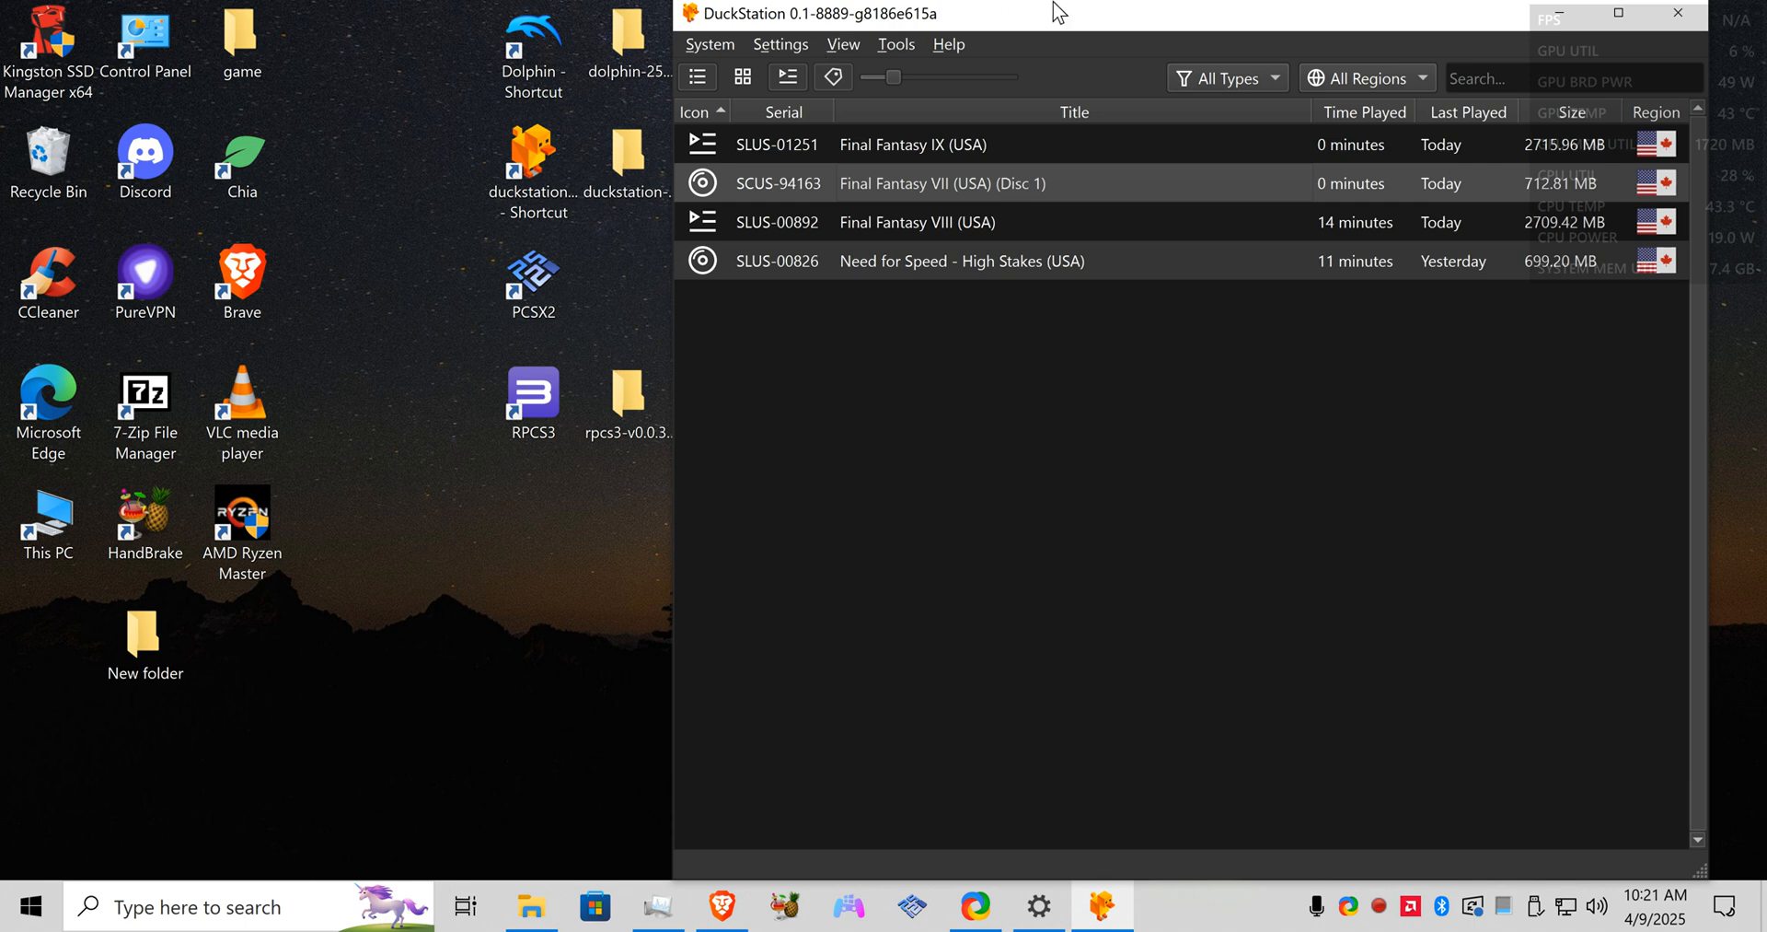
pyautogui.moveTo(922, 294)
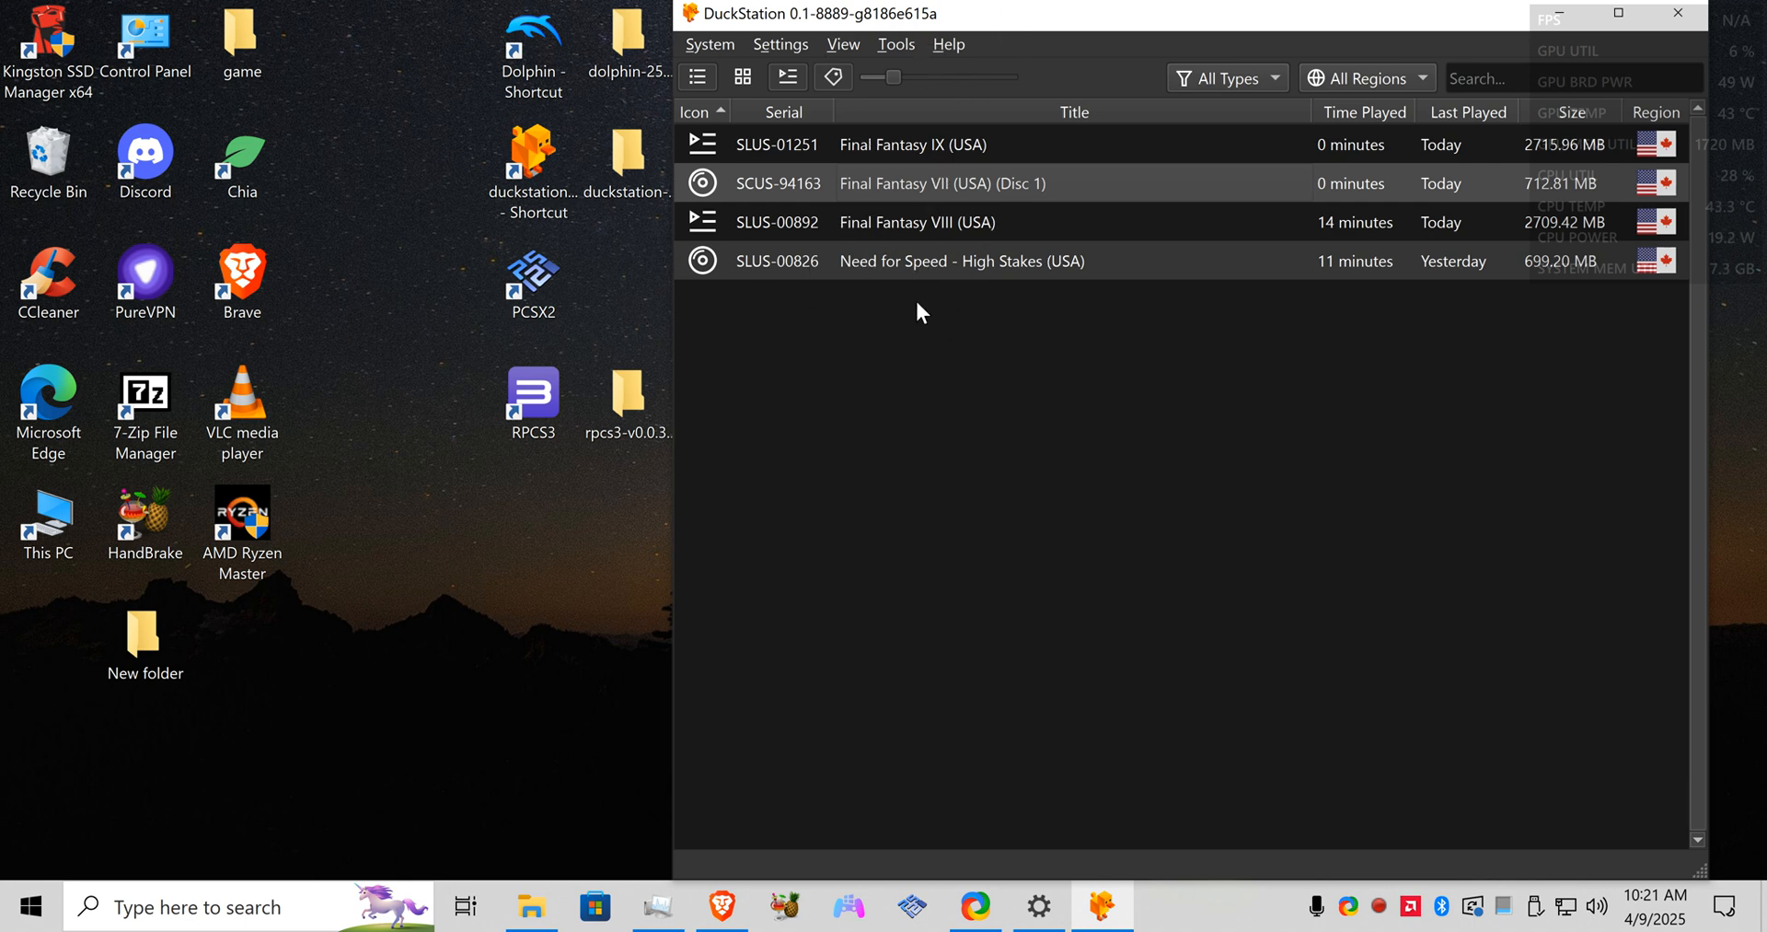
pyautogui.moveTo(912, 306)
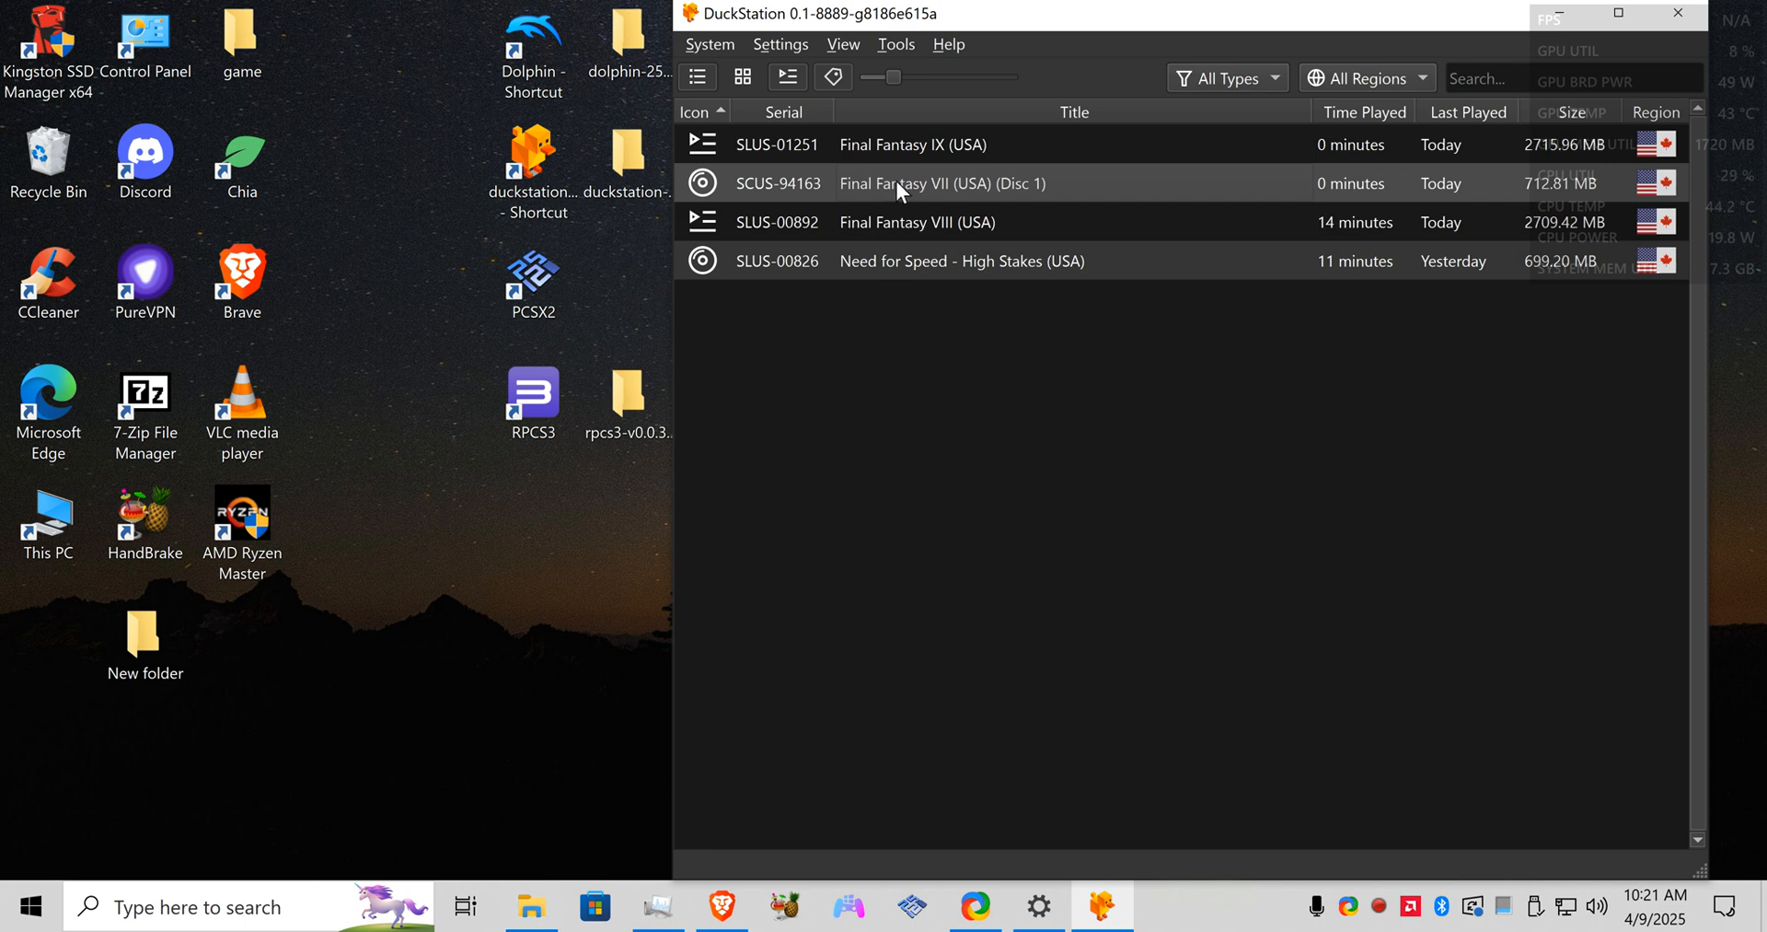
# Step: Boot Final Fantasy VII (USA) Disc 1, then shut the game down without saving
pyautogui.doubleClick(943, 183)
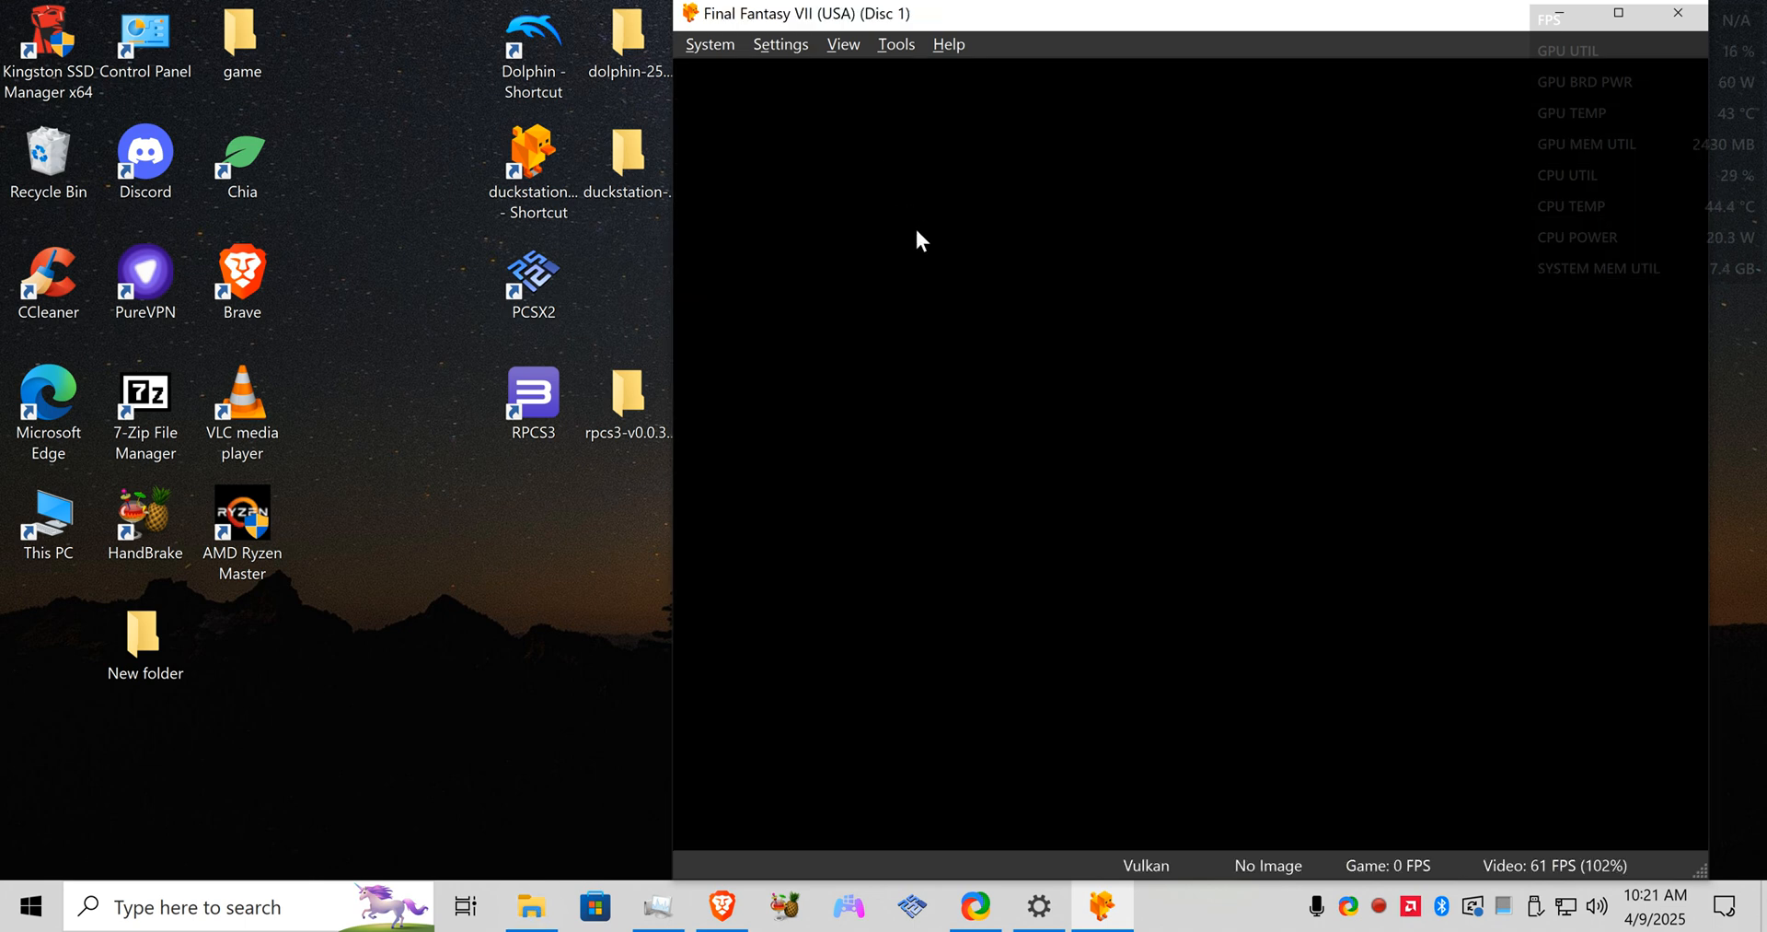
pyautogui.moveTo(834, 234)
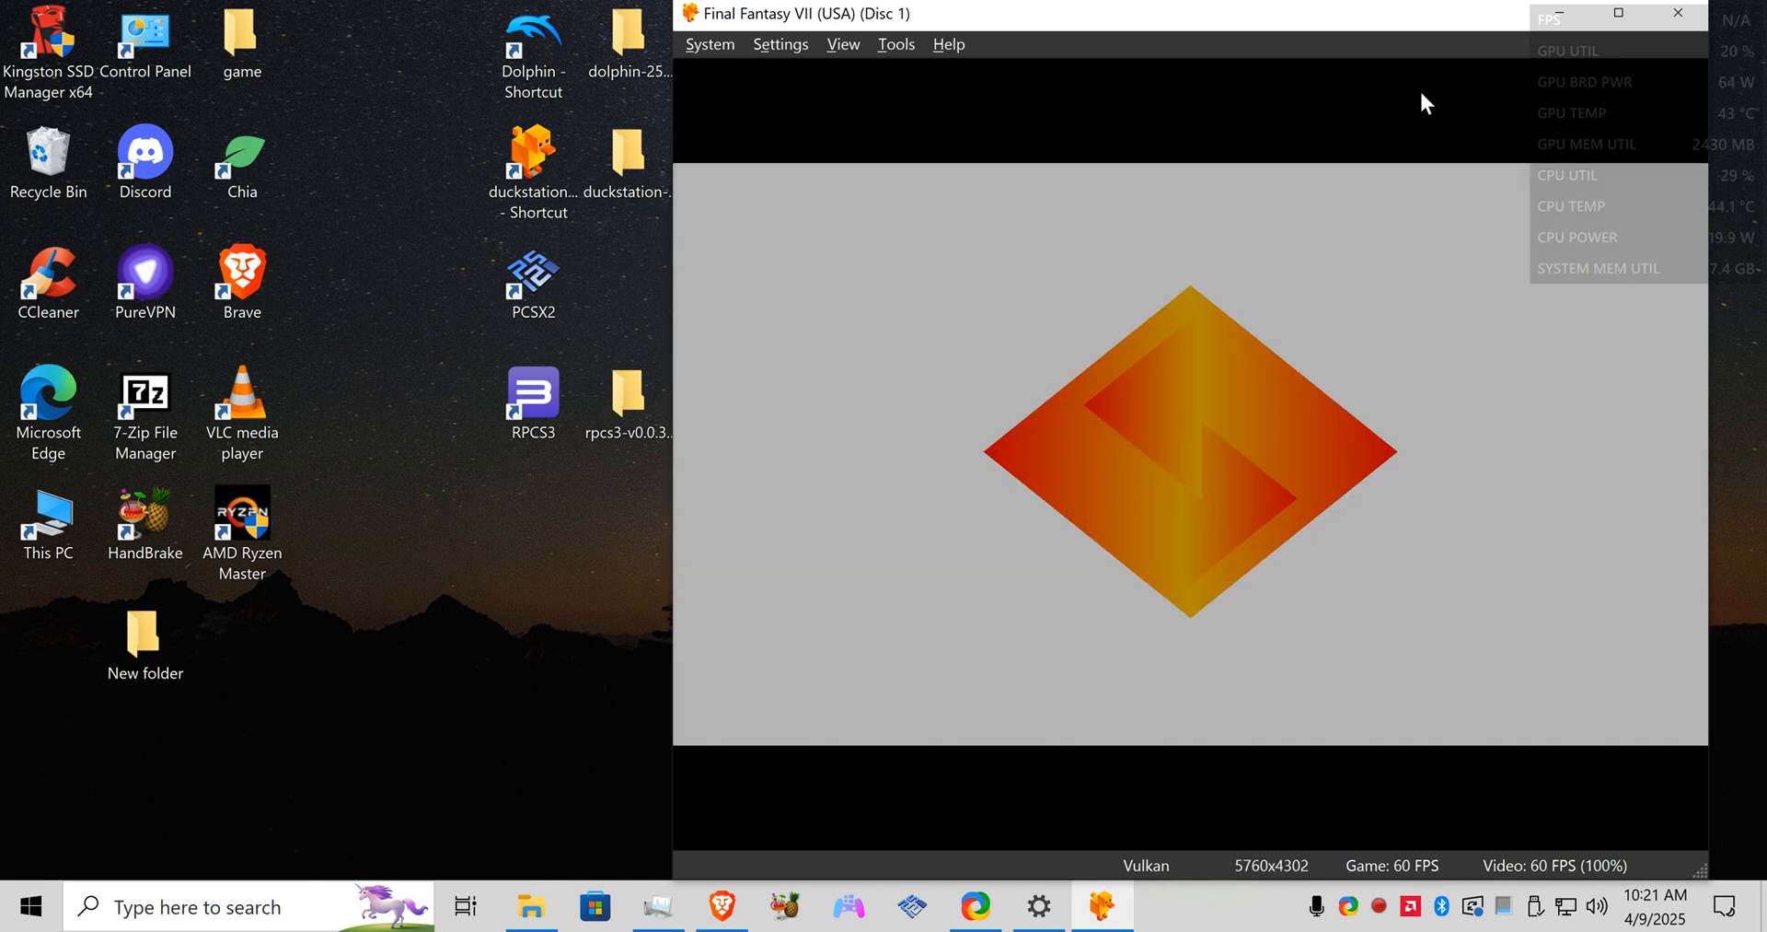
pyautogui.click(841, 44)
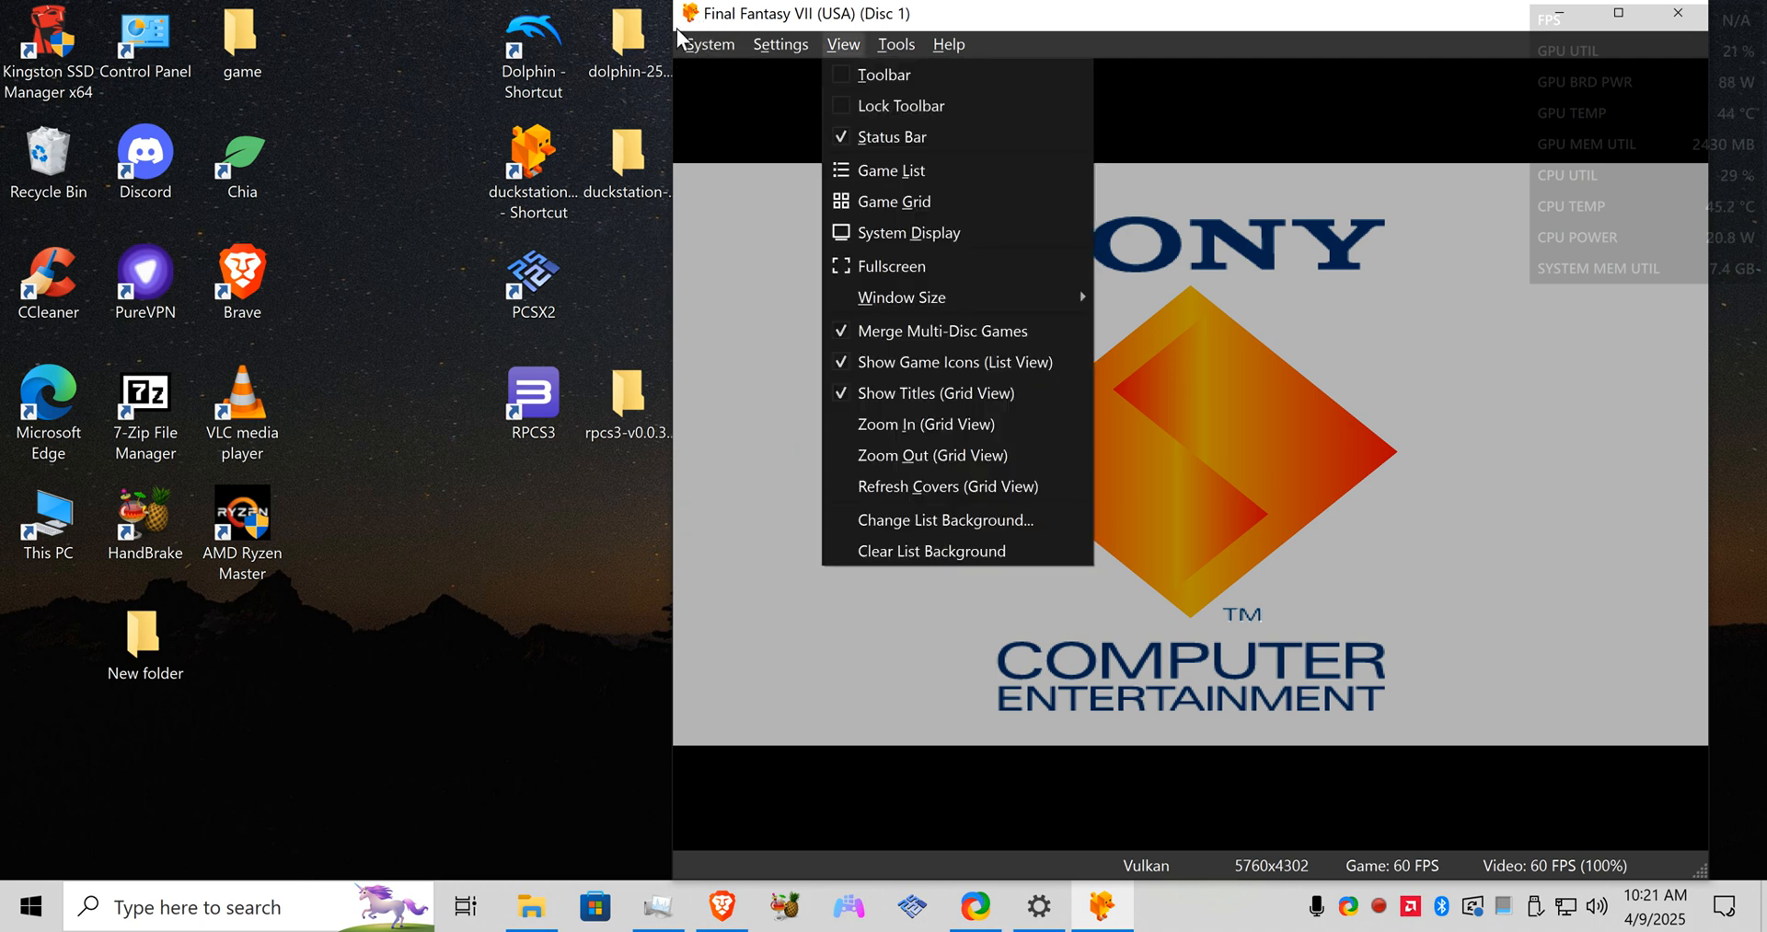
pyautogui.click(709, 44)
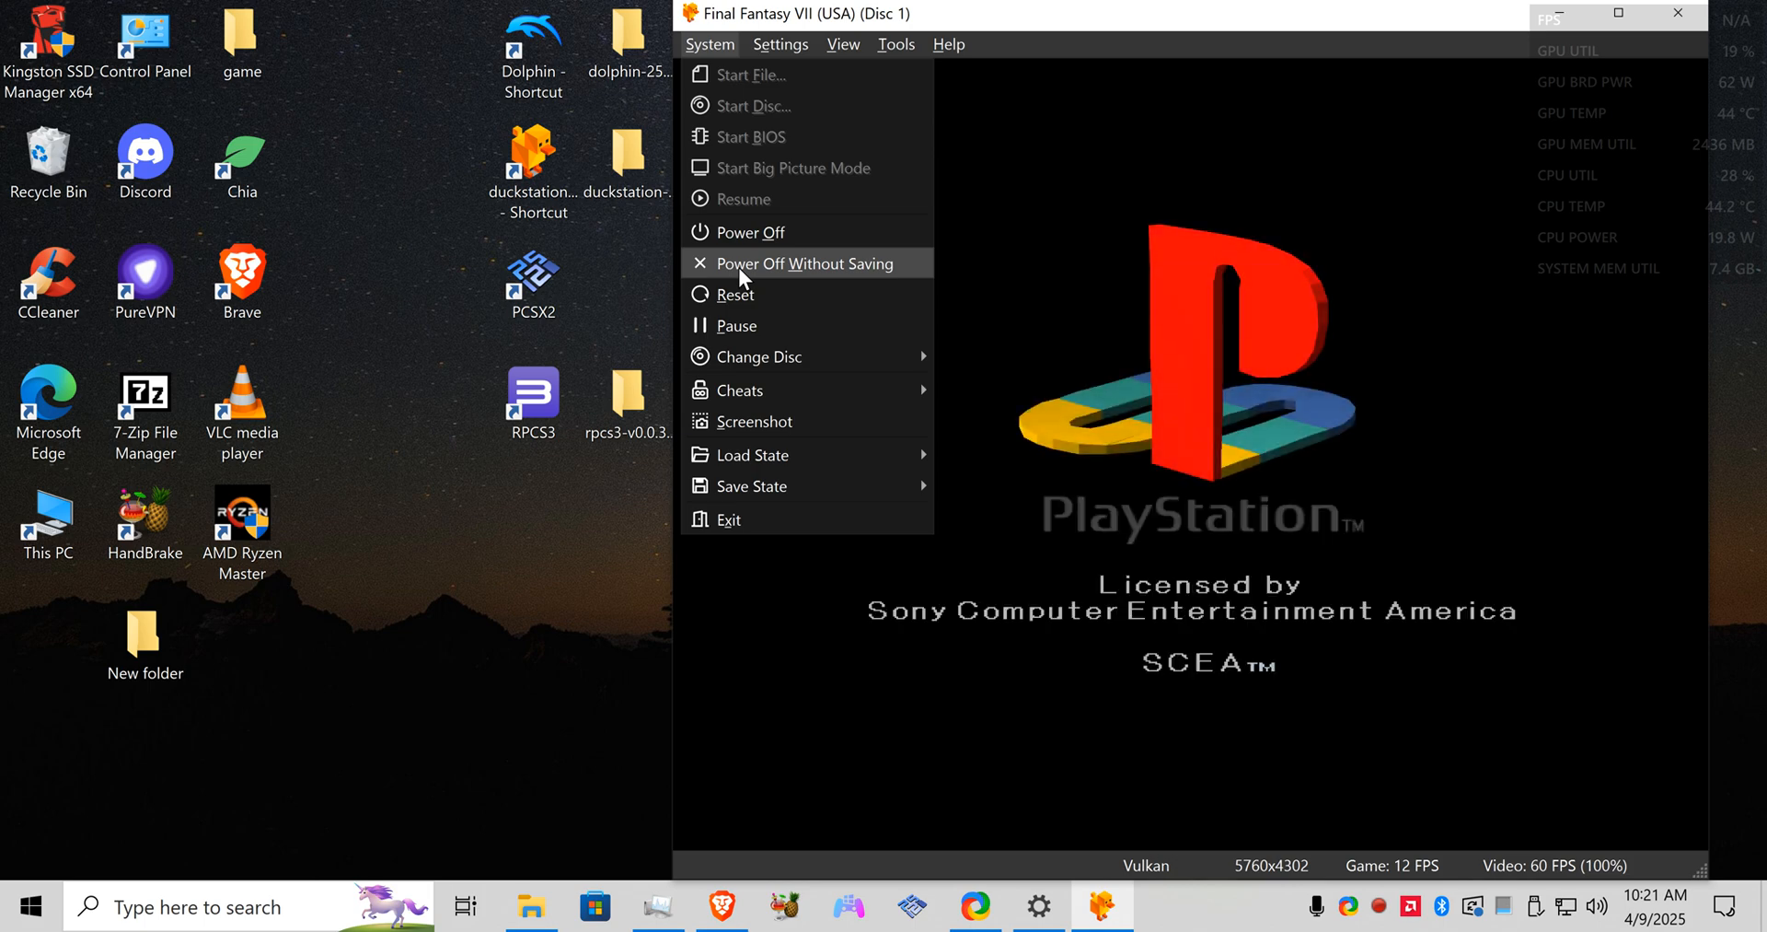
pyautogui.click(801, 264)
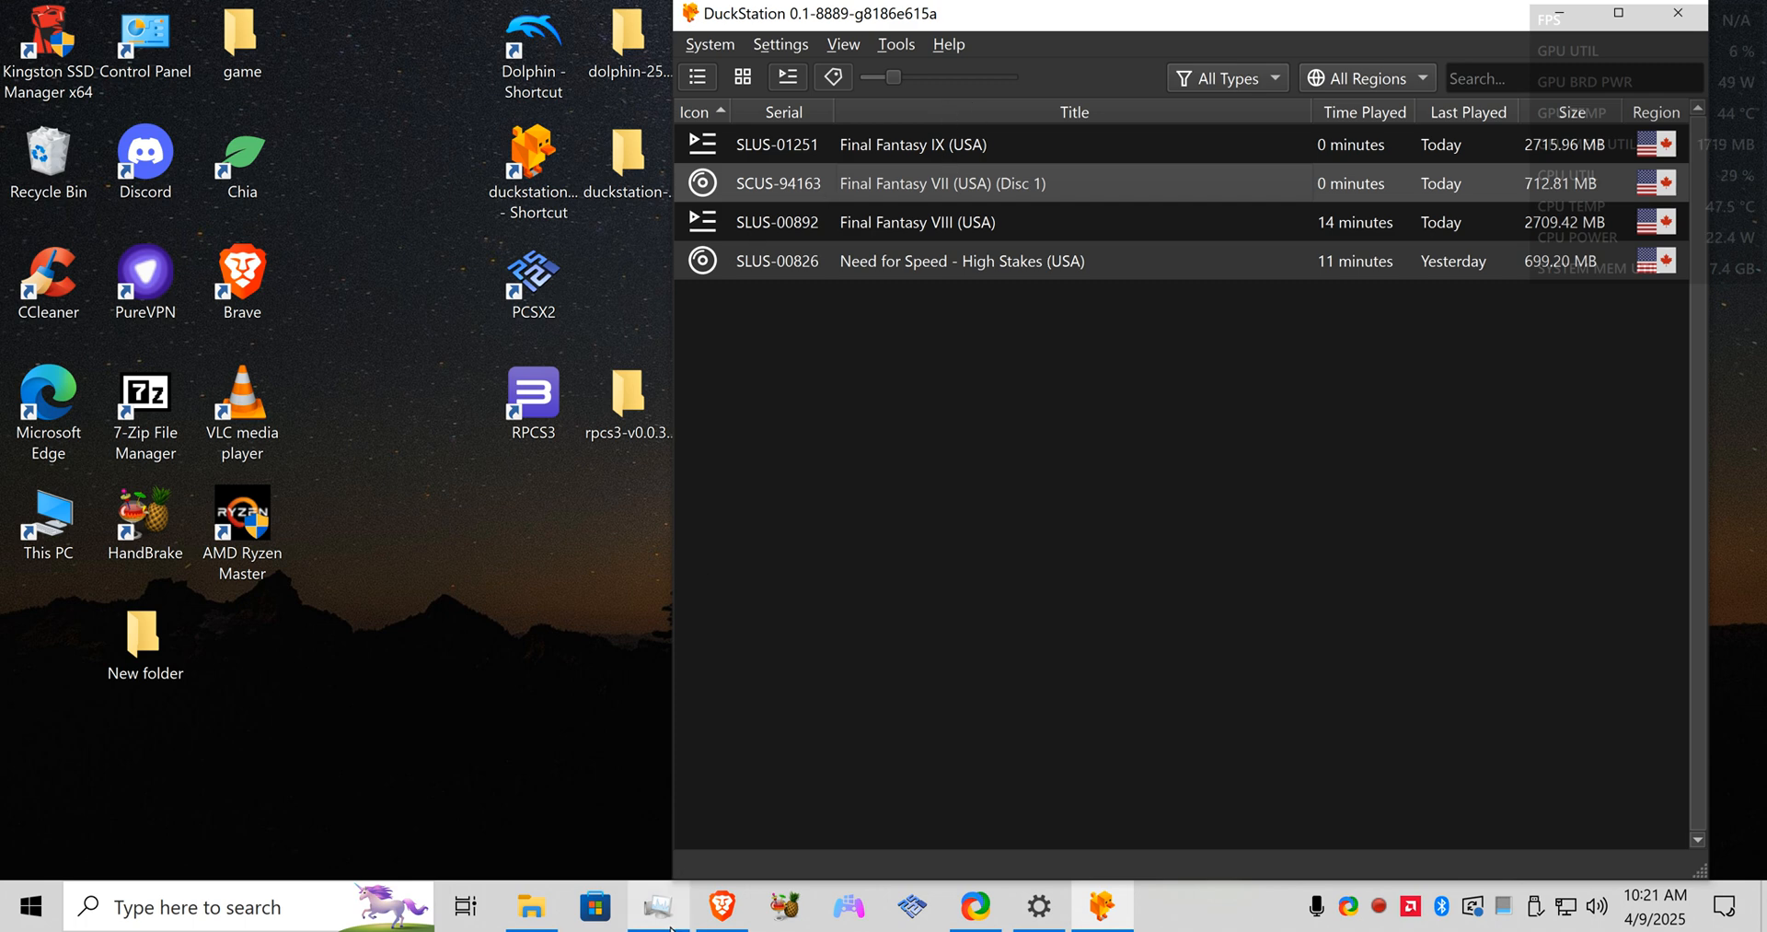
# Step: Look at the CUE file in the Need for Speed High Stakes PS1 folder under Ps1 Games
pyautogui.click(530, 905)
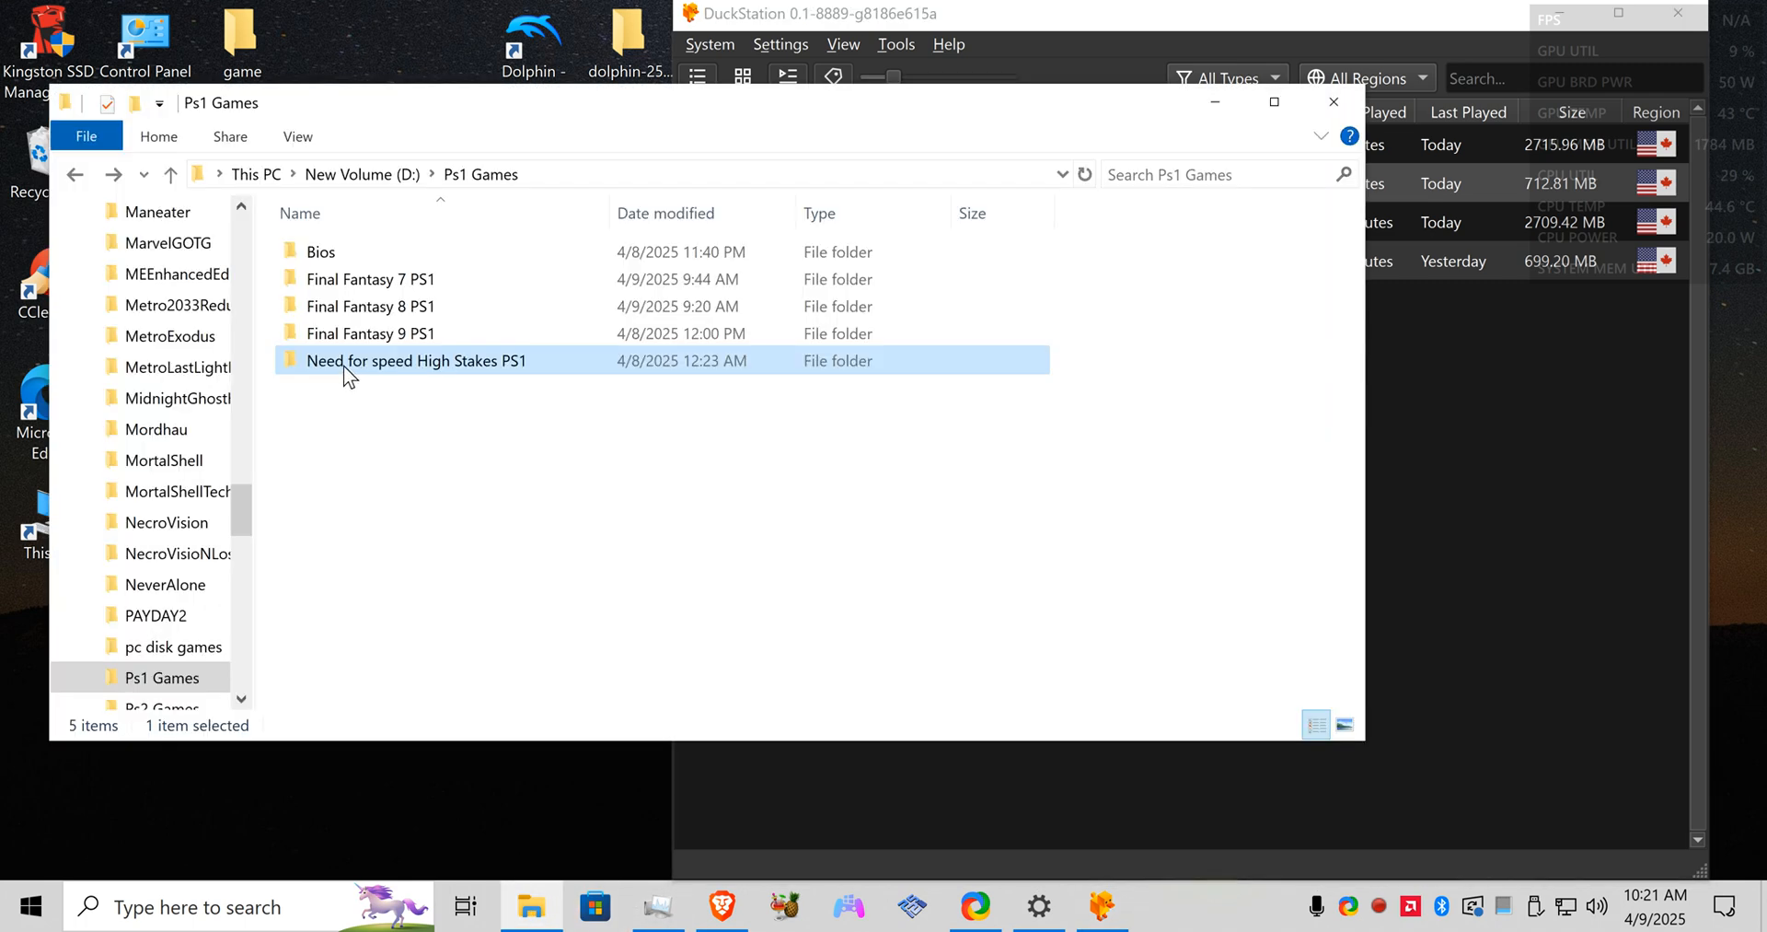
pyautogui.doubleClick(416, 359)
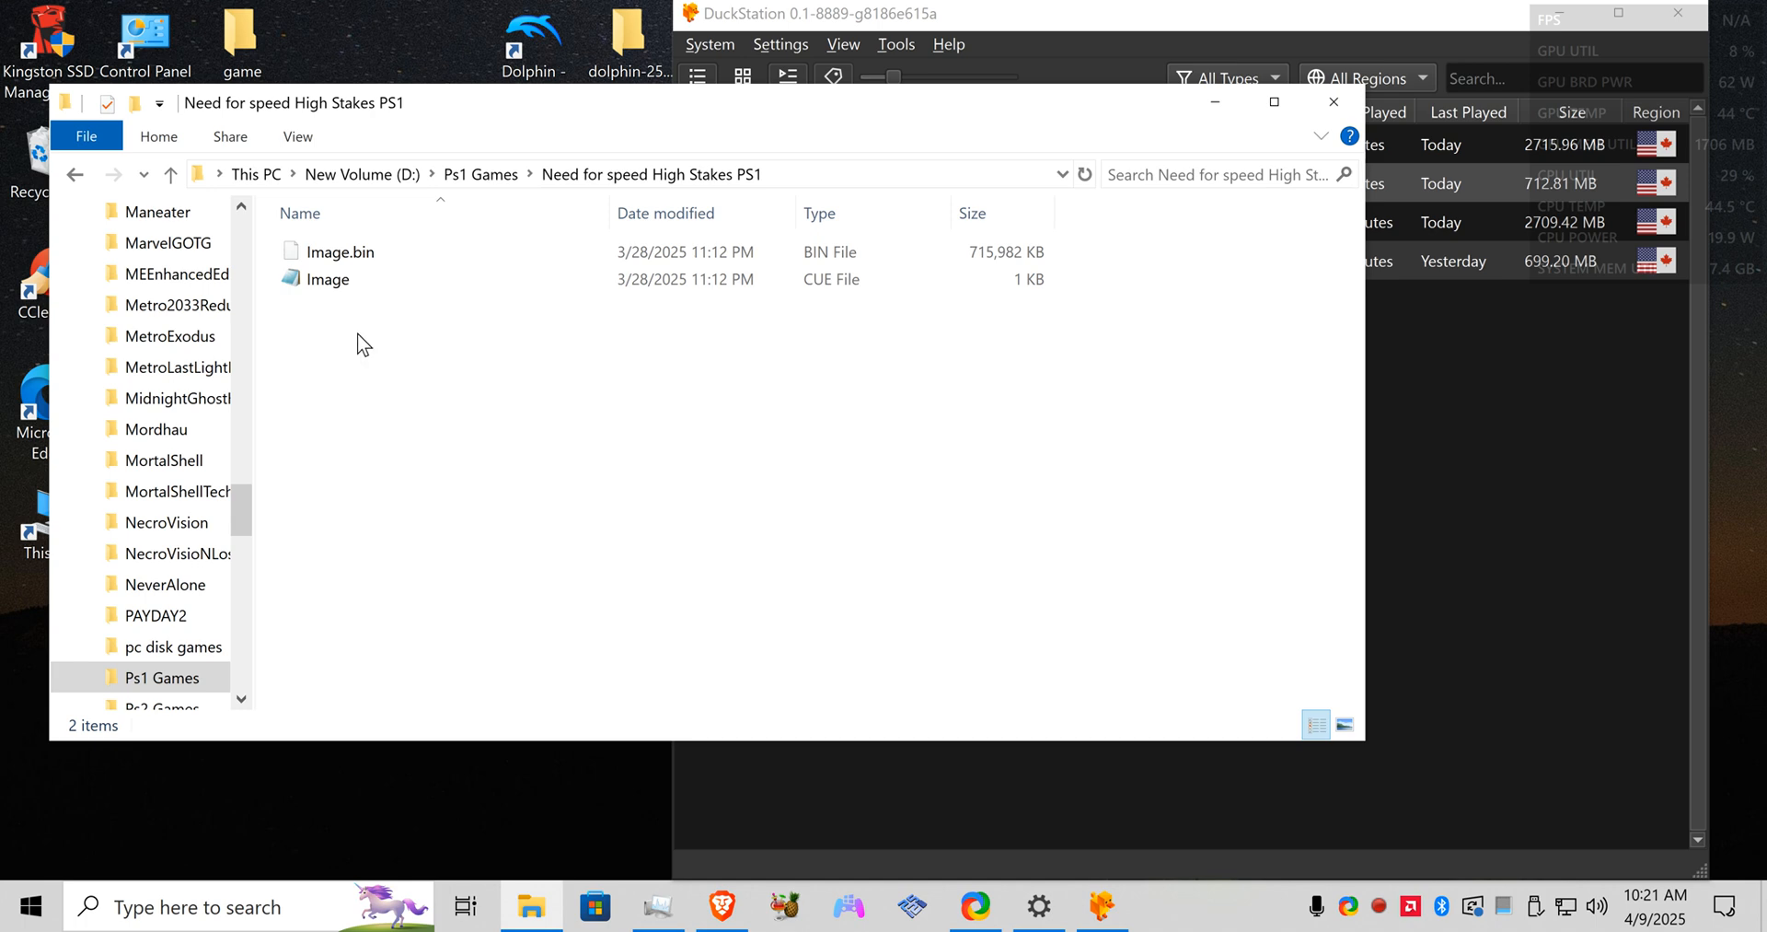
pyautogui.click(328, 278)
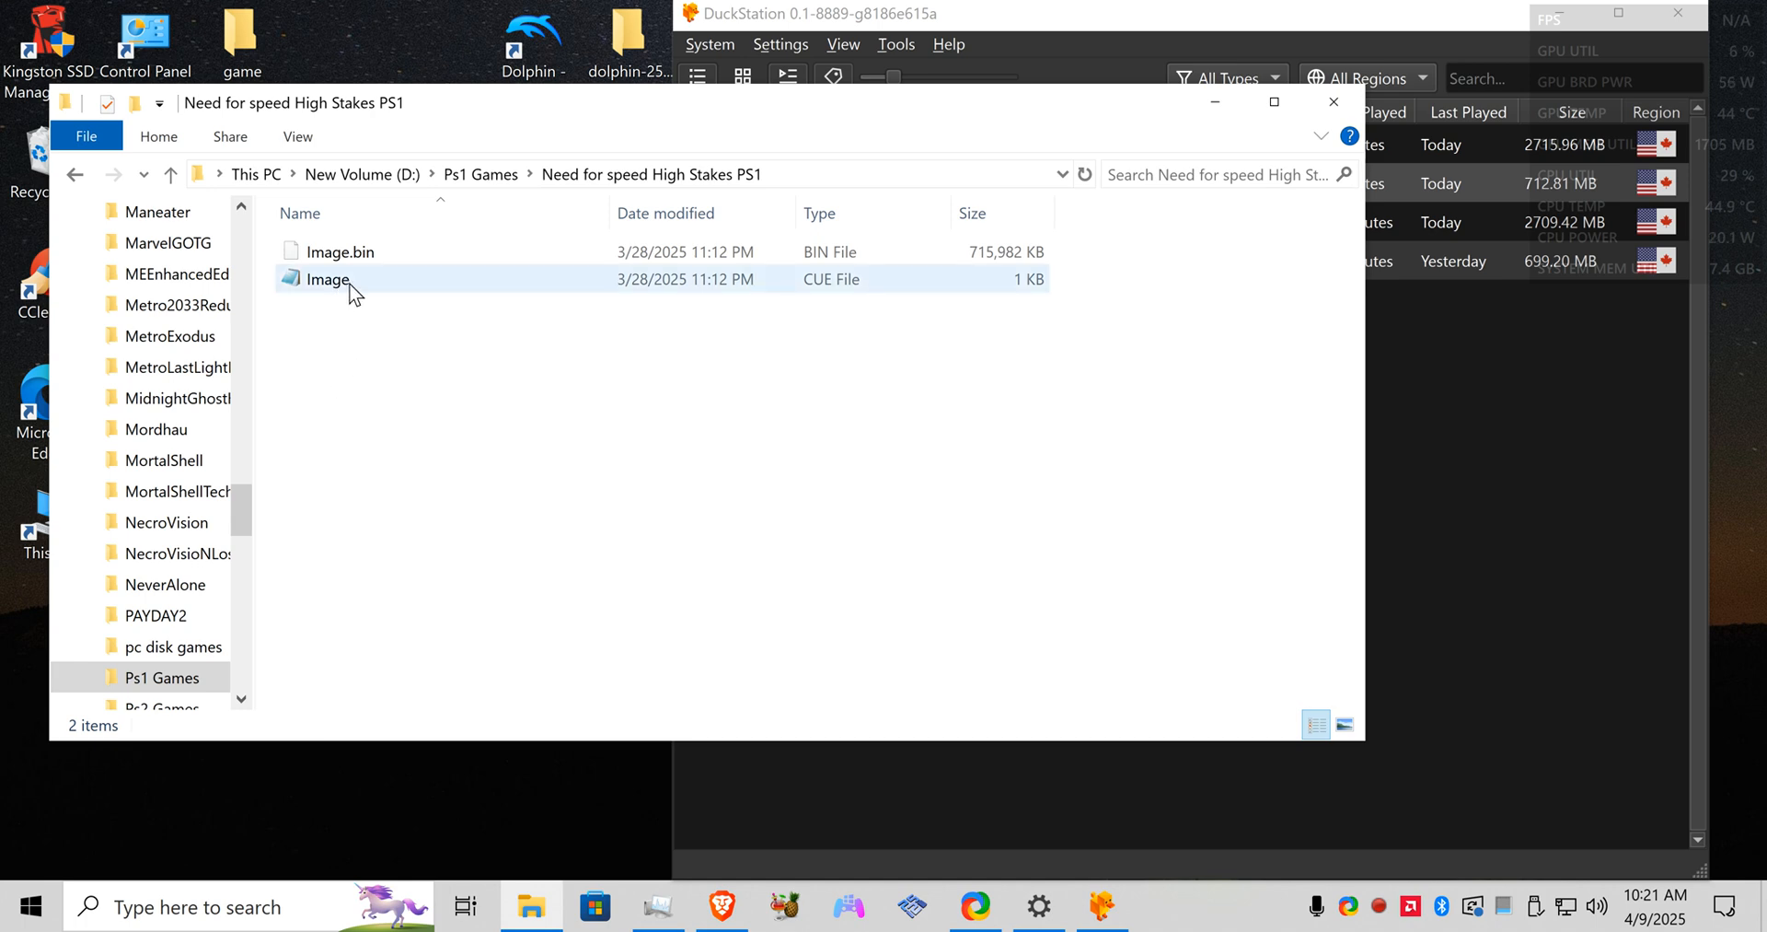
pyautogui.moveTo(360, 281)
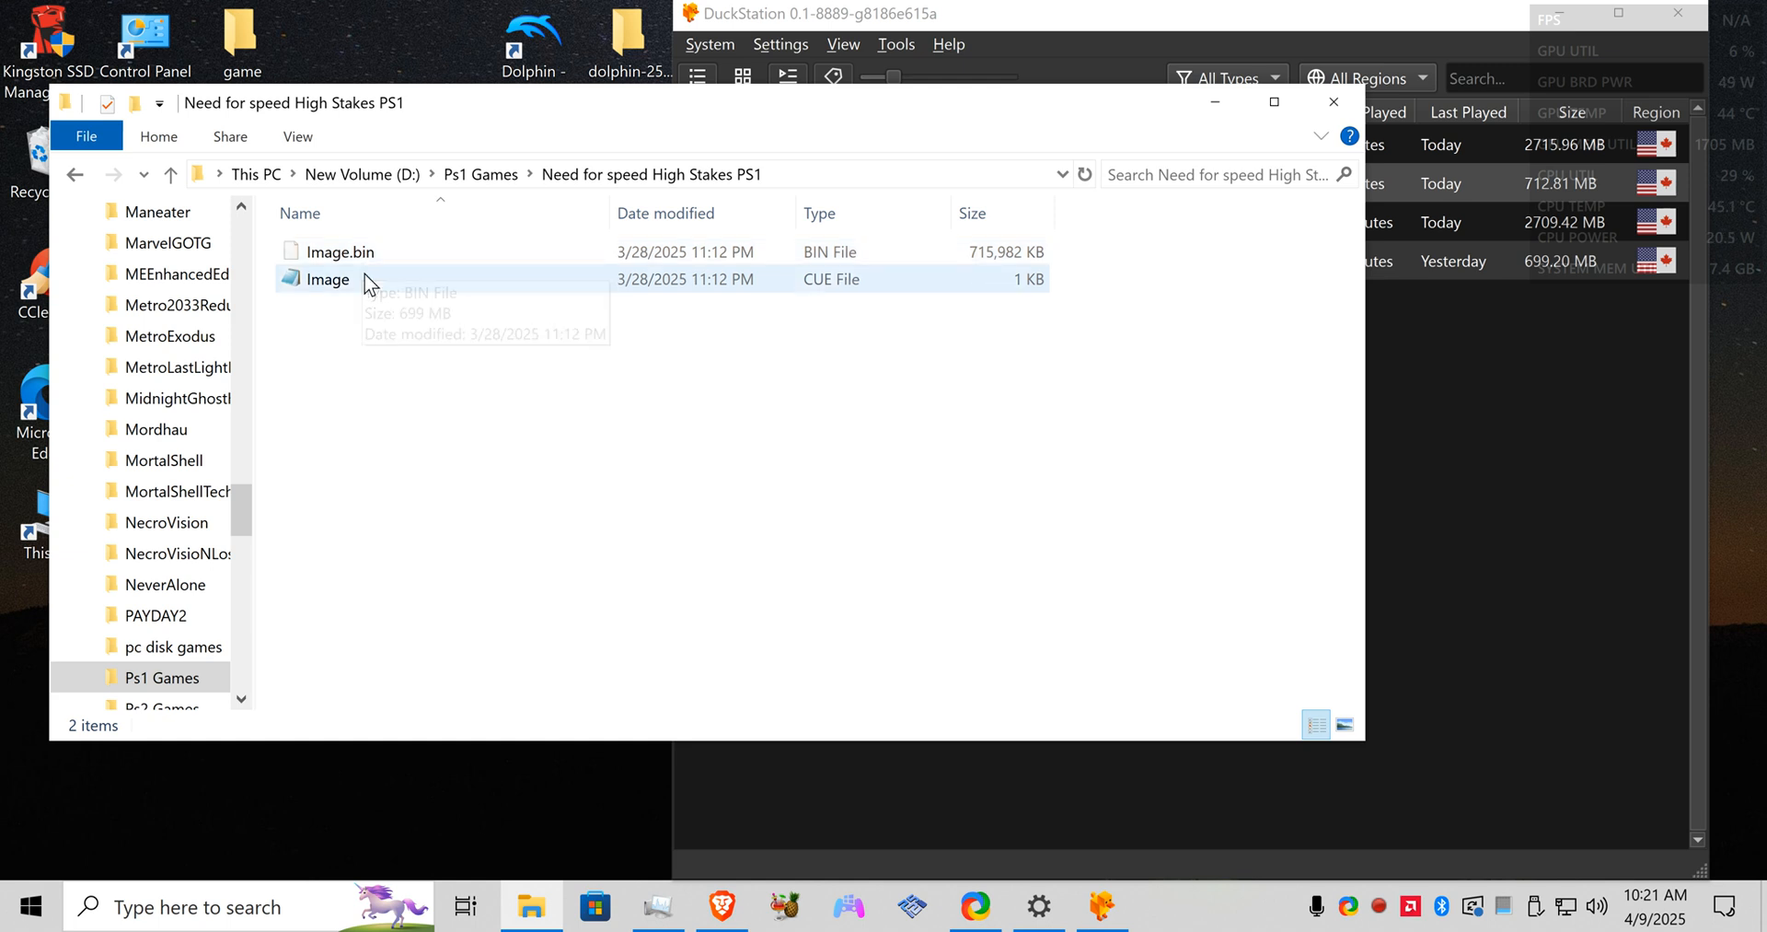
pyautogui.moveTo(343, 291)
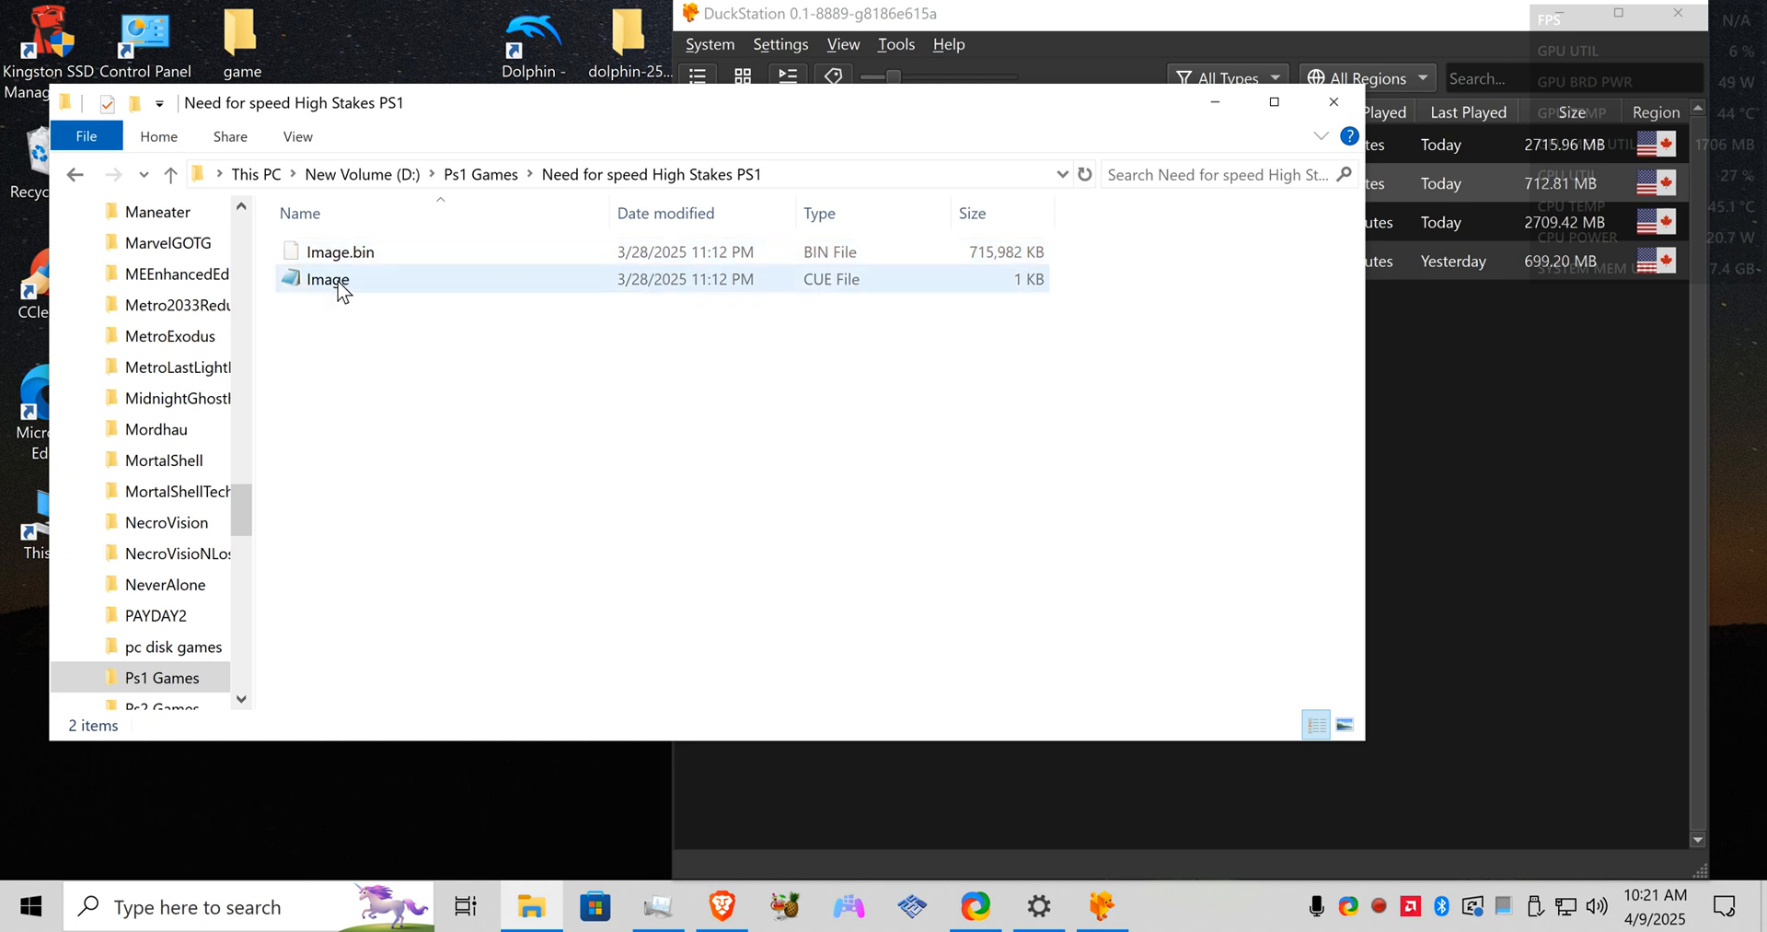
pyautogui.moveTo(339, 252)
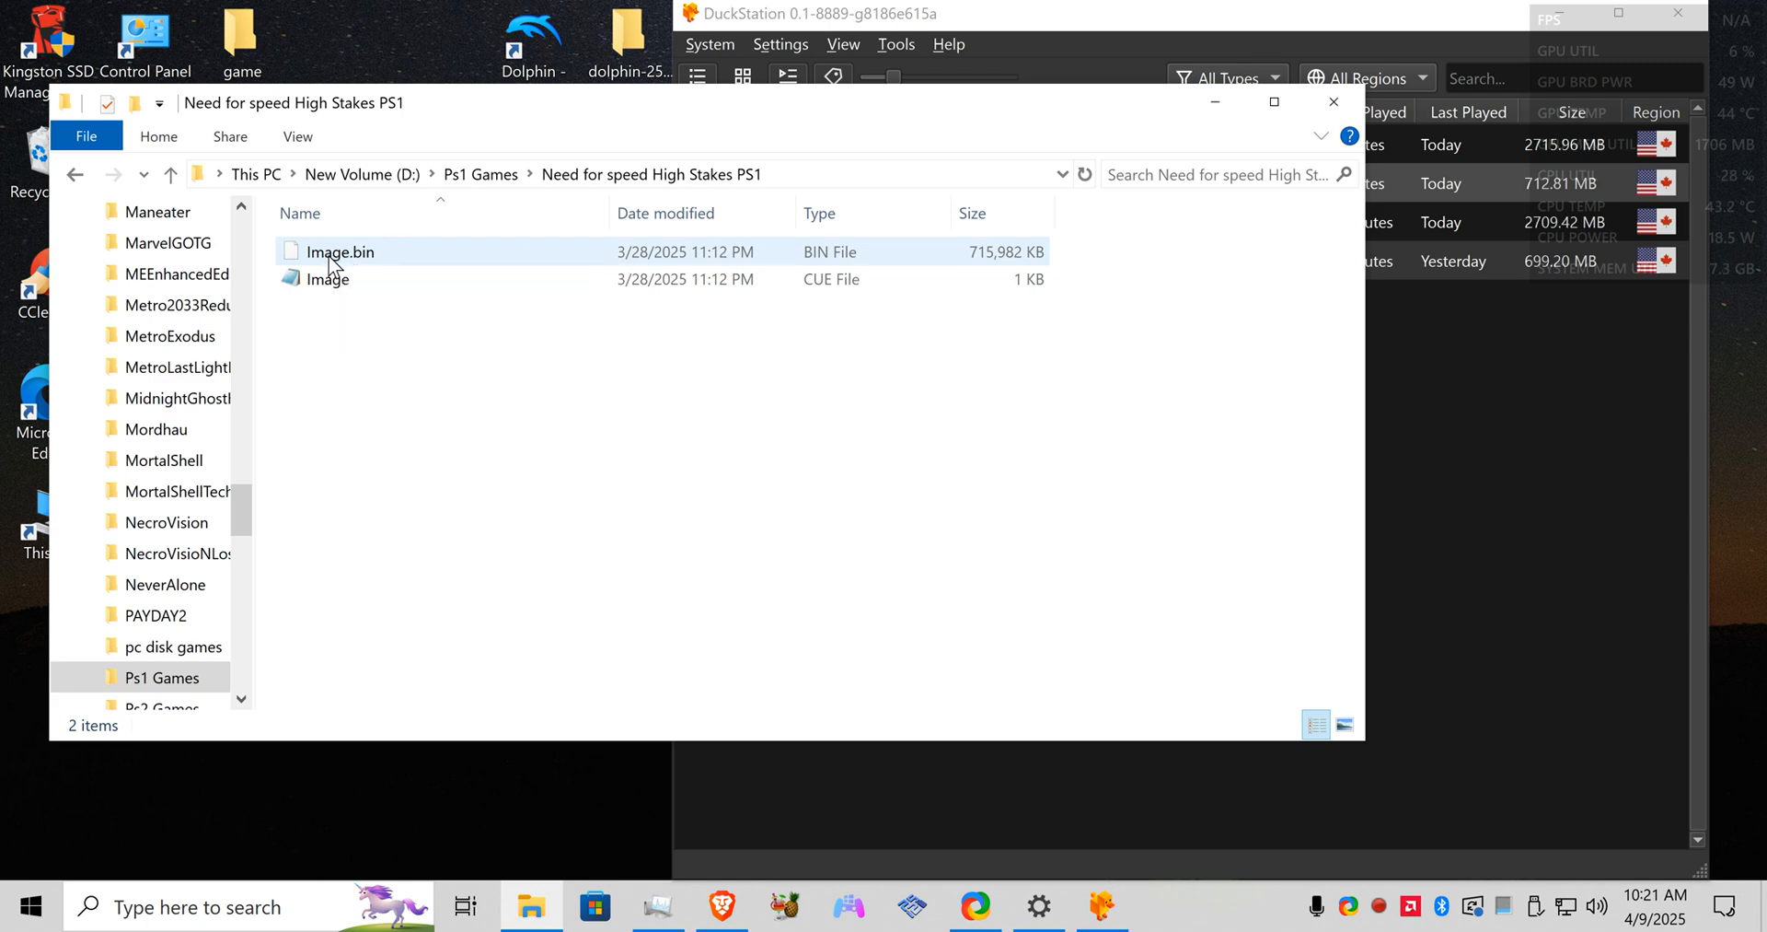
pyautogui.click(327, 278)
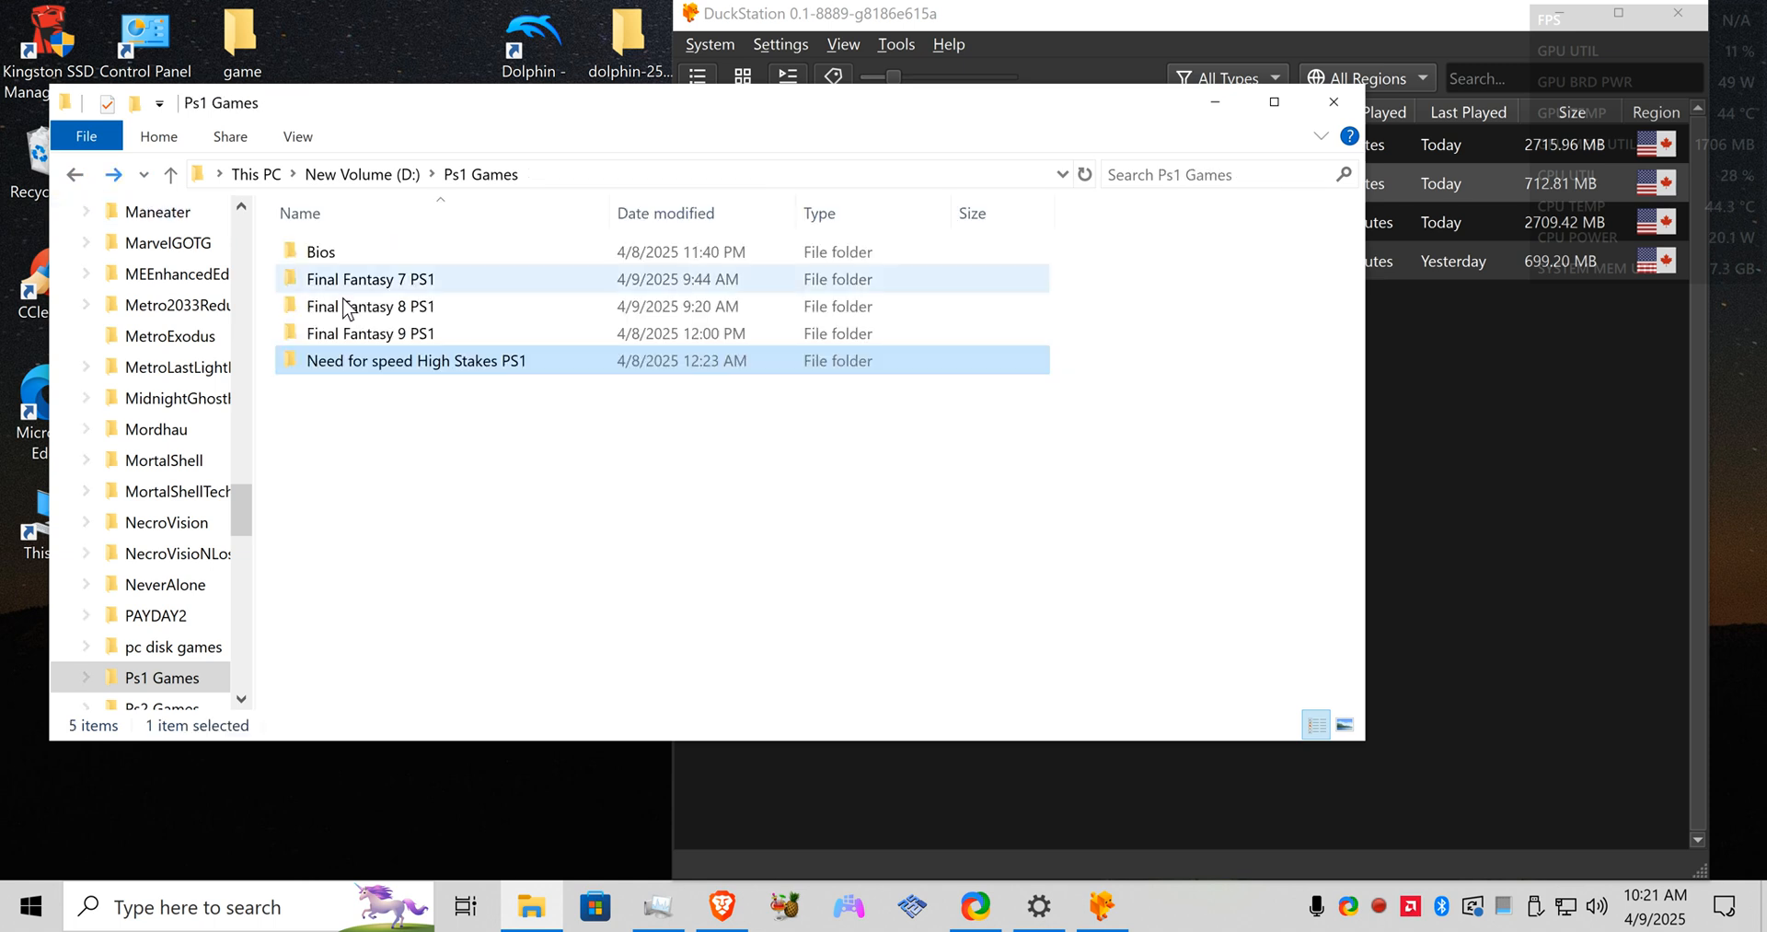
# Step: Review the Image (4) bin and cue files in the Final Fantasy 9 PS1 folder
pyautogui.doubleClick(370, 333)
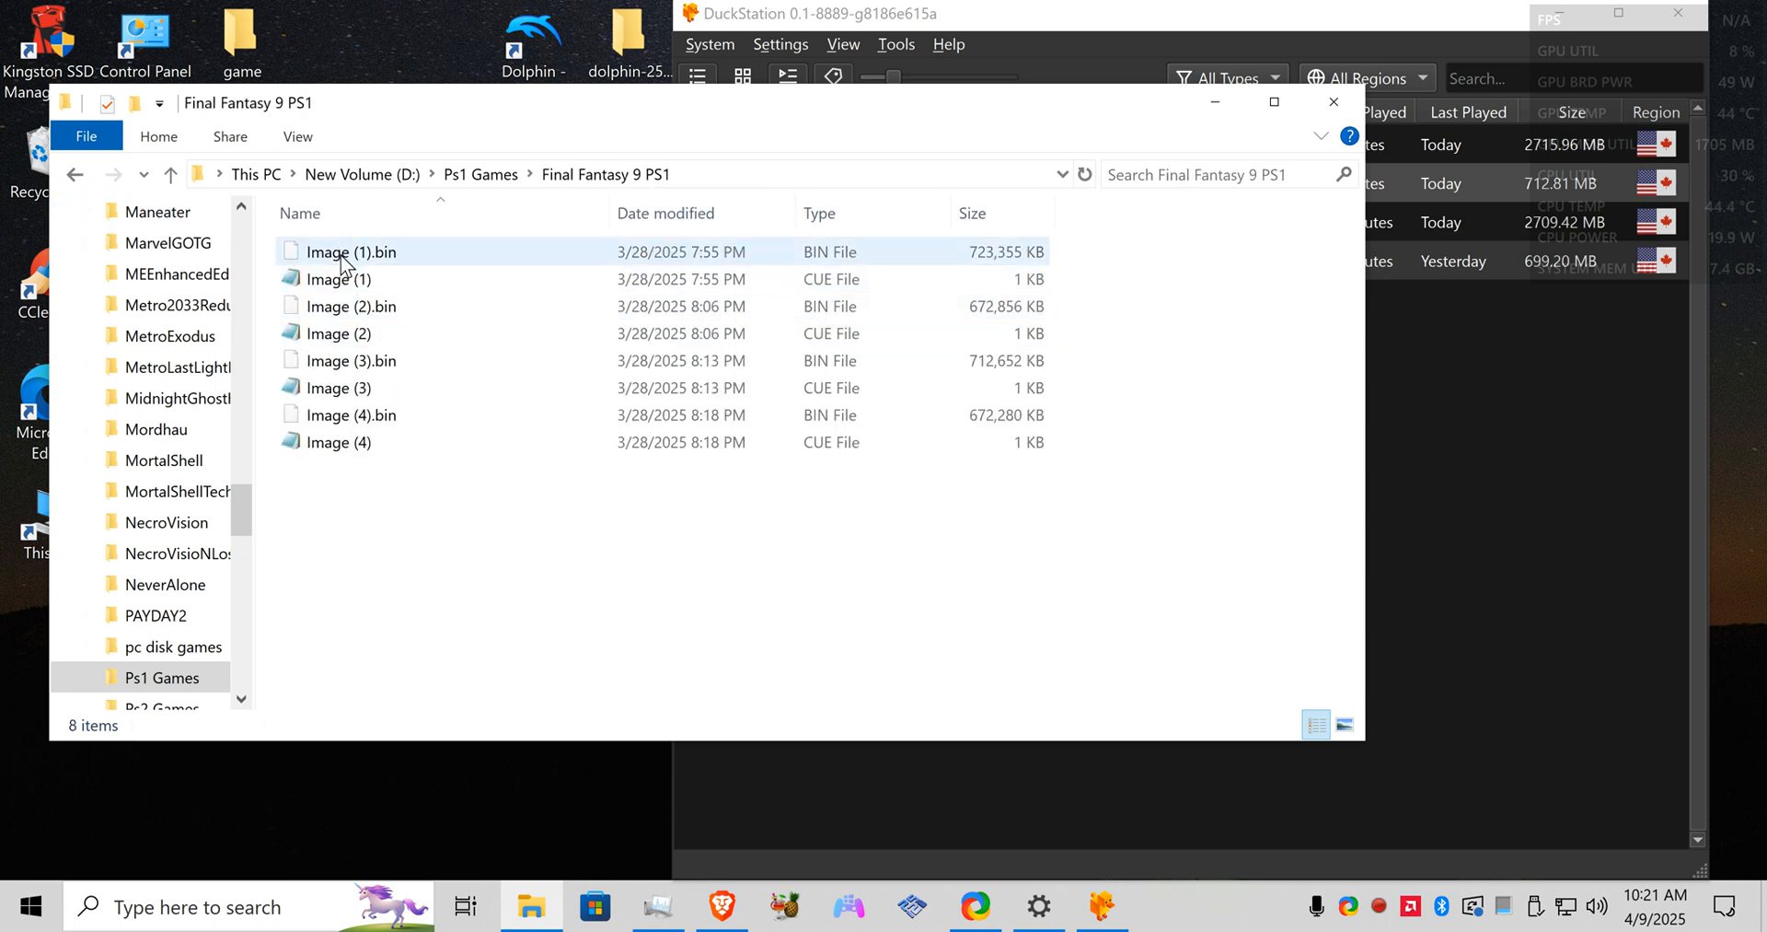
pyautogui.moveTo(355, 252)
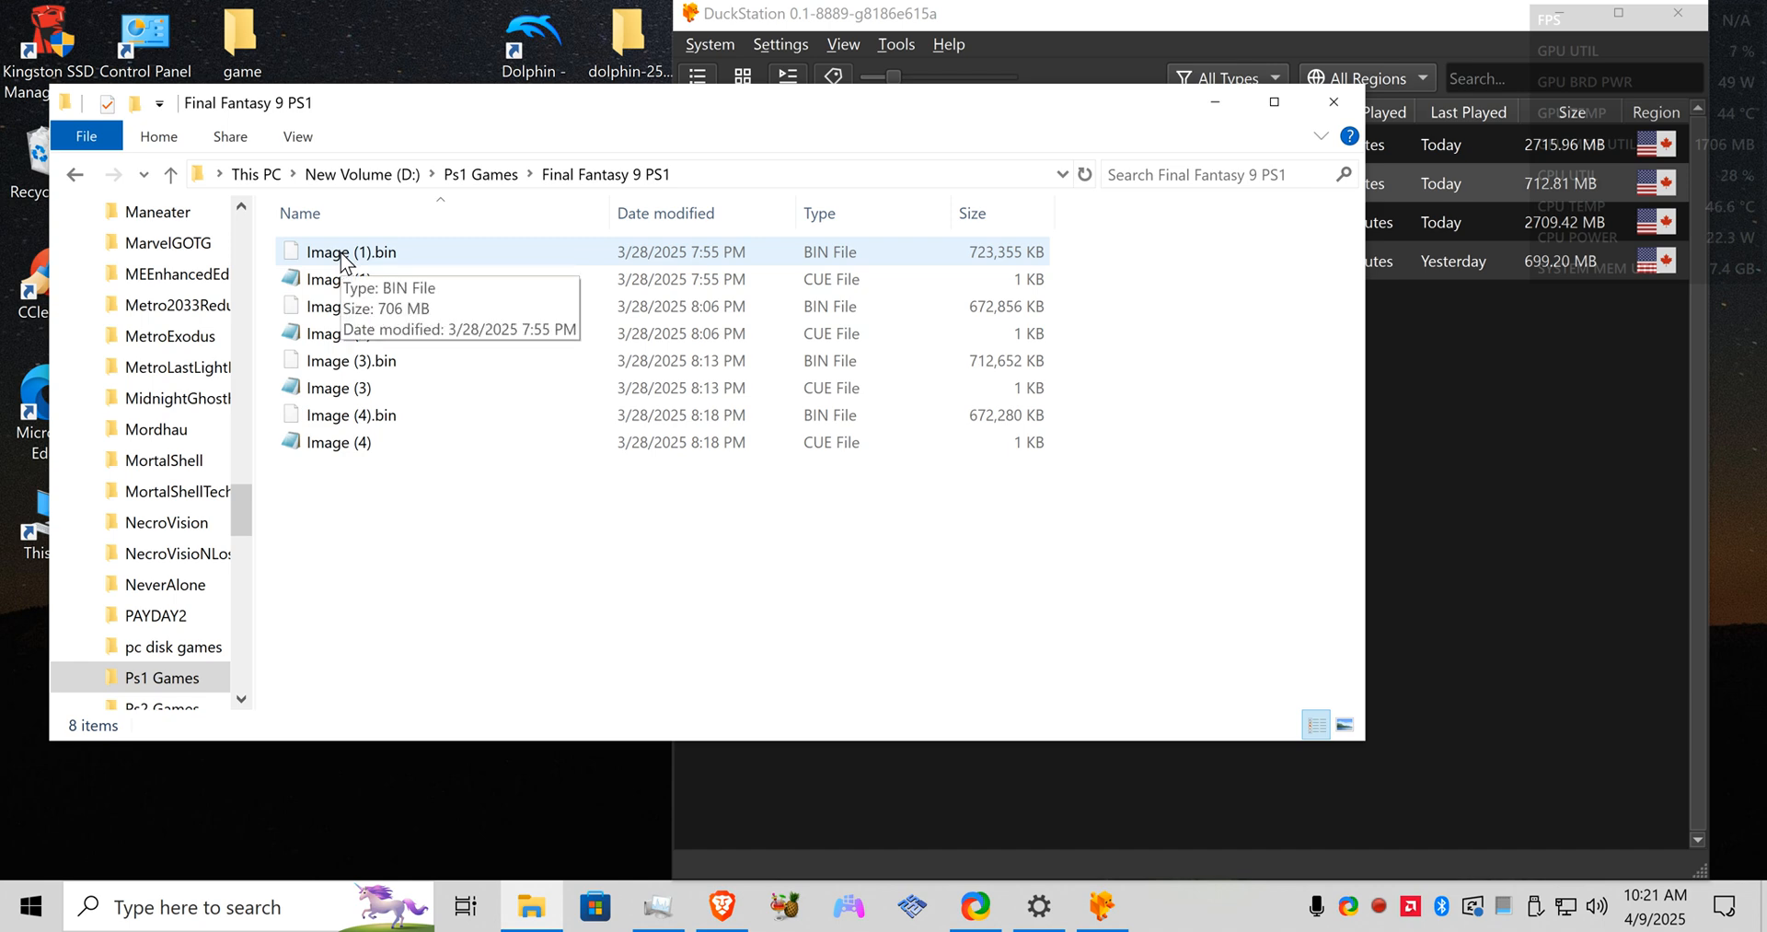
pyautogui.click(353, 415)
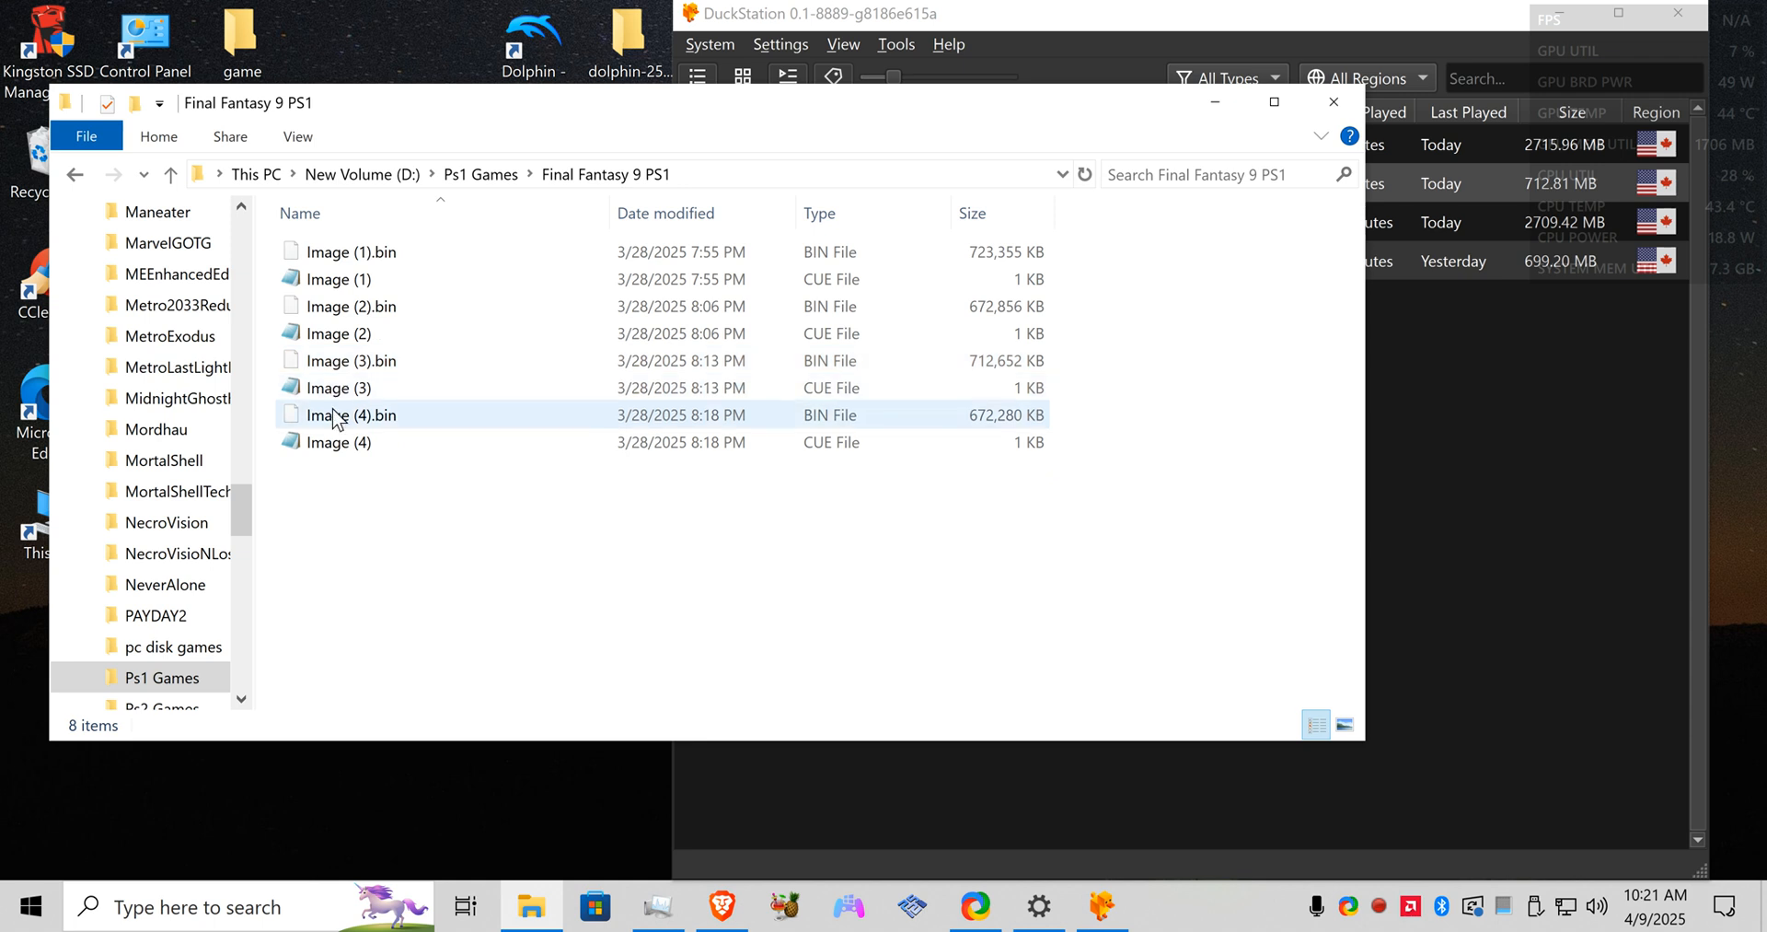
pyautogui.click(339, 442)
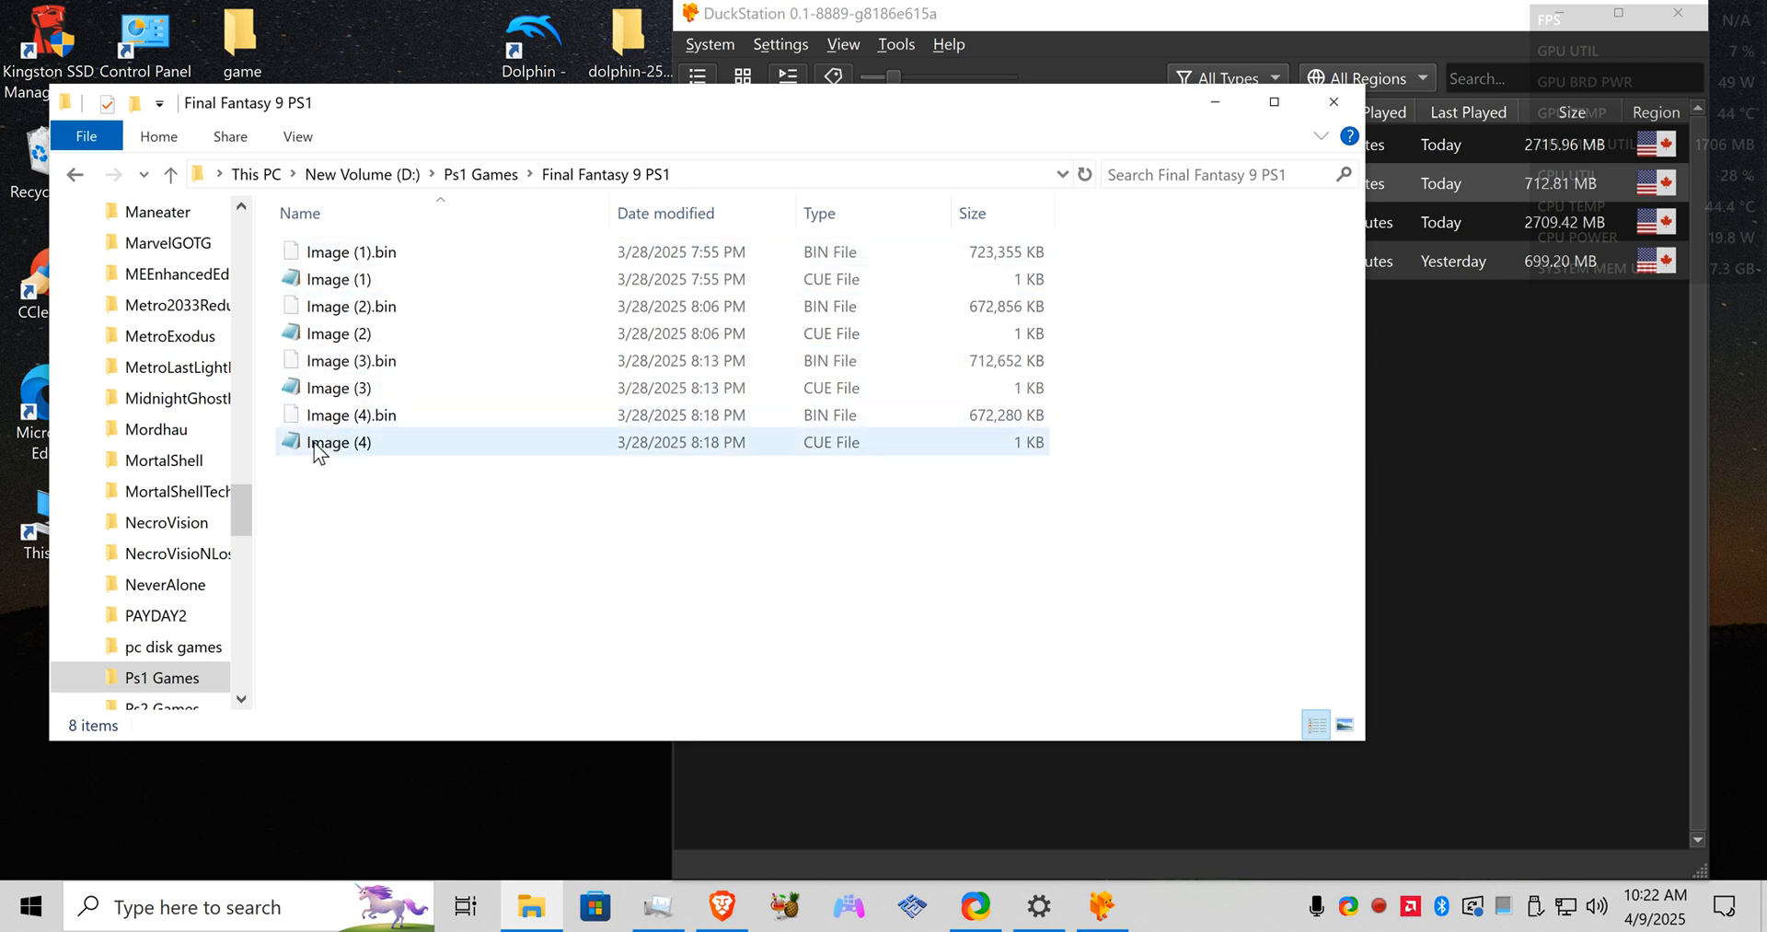
pyautogui.click(354, 252)
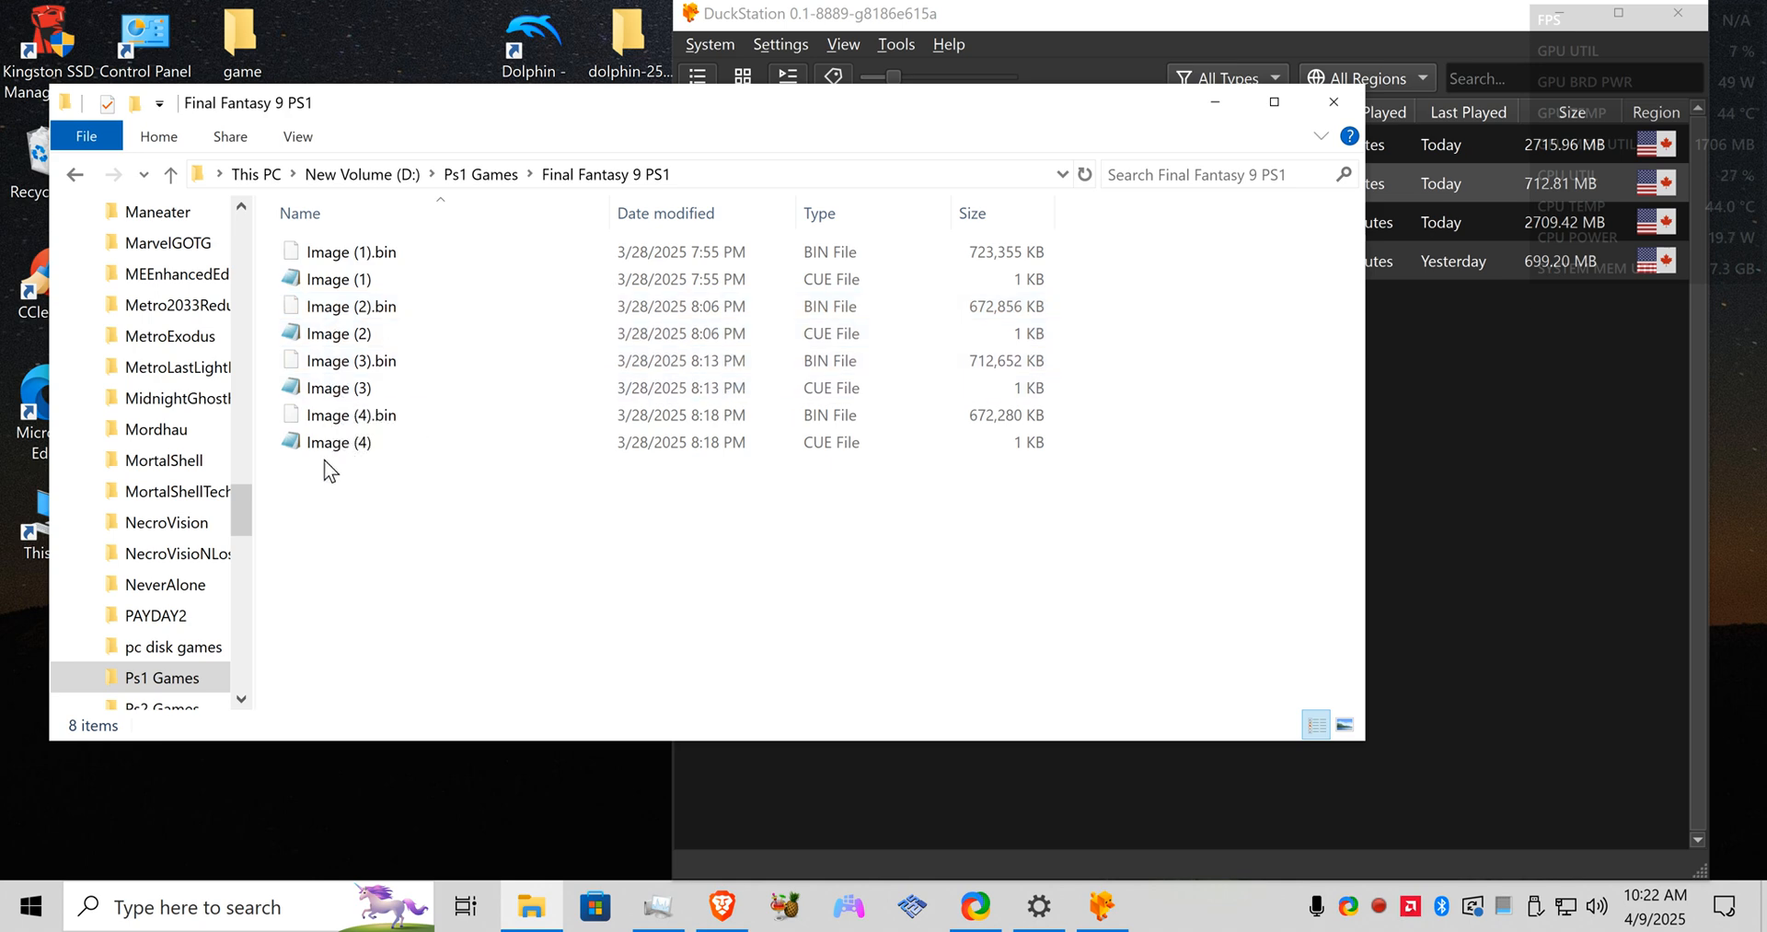
pyautogui.click(354, 252)
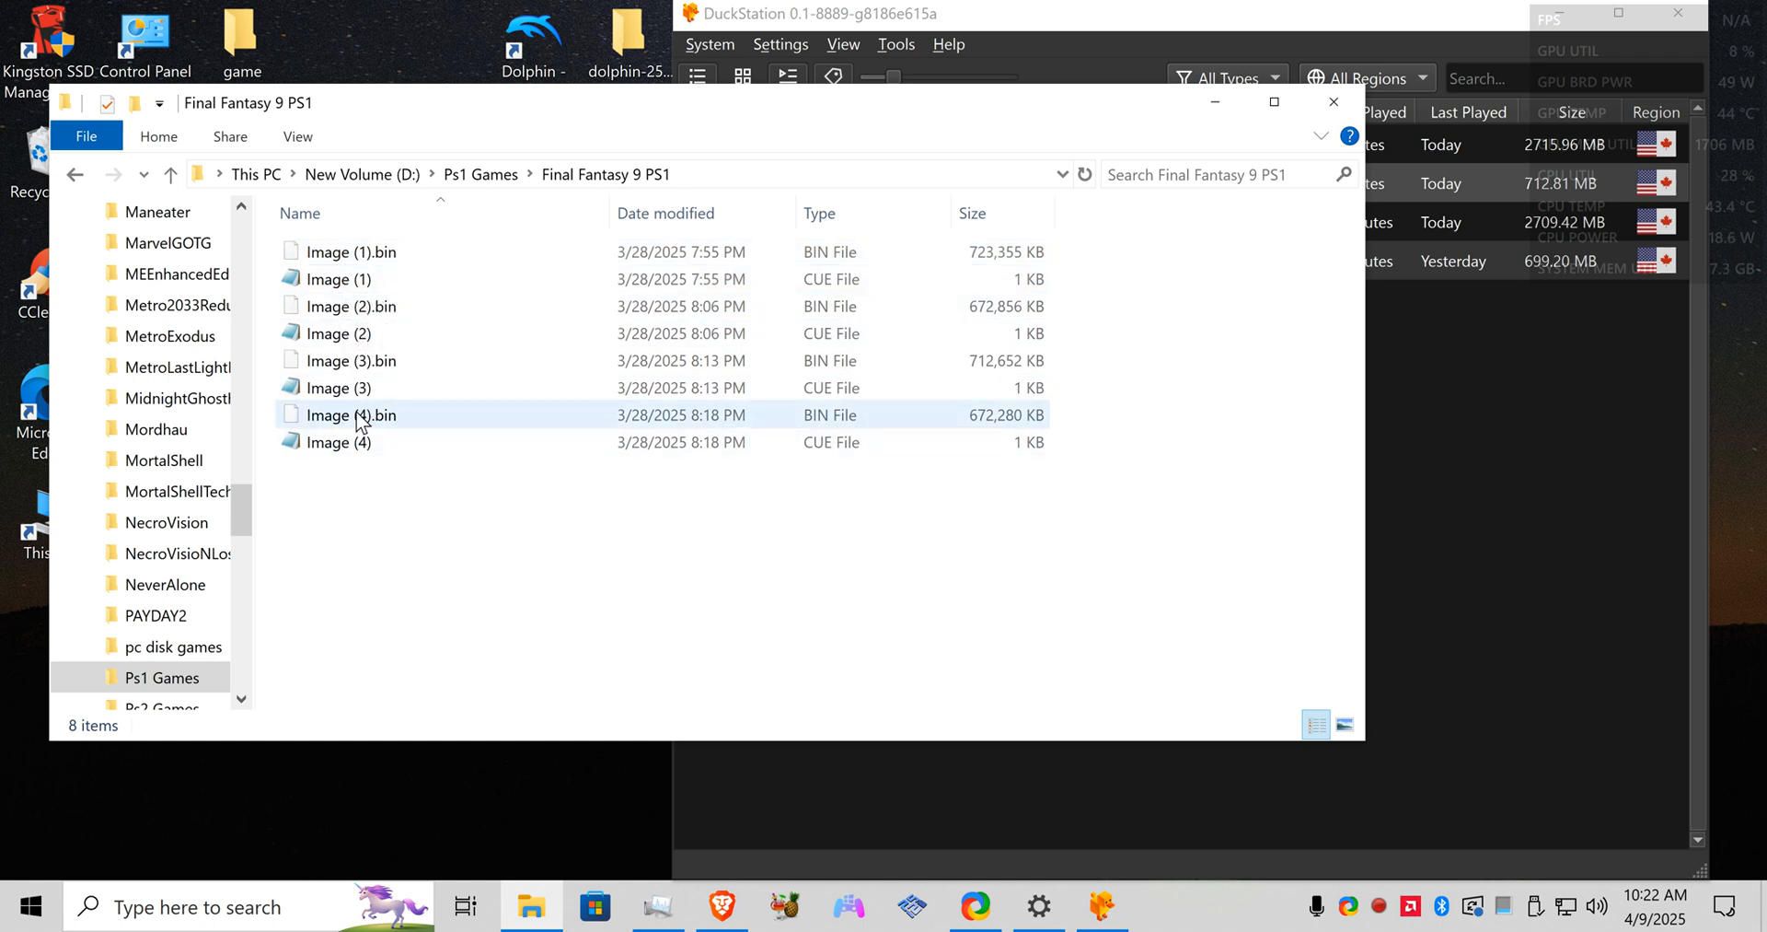
pyautogui.moveTo(339, 442)
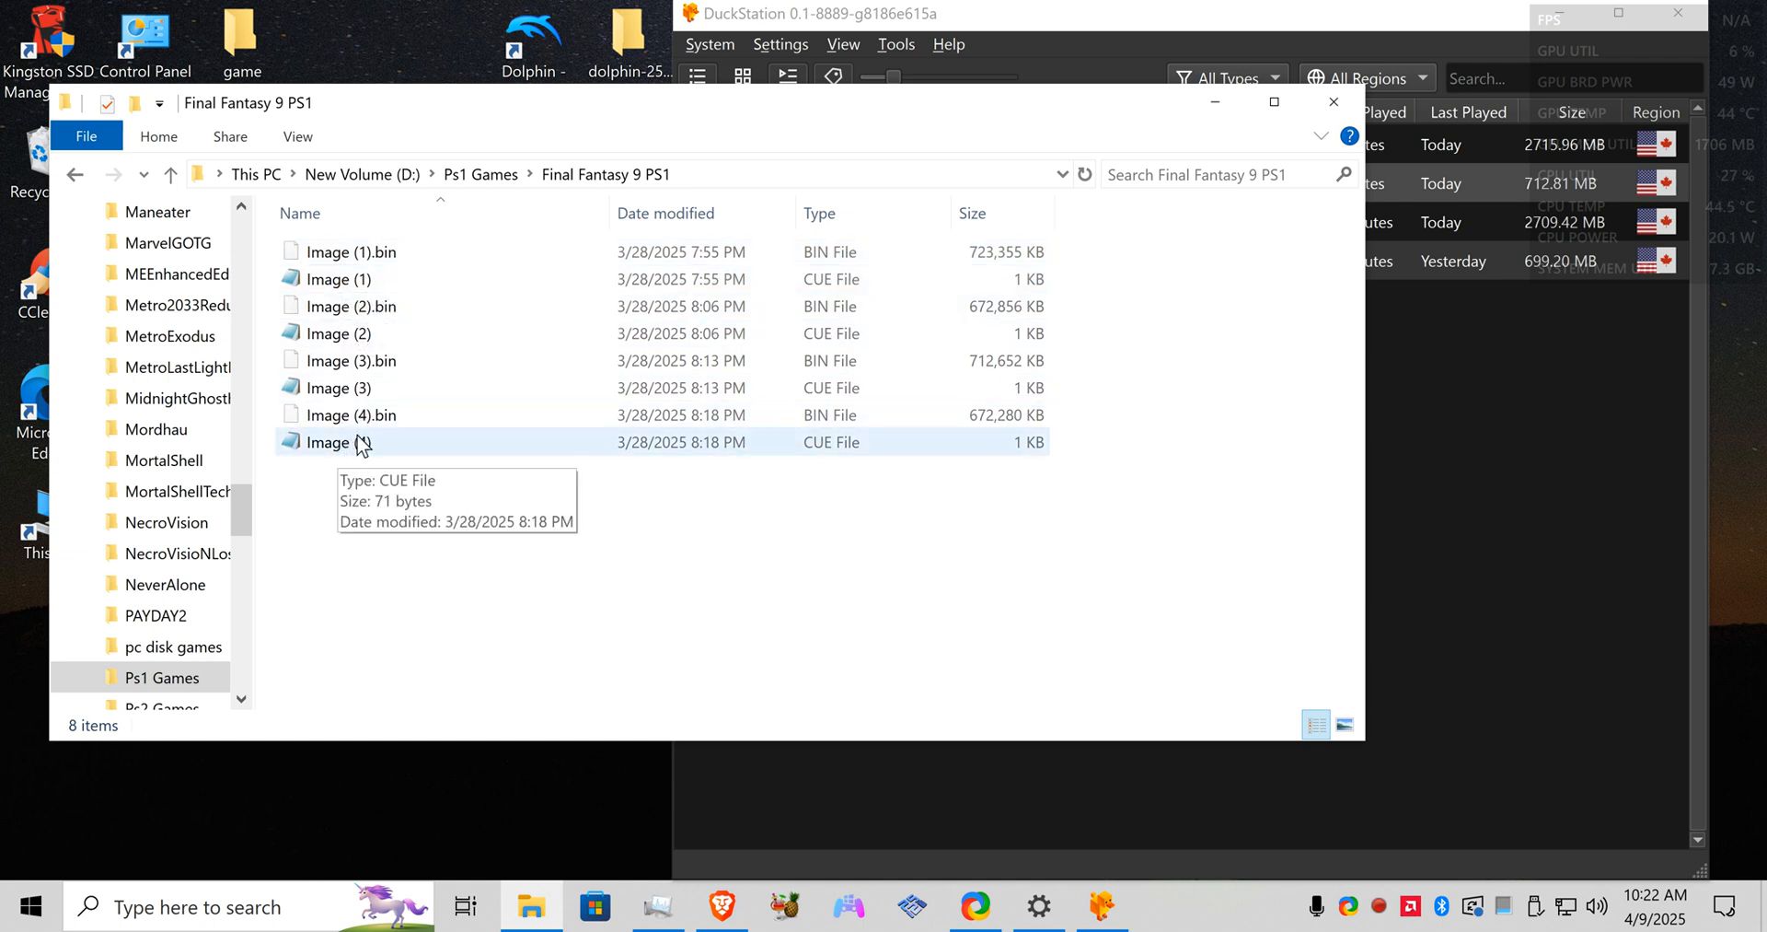
pyautogui.moveTo(456, 456)
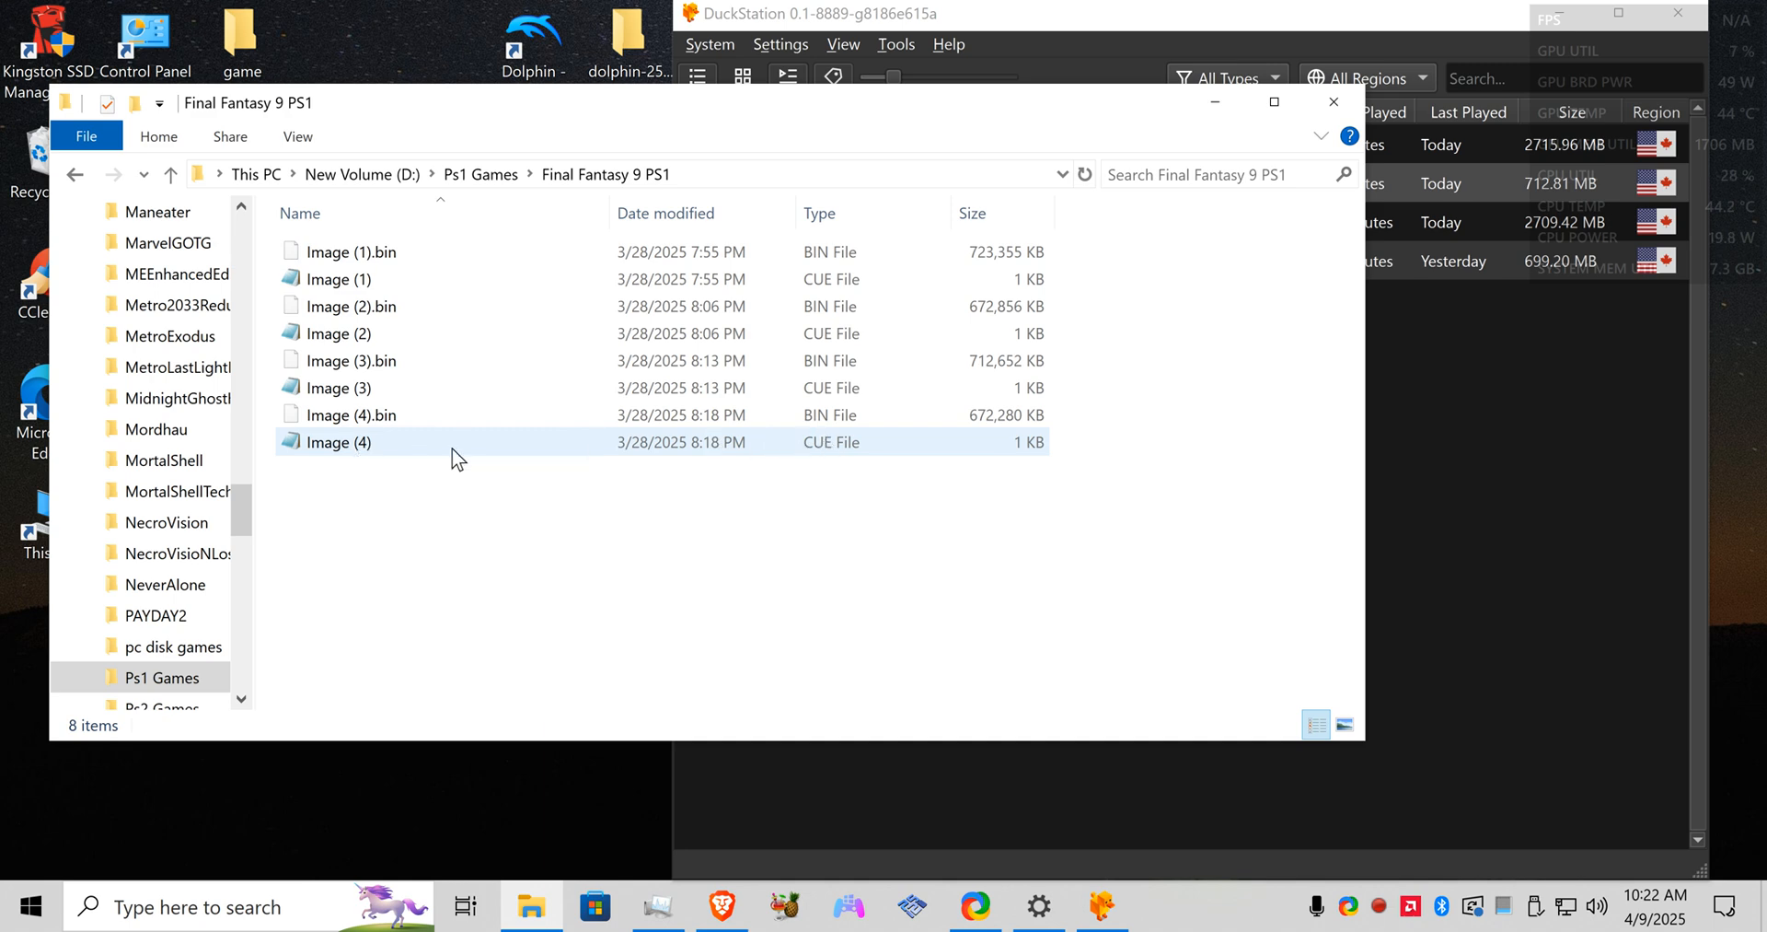
pyautogui.moveTo(622, 451)
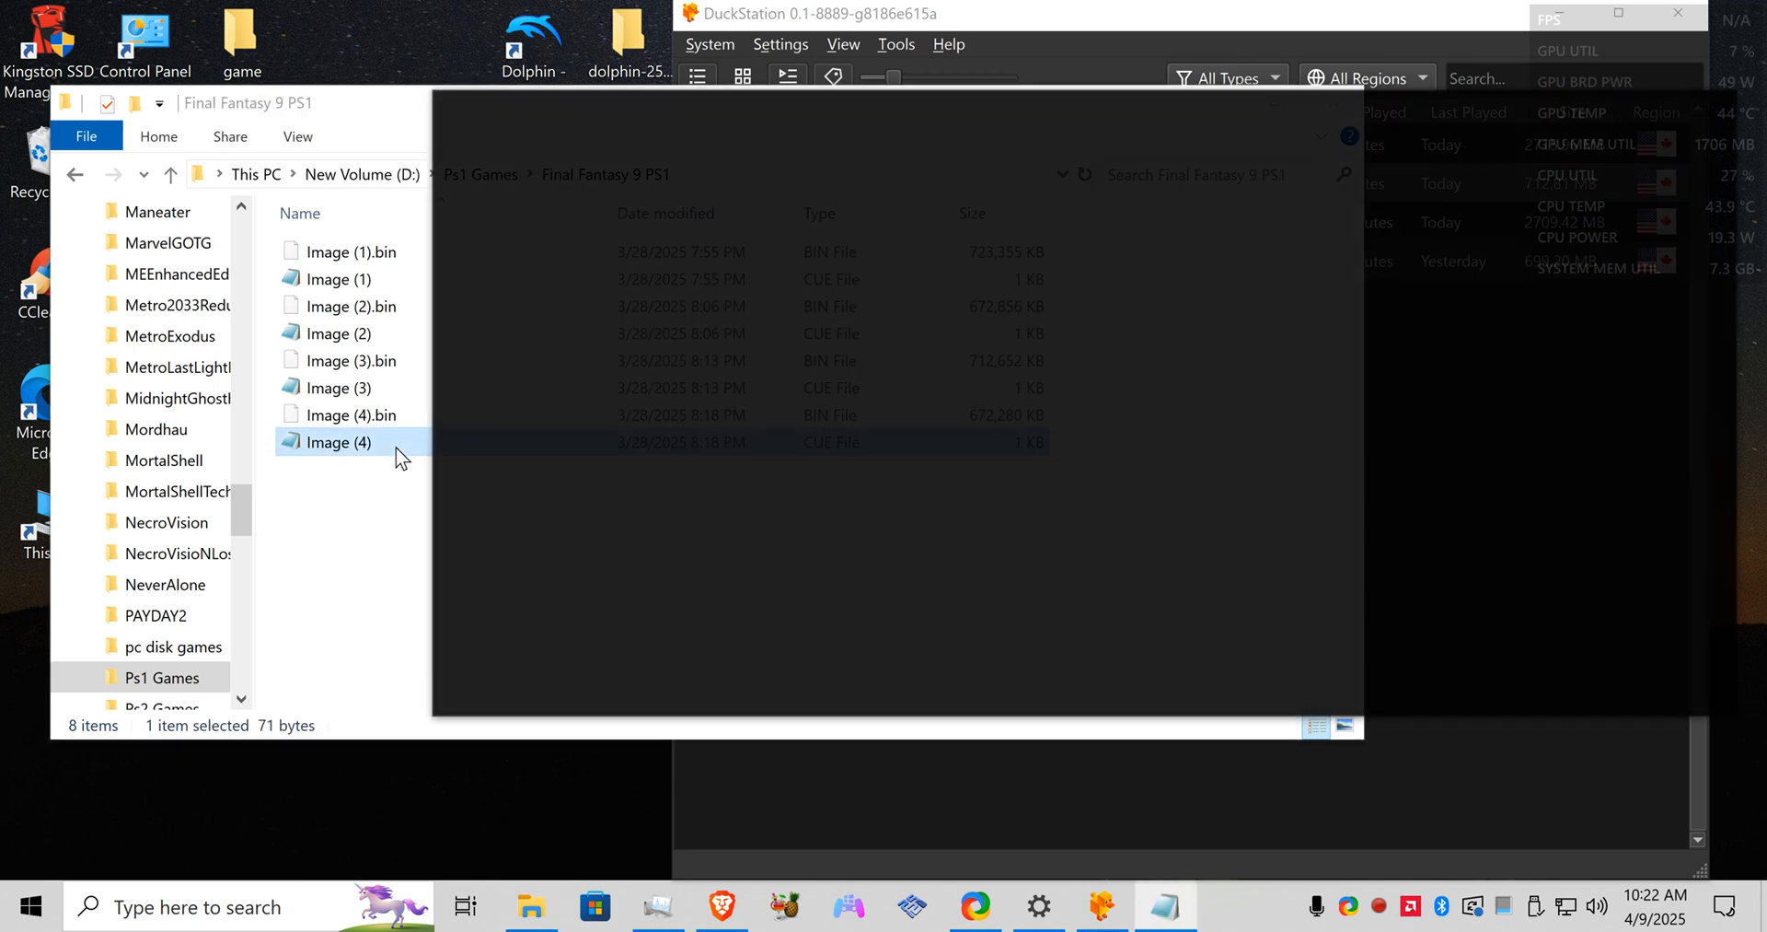
# Step: Read the Image (4) cue sheet in Notepad, which references Image.bin, then close it
pyautogui.doubleClick(338, 442)
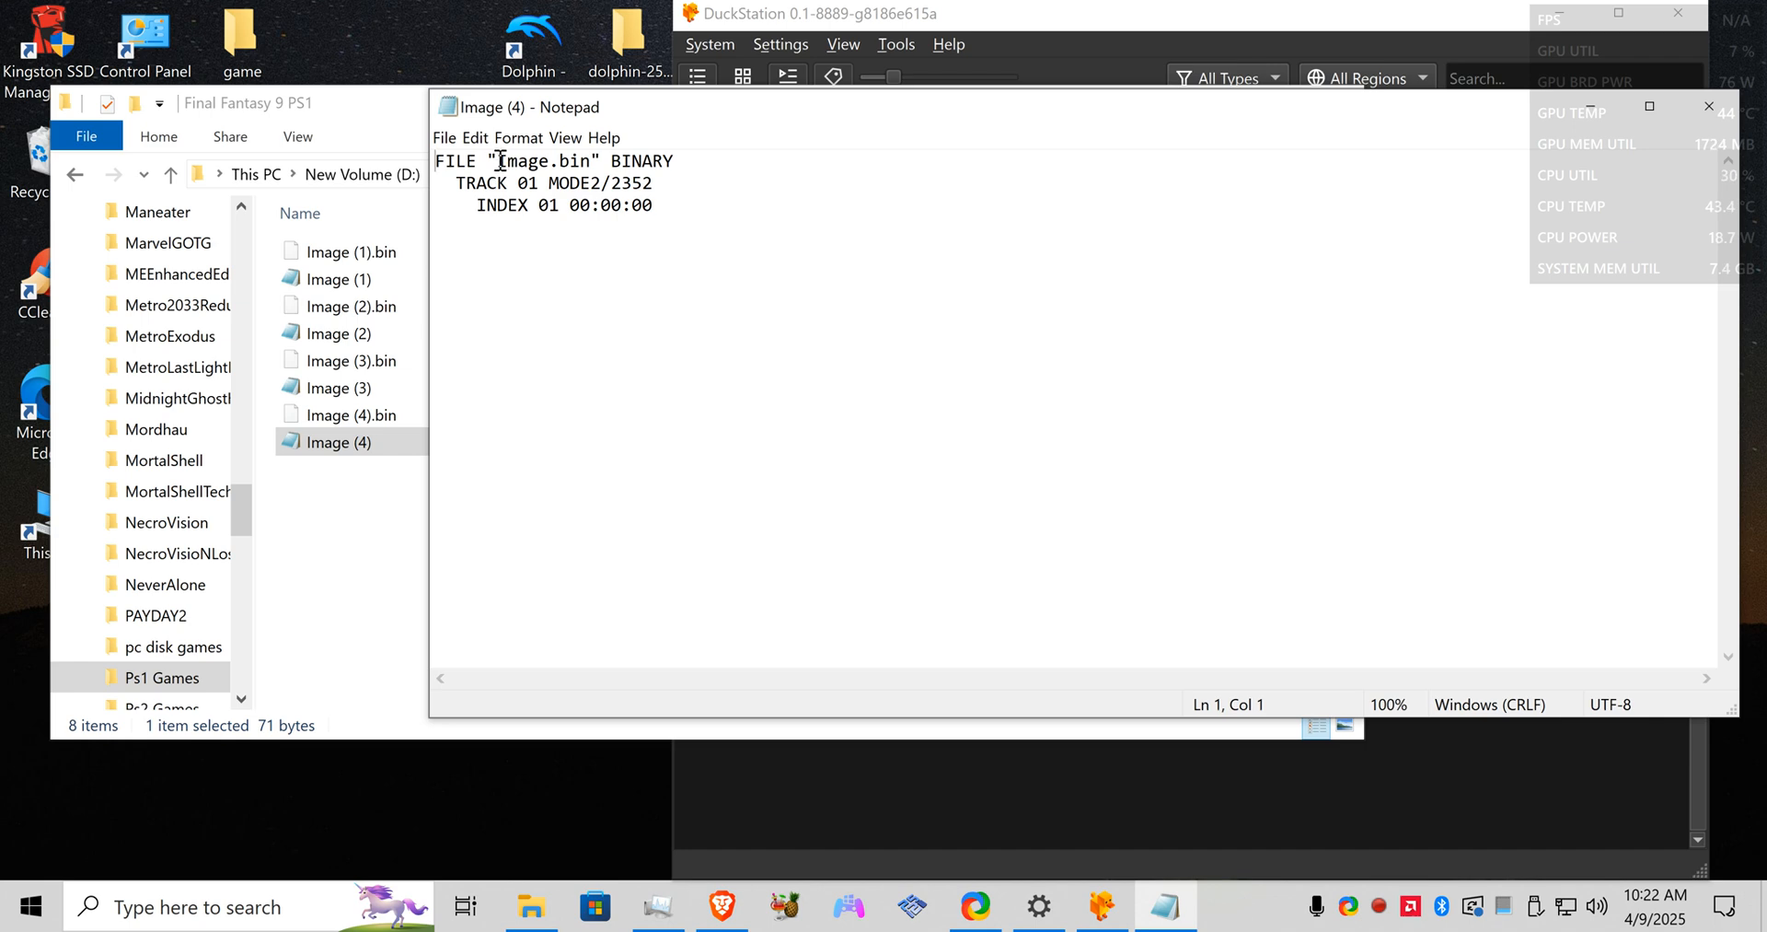
pyautogui.doubleClick(547, 161)
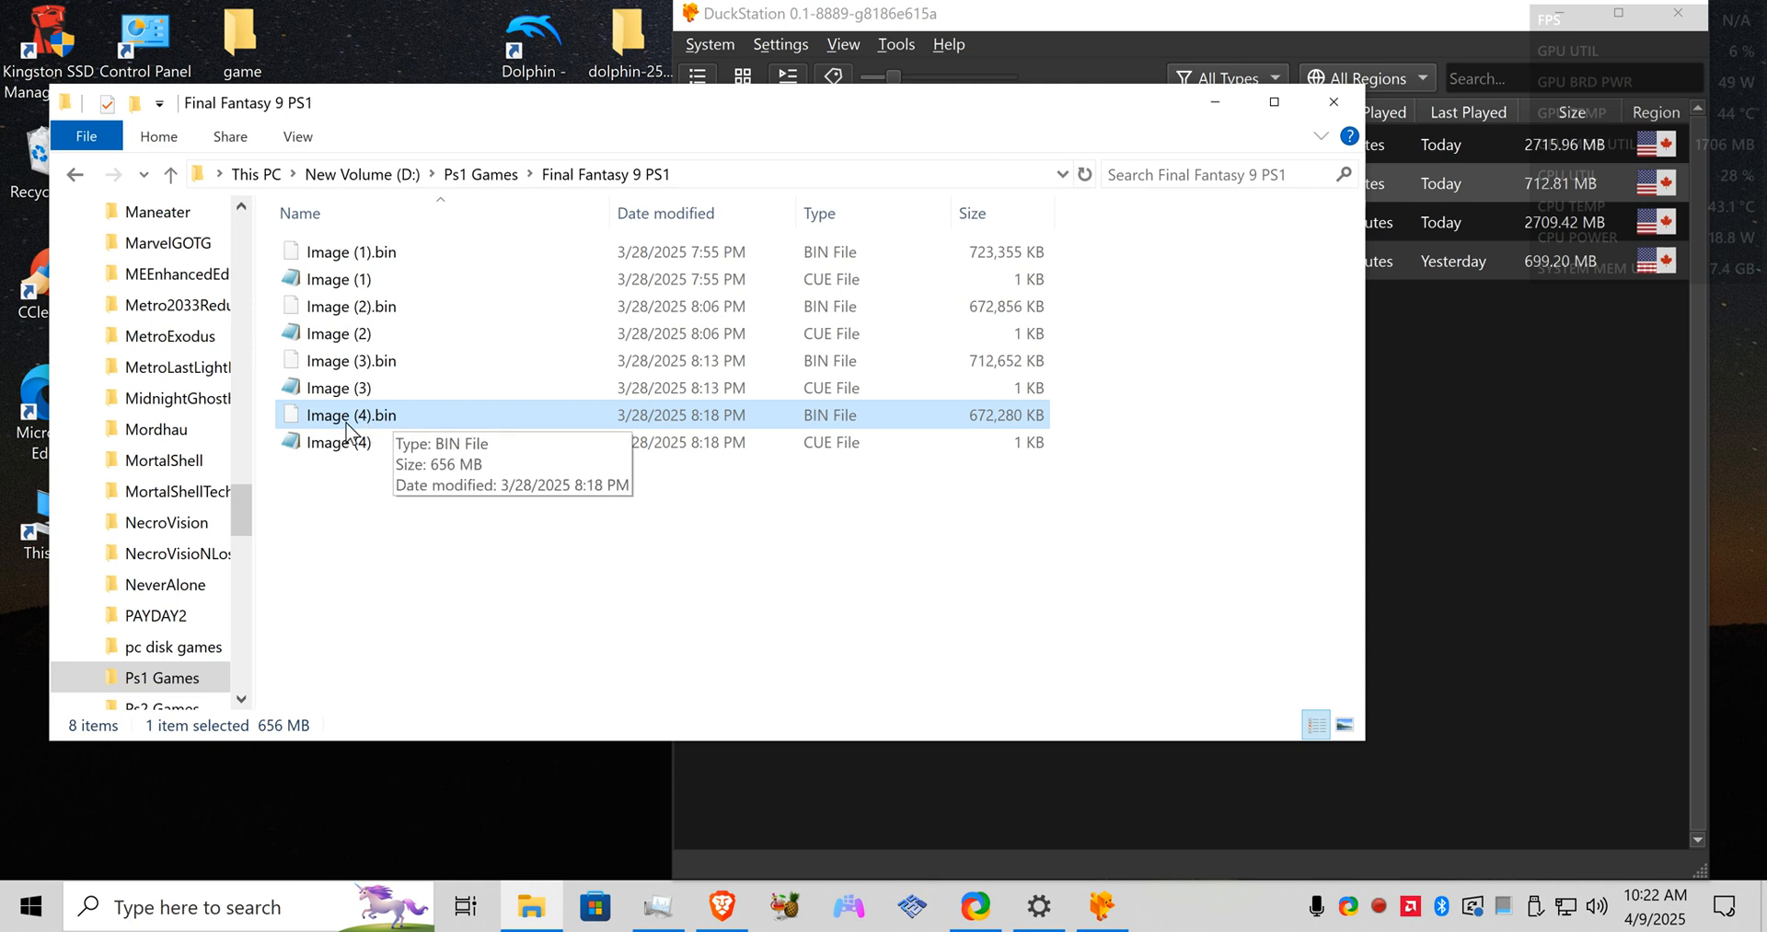
pyautogui.moveTo(490, 427)
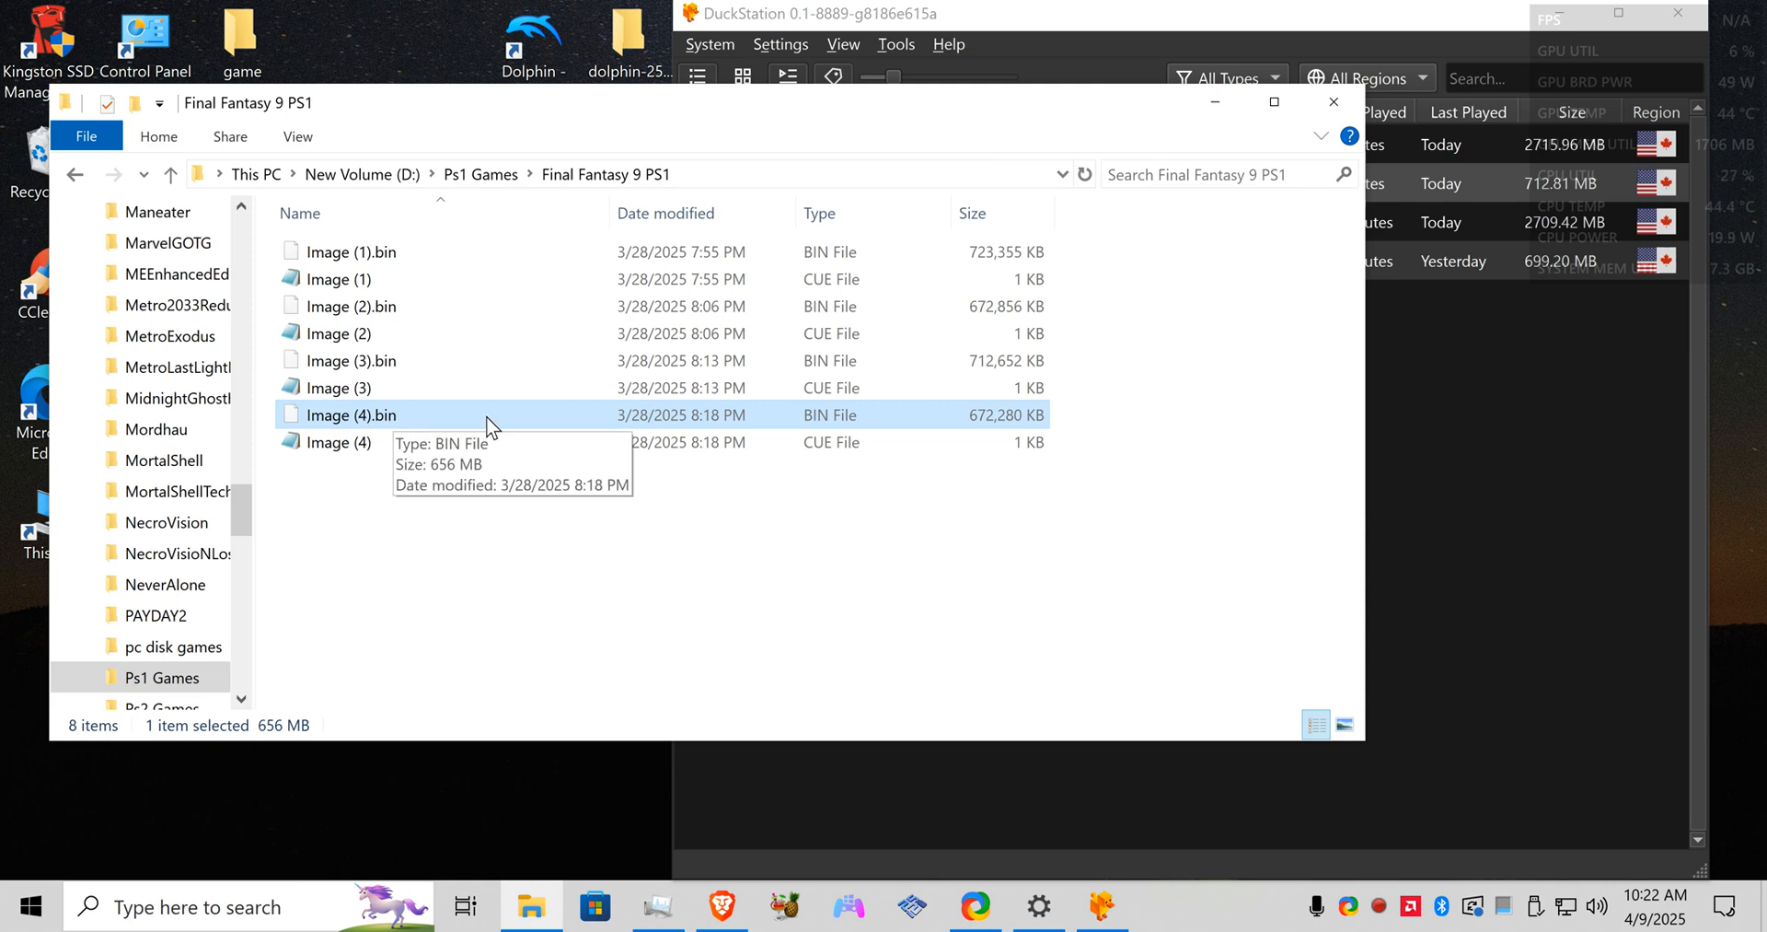
pyautogui.moveTo(414, 423)
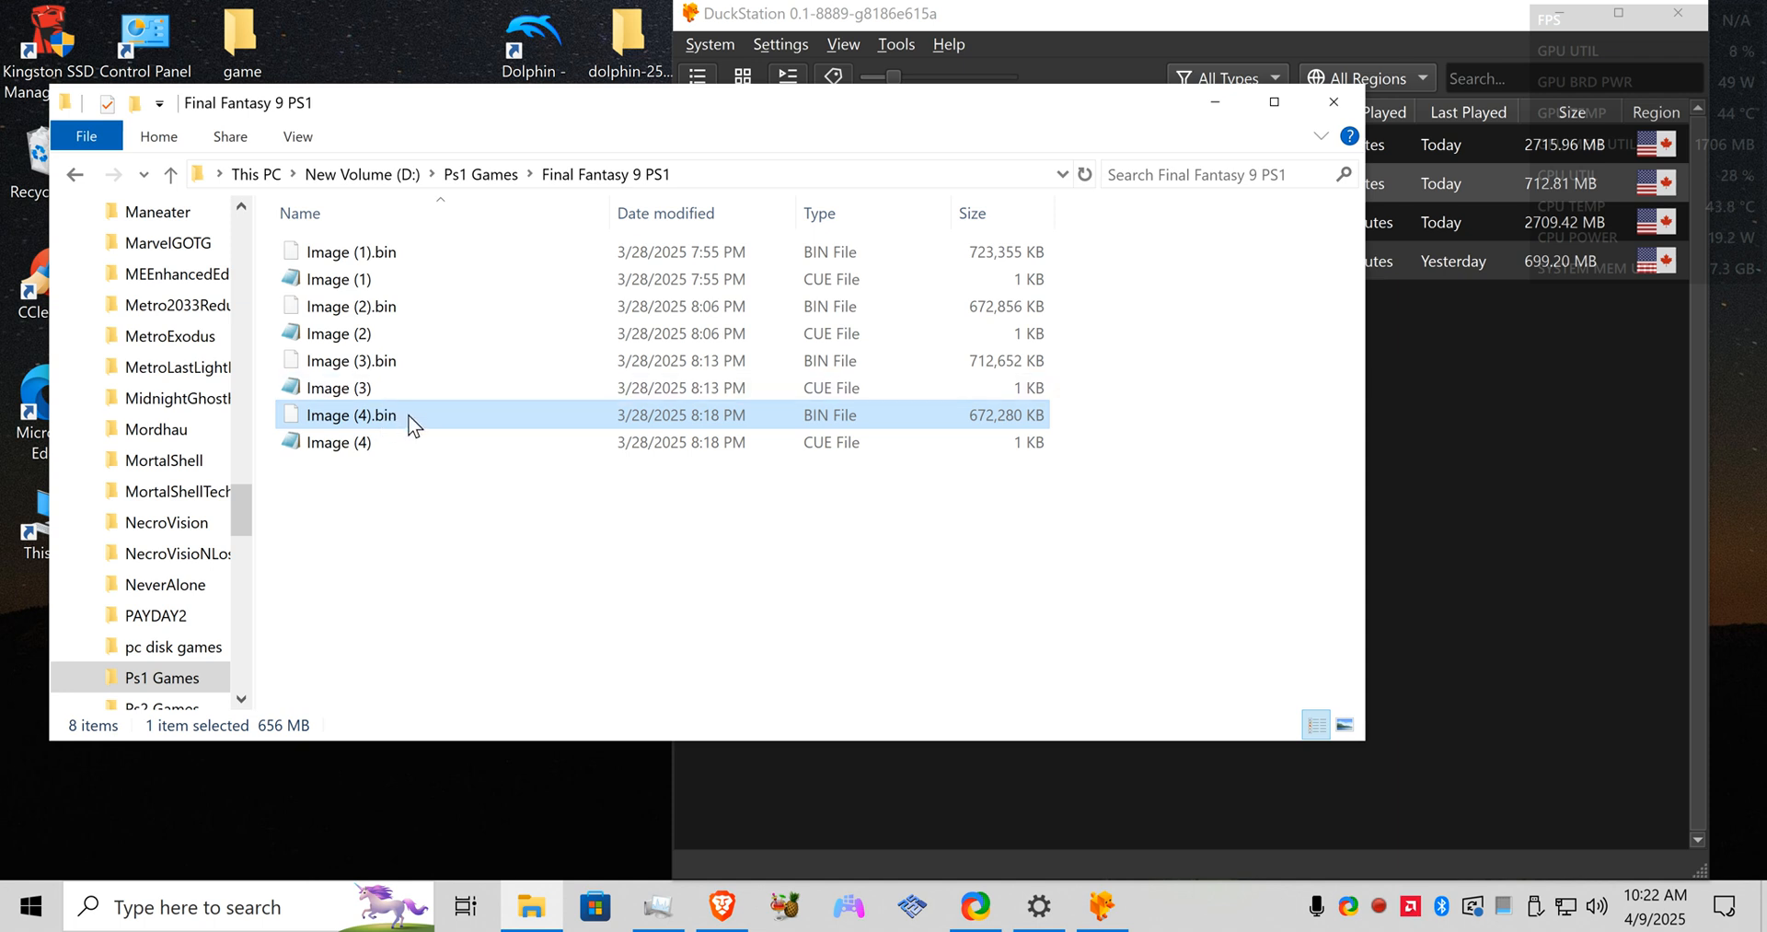
pyautogui.moveTo(339, 442)
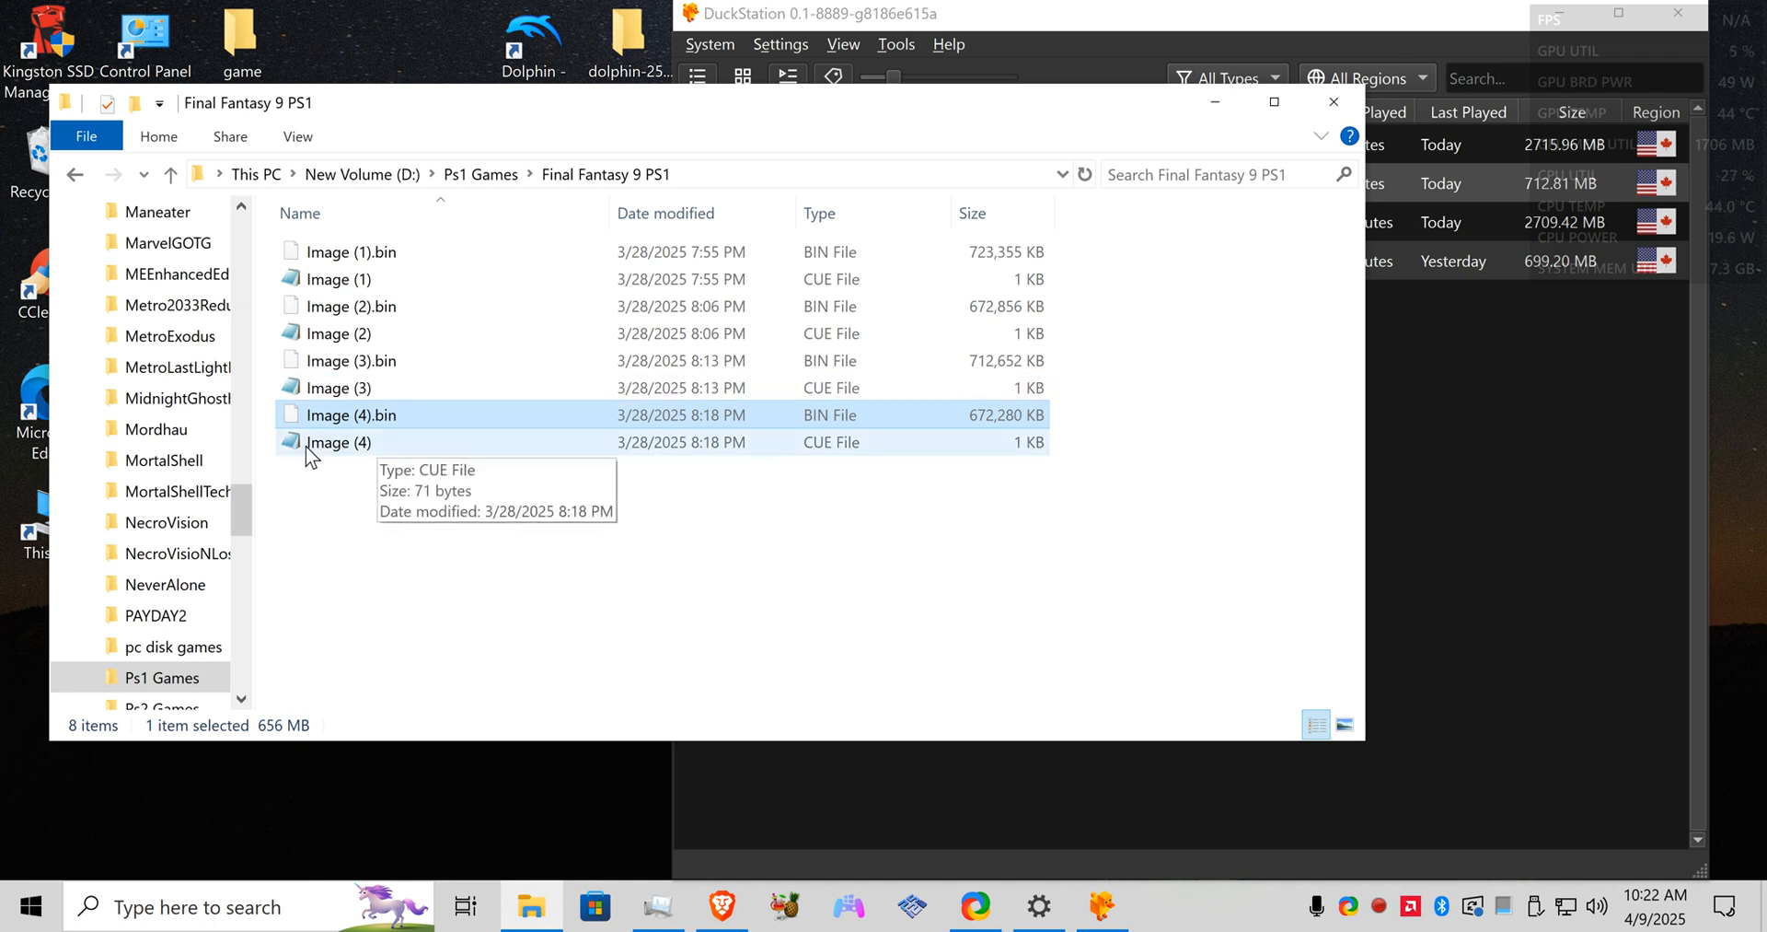
pyautogui.moveTo(353, 449)
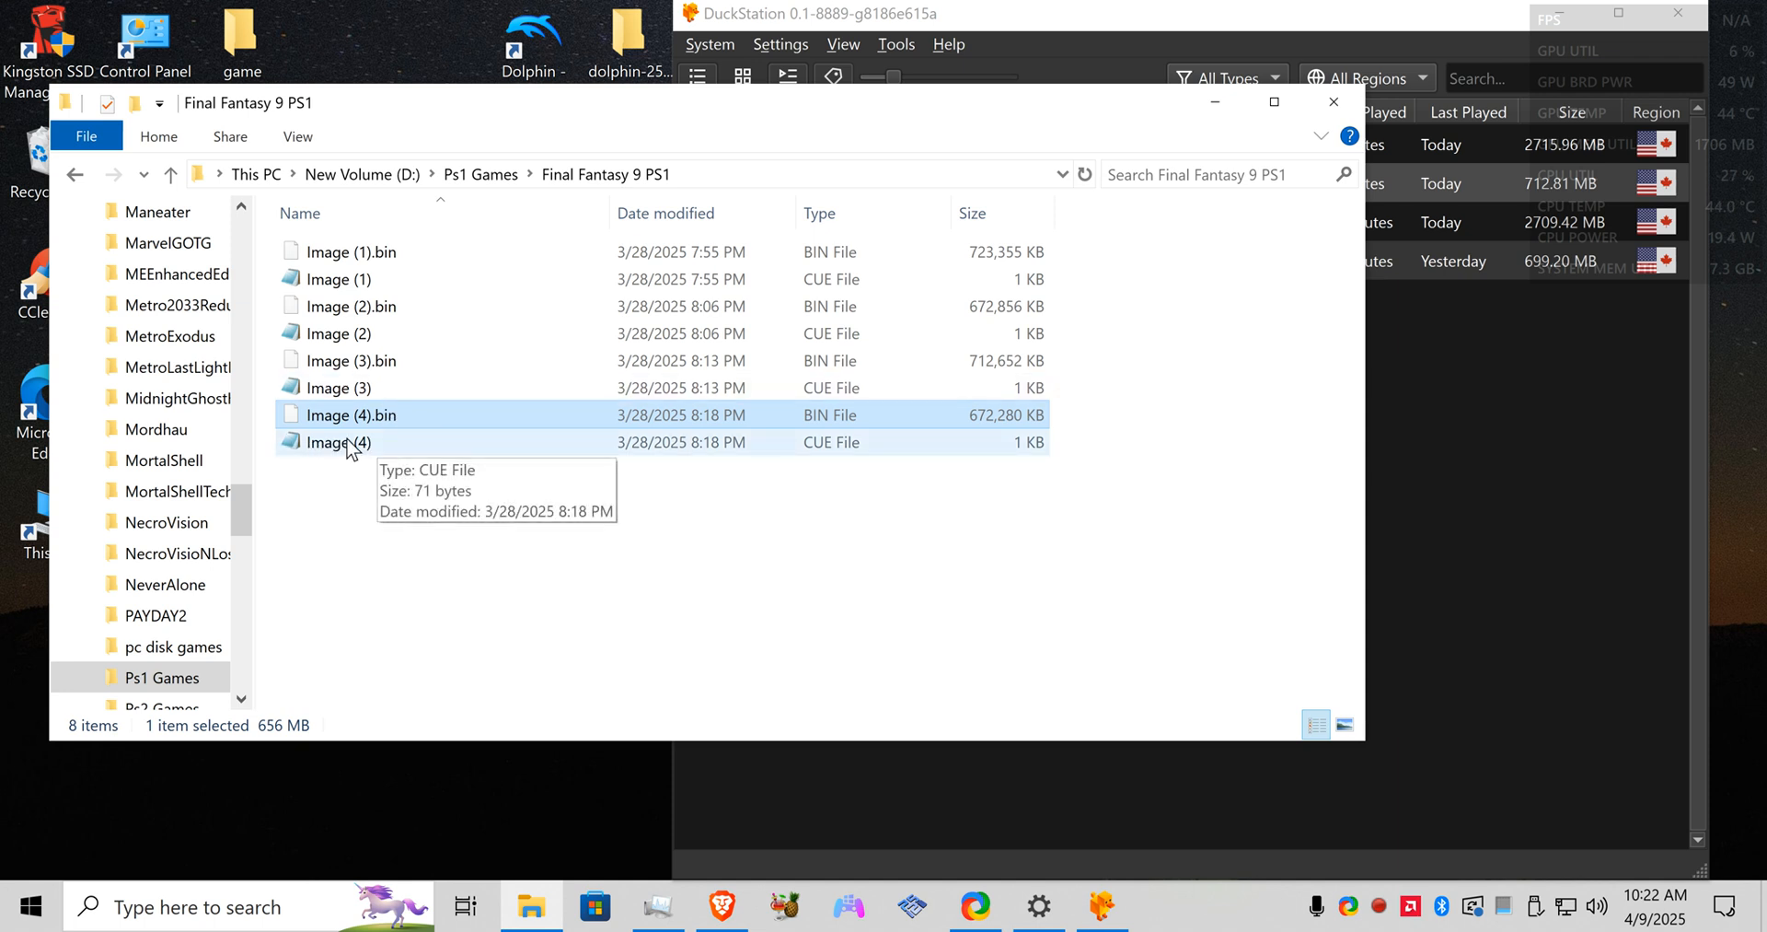
pyautogui.rightClick(339, 442)
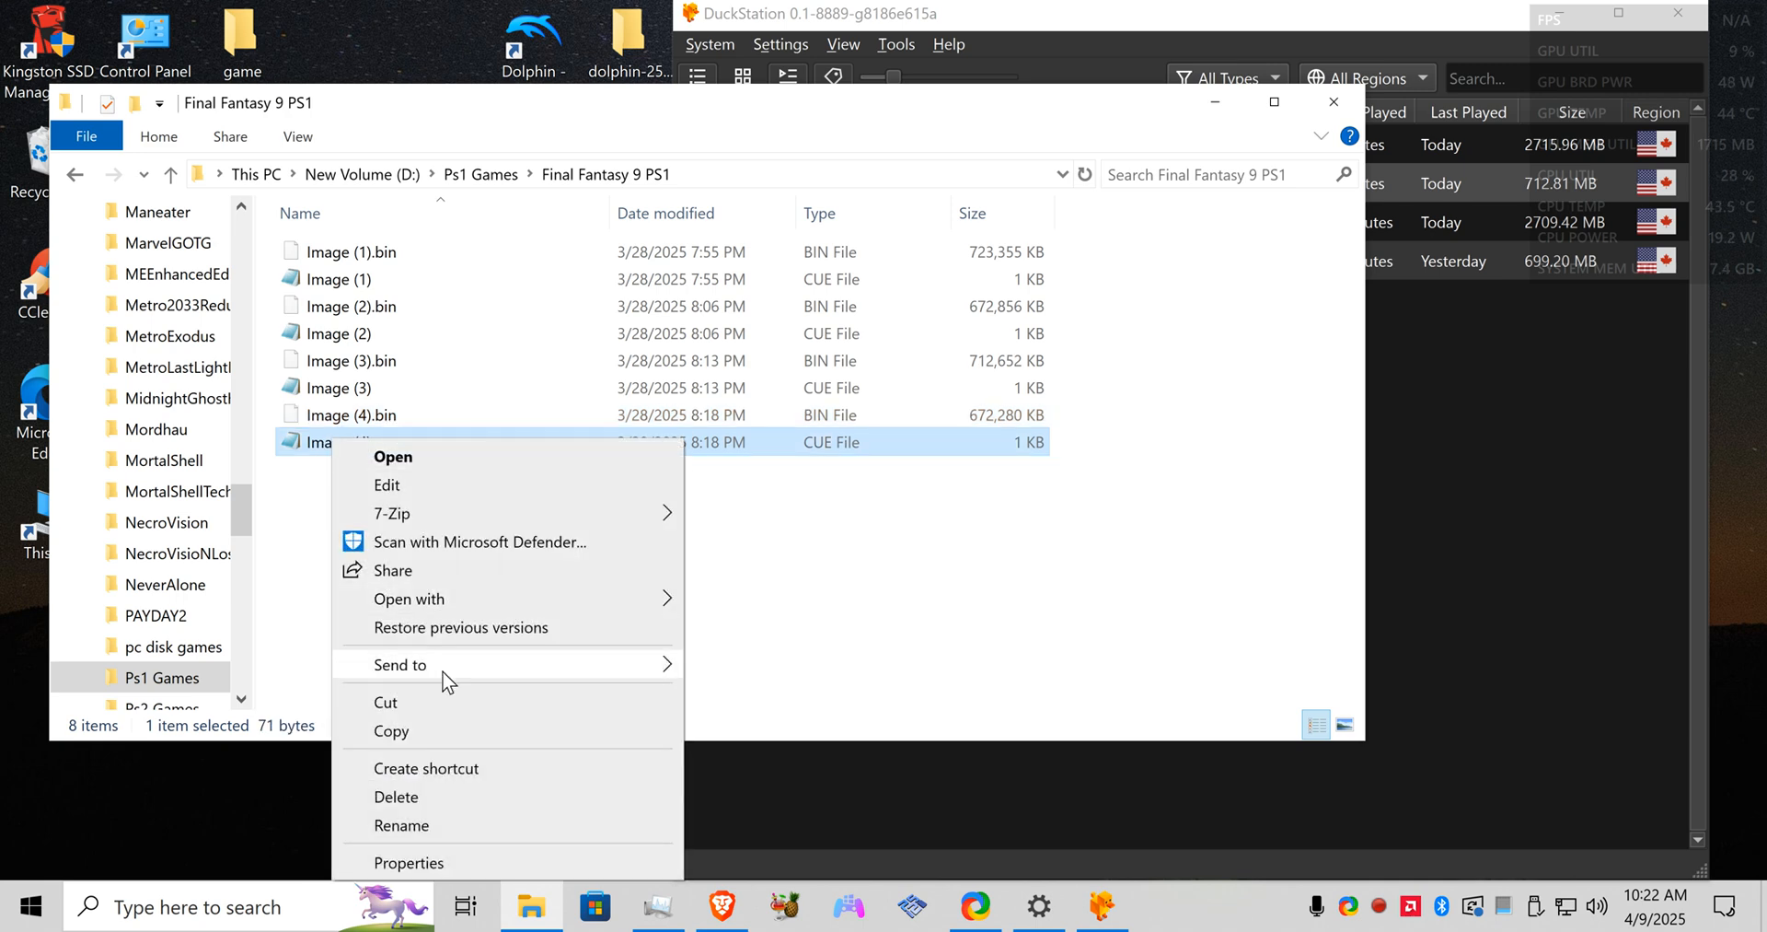
pyautogui.click(409, 862)
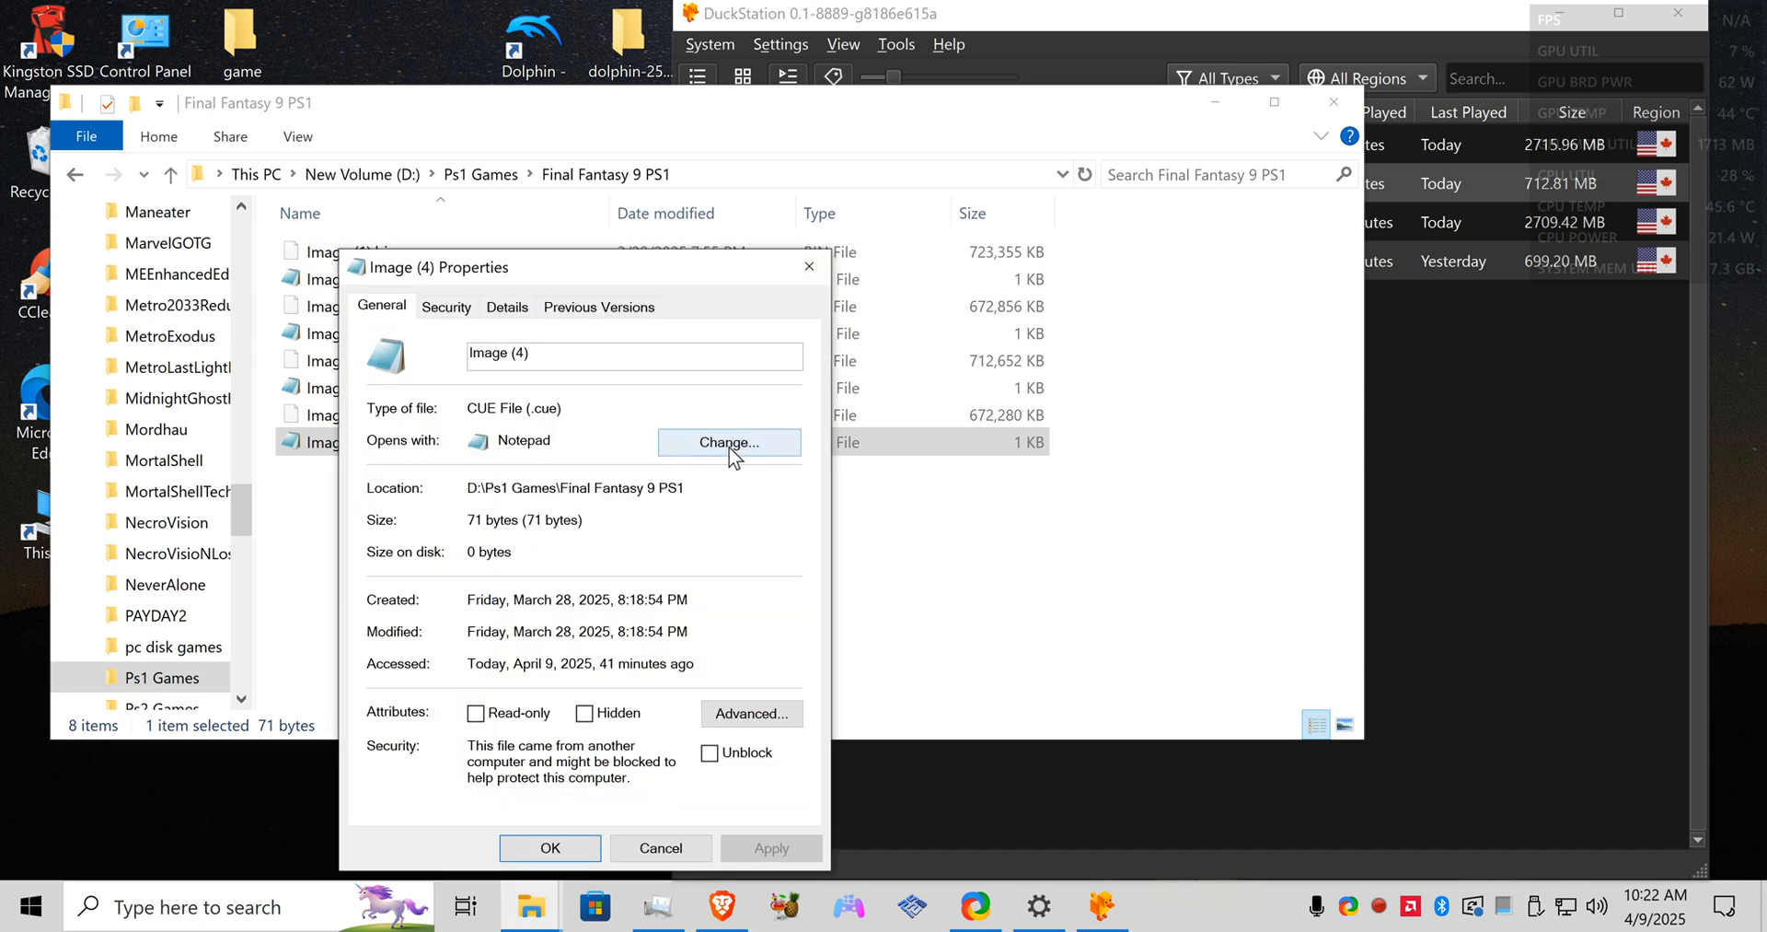
pyautogui.click(729, 442)
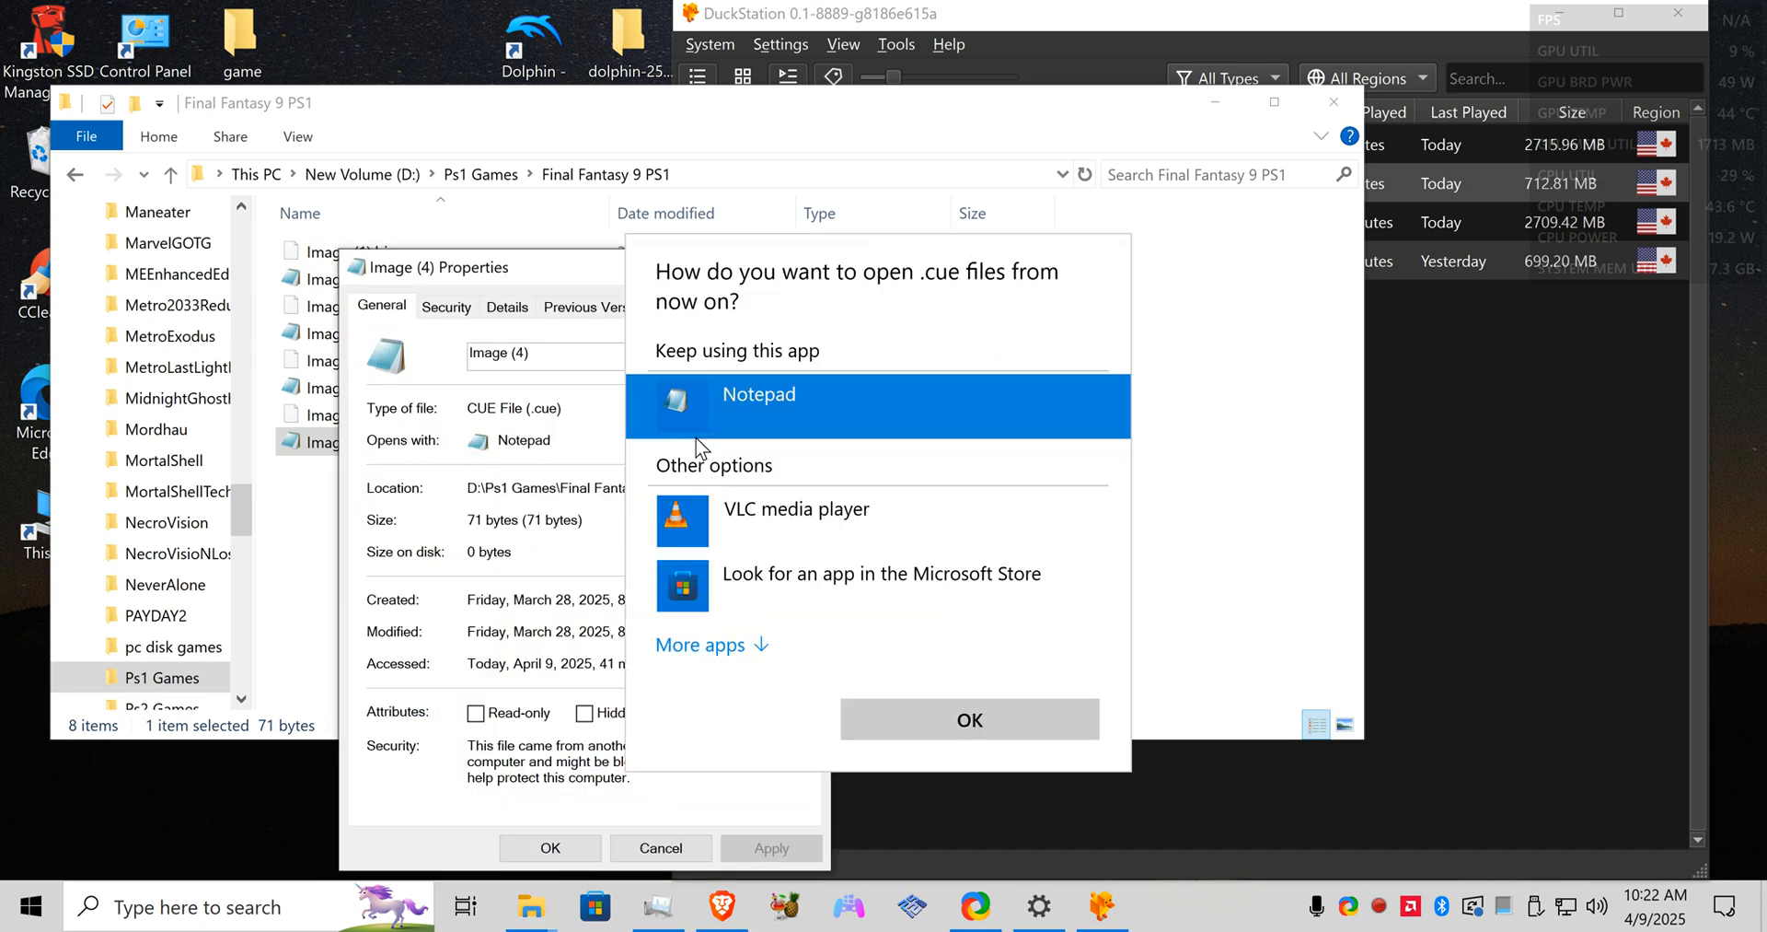
pyautogui.click(700, 644)
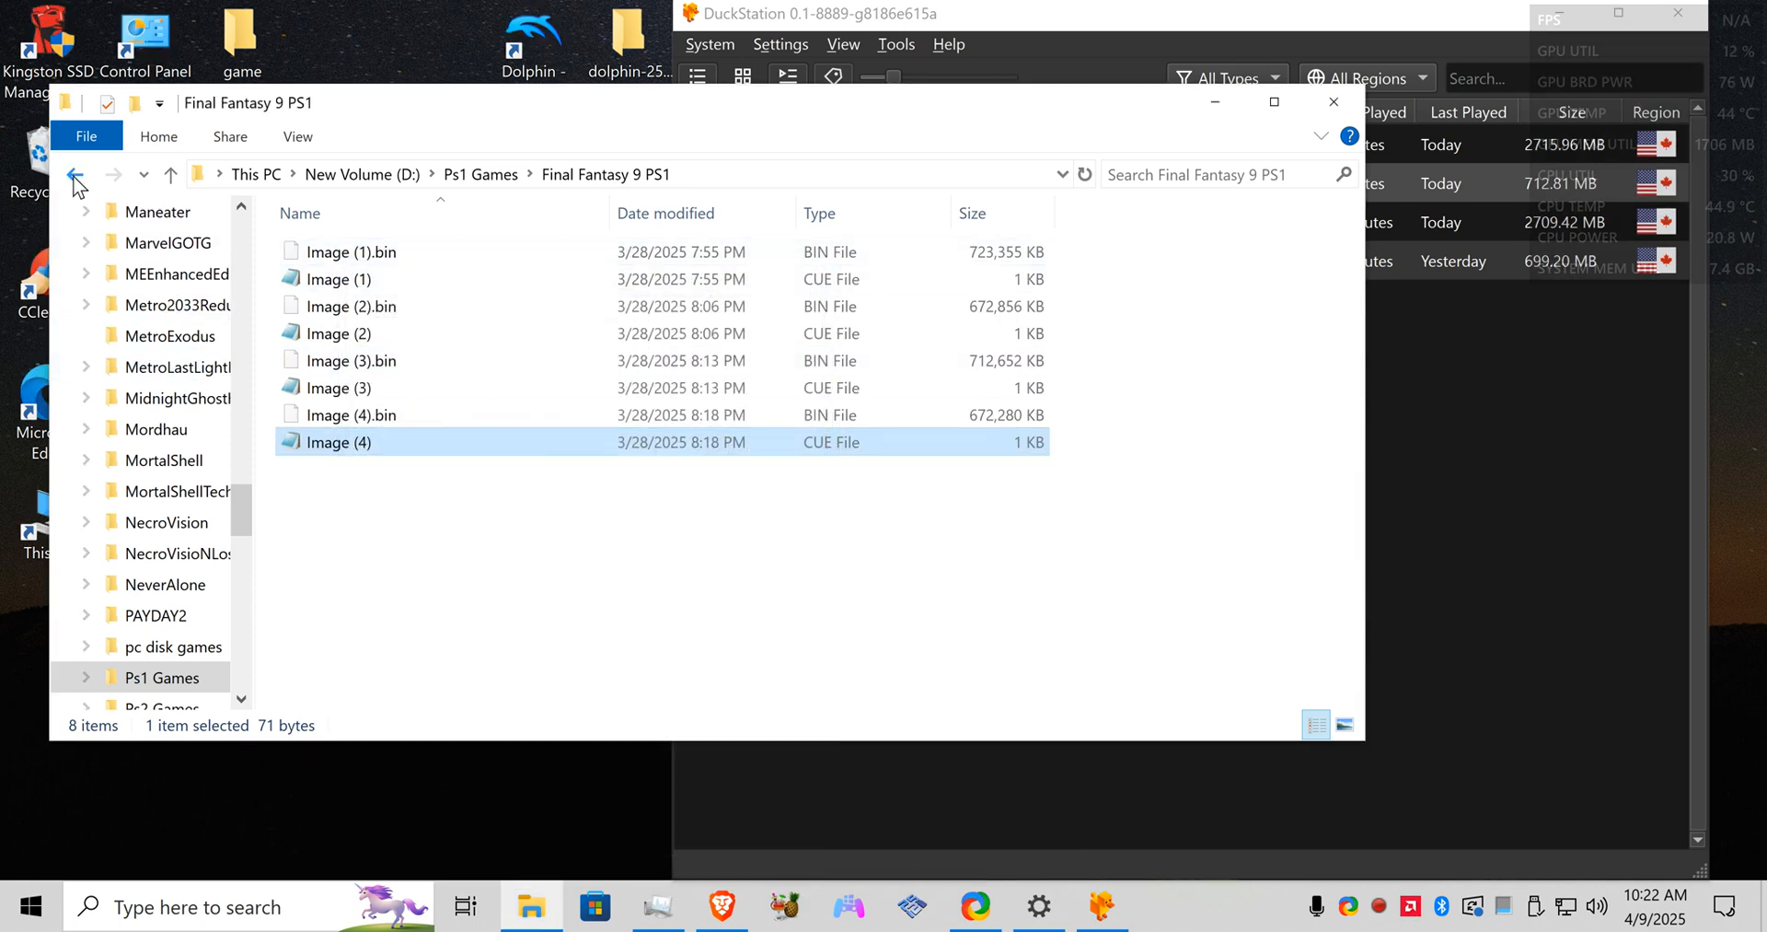
# Step: Go to the Final Fantasy 7 PS1 folder and open the FINALFANTASY7 1 cue file
pyautogui.click(74, 177)
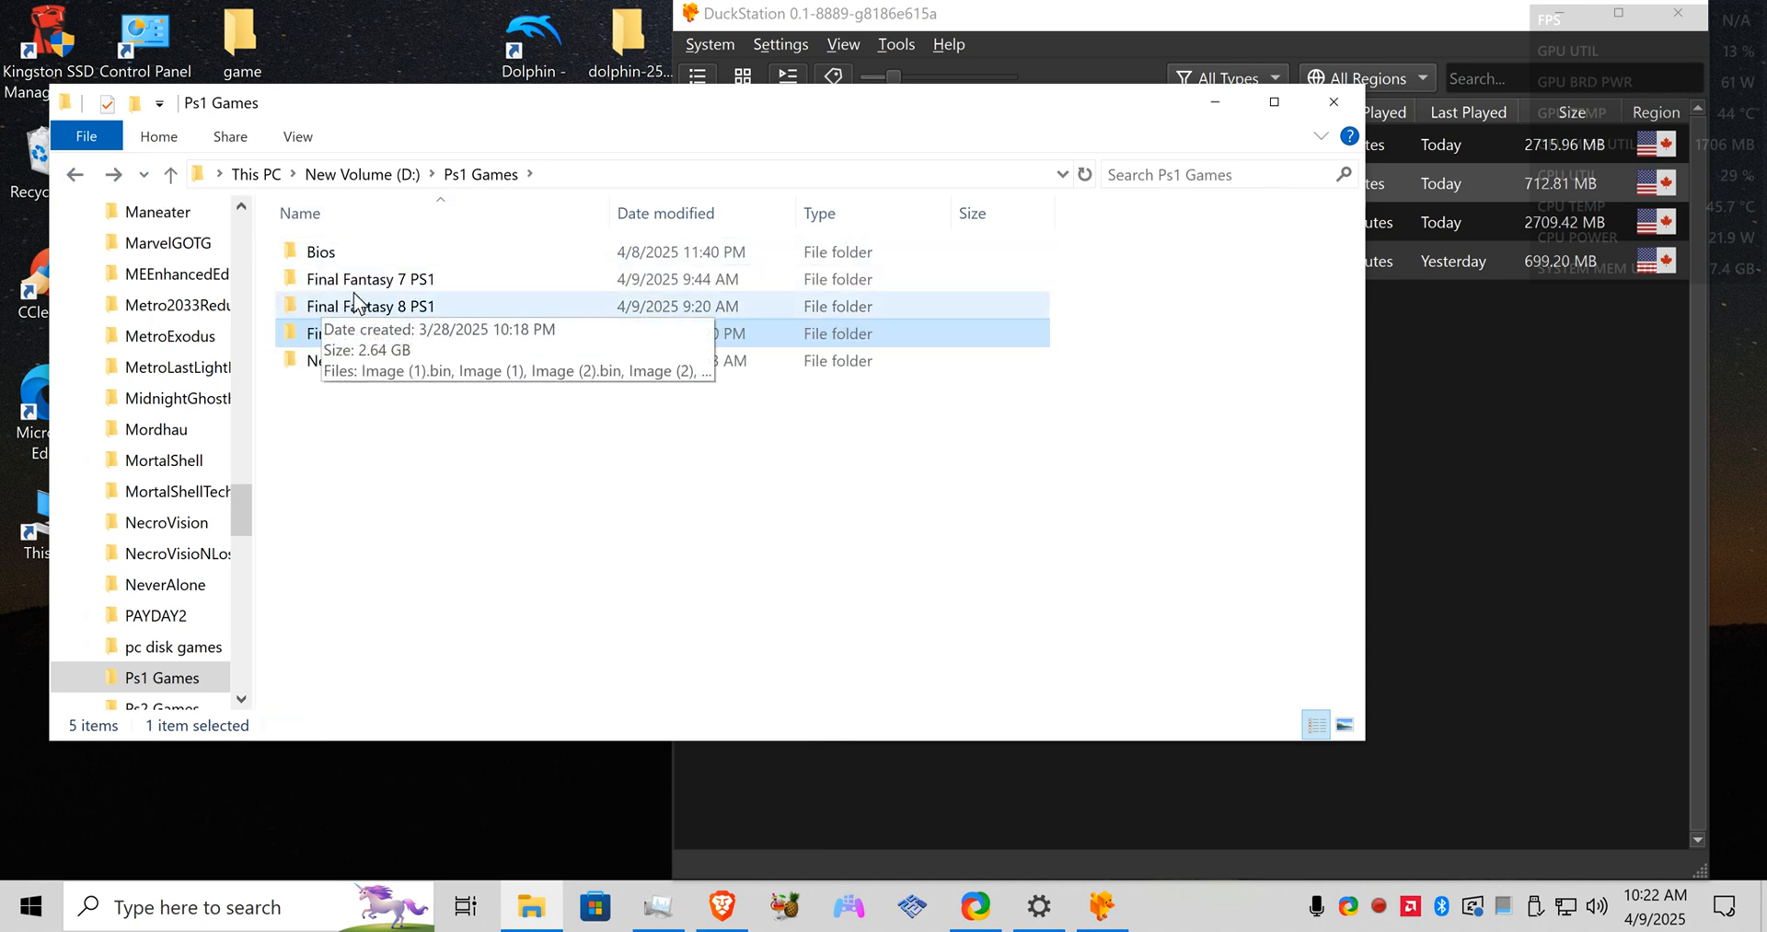
pyautogui.doubleClick(370, 278)
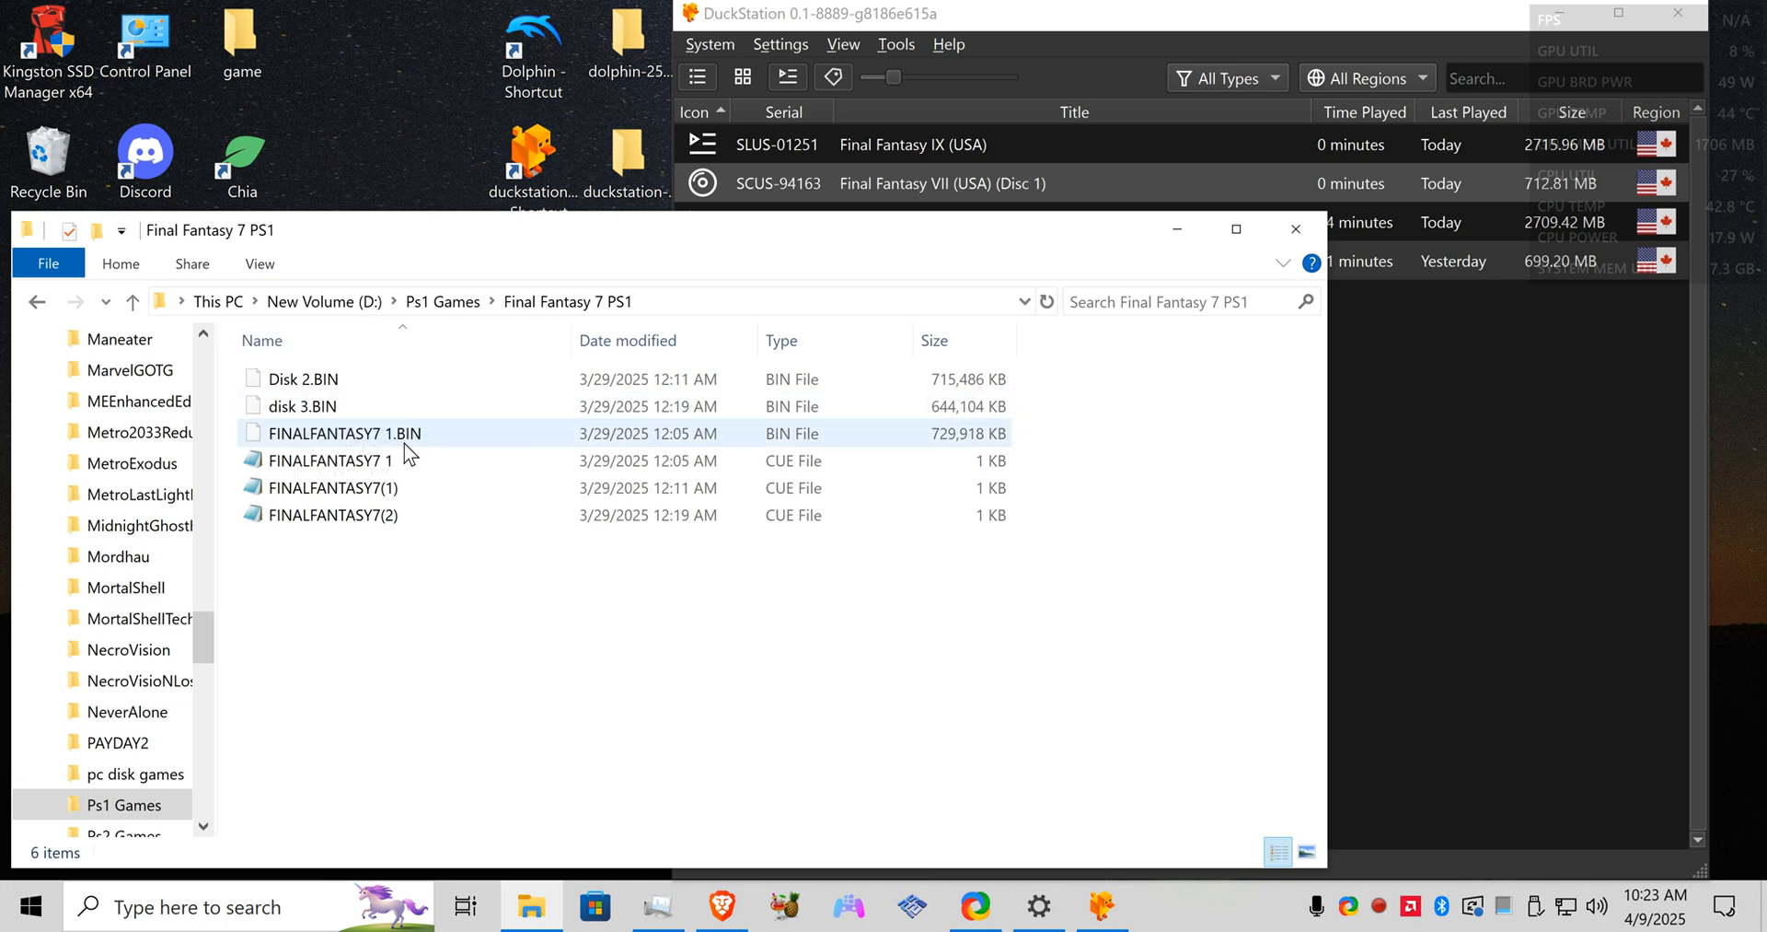
pyautogui.click(330, 460)
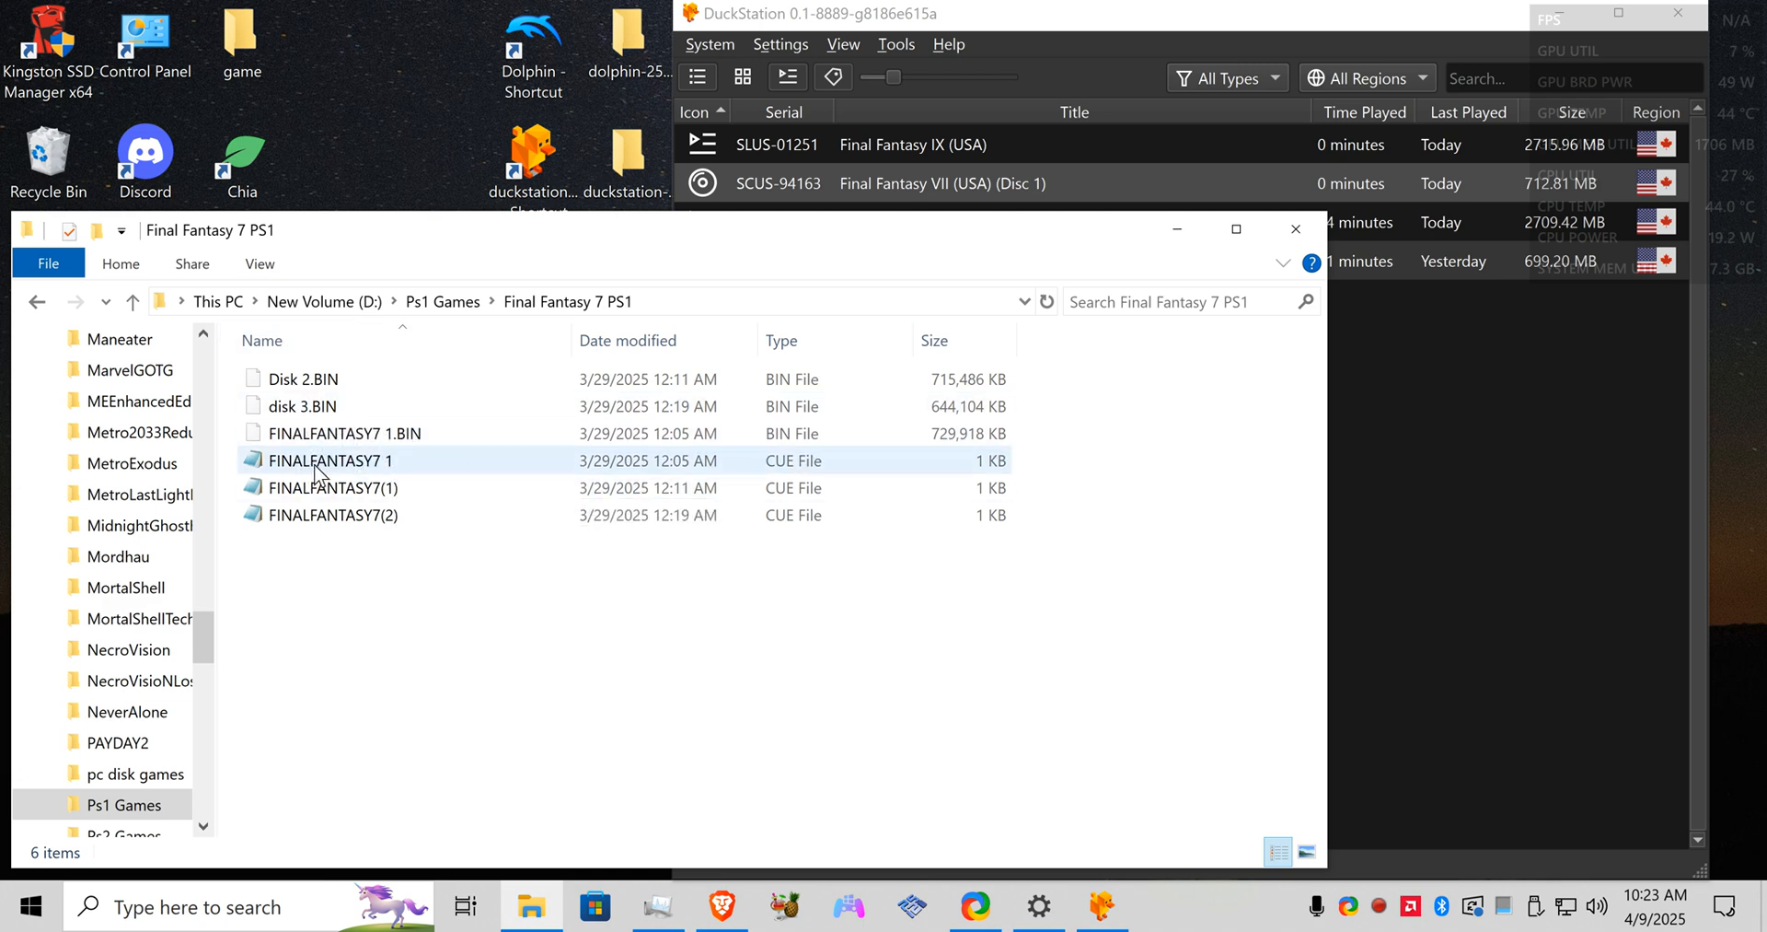
pyautogui.doubleClick(329, 460)
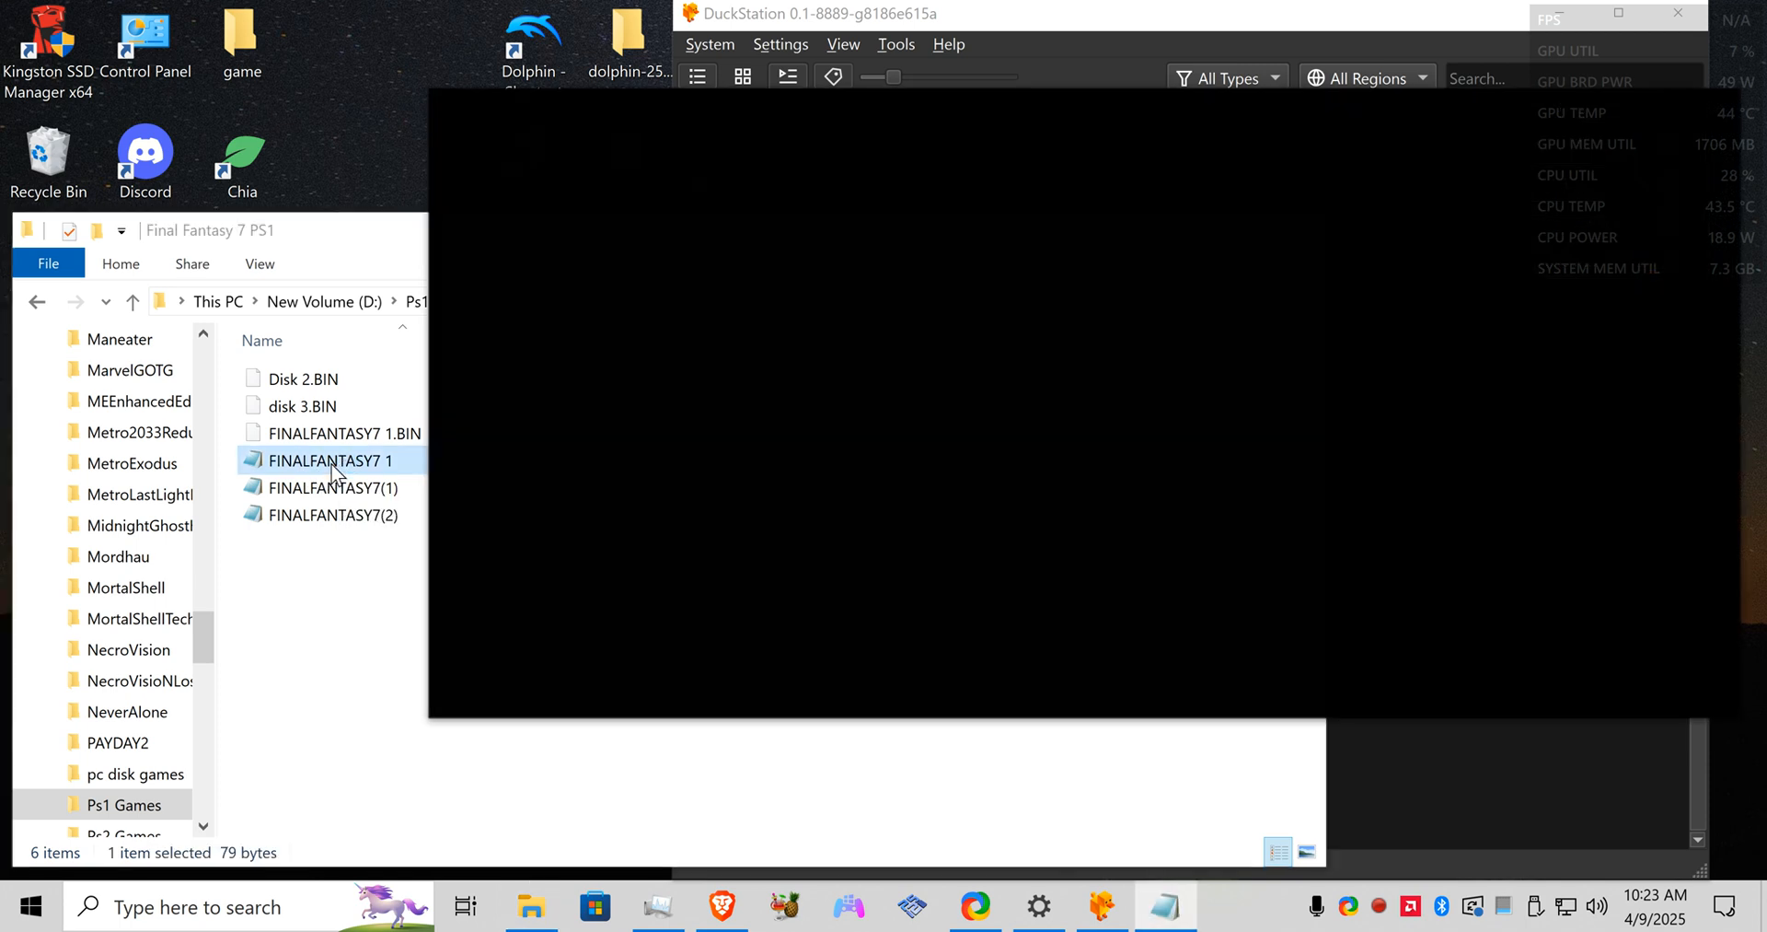
pyautogui.doubleClick(332, 460)
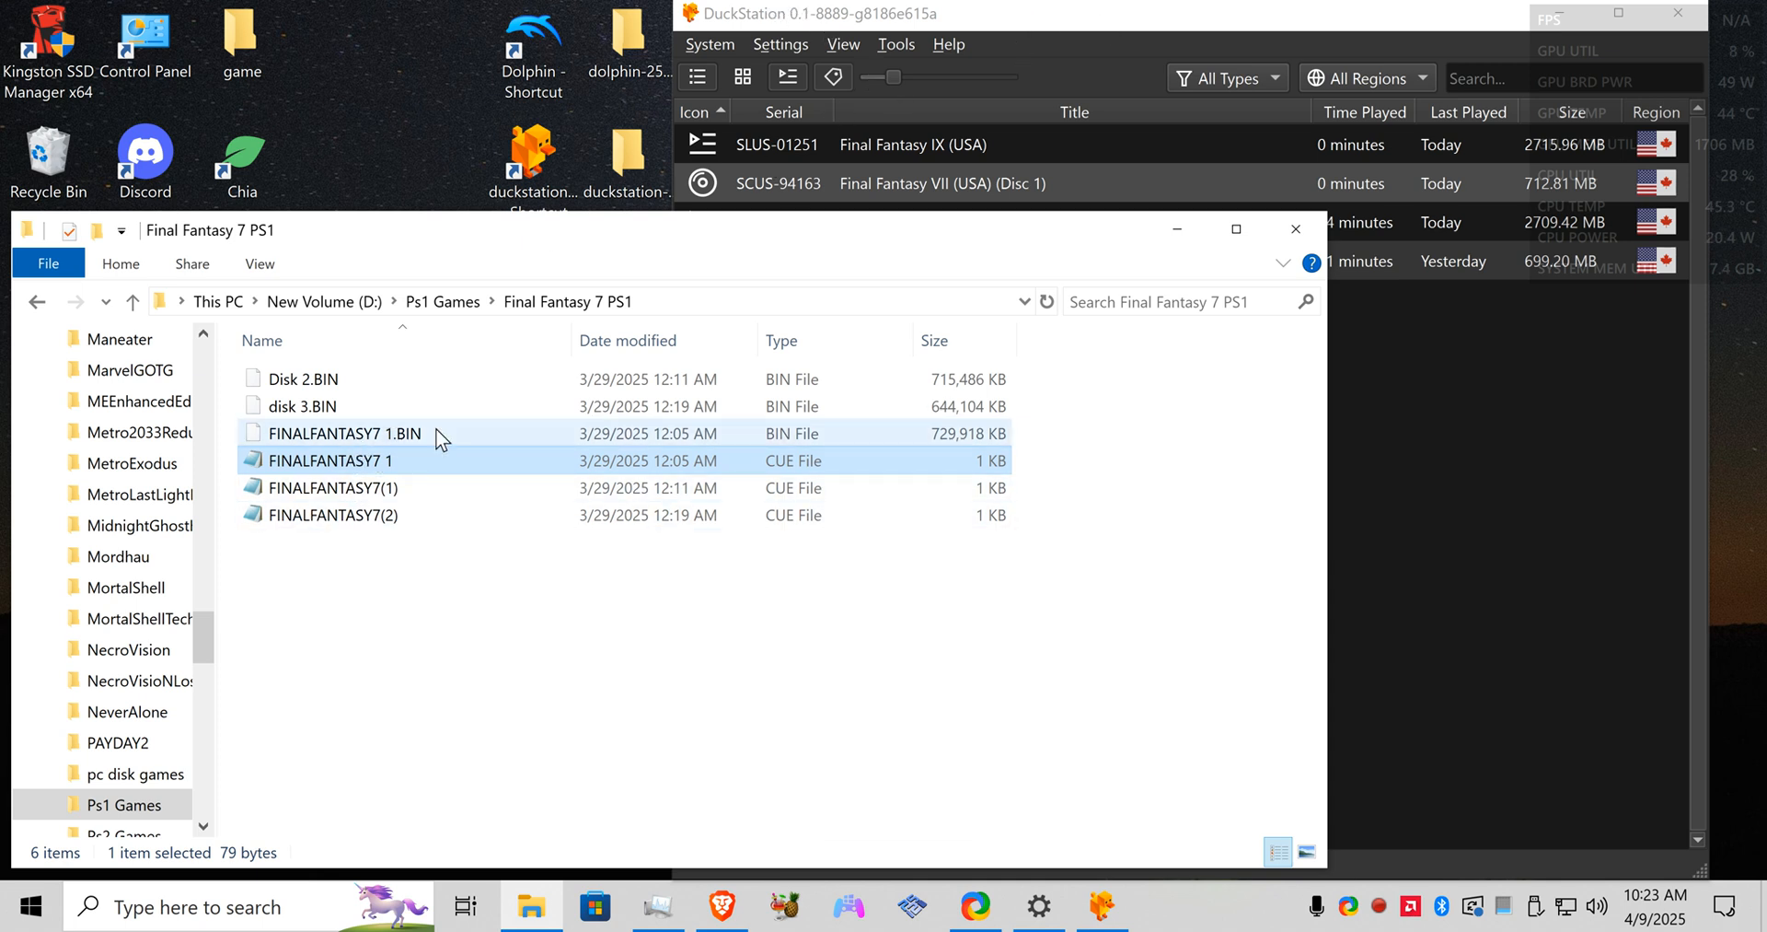
pyautogui.moveTo(519, 493)
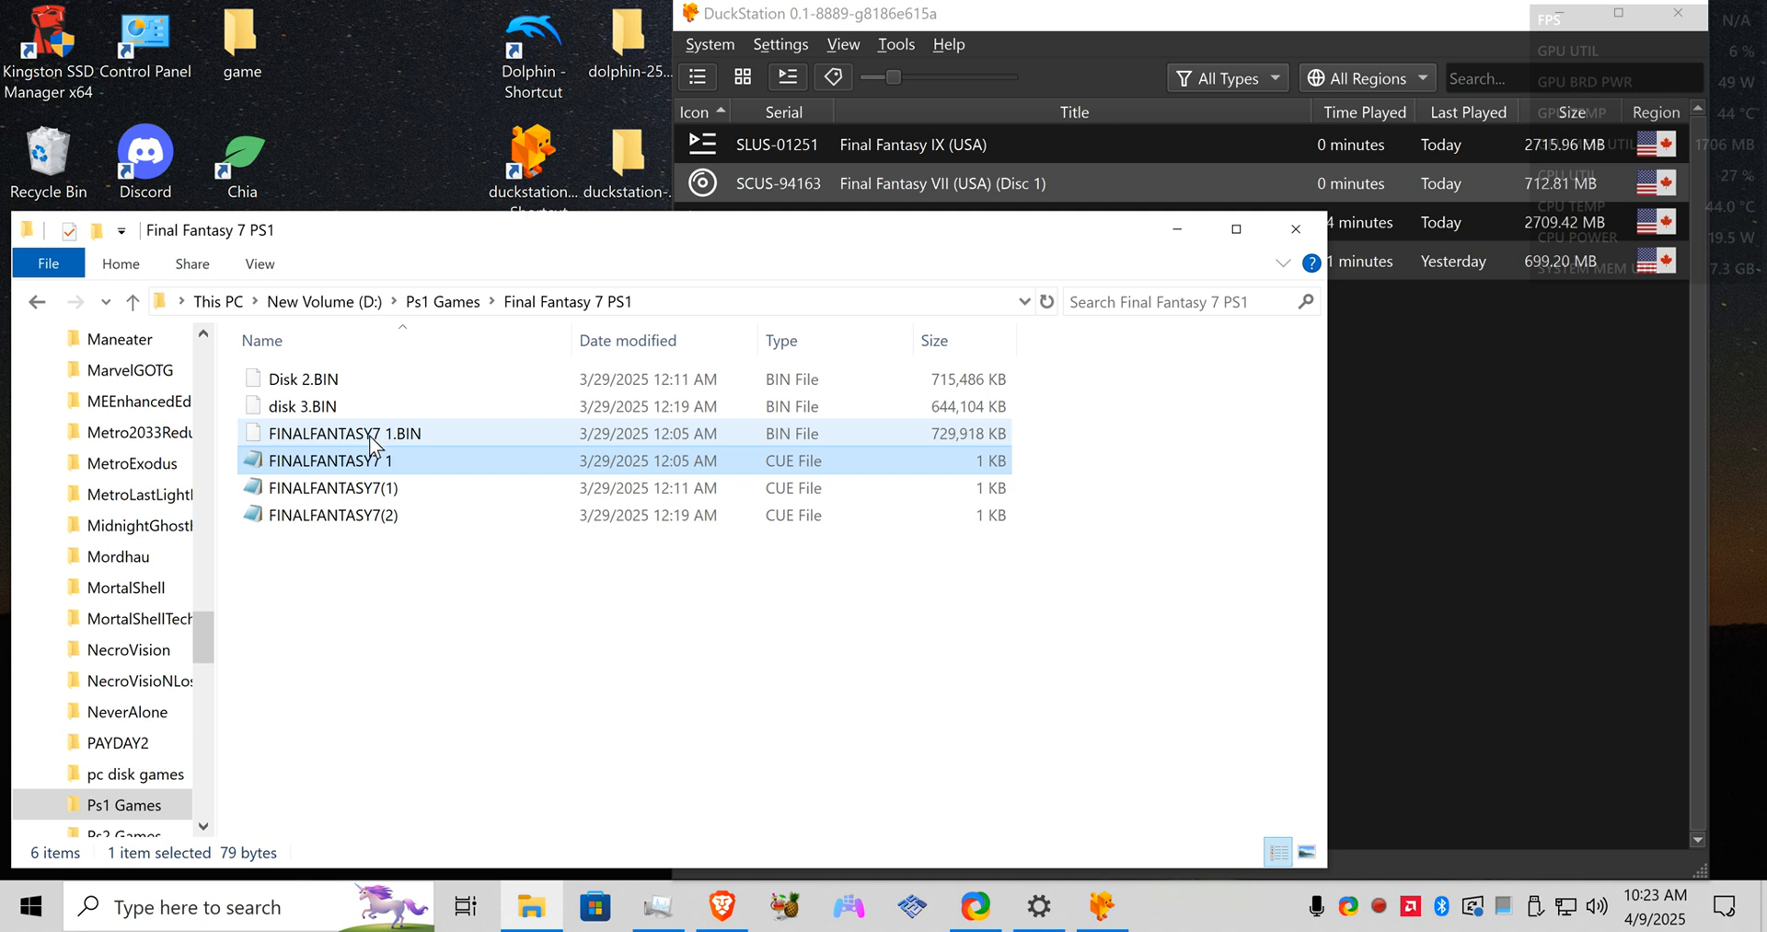
pyautogui.moveTo(330, 459)
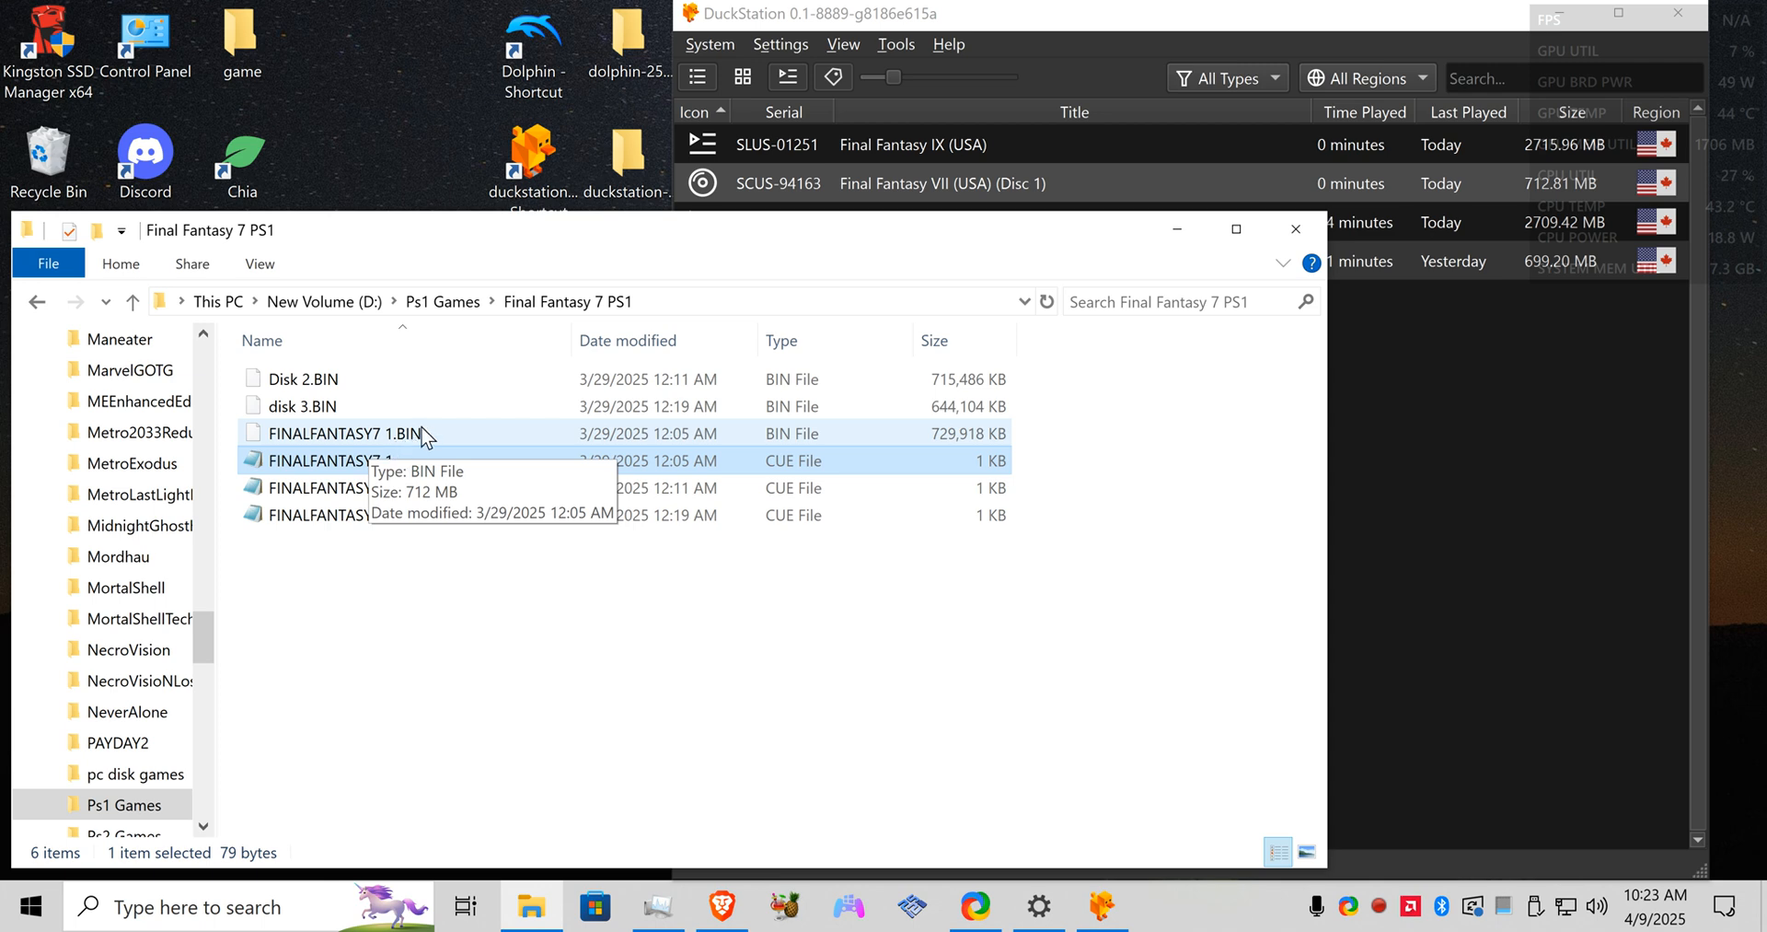
pyautogui.moveTo(398, 444)
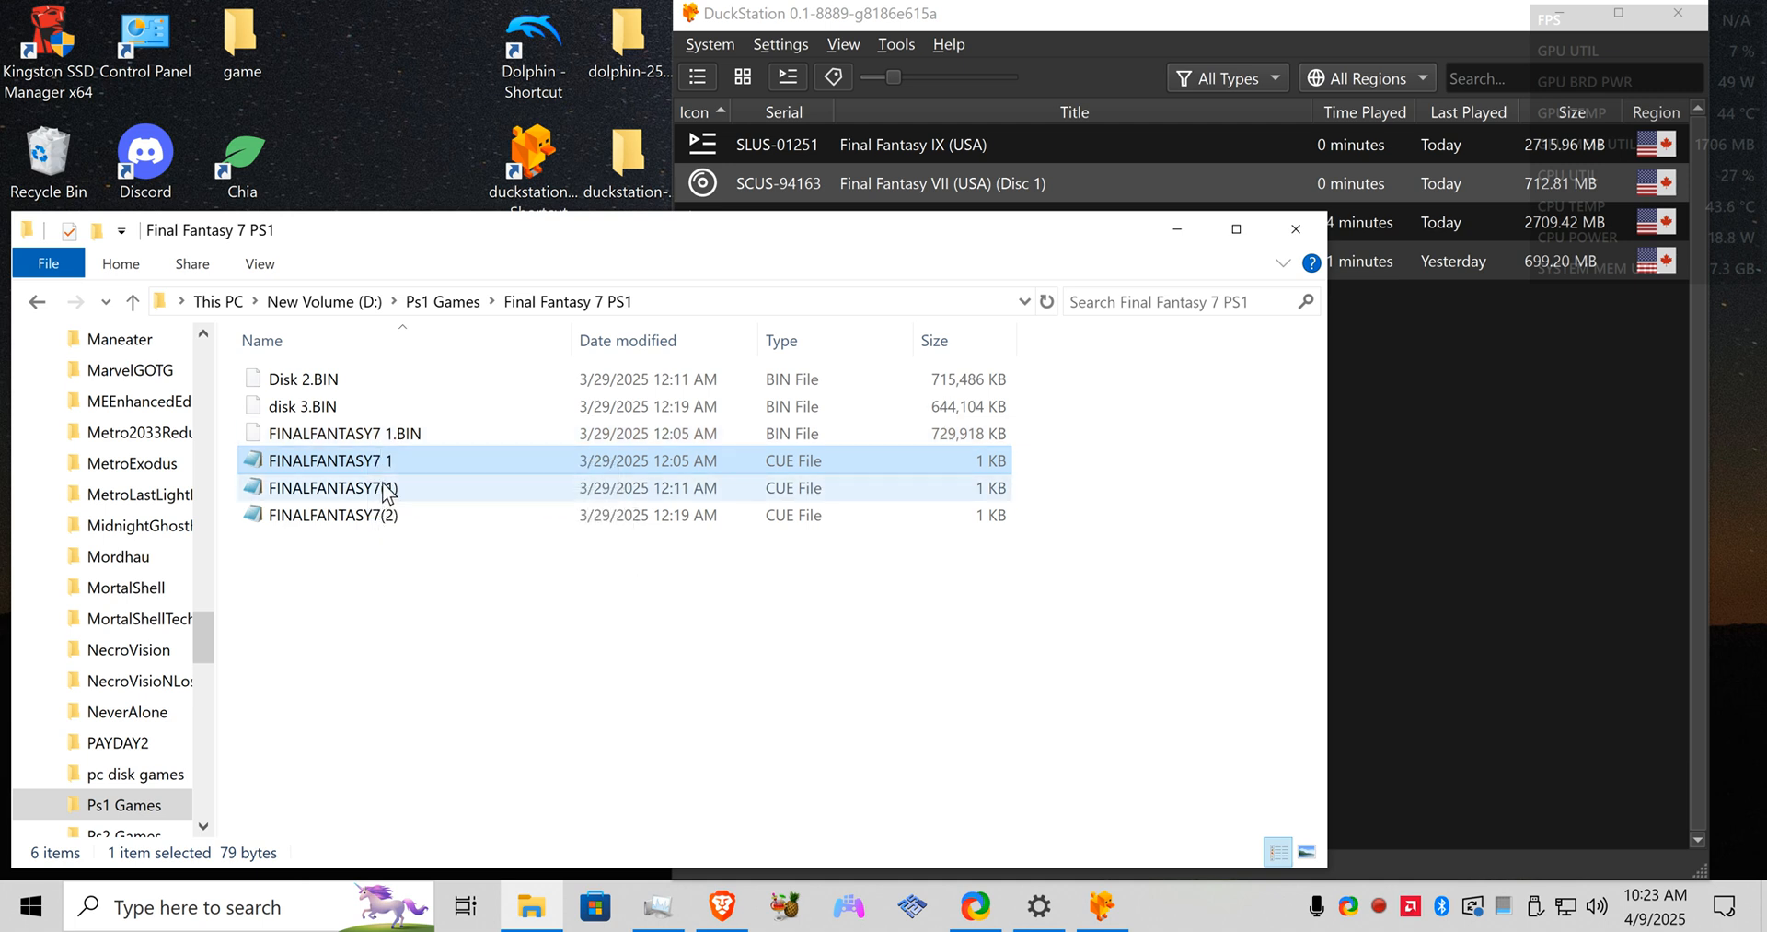
pyautogui.moveTo(400, 497)
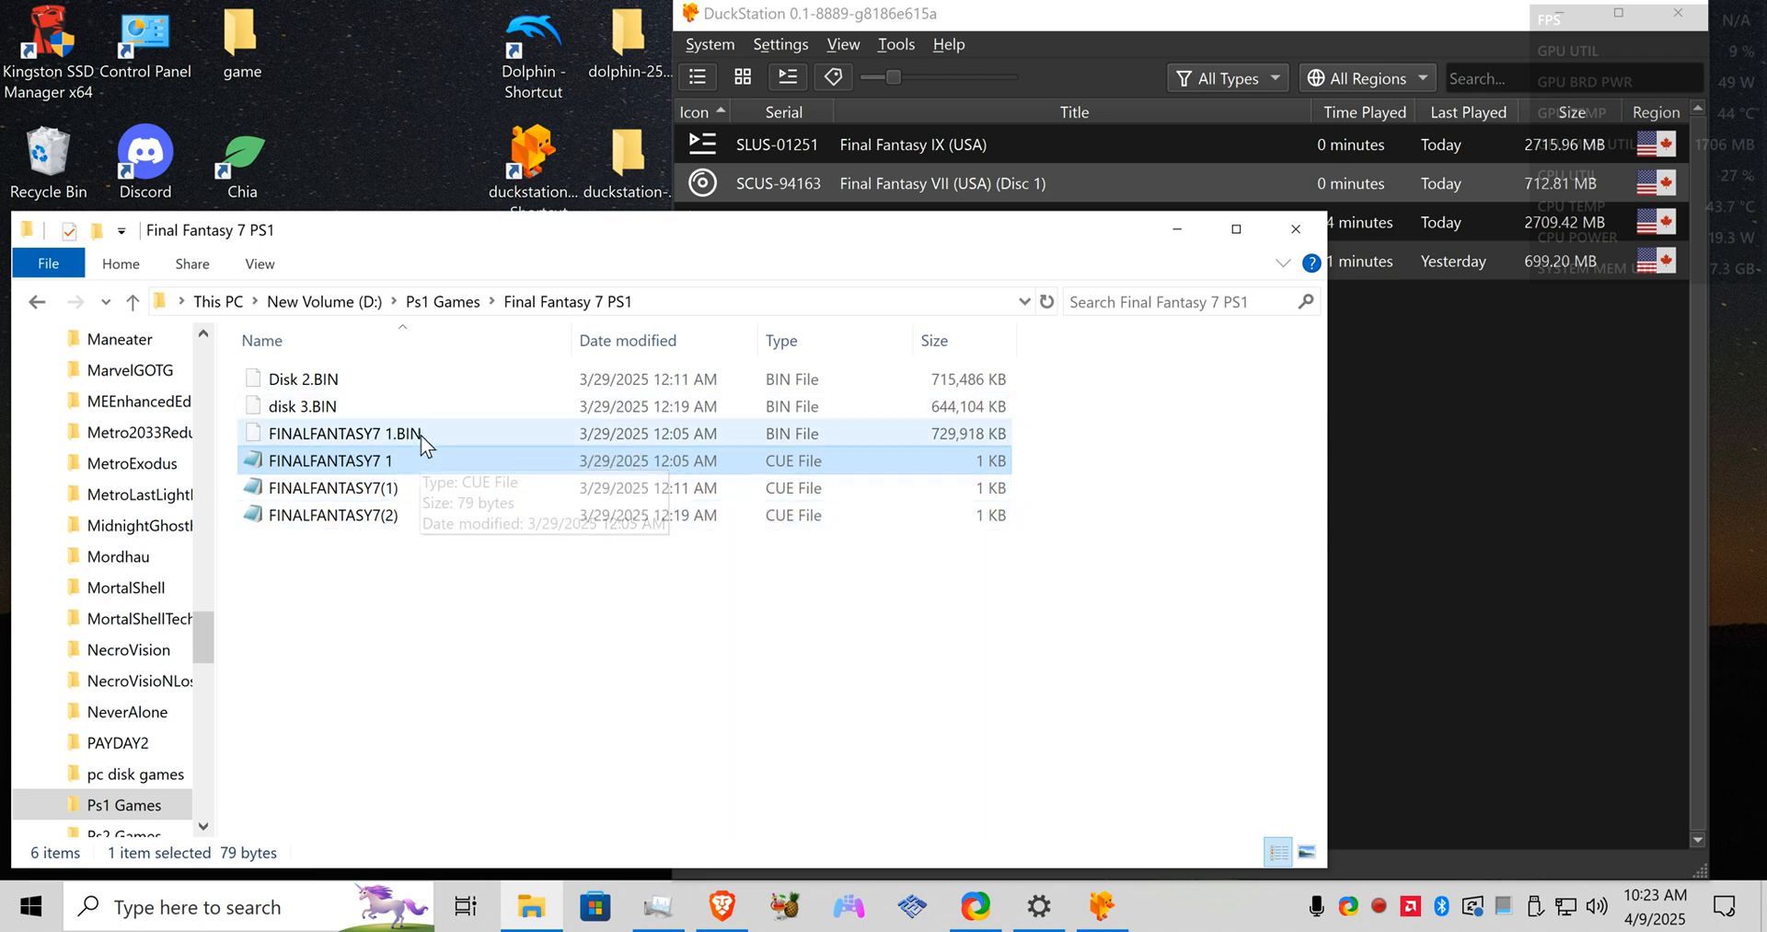
pyautogui.moveTo(394, 451)
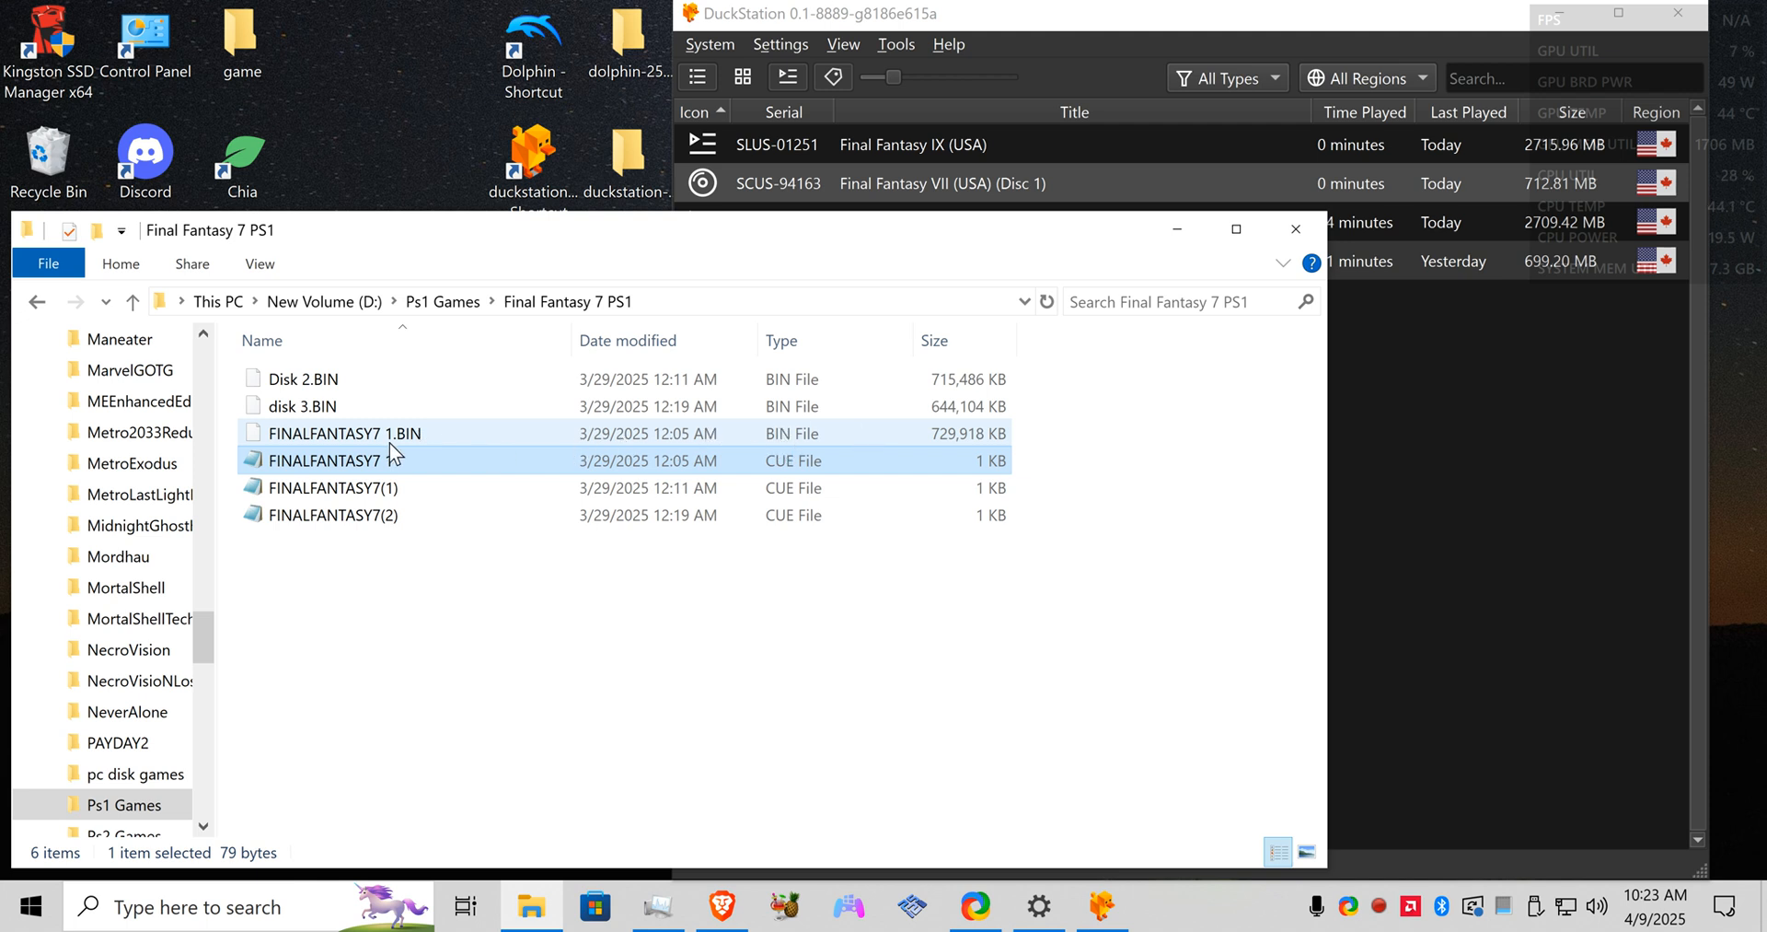
pyautogui.moveTo(609, 440)
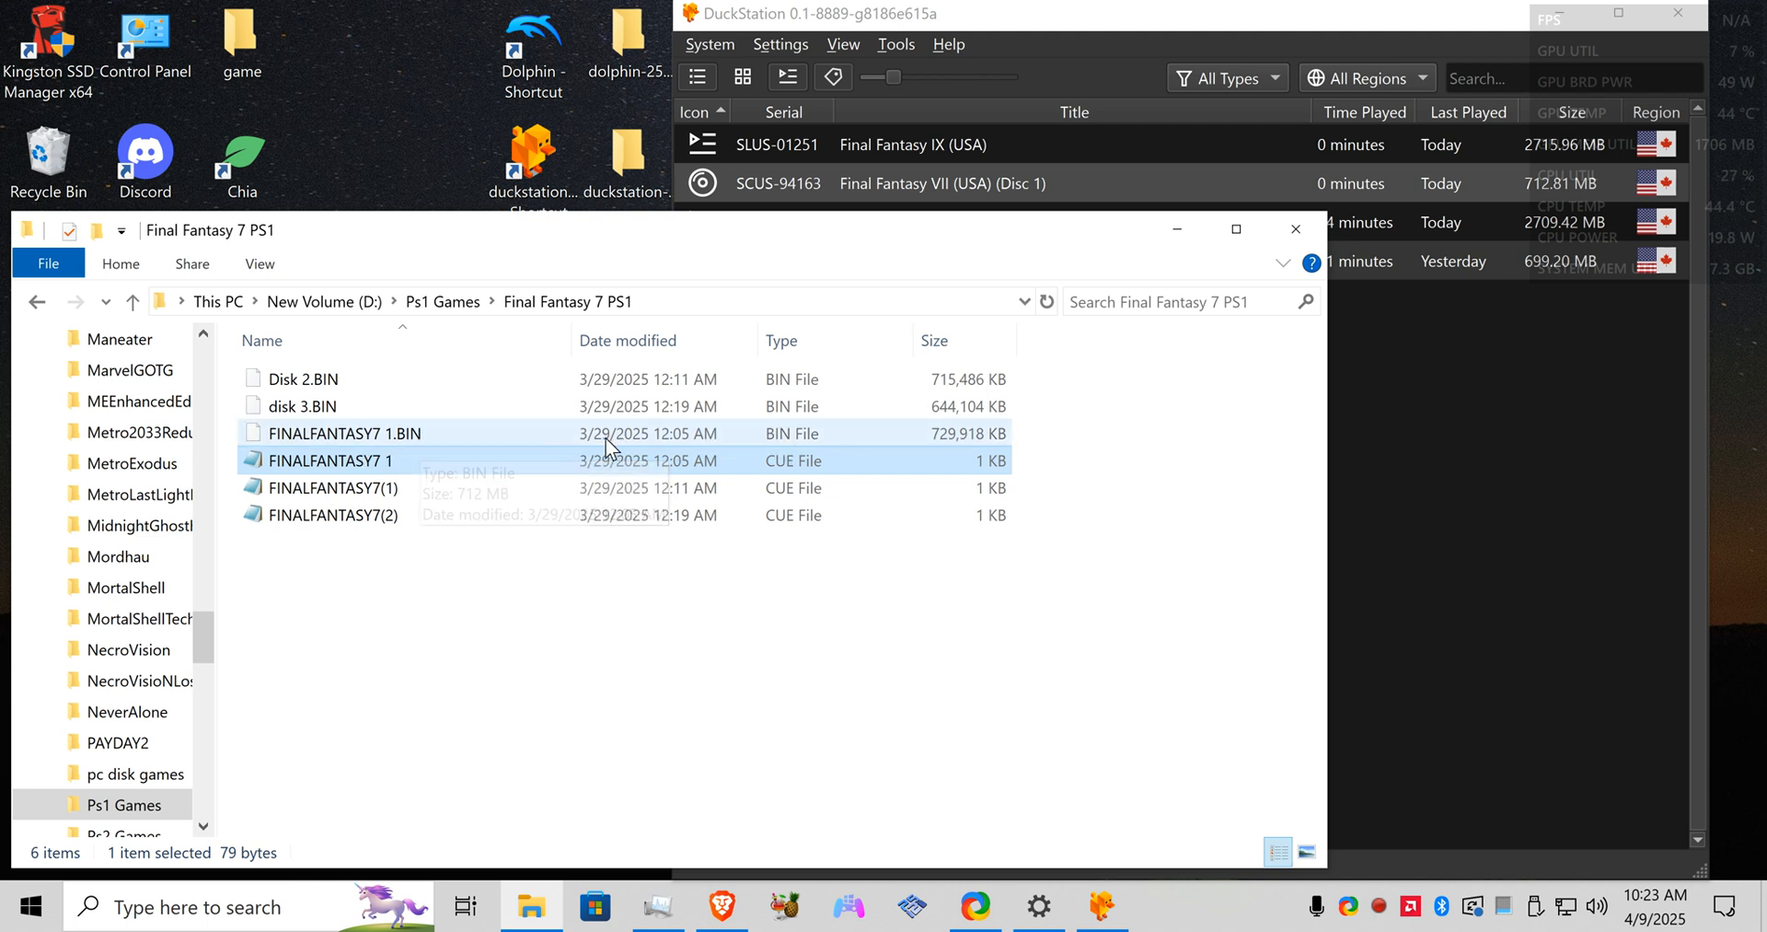
# Step: View the FINALFANTASY7 1 cue file's Properties Details, then close the dialog
pyautogui.rightClick(330, 460)
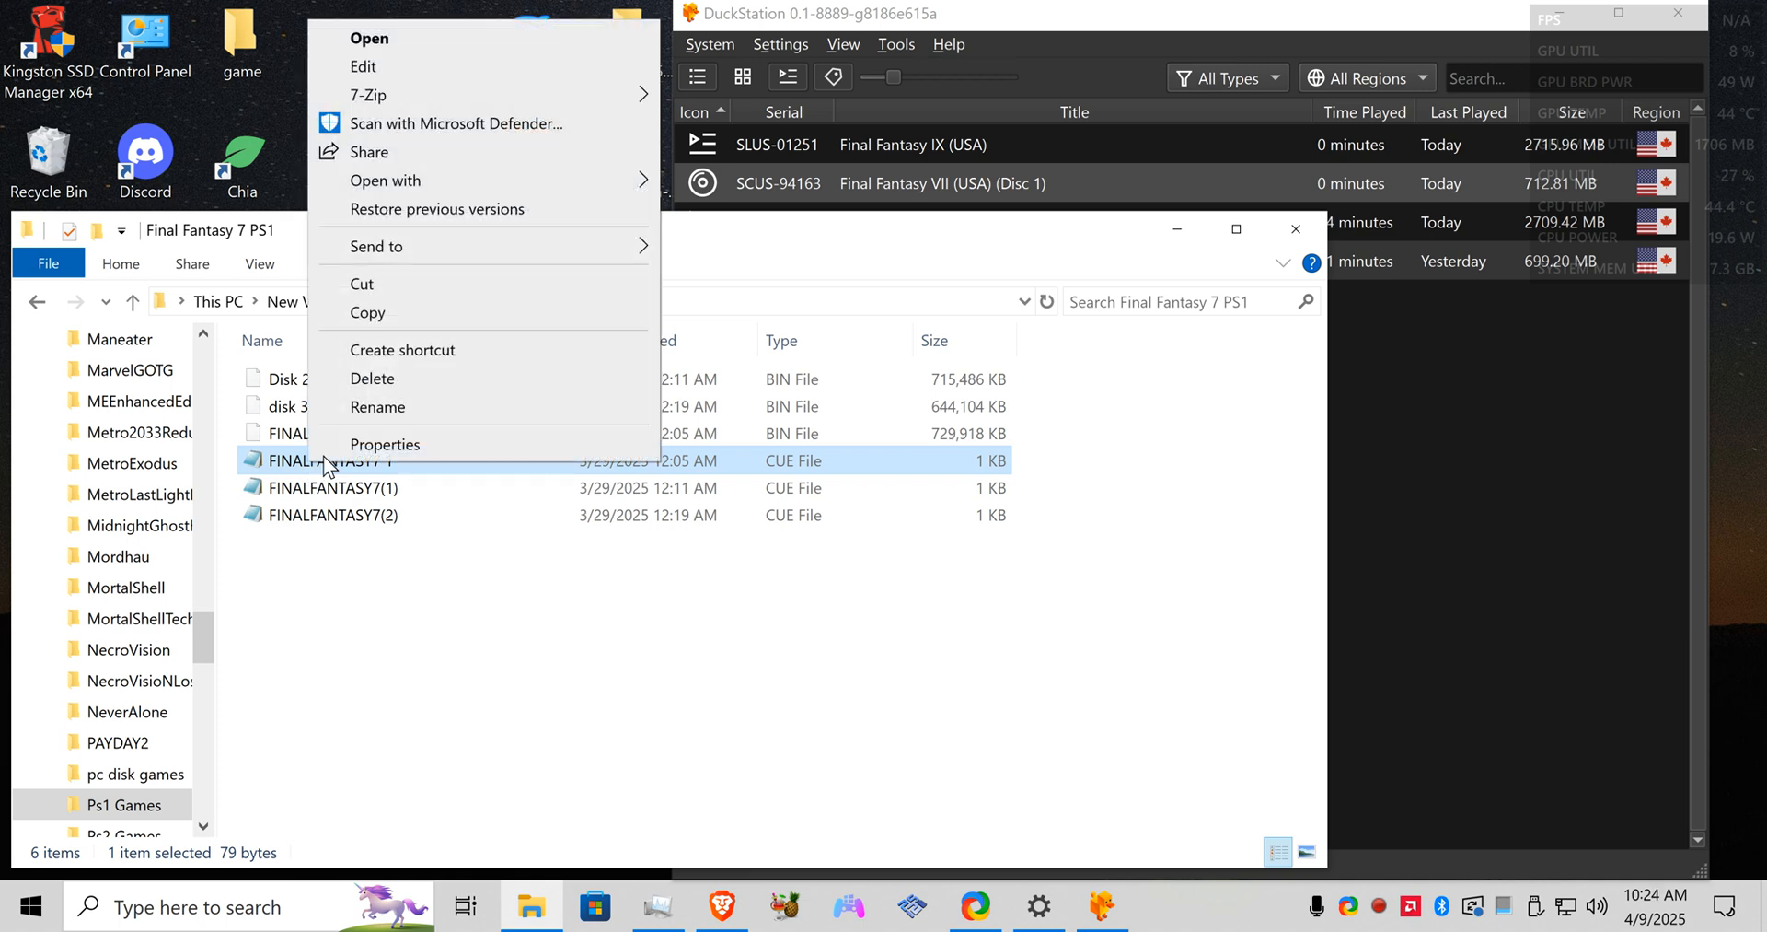
pyautogui.click(385, 444)
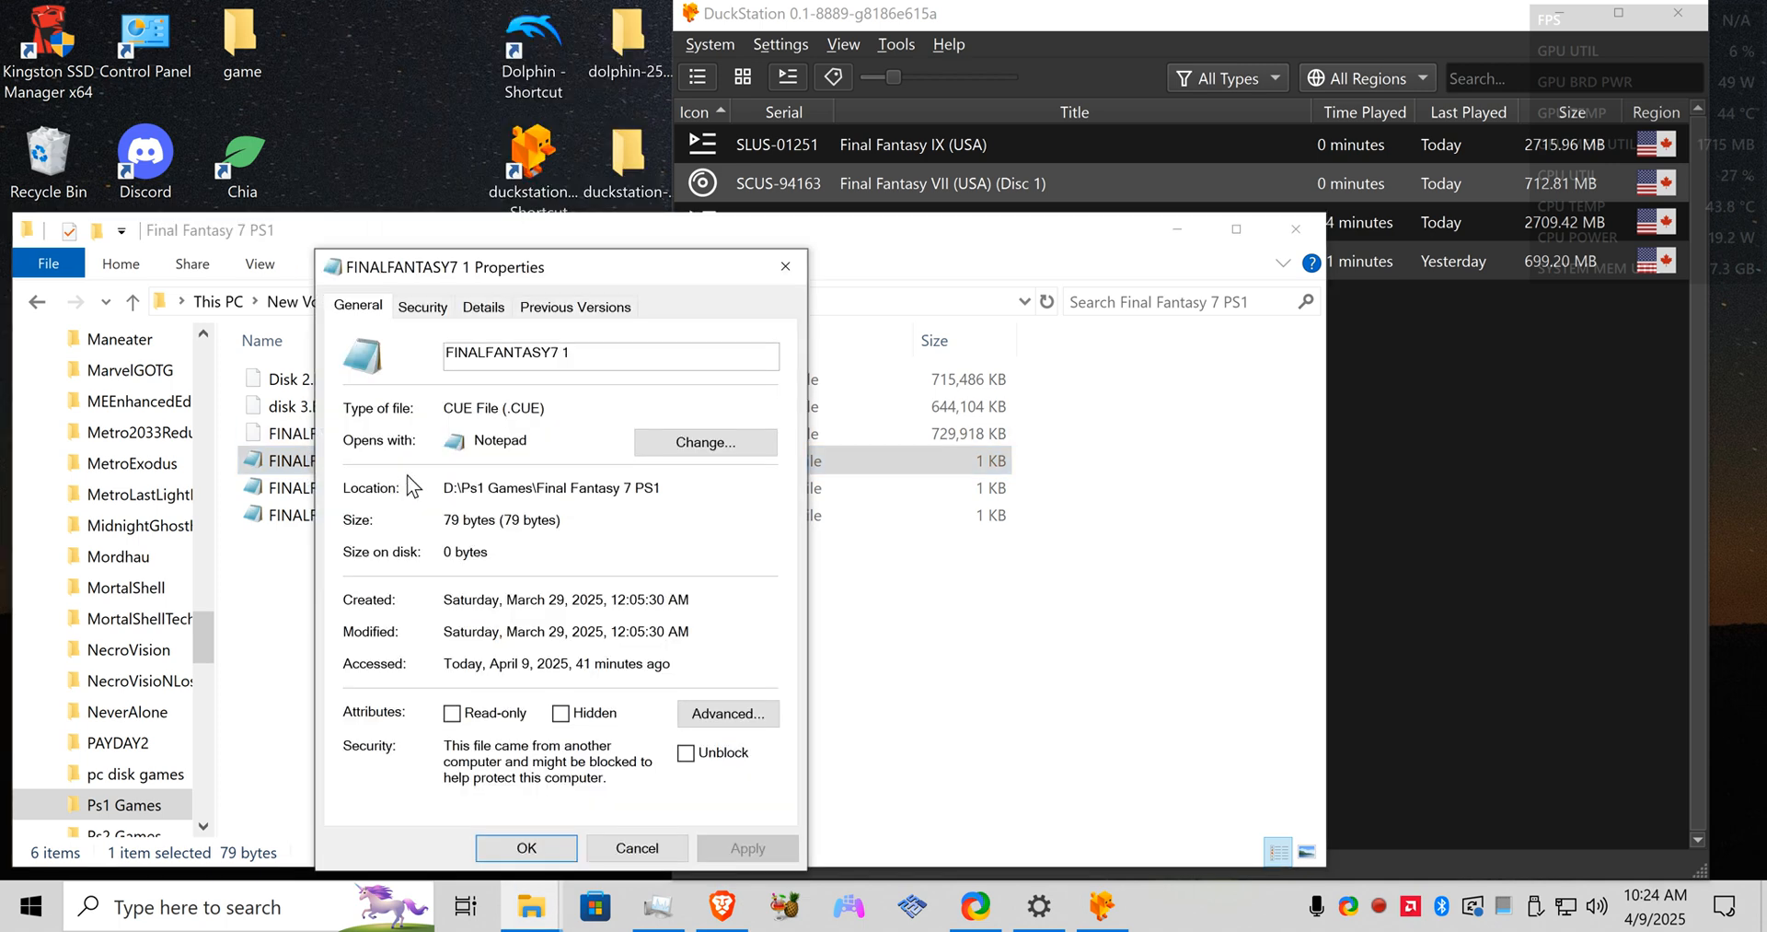
pyautogui.click(482, 306)
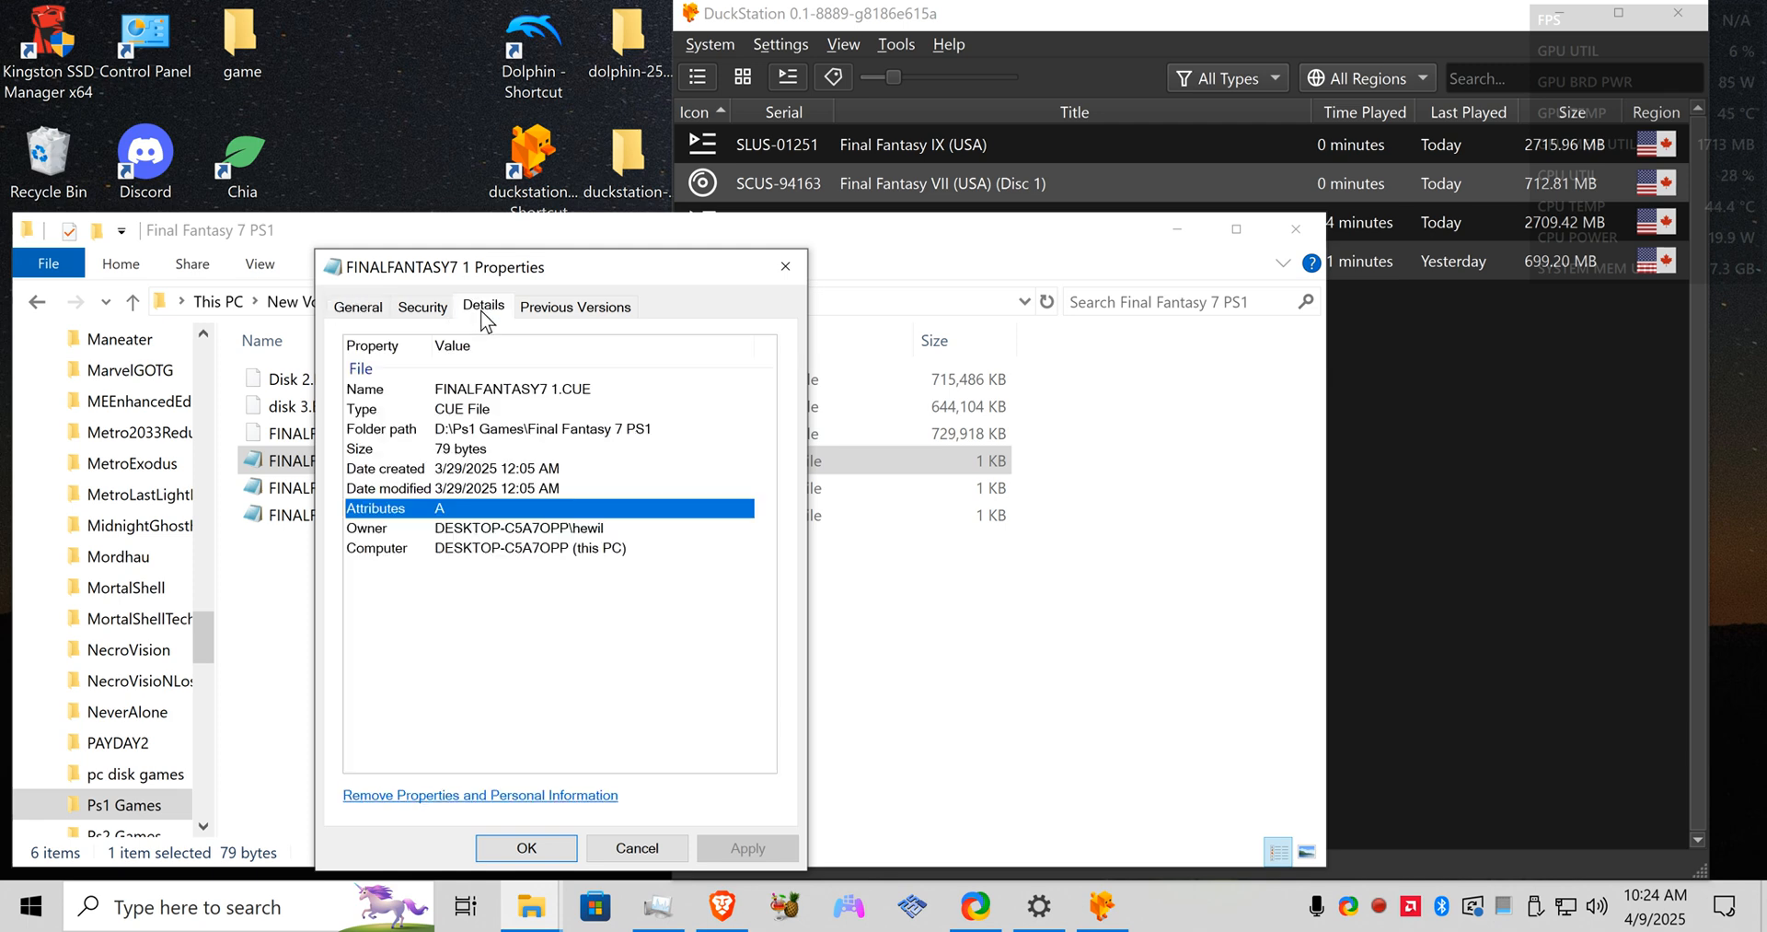
pyautogui.moveTo(532, 444)
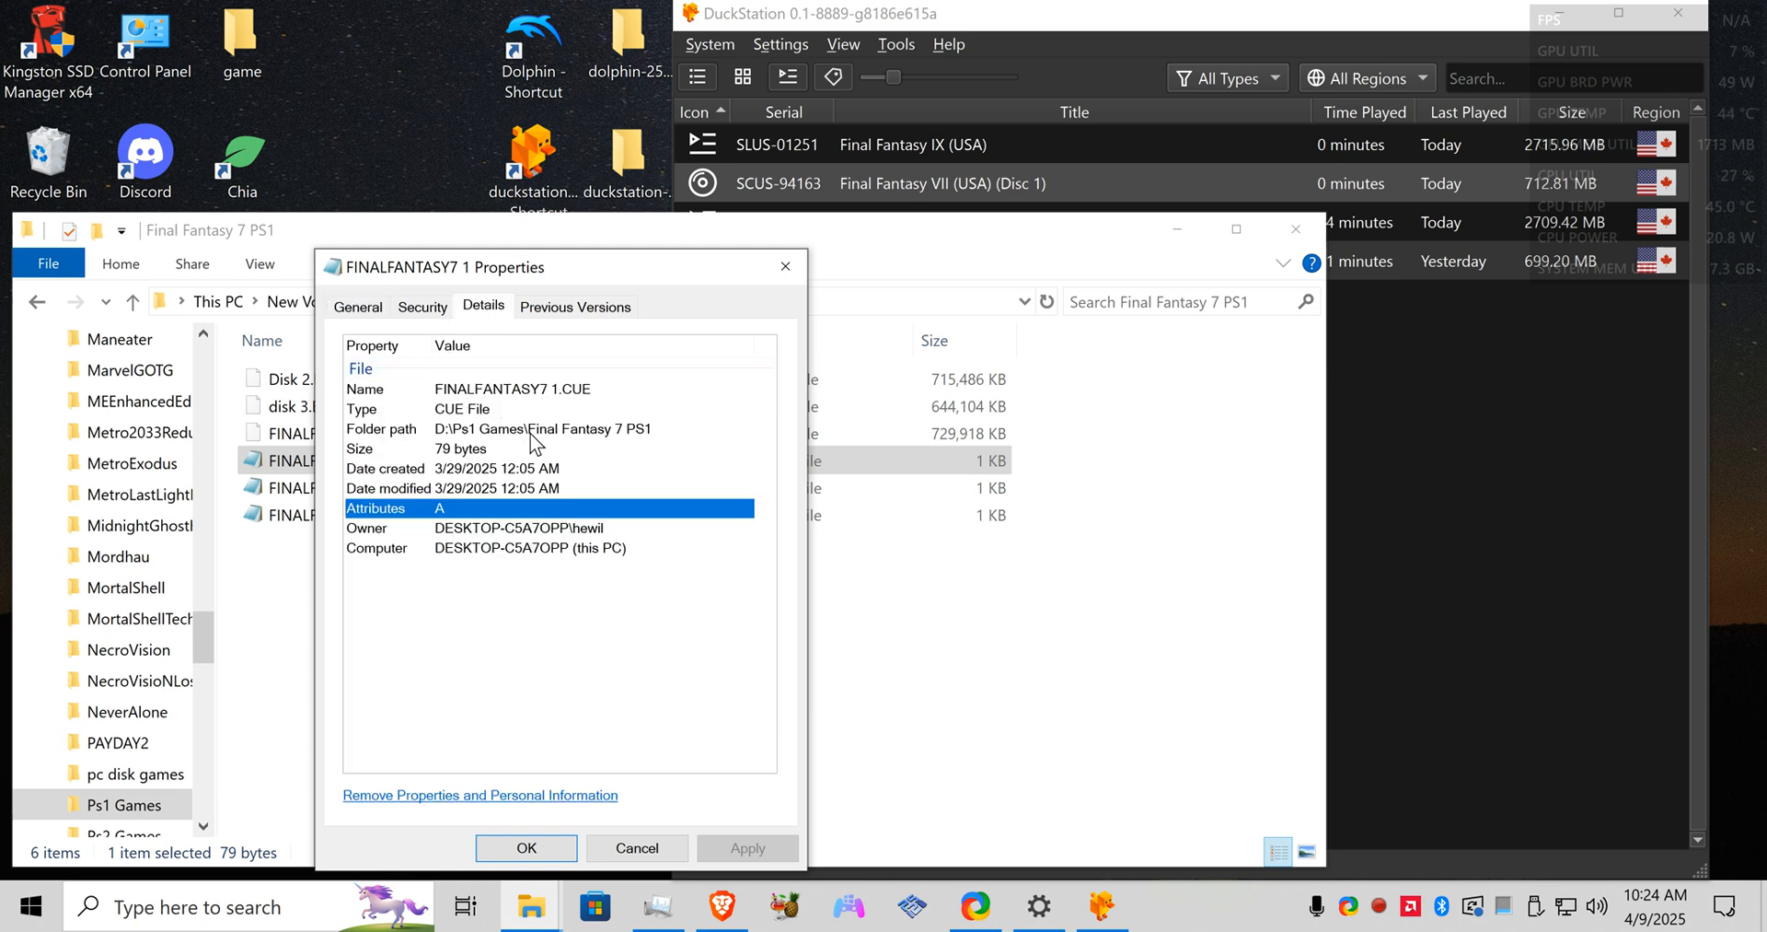
pyautogui.click(514, 389)
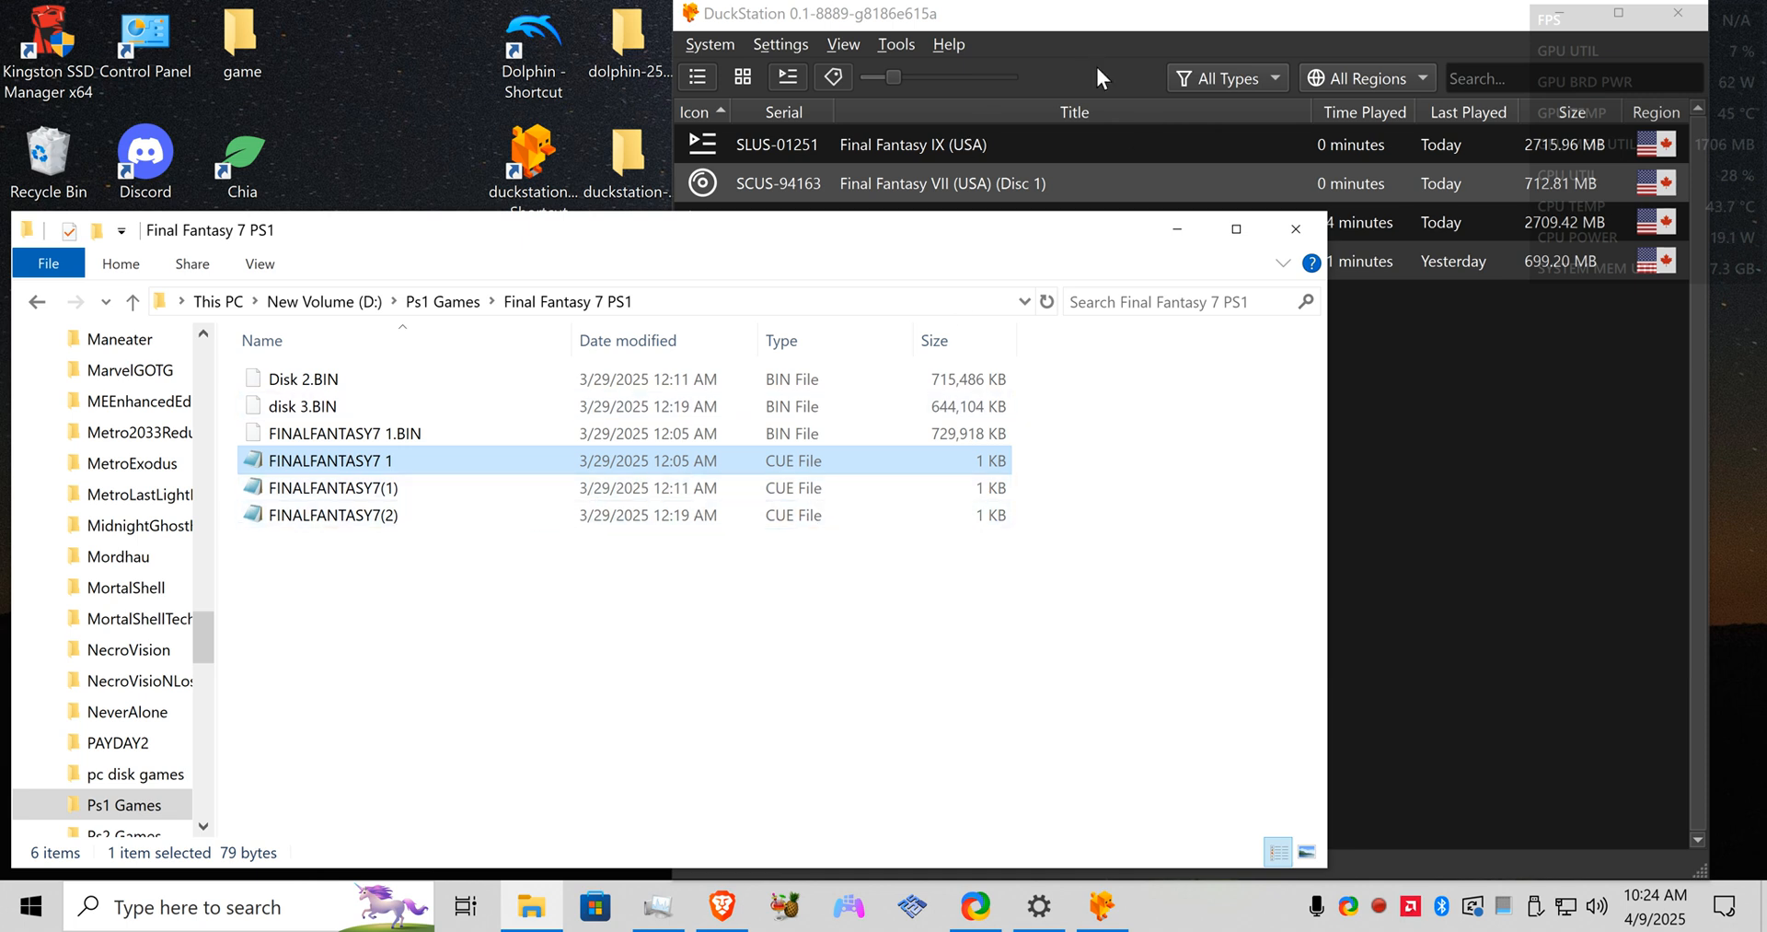
pyautogui.moveTo(1061, 11)
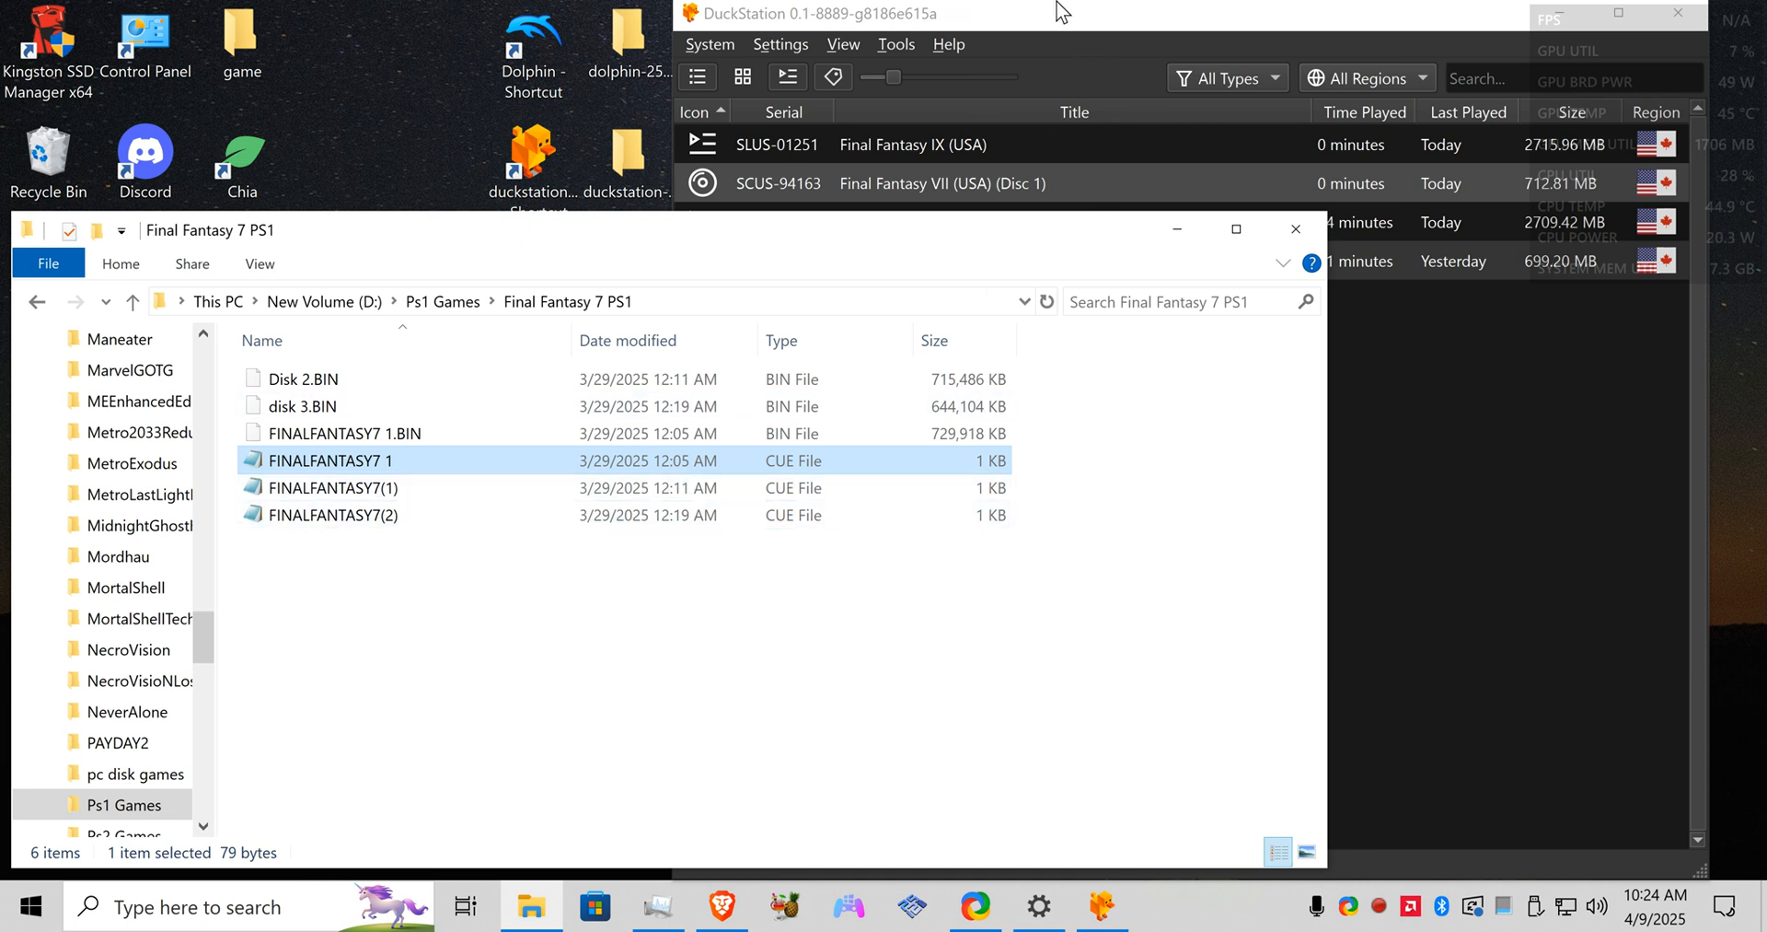
pyautogui.moveTo(626, 488)
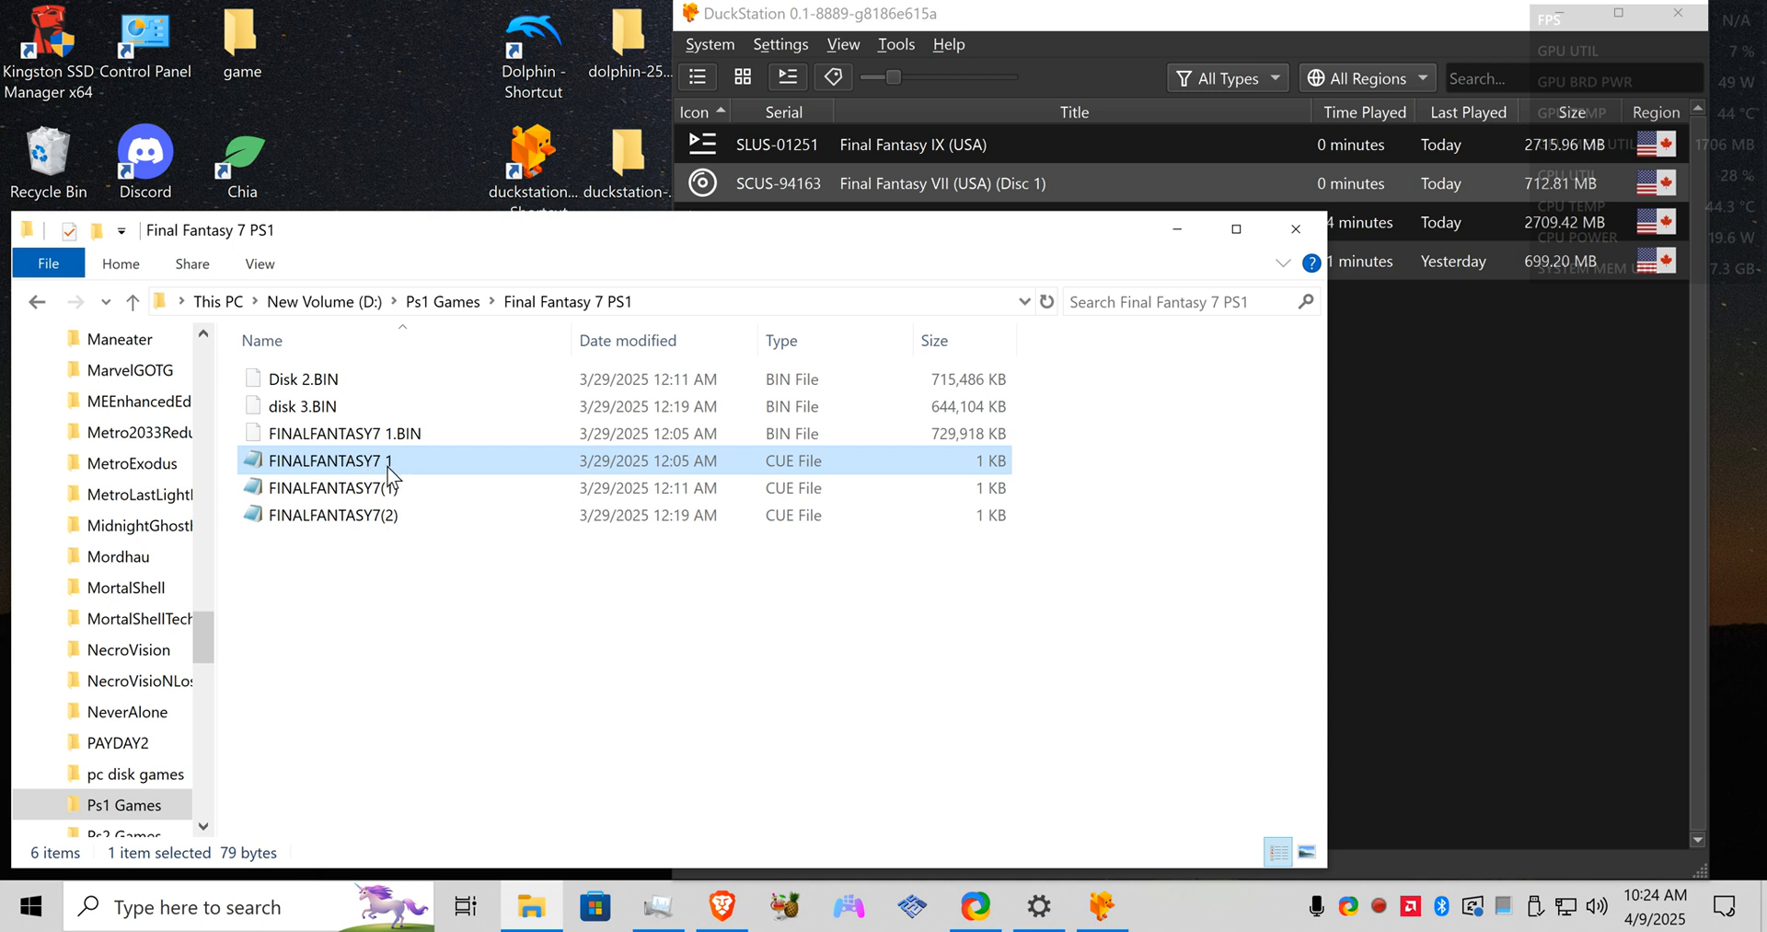
pyautogui.moveTo(807, 465)
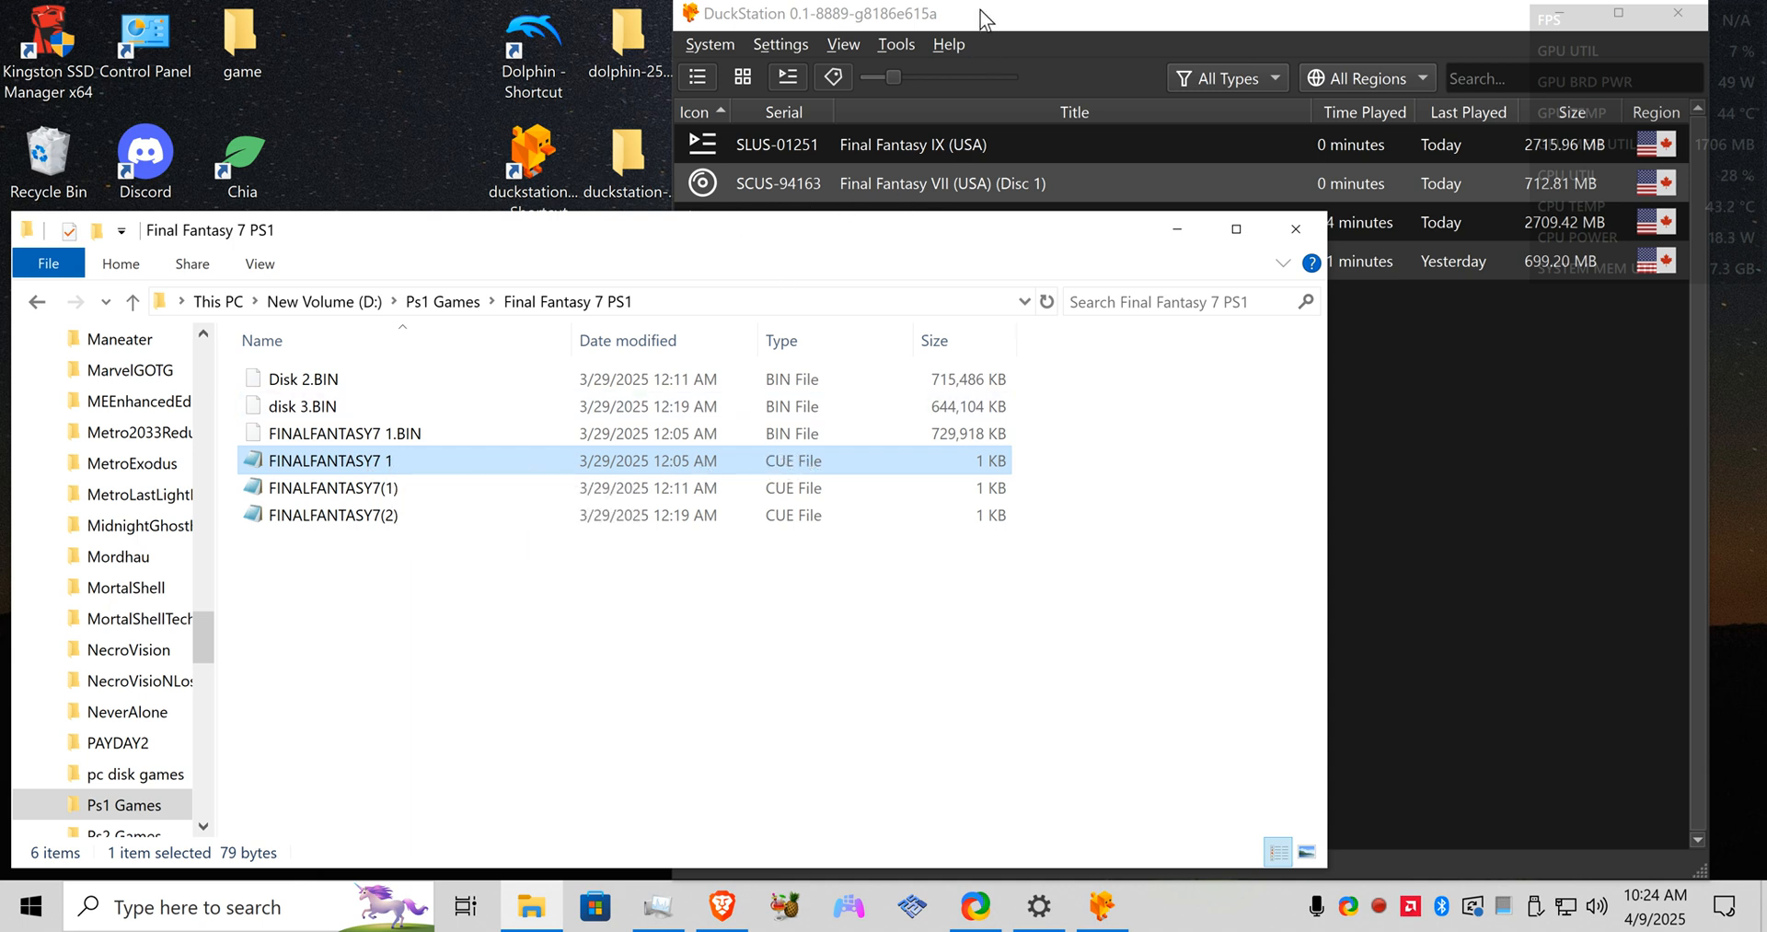
pyautogui.moveTo(329, 460)
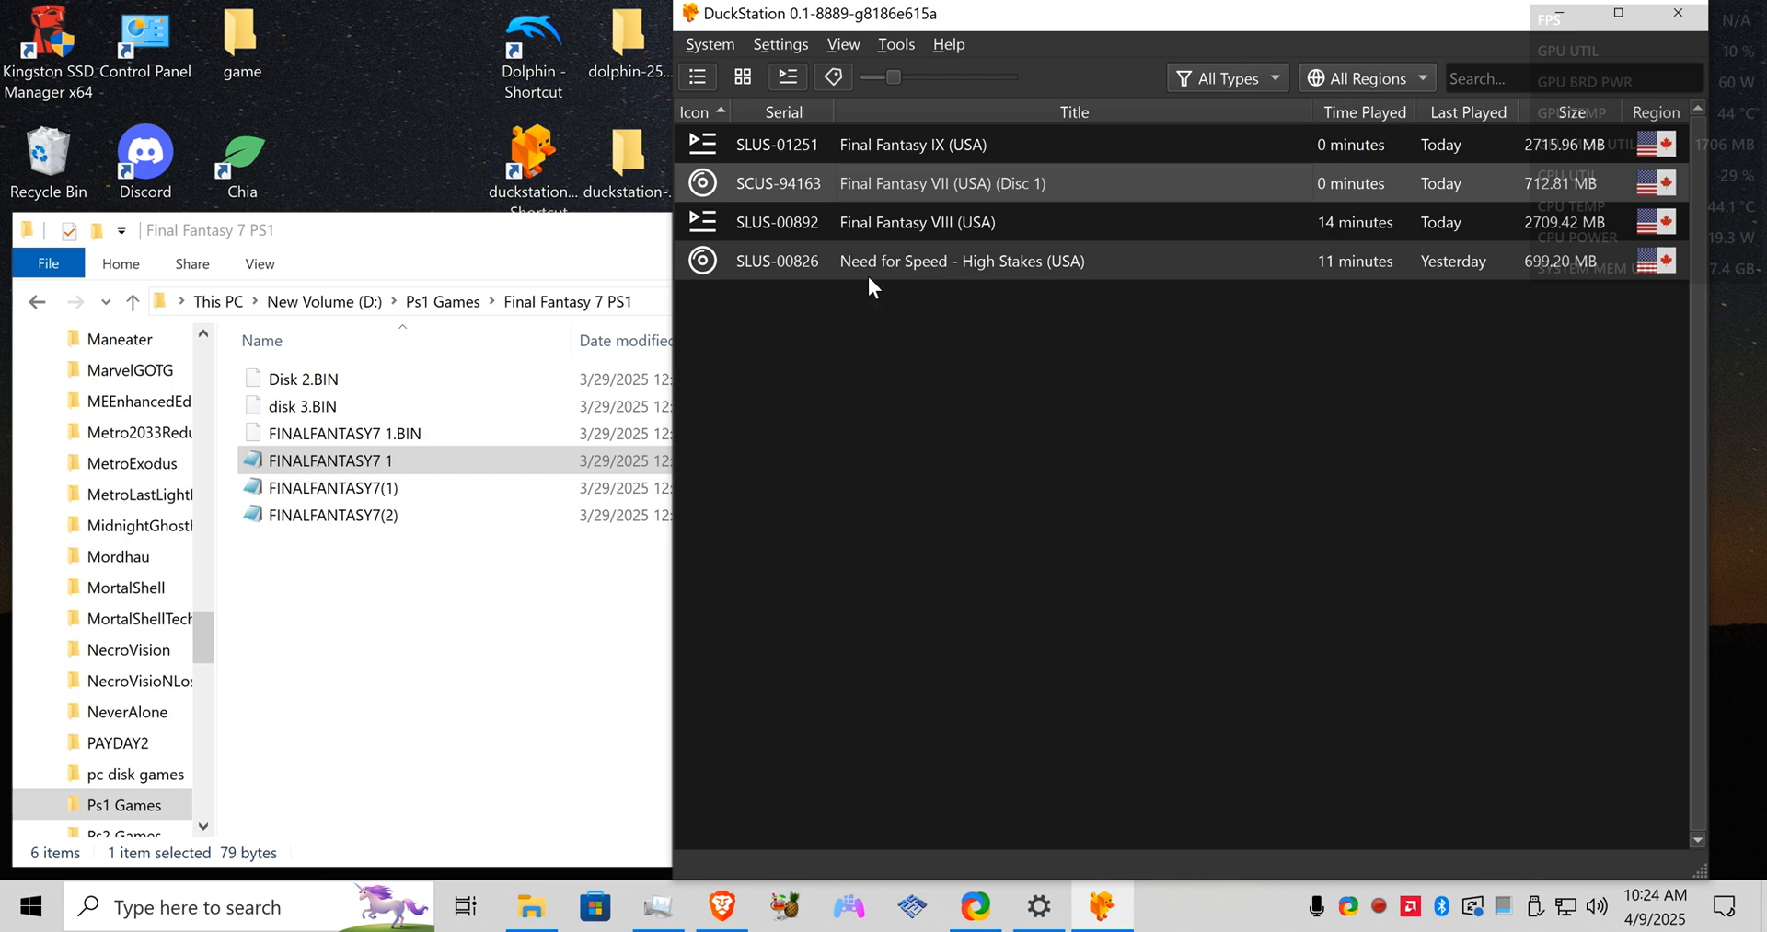
# Step: Confirm Final Fantasy VIII lists four bootable disc images, then launch the game
pyautogui.click(781, 44)
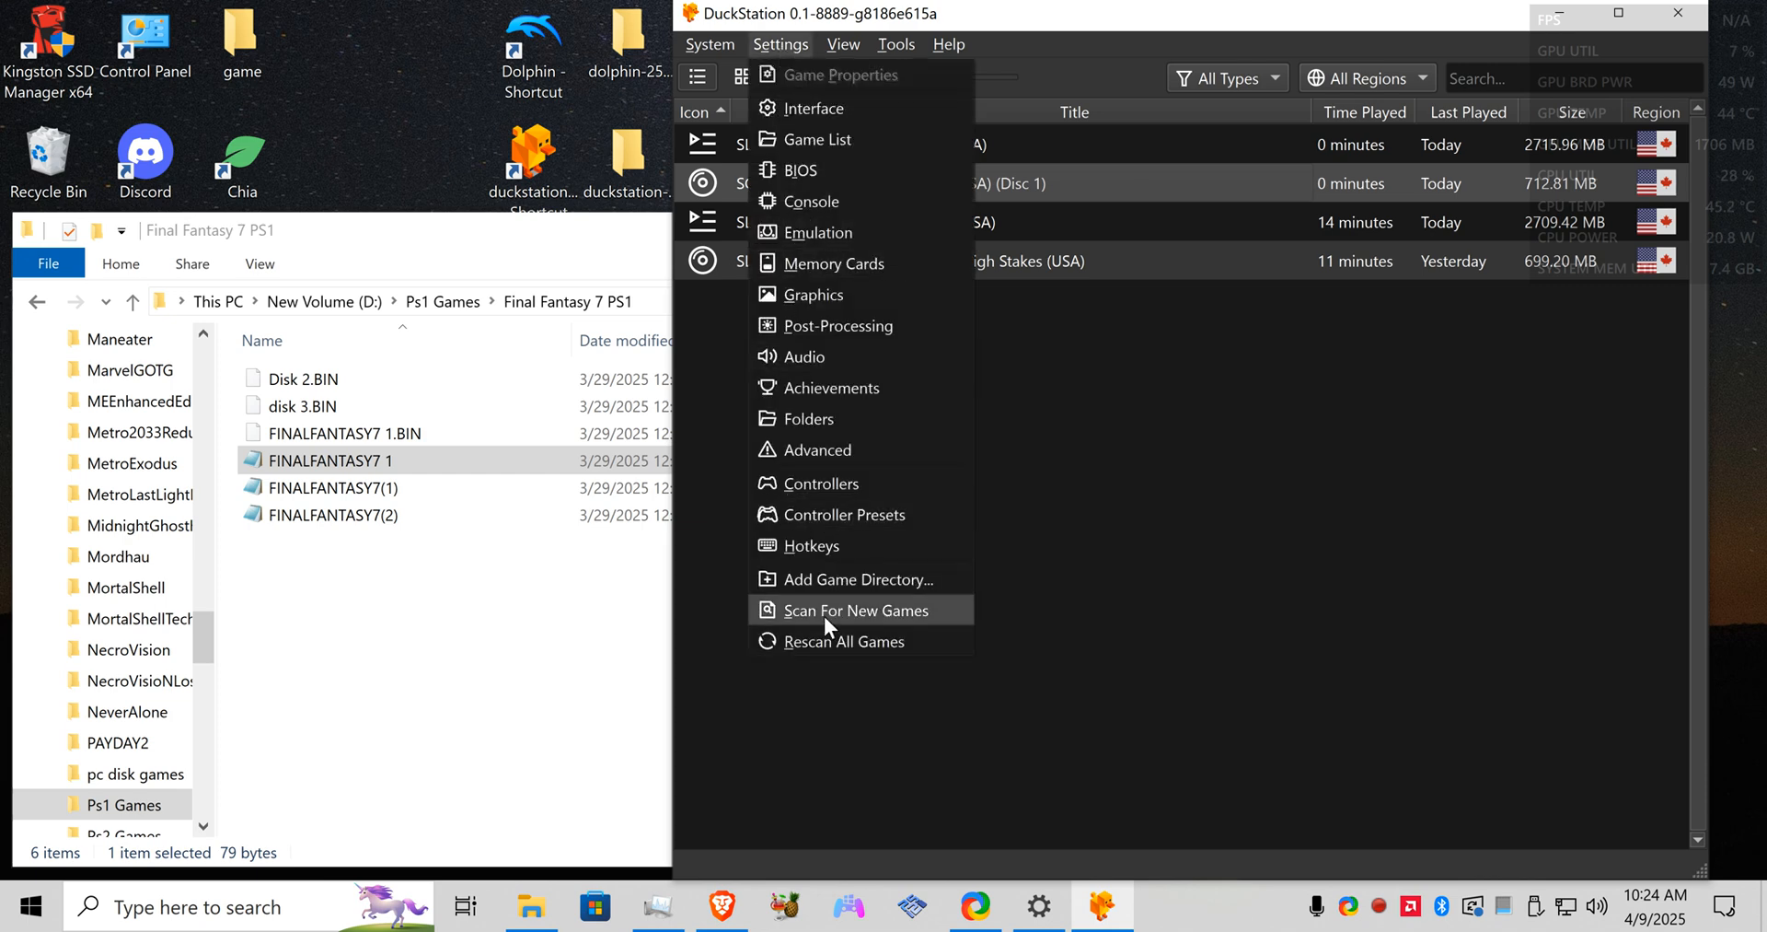
pyautogui.moveTo(902, 677)
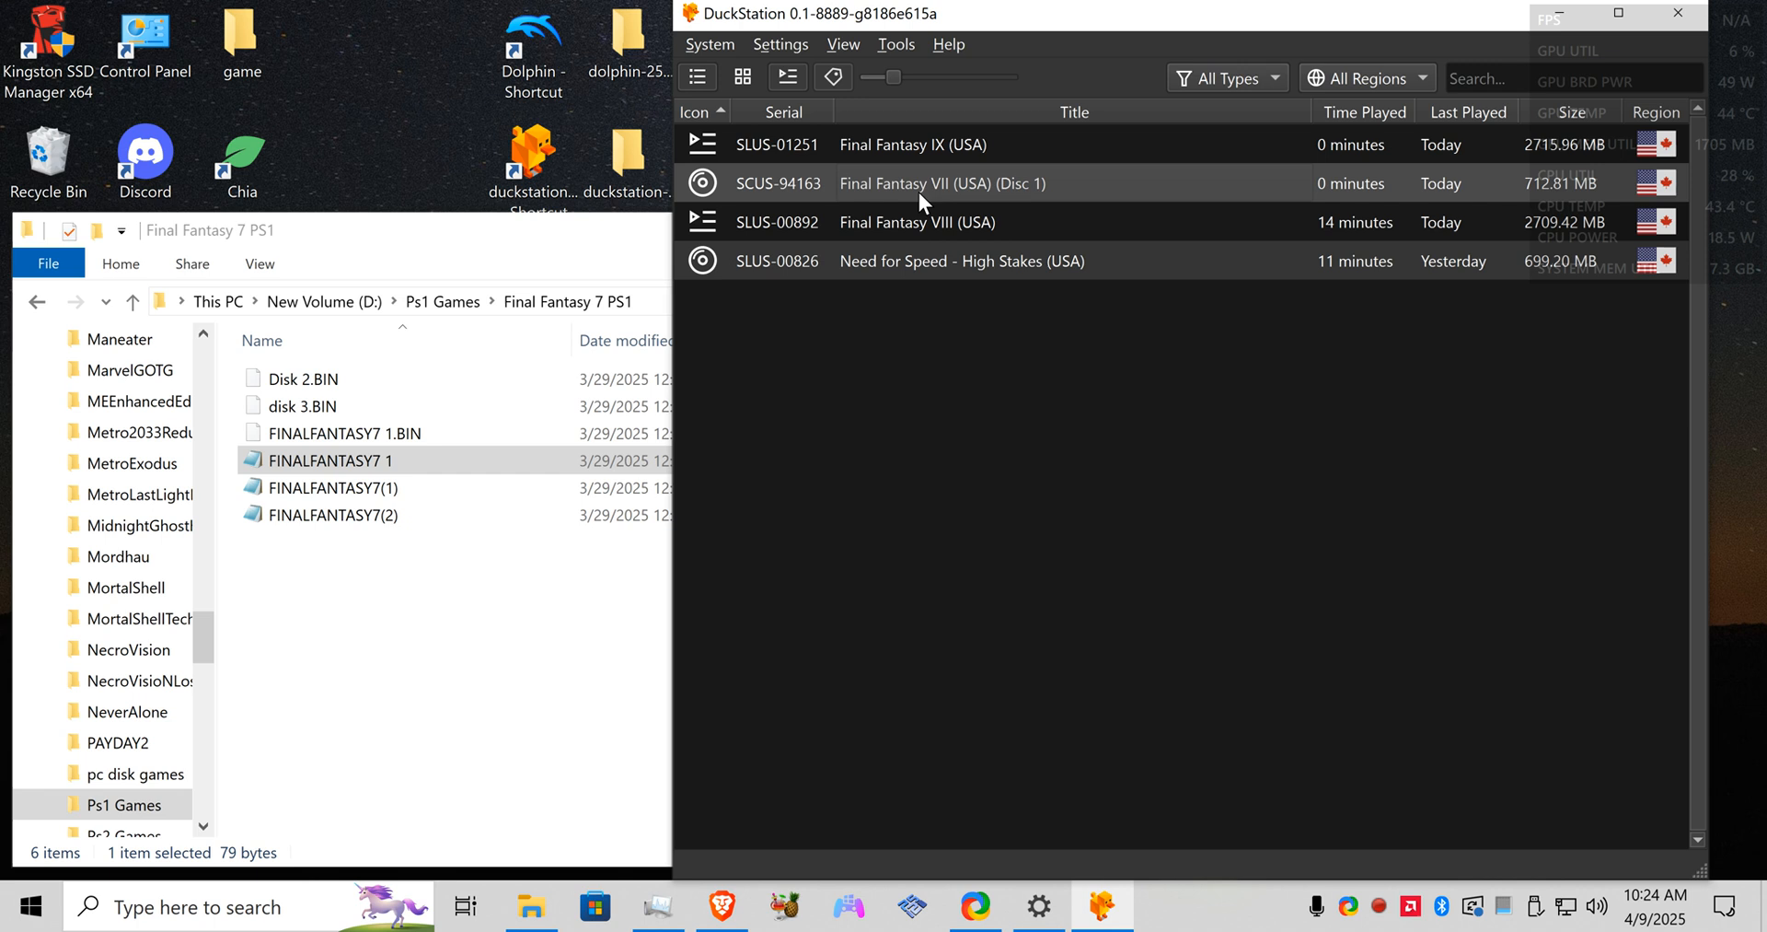
pyautogui.rightClick(944, 182)
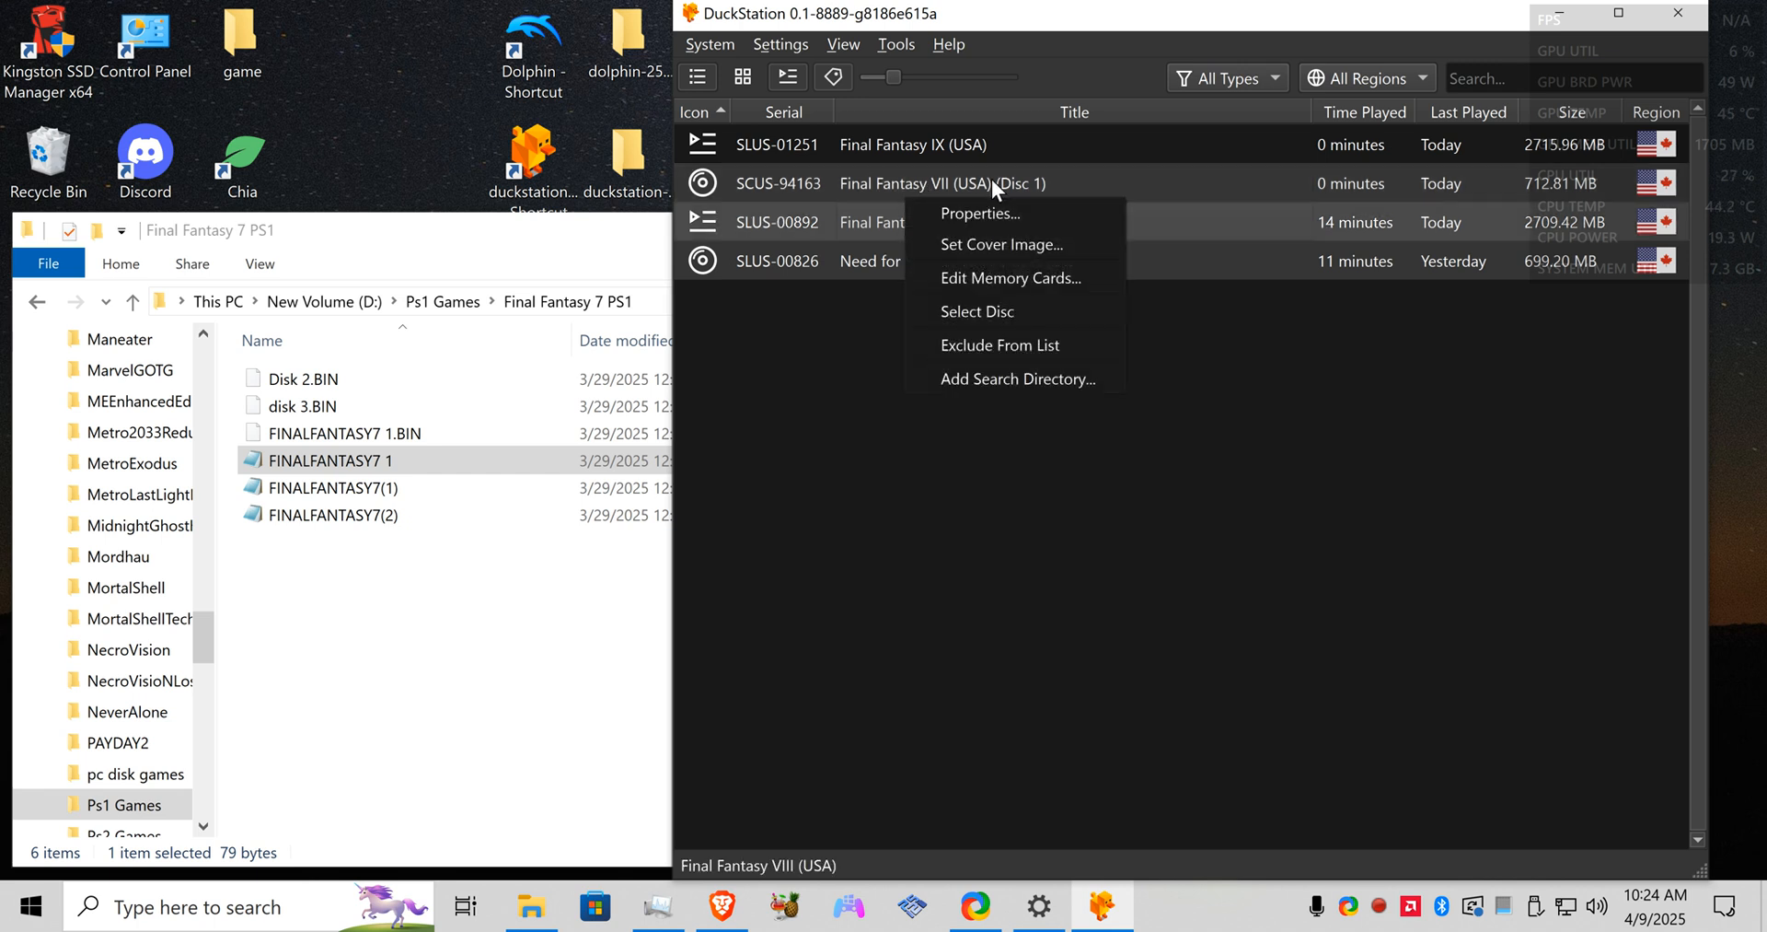
pyautogui.moveTo(1011, 278)
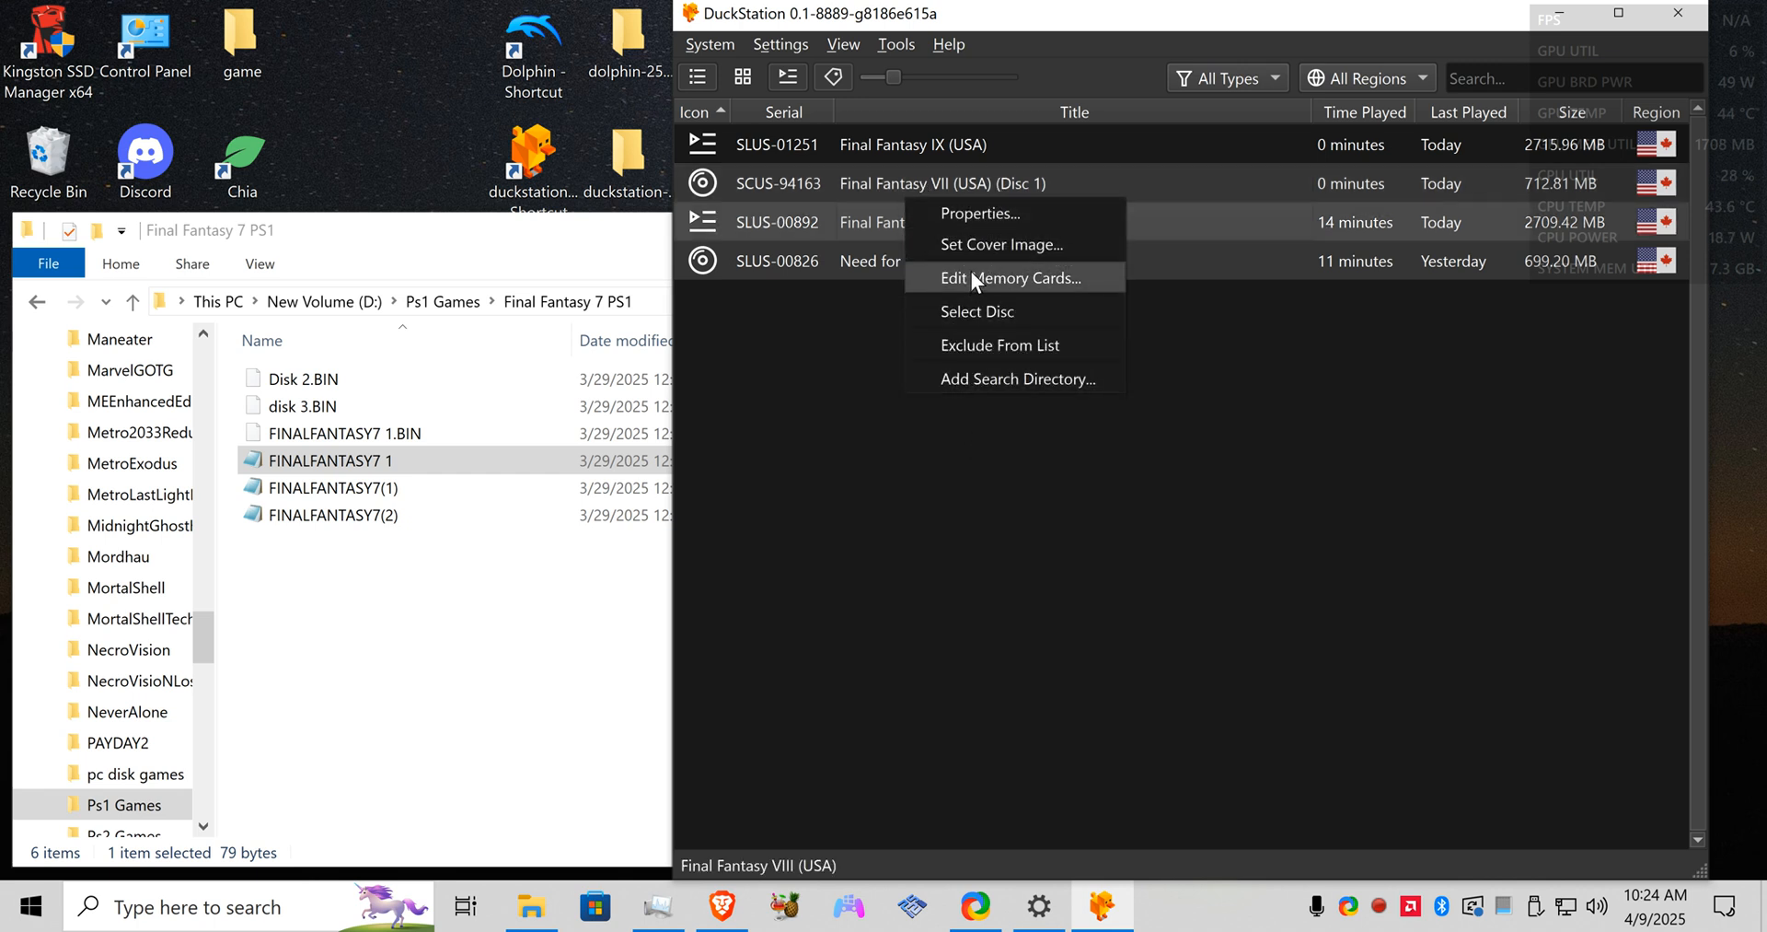
pyautogui.click(976, 311)
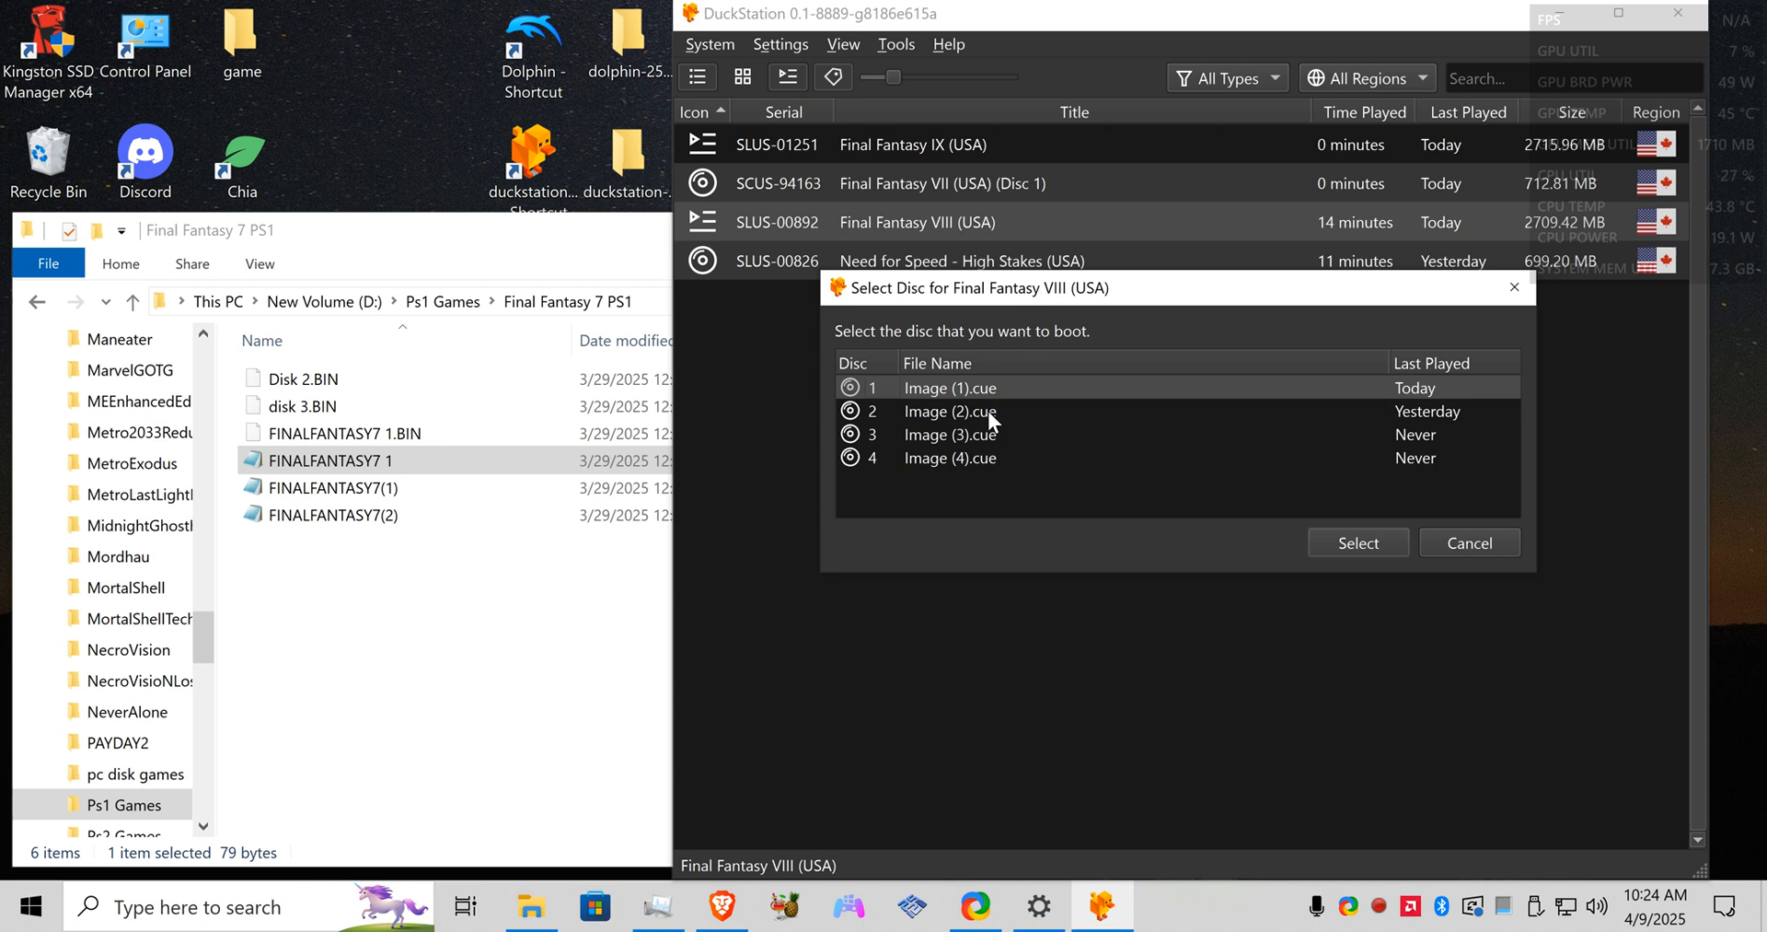
pyautogui.moveTo(983, 425)
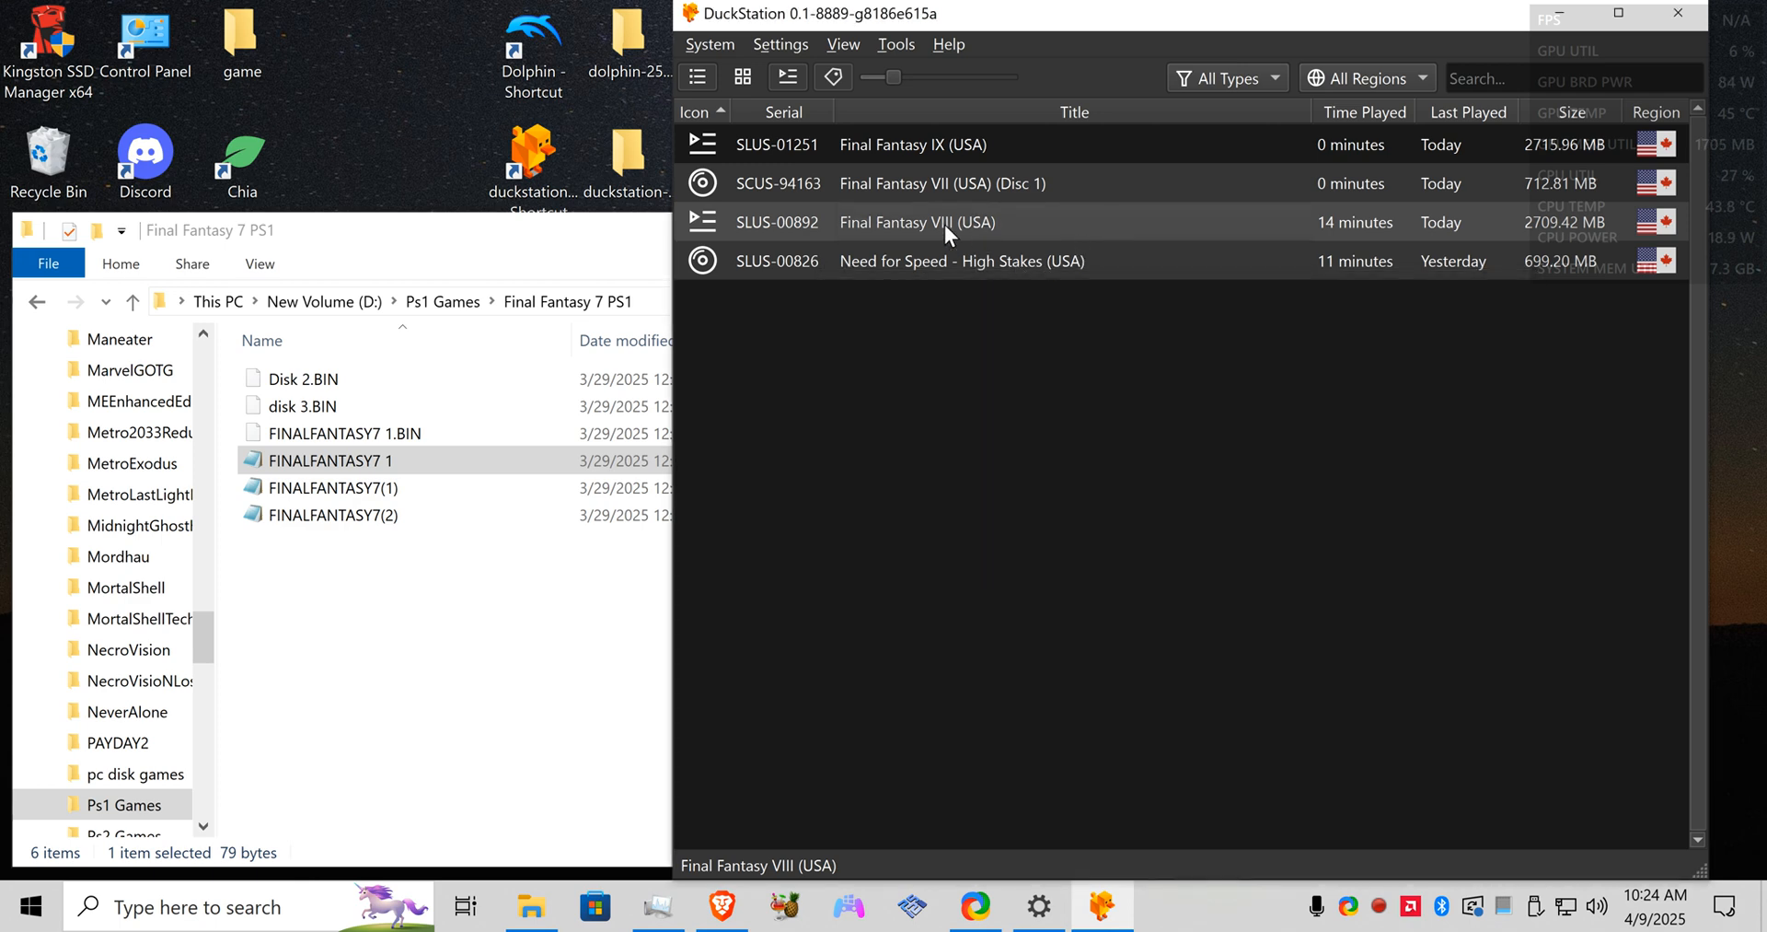
pyautogui.doubleClick(917, 223)
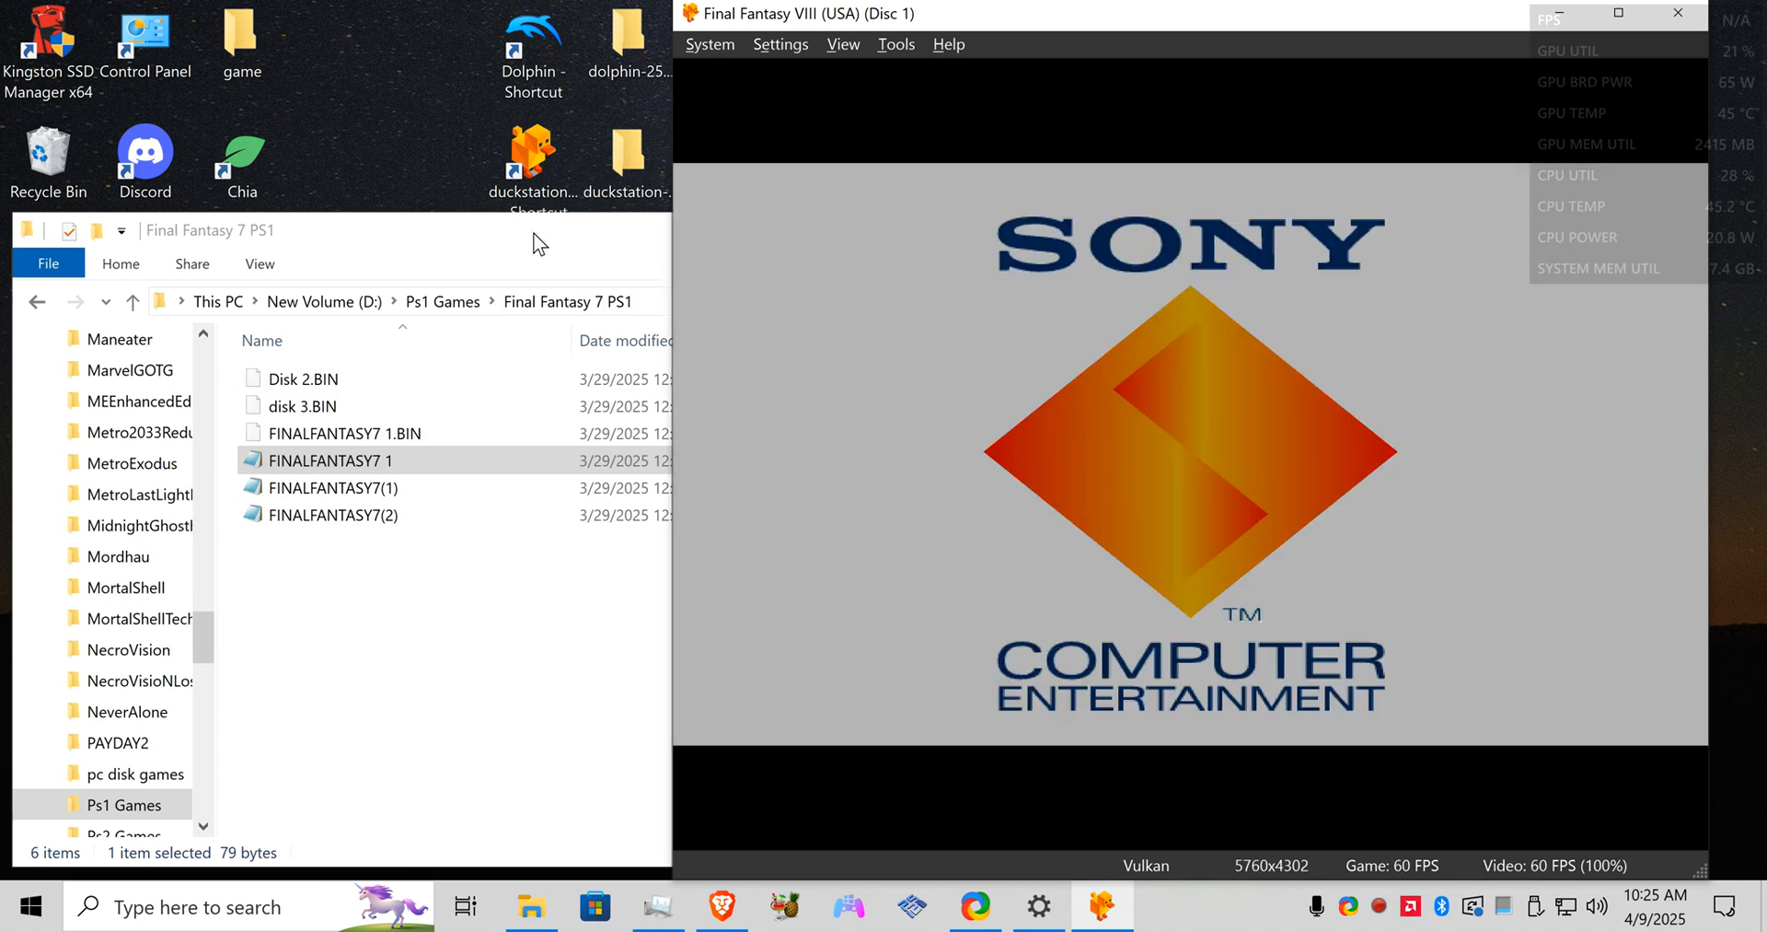
pyautogui.moveTo(1007, 615)
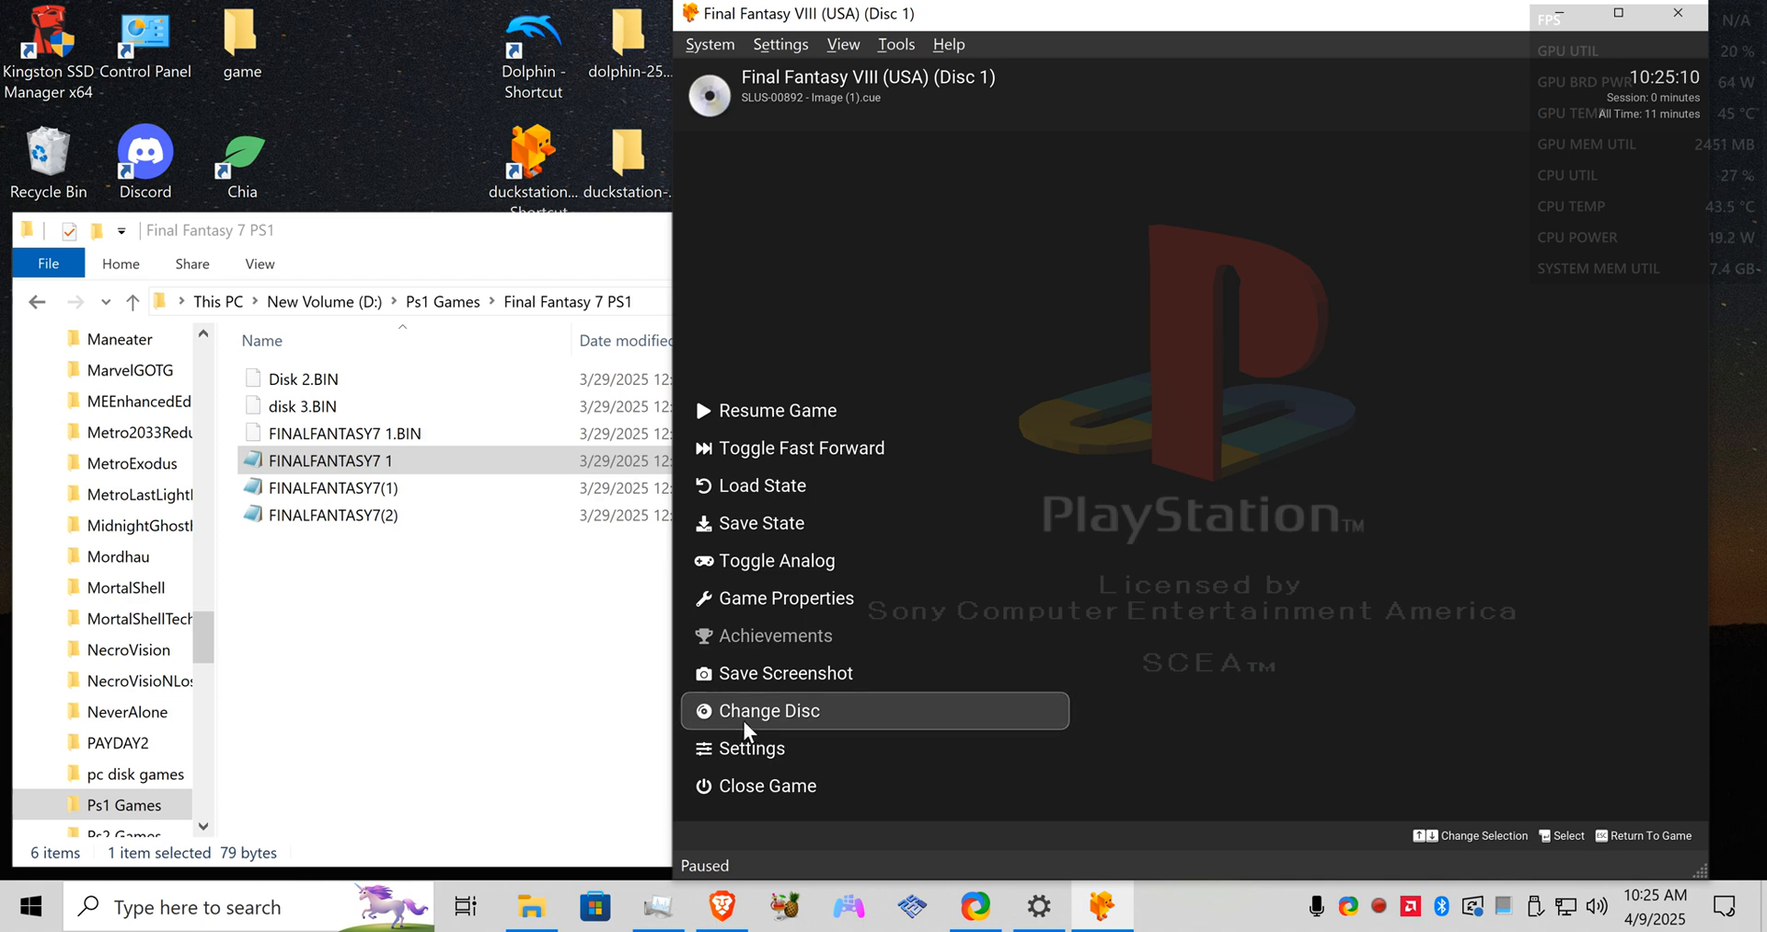
# Step: Show the running game's Change Disc list of Discs 1–4, then dismiss it
pyautogui.click(772, 709)
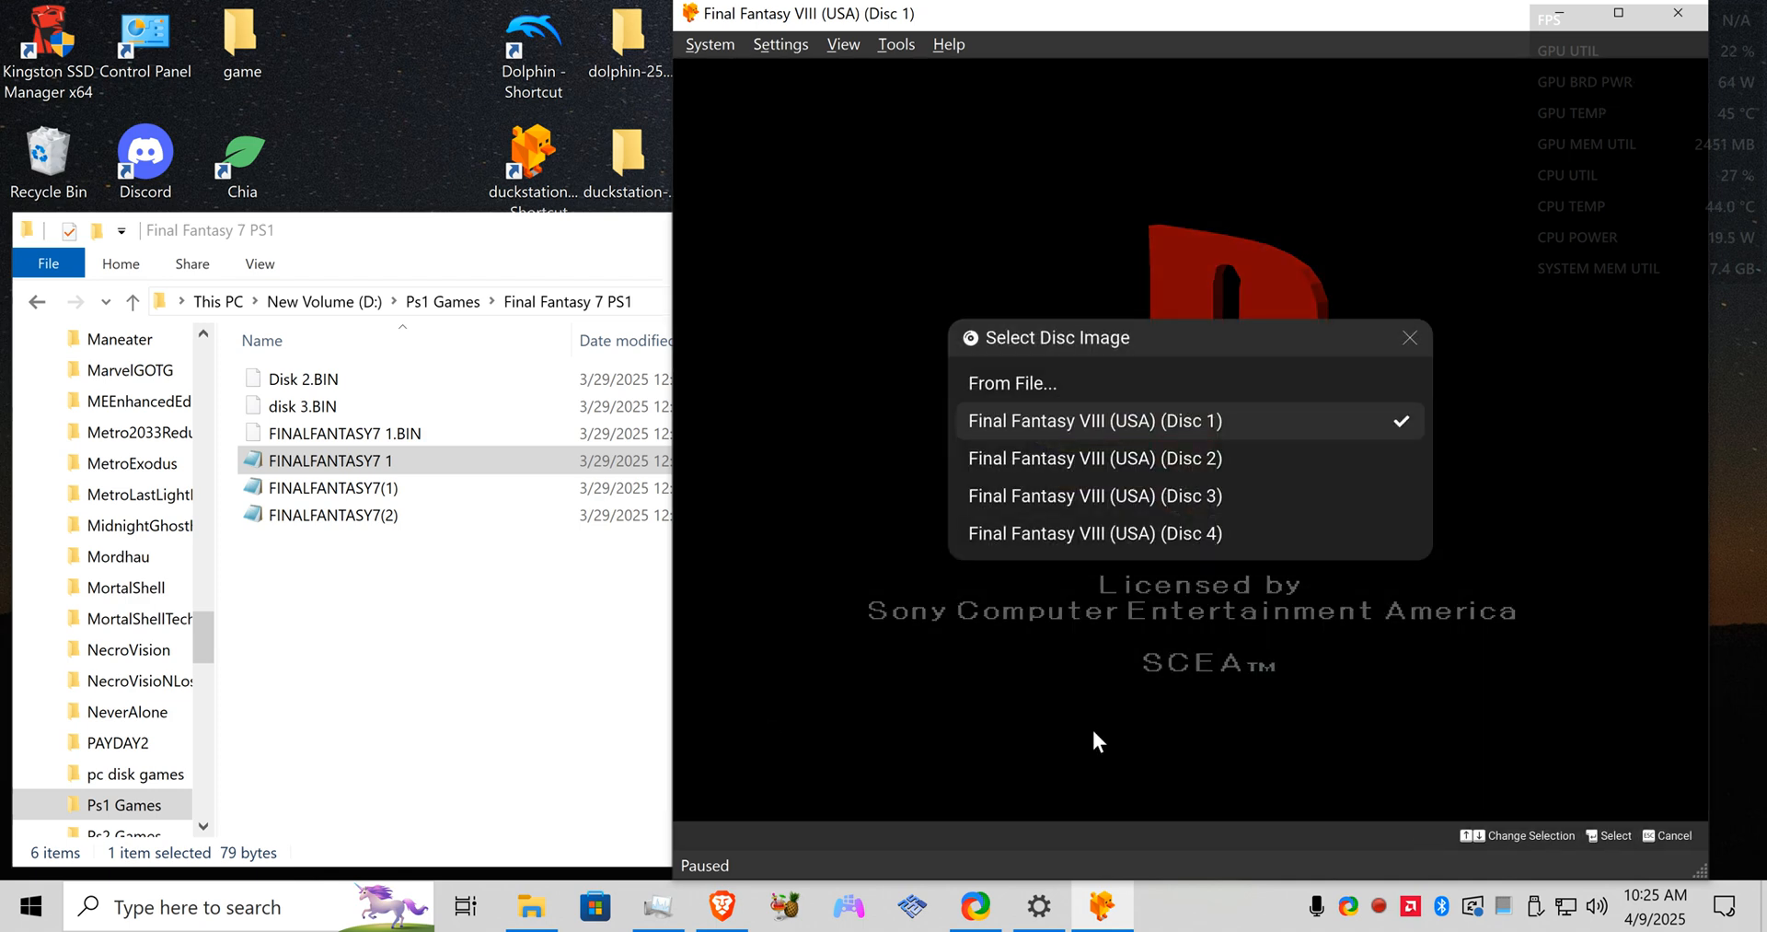
pyautogui.moveTo(1331, 779)
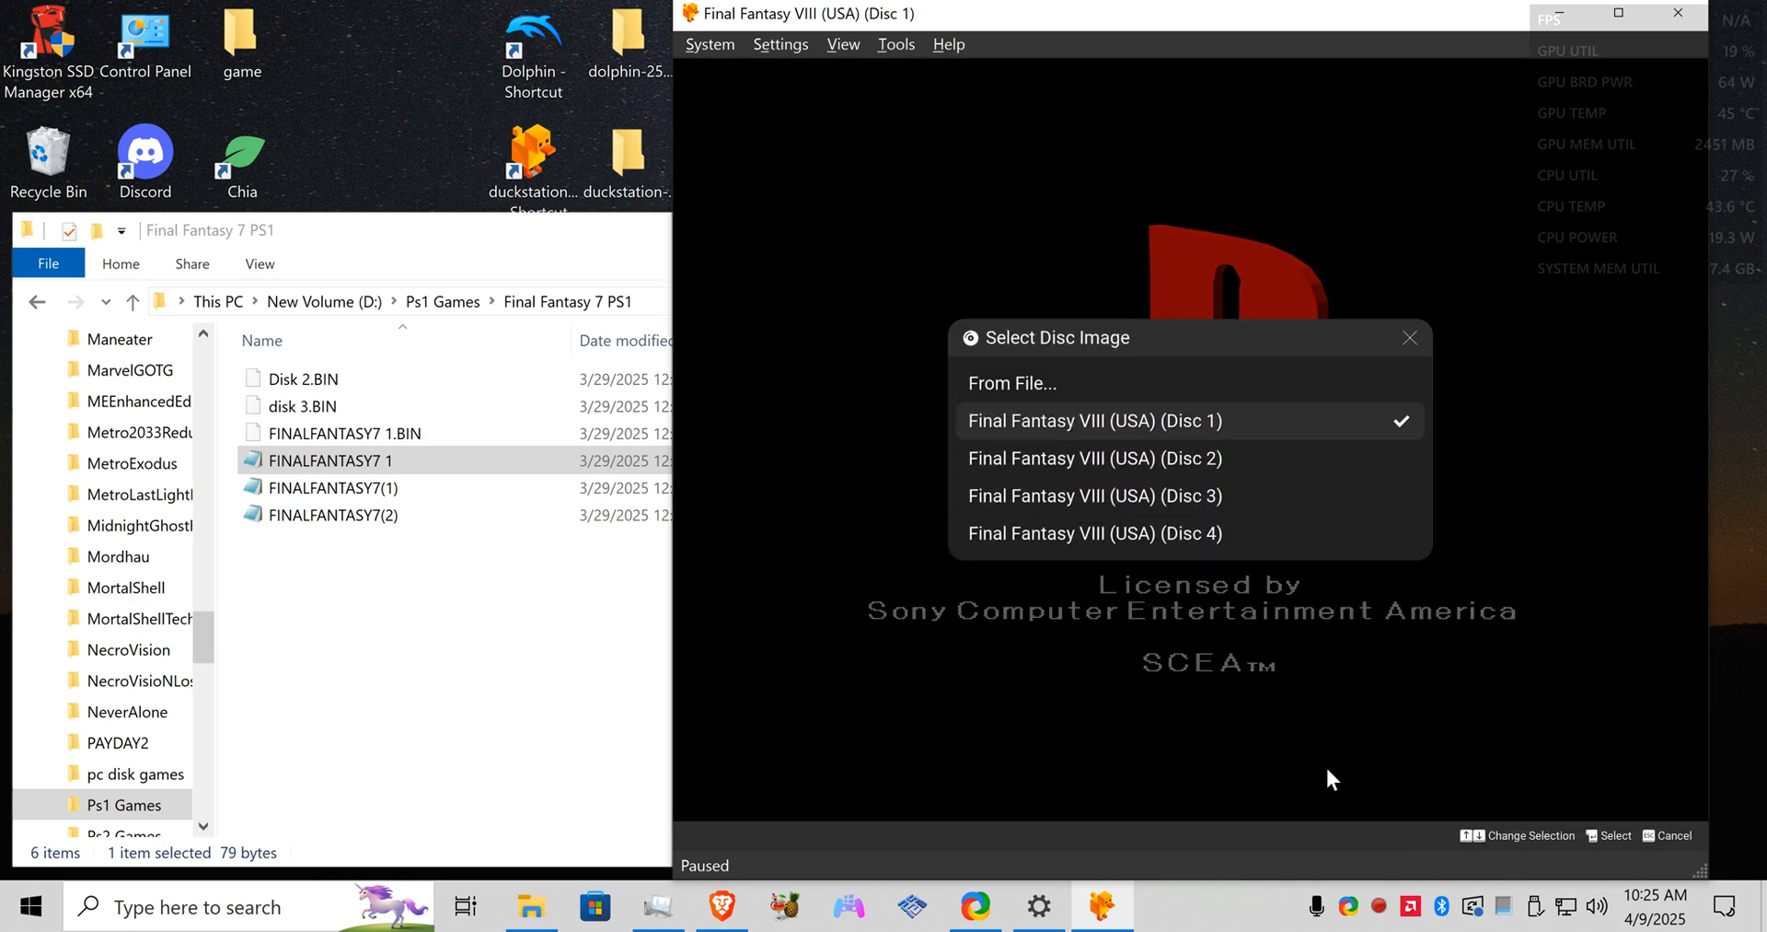
pyautogui.click(709, 44)
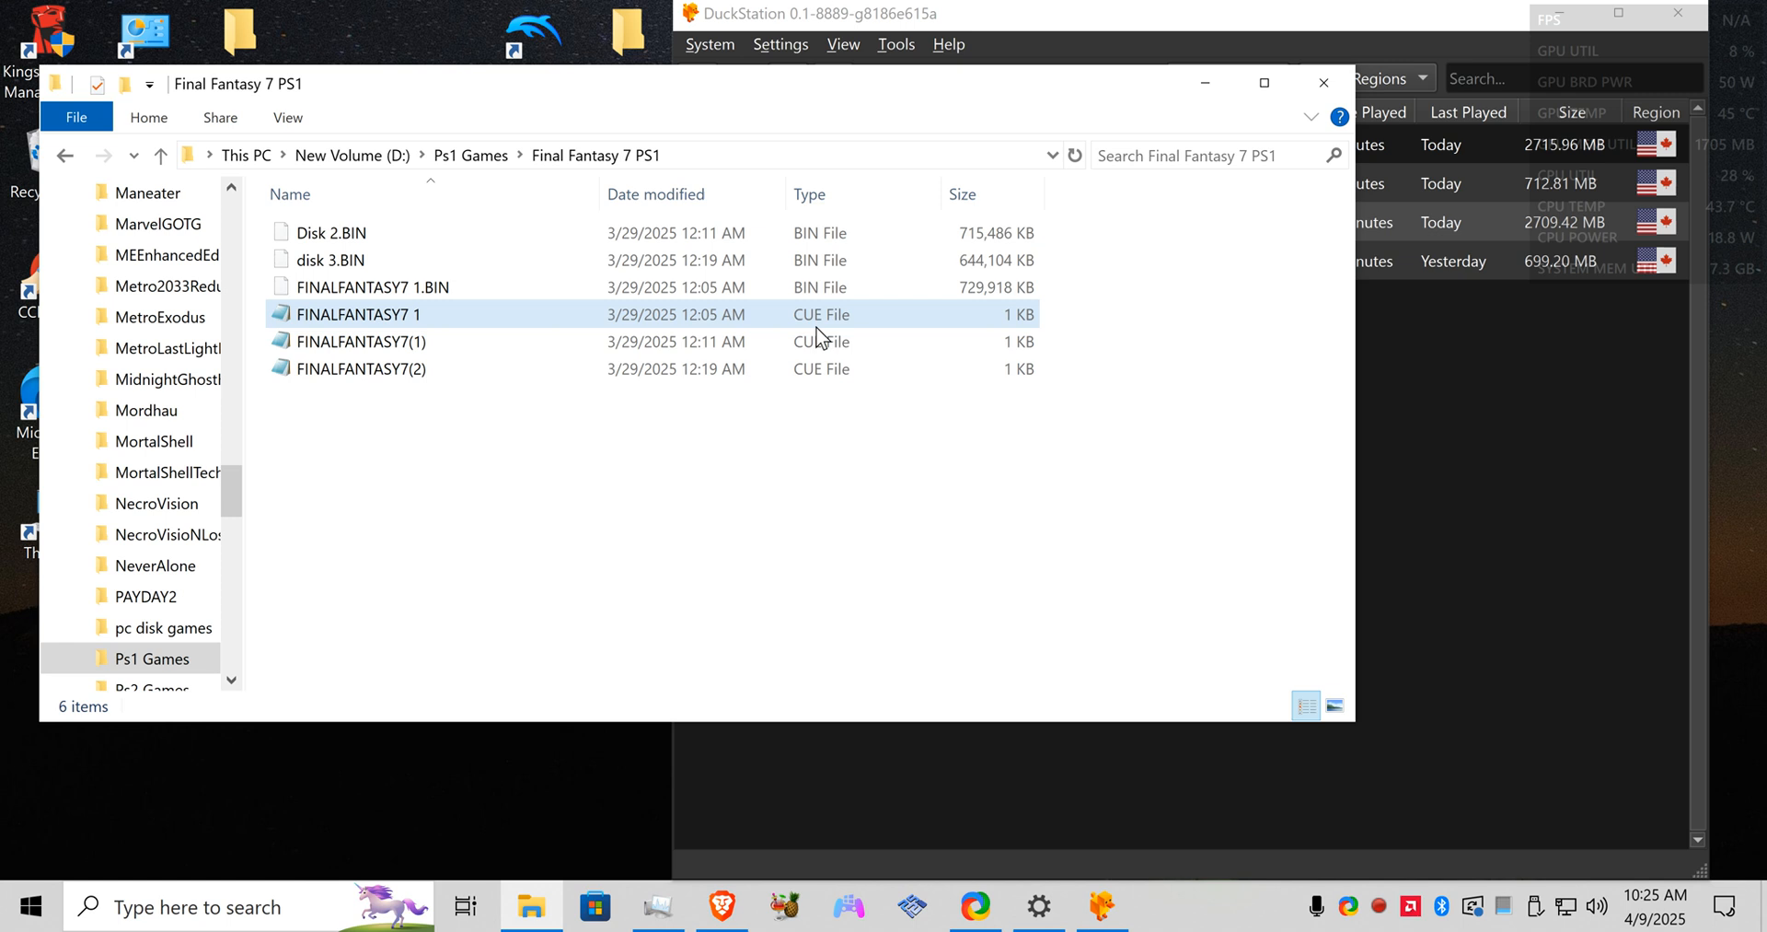
pyautogui.click(361, 340)
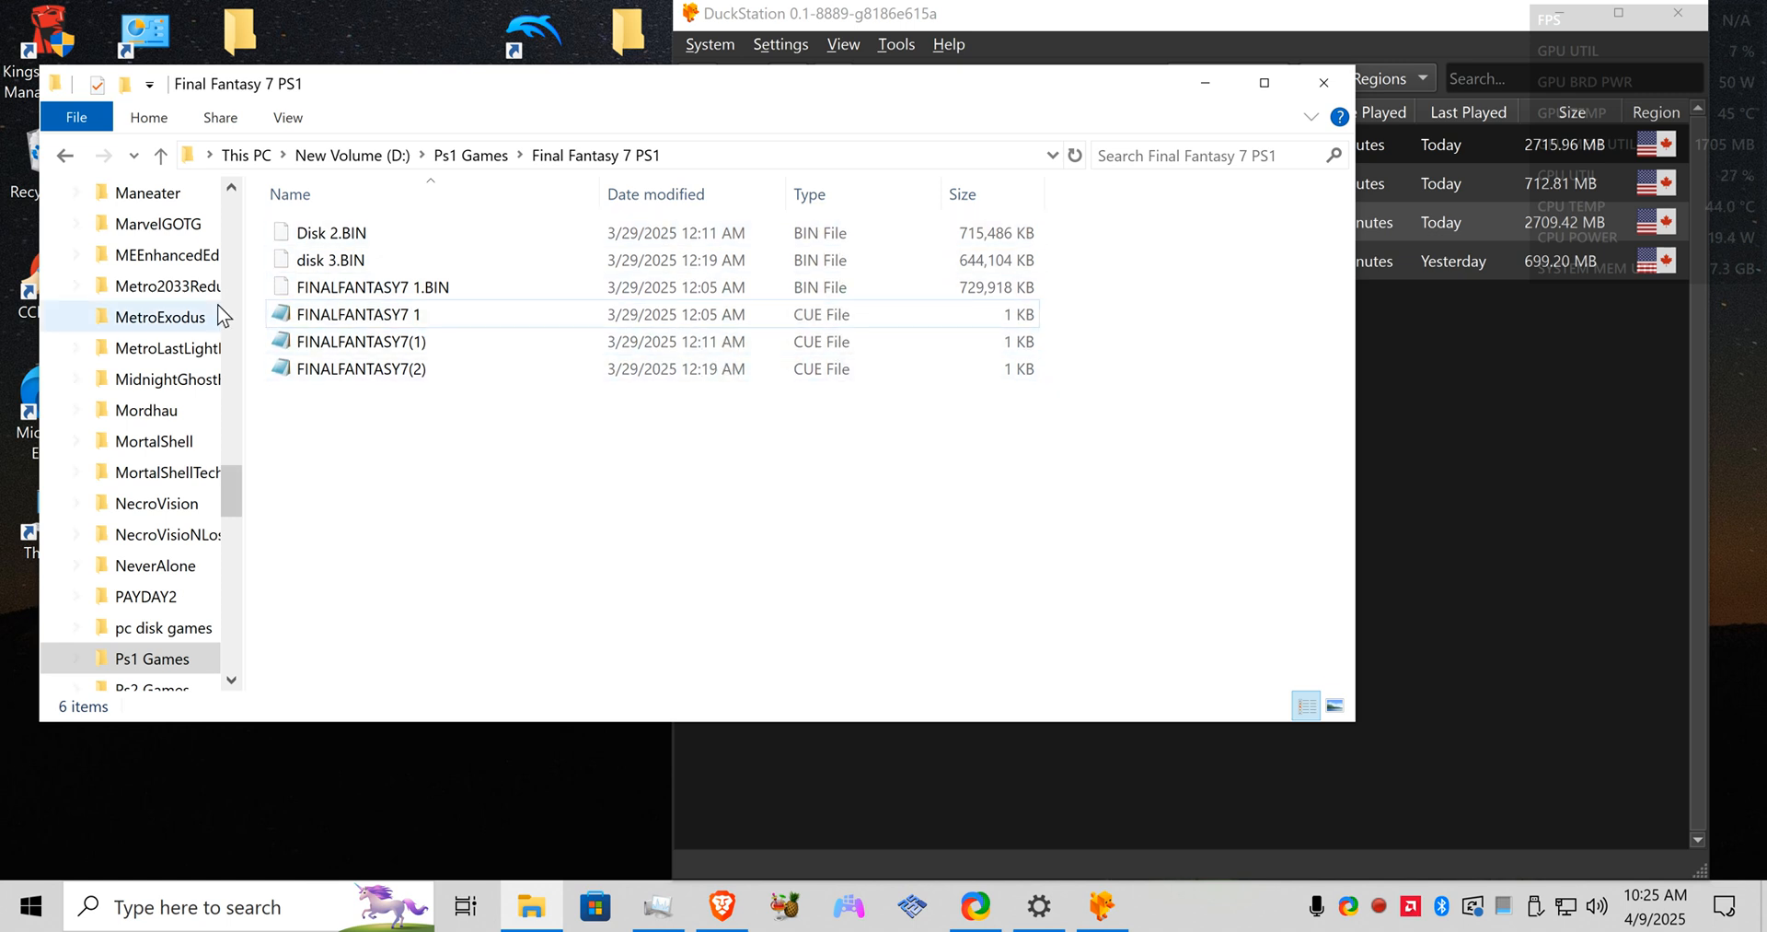
pyautogui.click(372, 287)
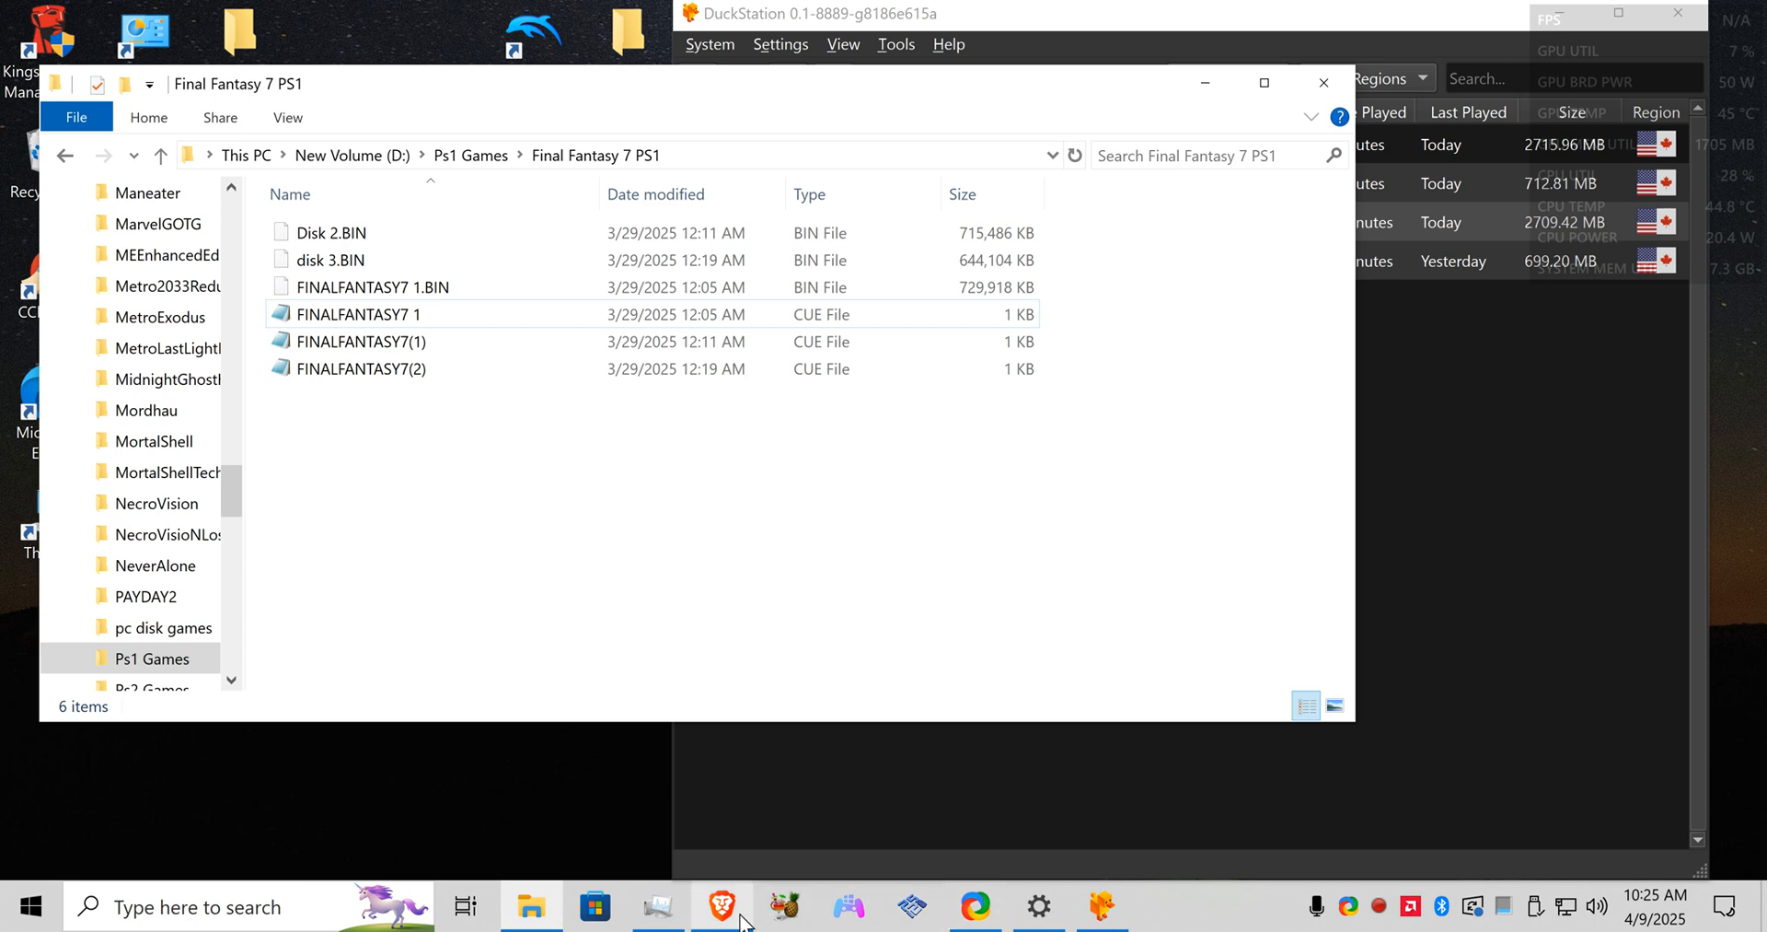
# Step: Follow the duckstation.org 'PlayStation (PSX) Cue Maker' search result in Brave
pyautogui.click(722, 906)
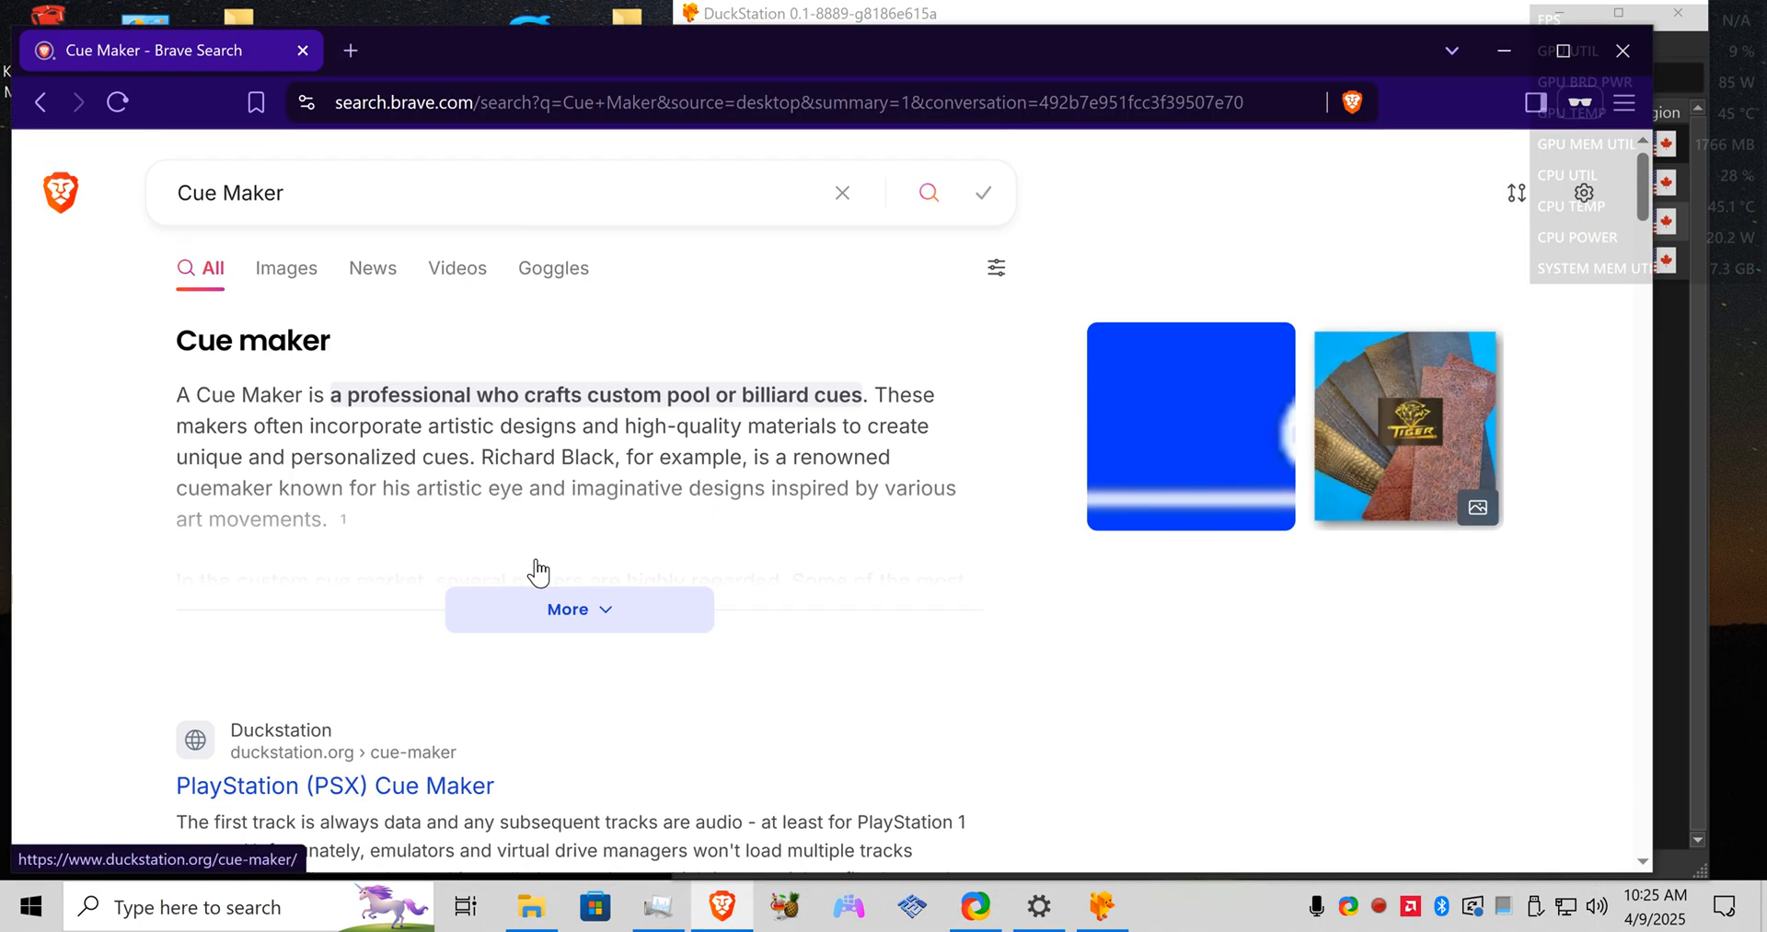
pyautogui.scroll(-3)
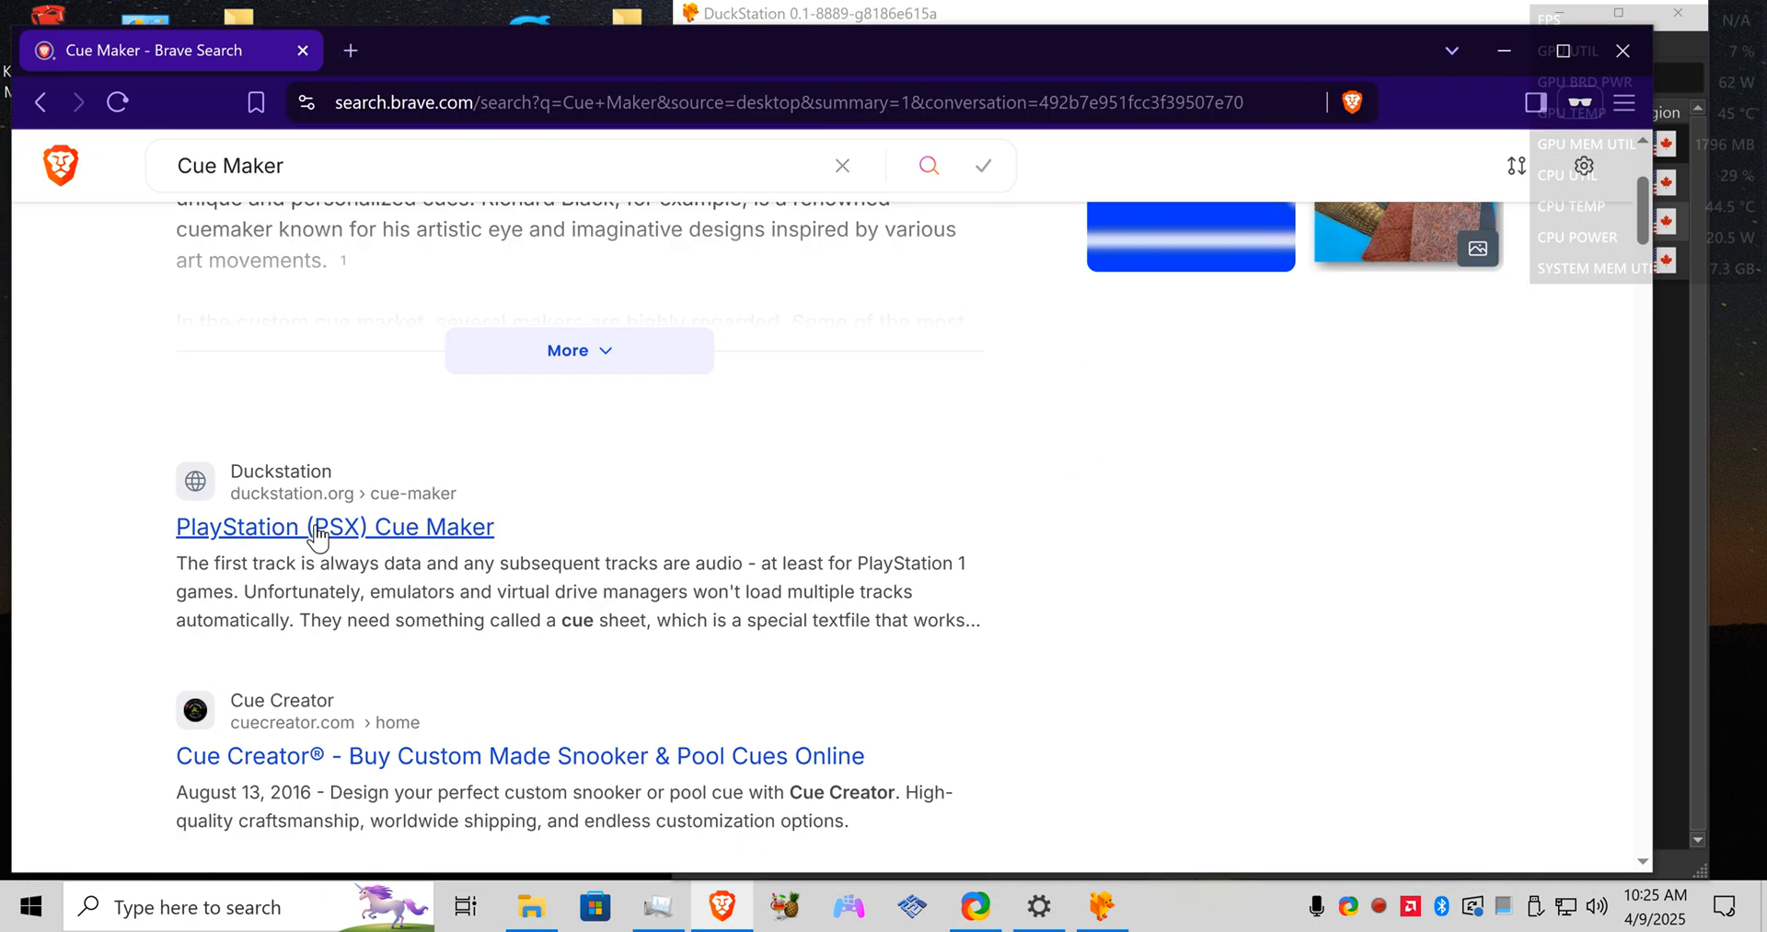
pyautogui.moveTo(553, 656)
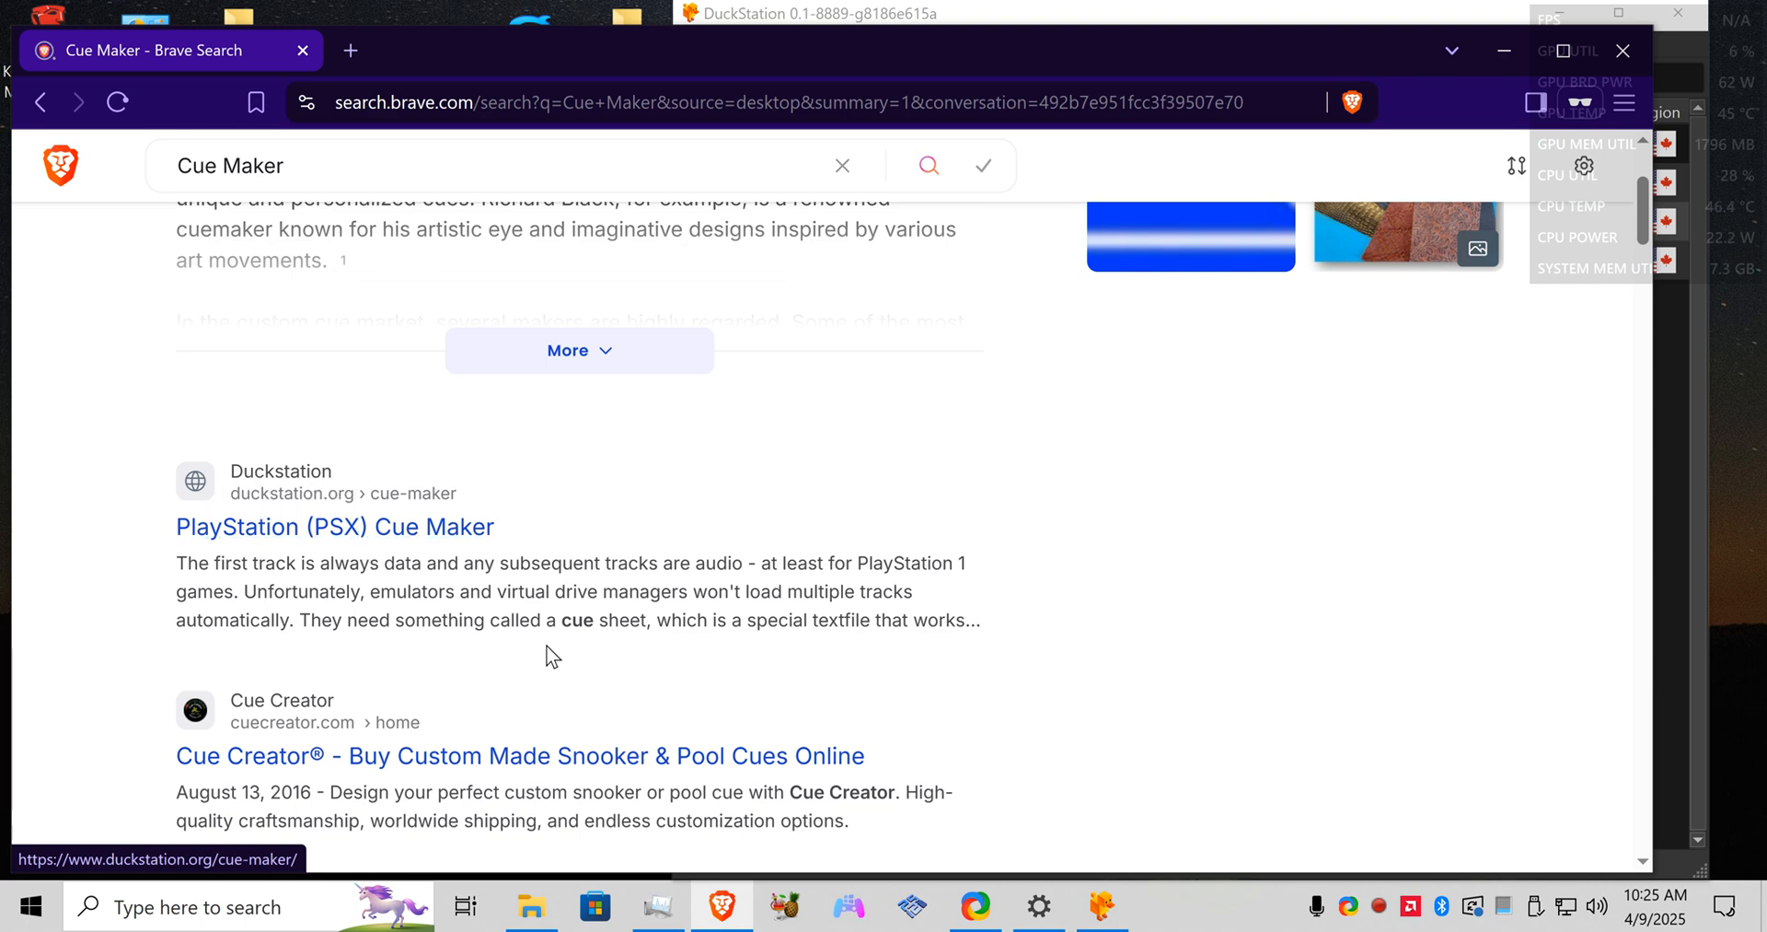
pyautogui.scroll(-3)
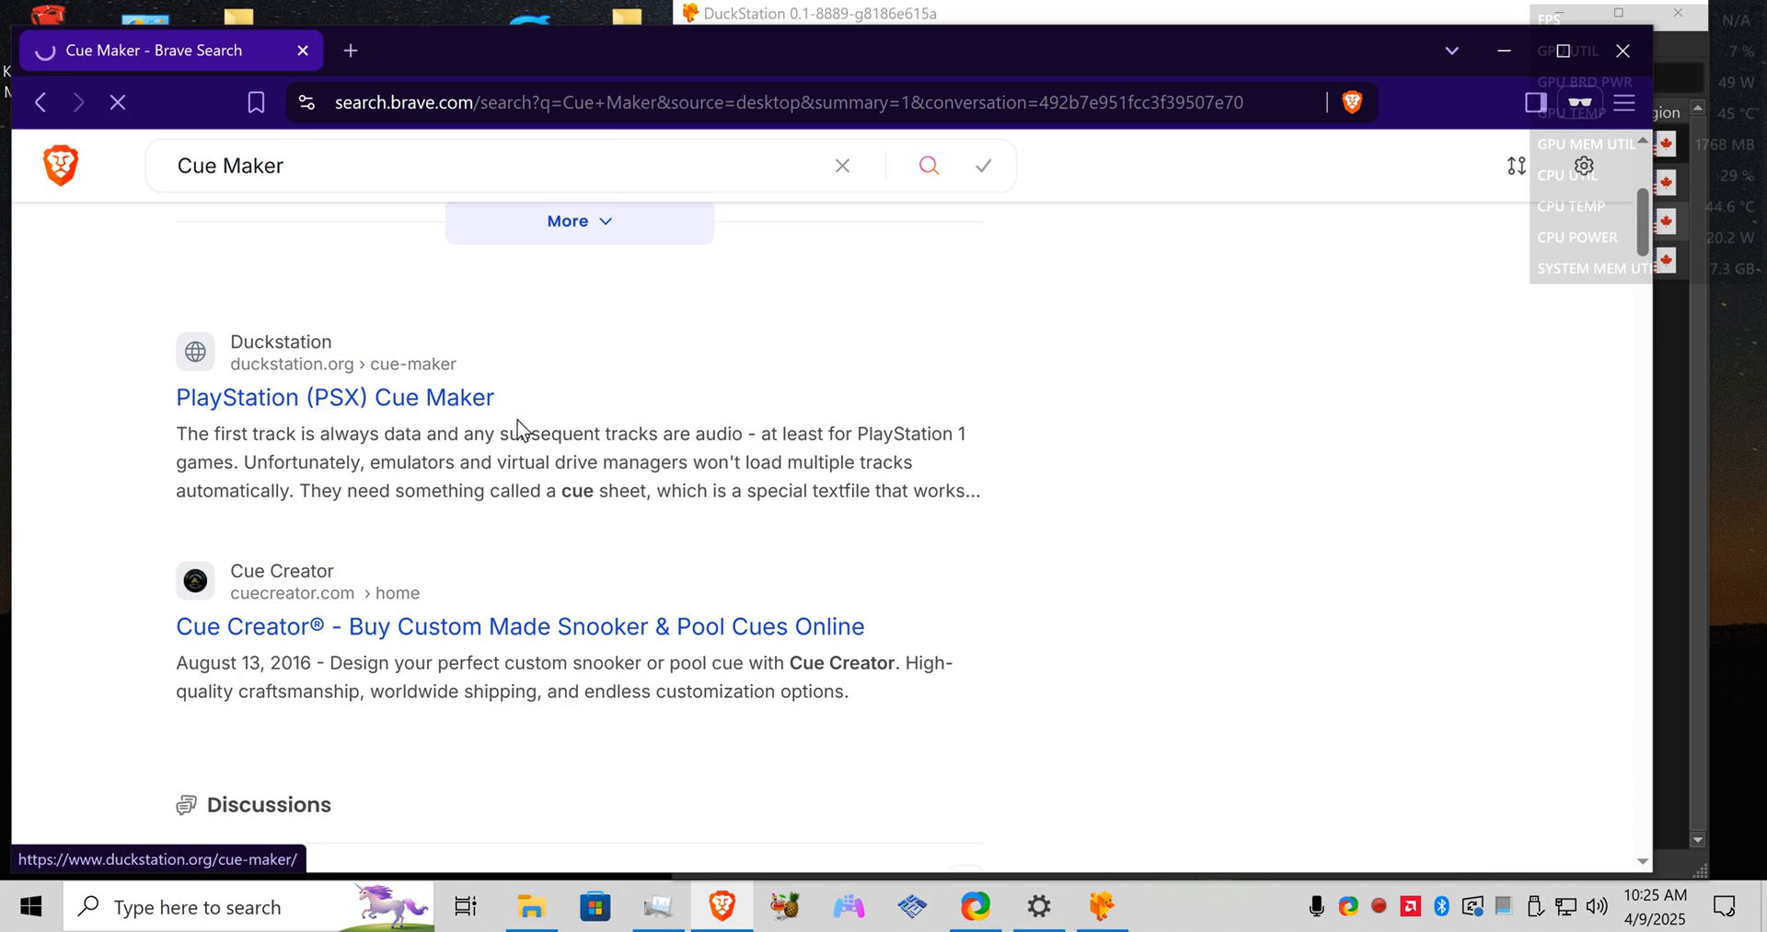
pyautogui.click(333, 397)
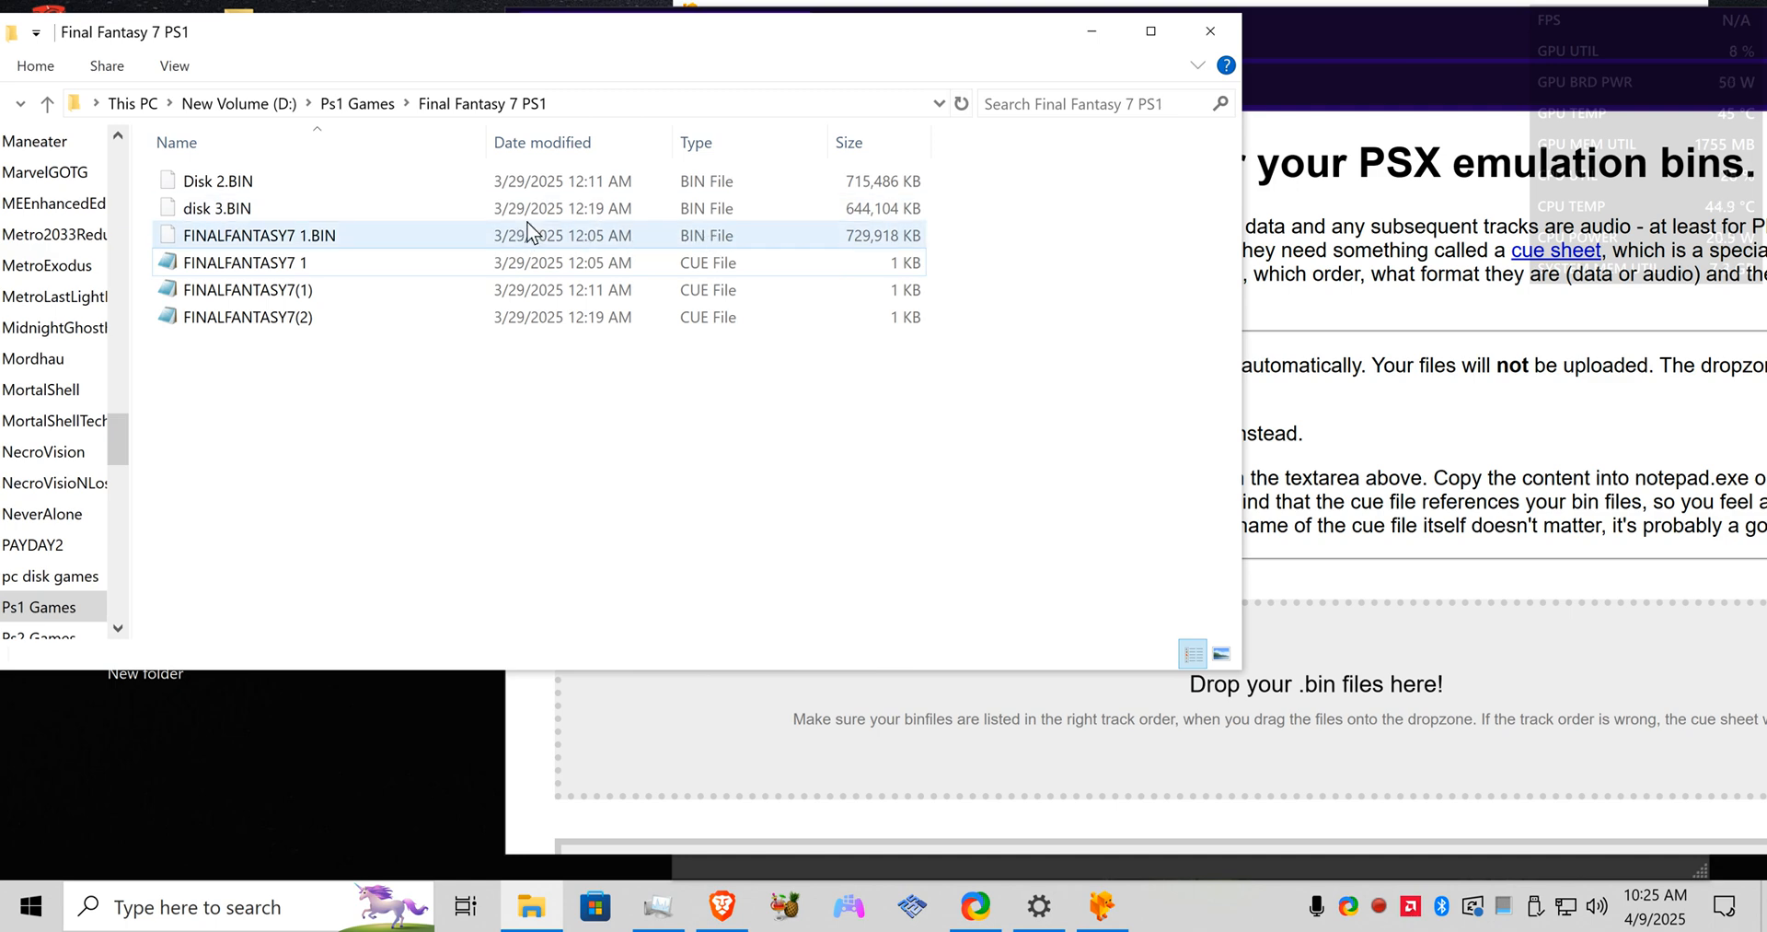
pyautogui.moveTo(567, 237)
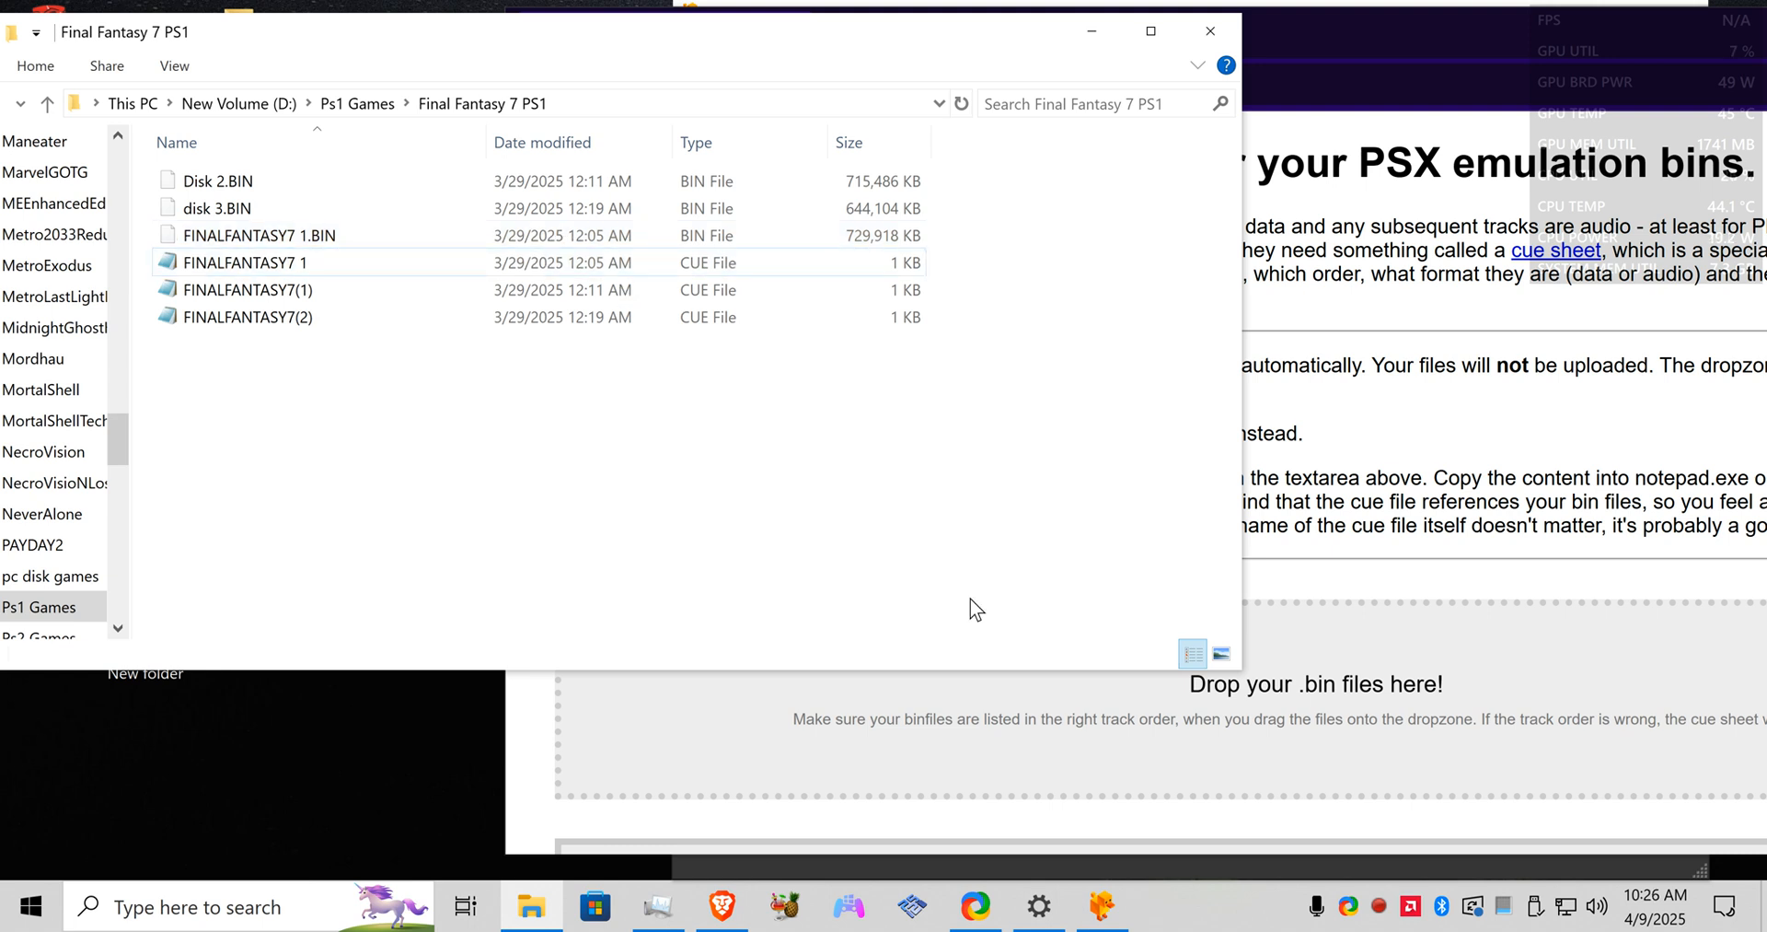
pyautogui.moveTo(1178, 758)
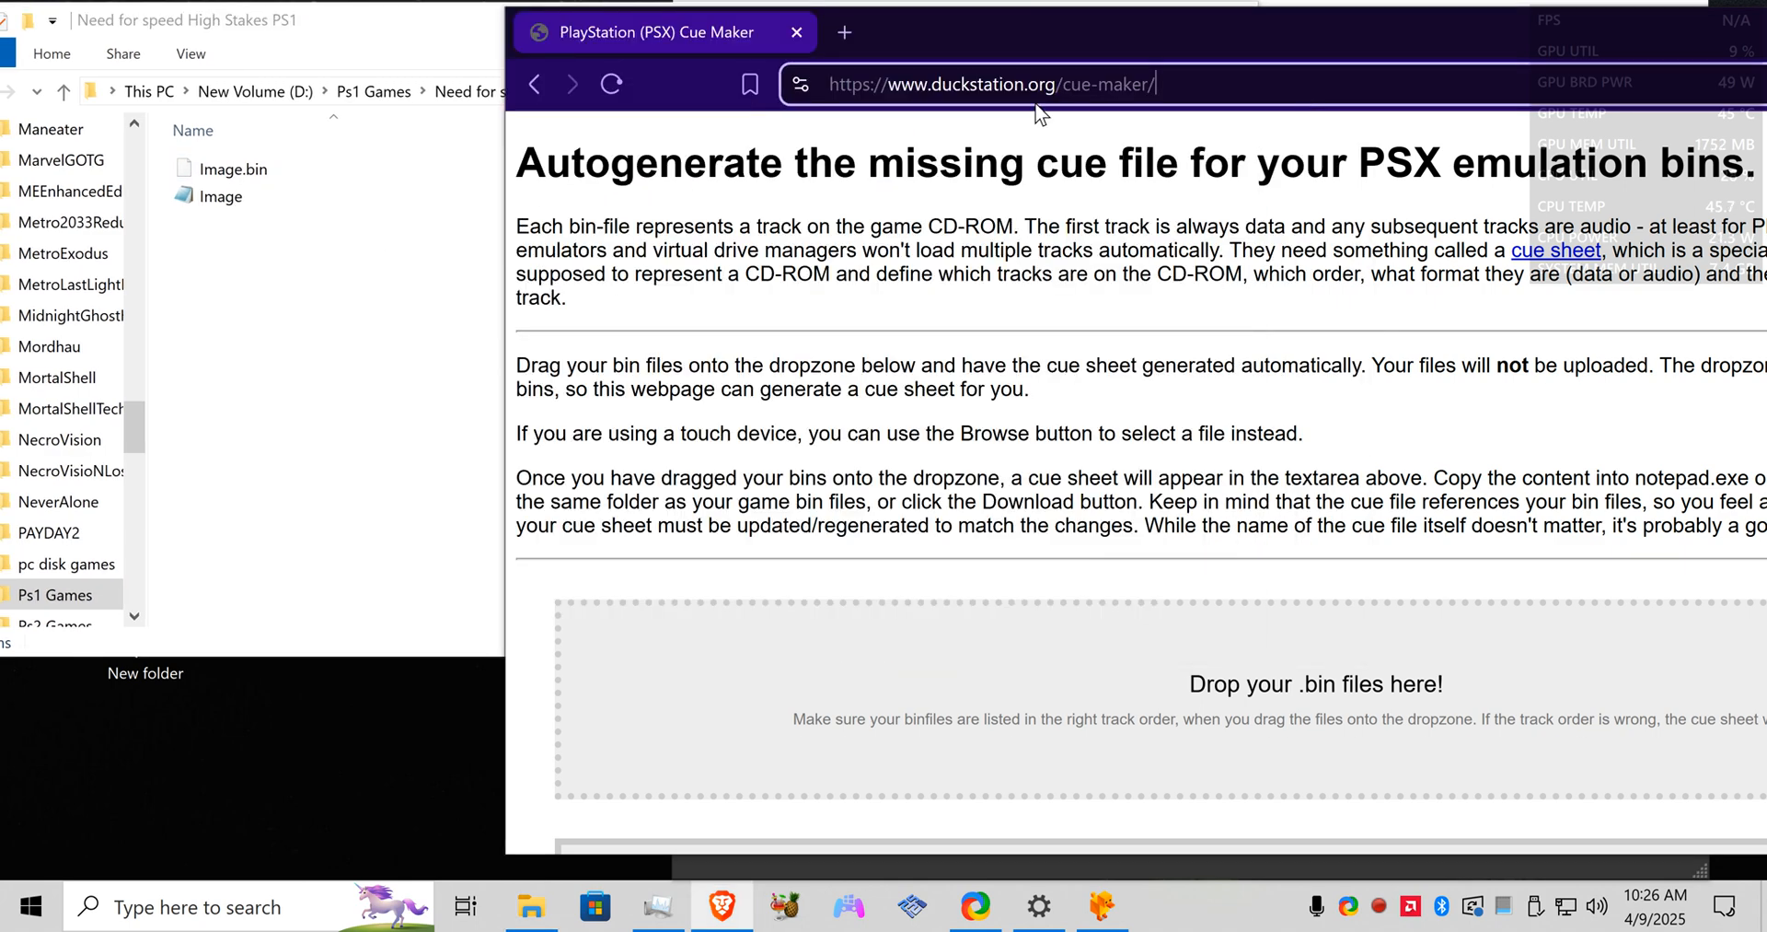
# Step: Feed Image.bin to Cue Maker, download the generated MODE2/2352 cue to Downloads, and show it
pyautogui.click(234, 169)
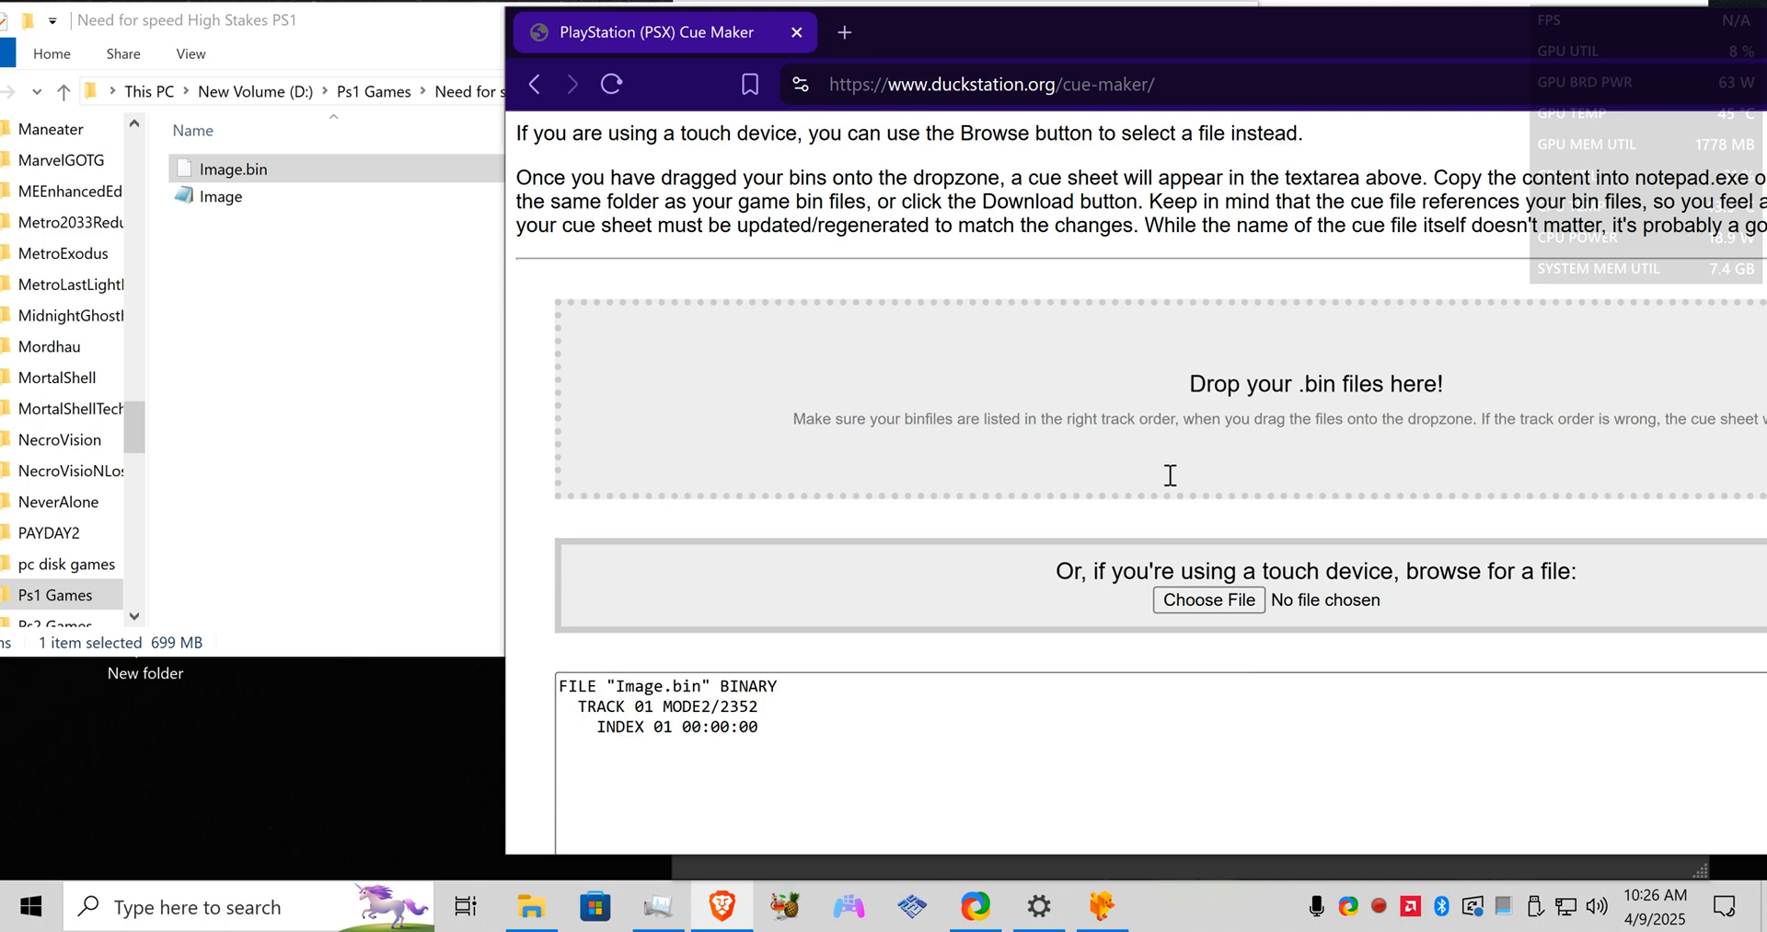
pyautogui.scroll(-3)
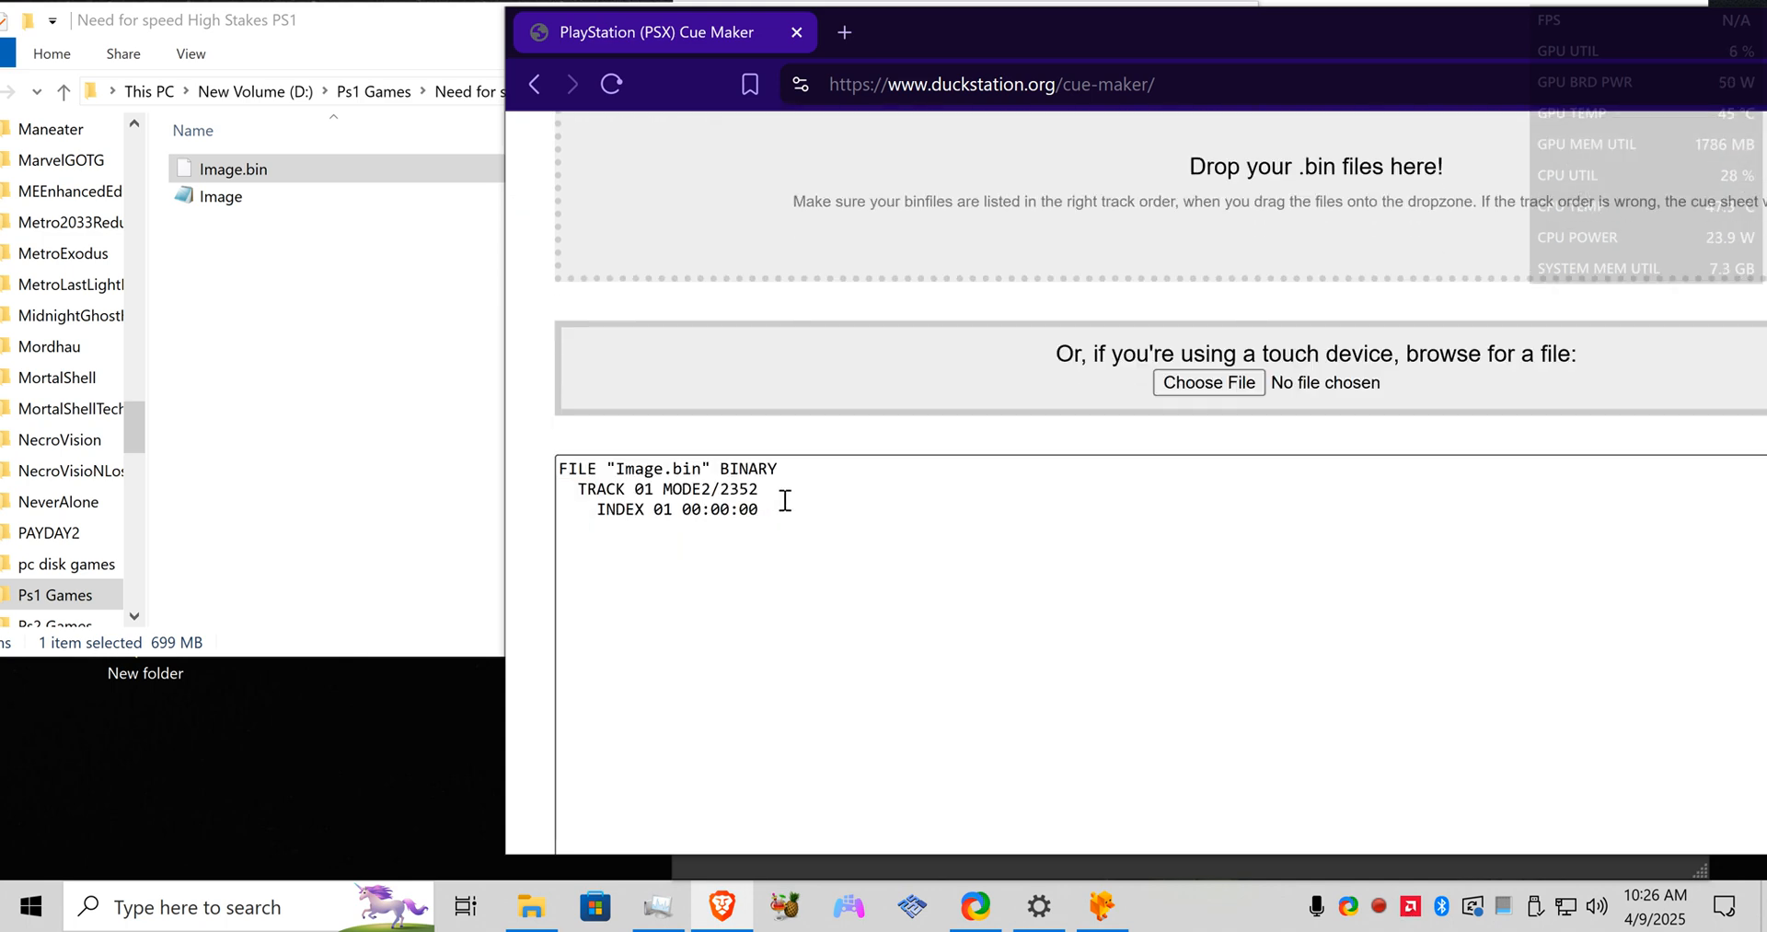
pyautogui.scroll(-3)
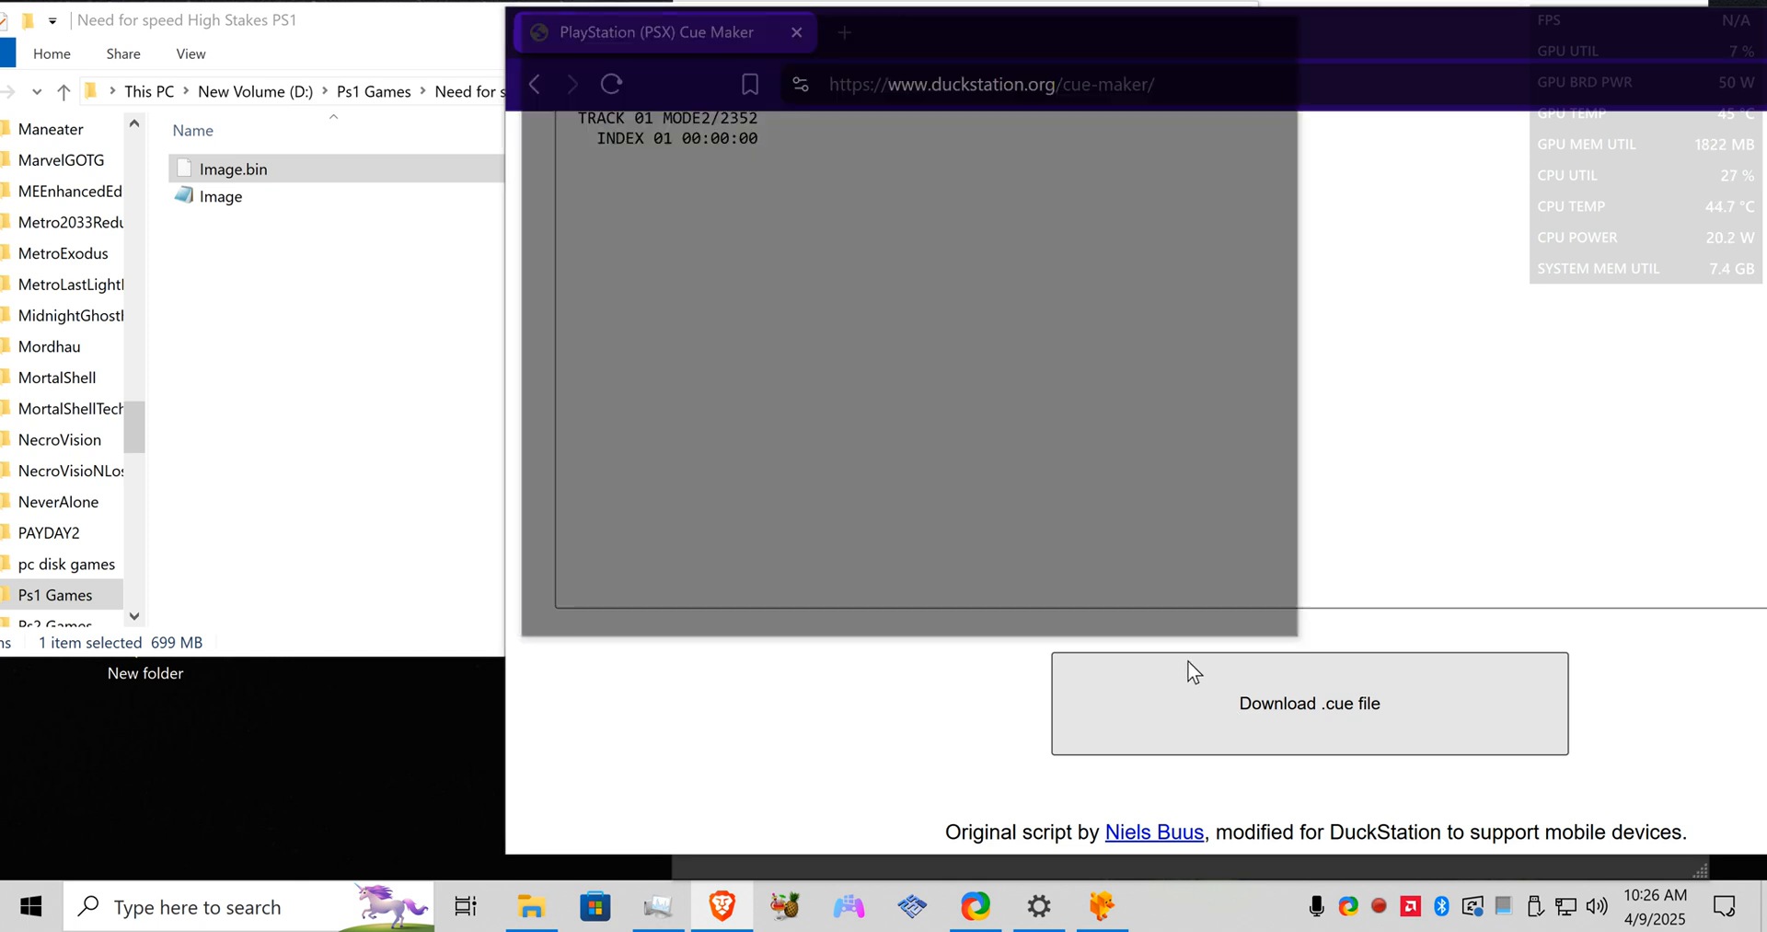
pyautogui.click(1309, 703)
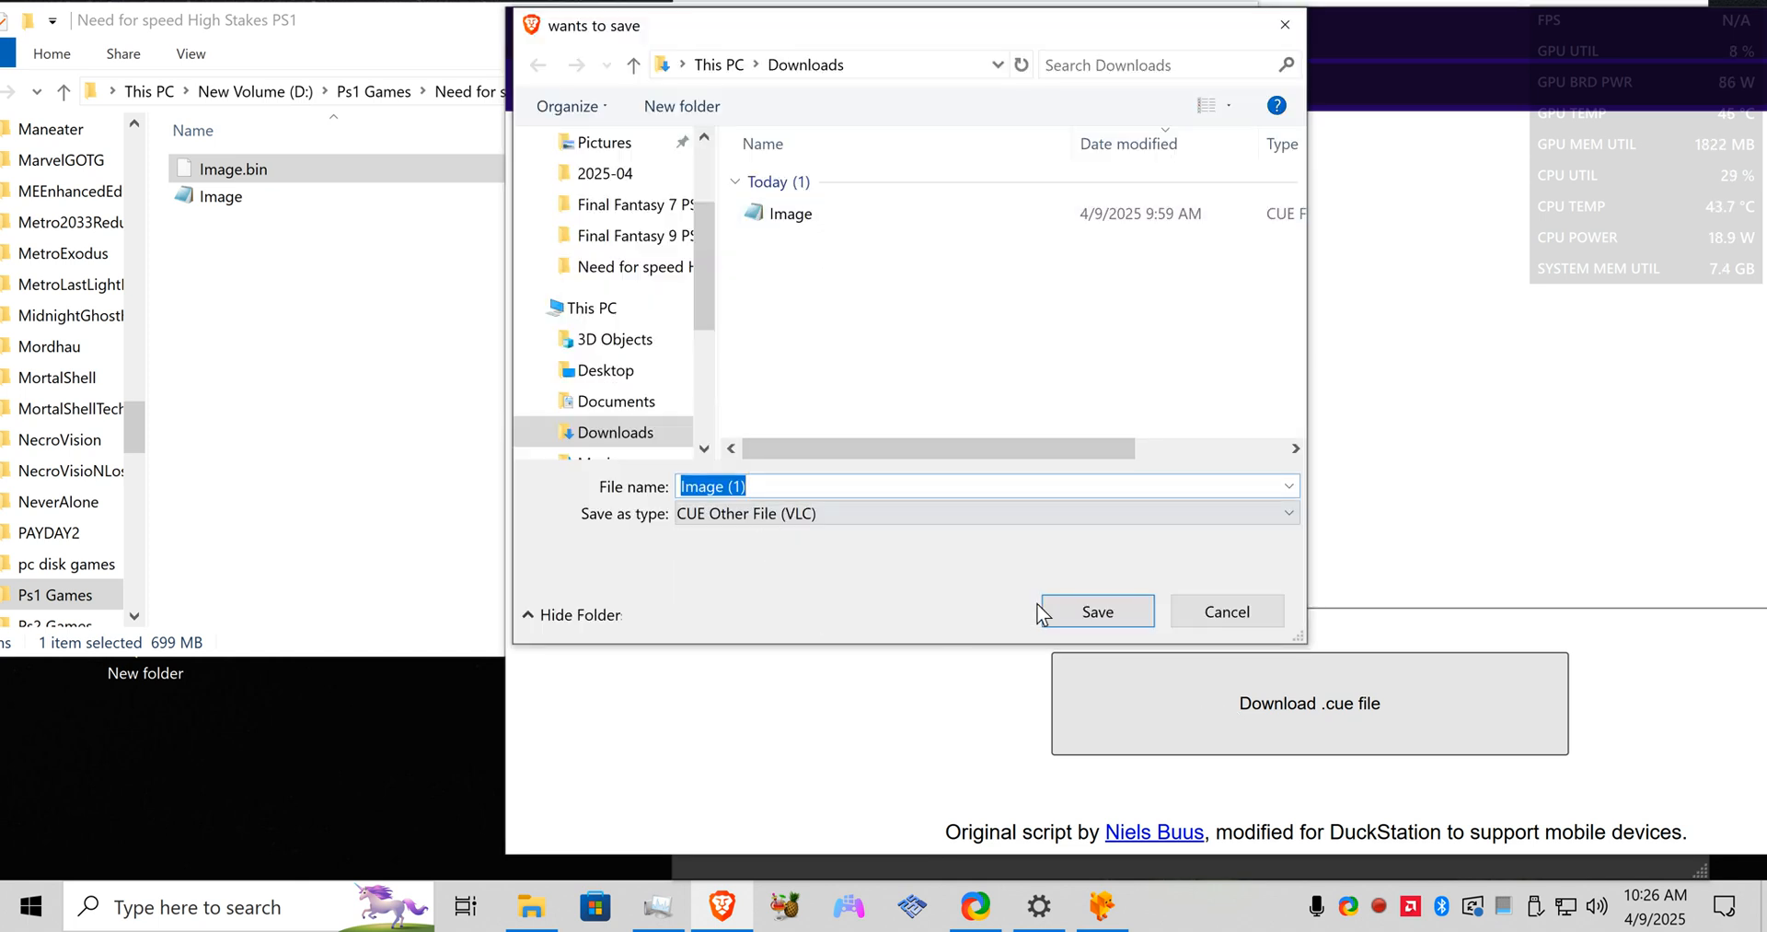
pyautogui.moveTo(1226, 609)
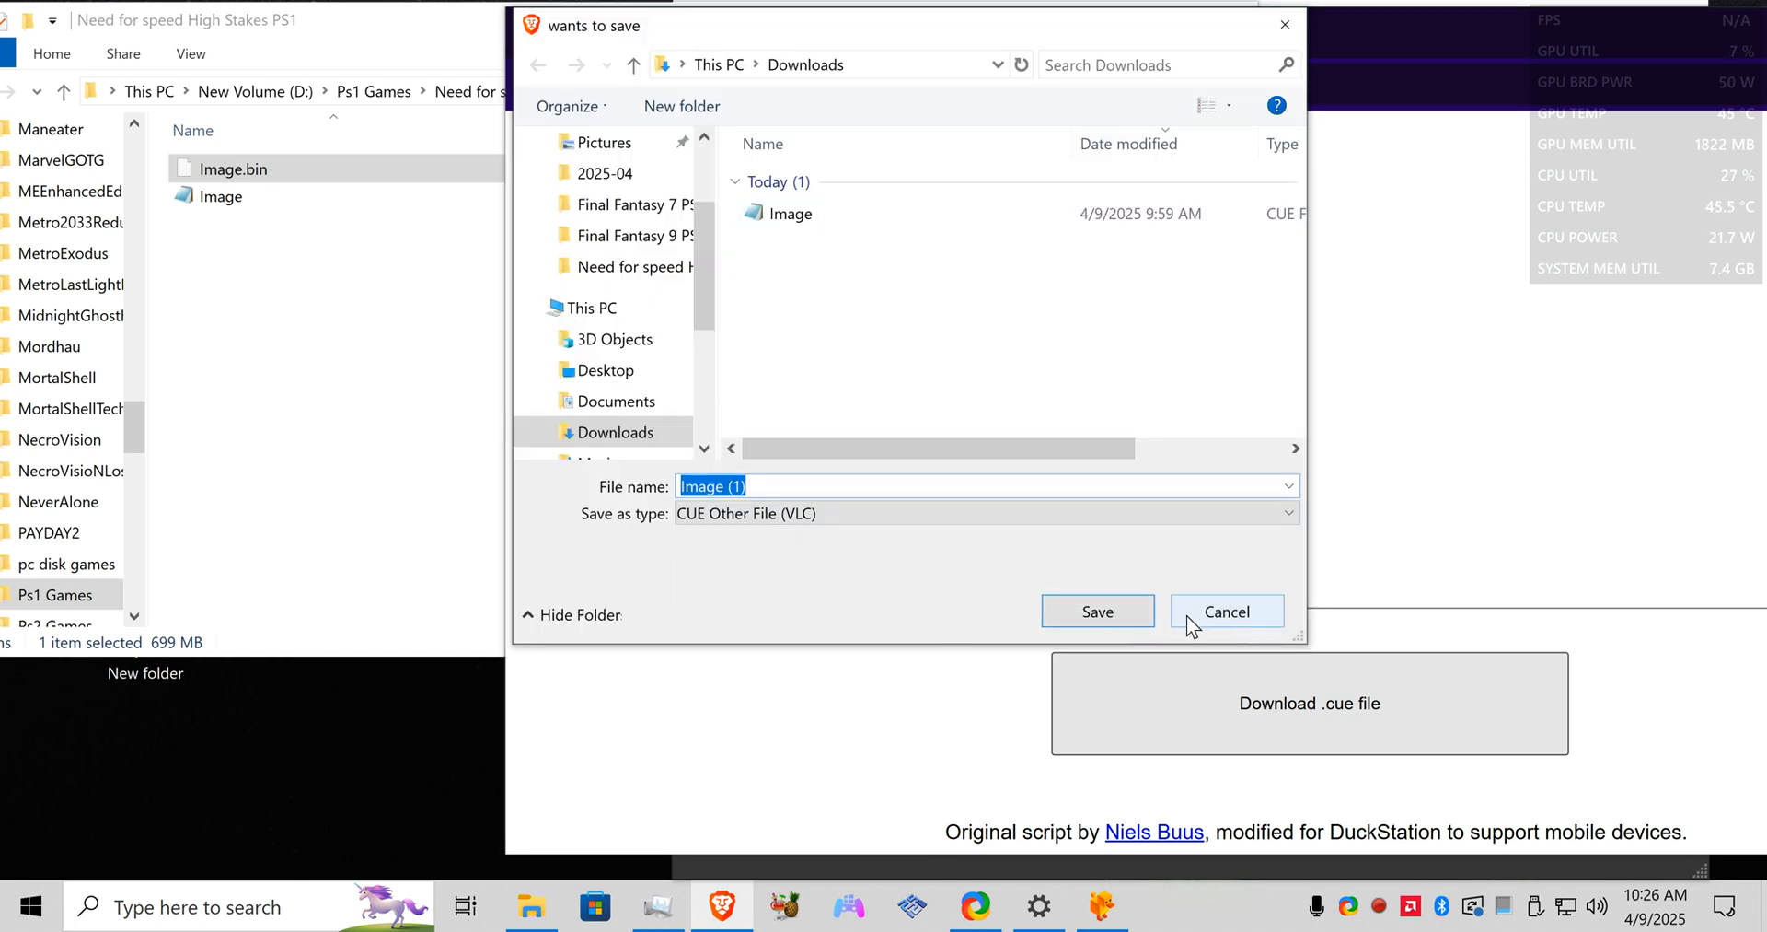
pyautogui.click(1095, 611)
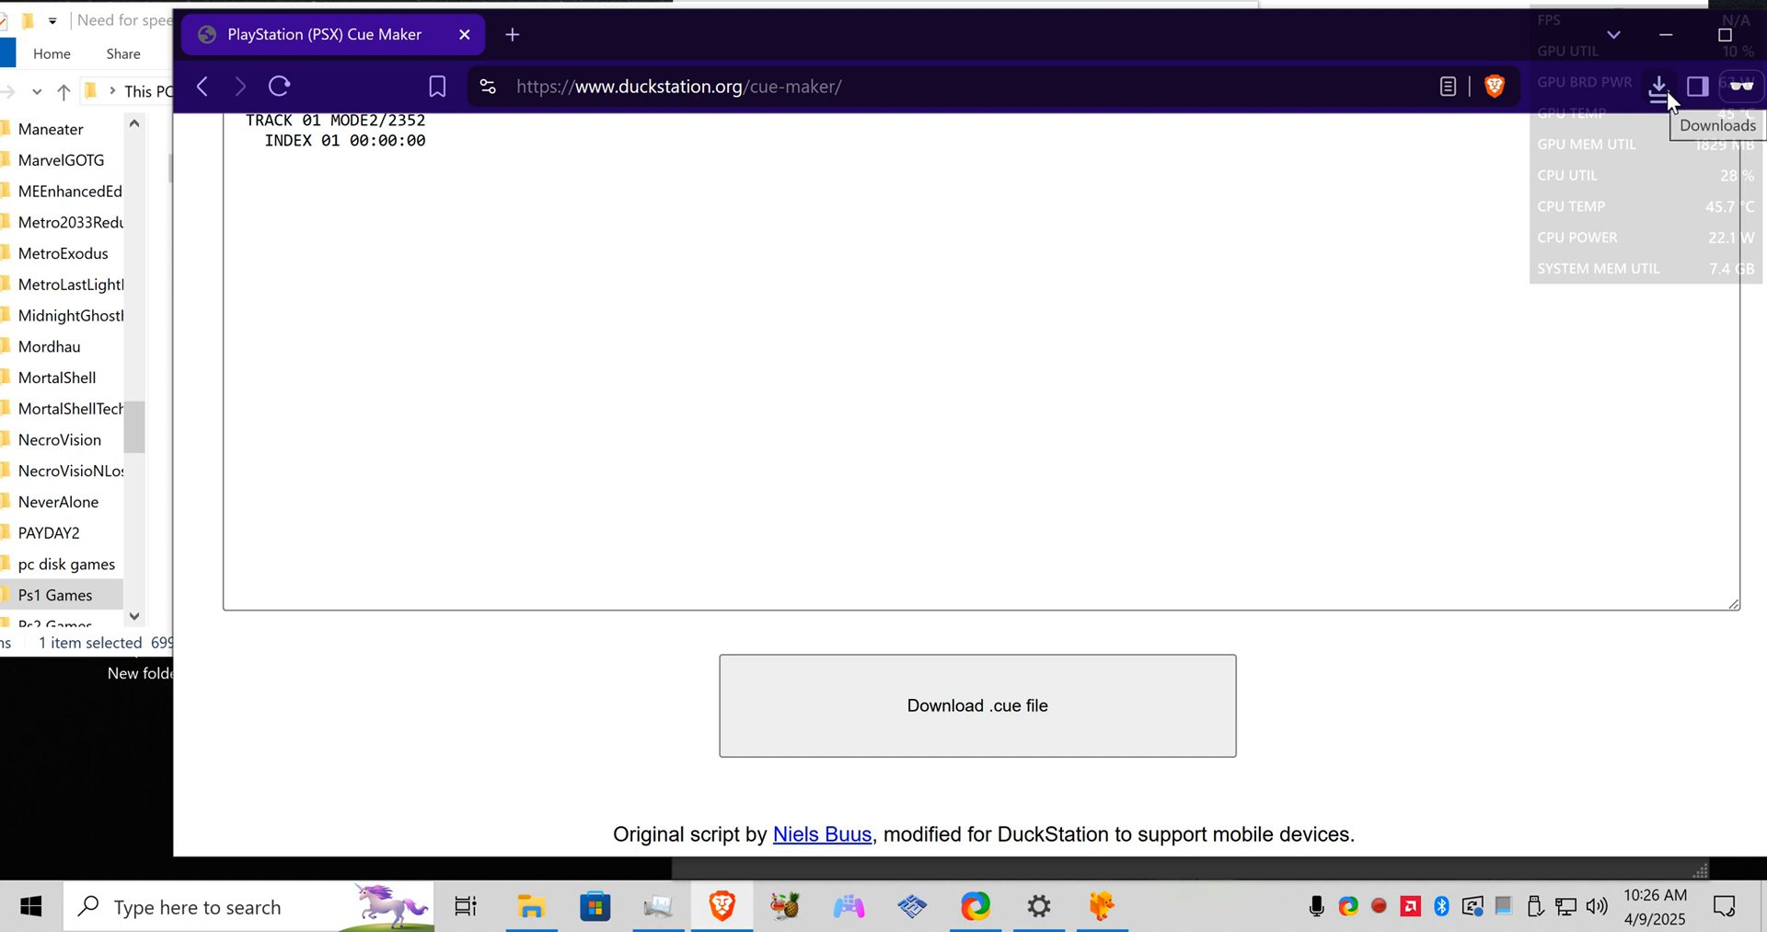
pyautogui.click(1659, 86)
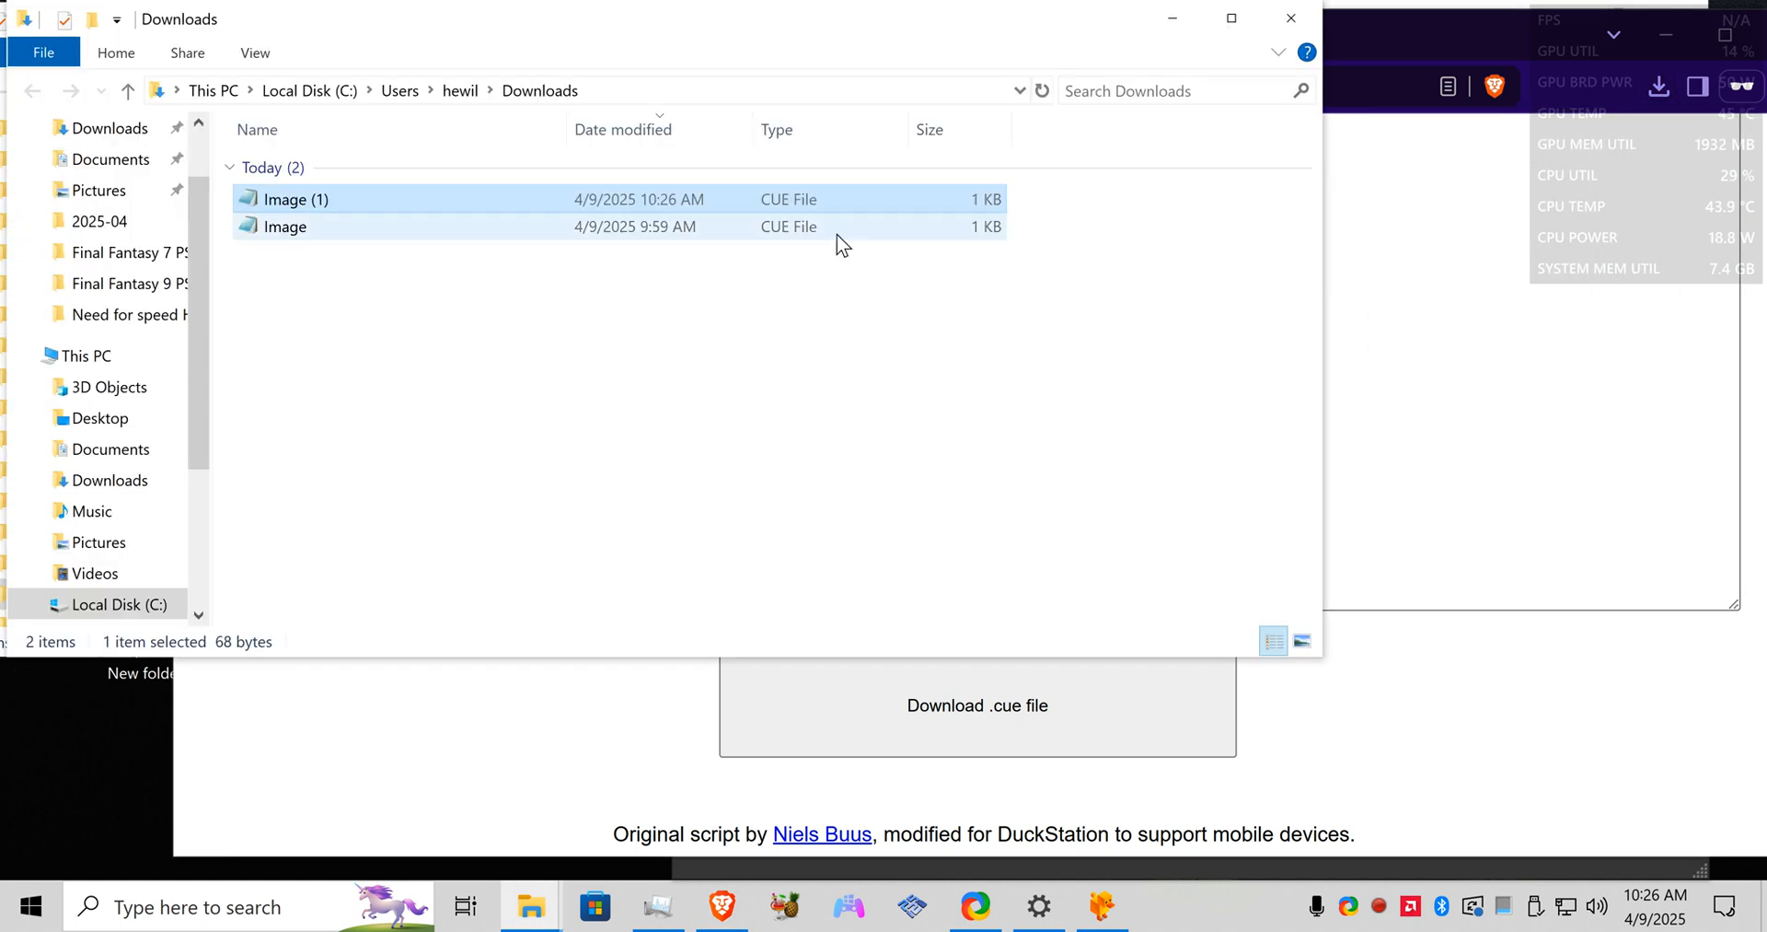
# Step: Delete the duplicate Image (1) cue download and view the downloaded Image cue in Notepad
pyautogui.rightClick(296, 199)
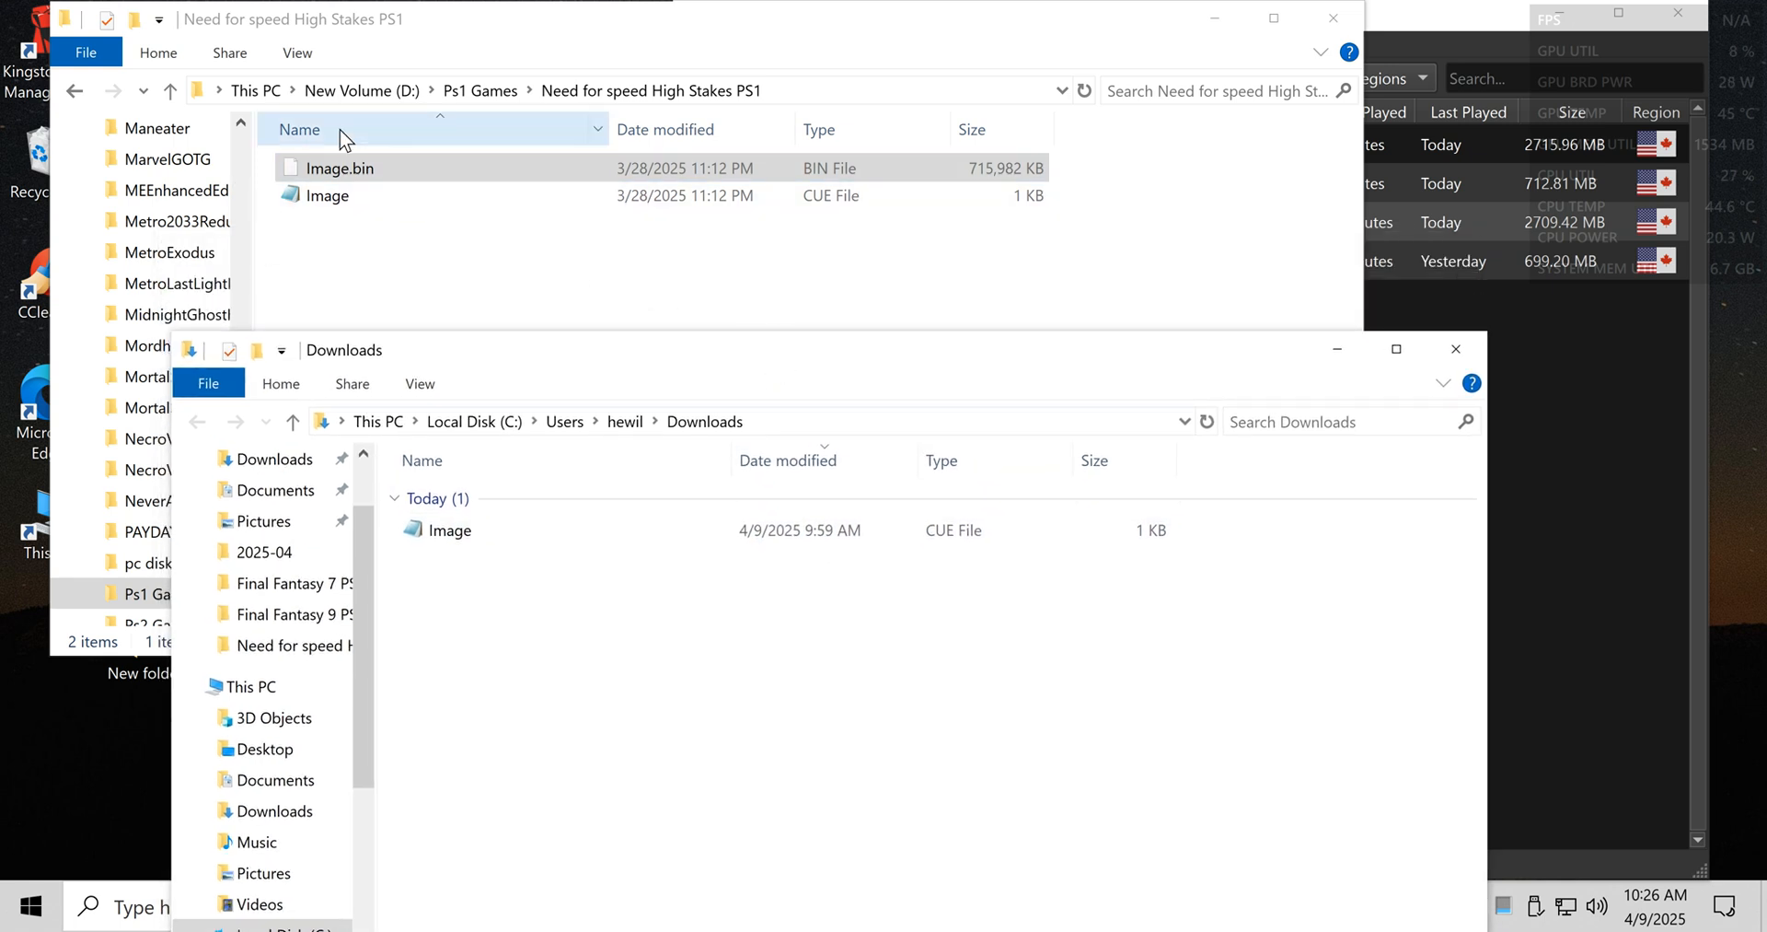
pyautogui.click(449, 530)
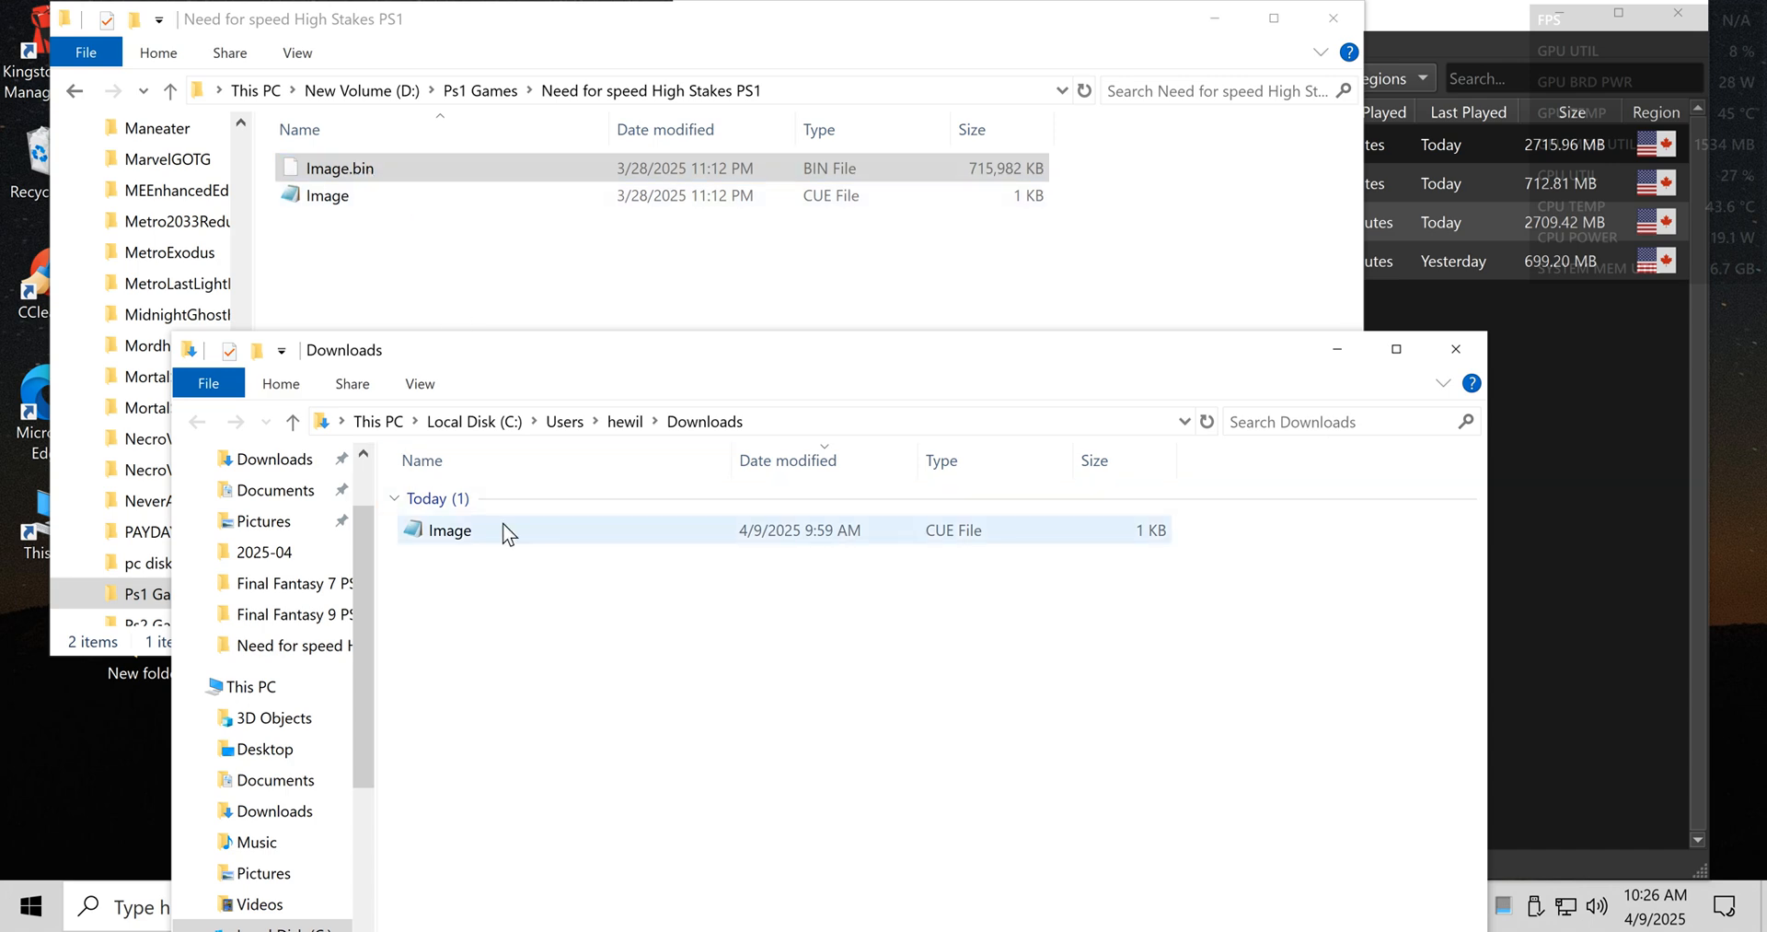
pyautogui.doubleClick(449, 530)
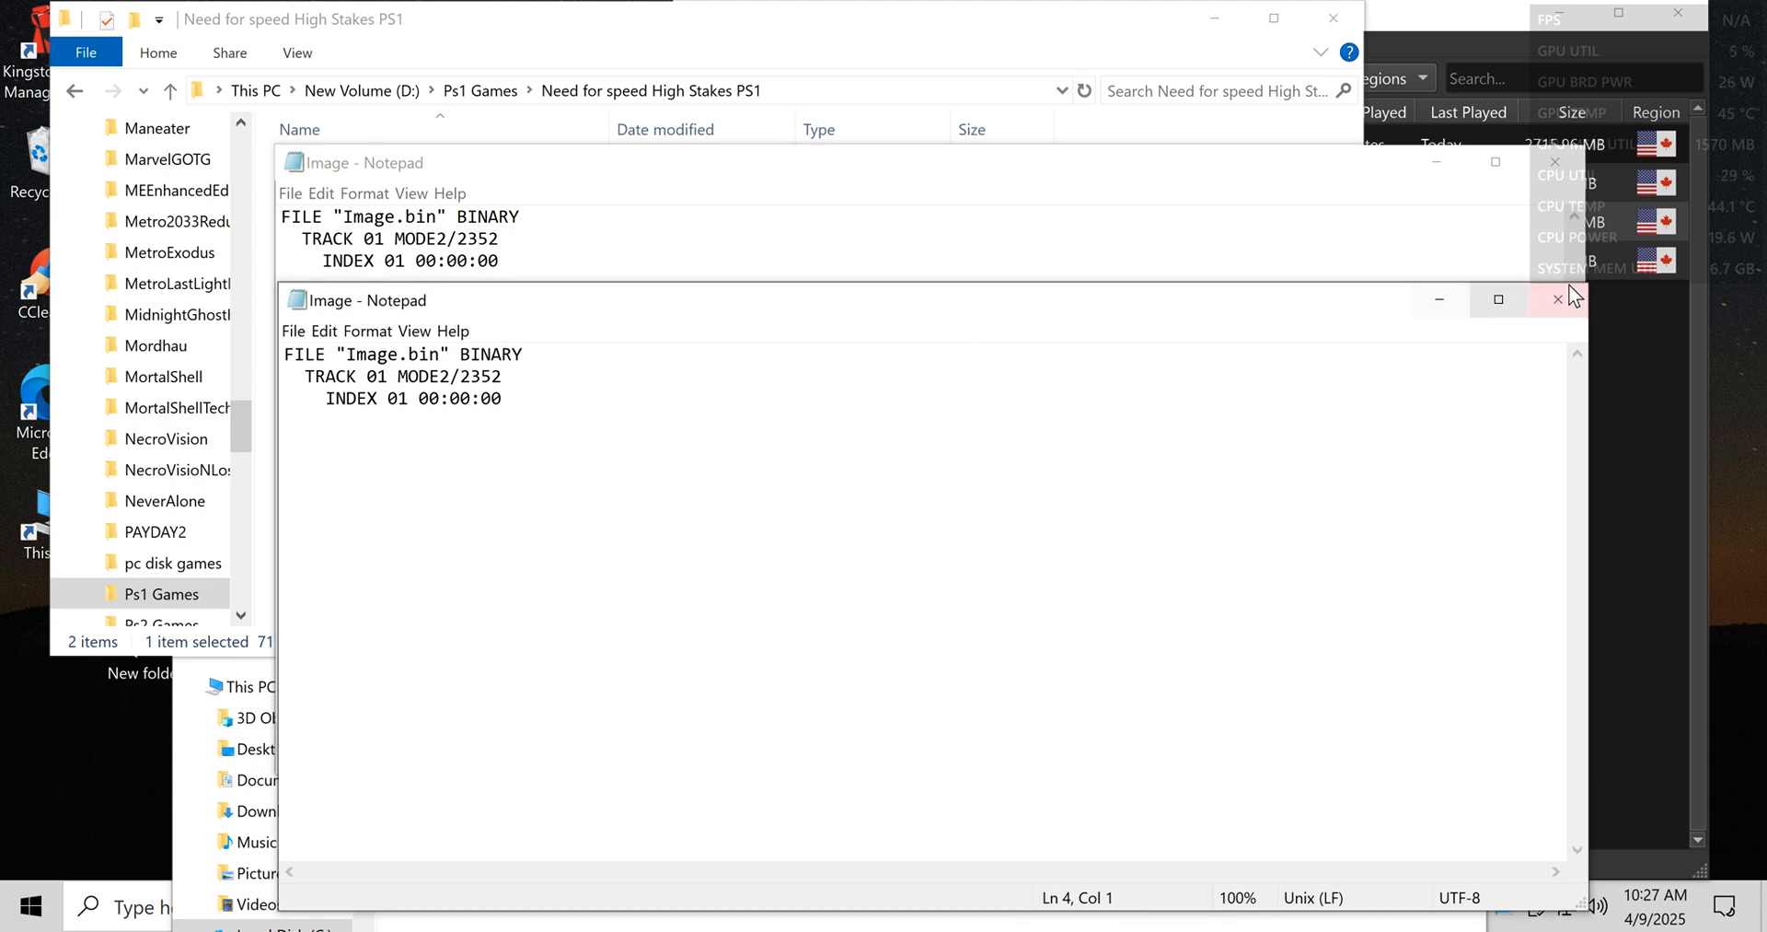
# Step: Close both cue text windows after comparing, then select the game folder's Image cue
pyautogui.click(1557, 298)
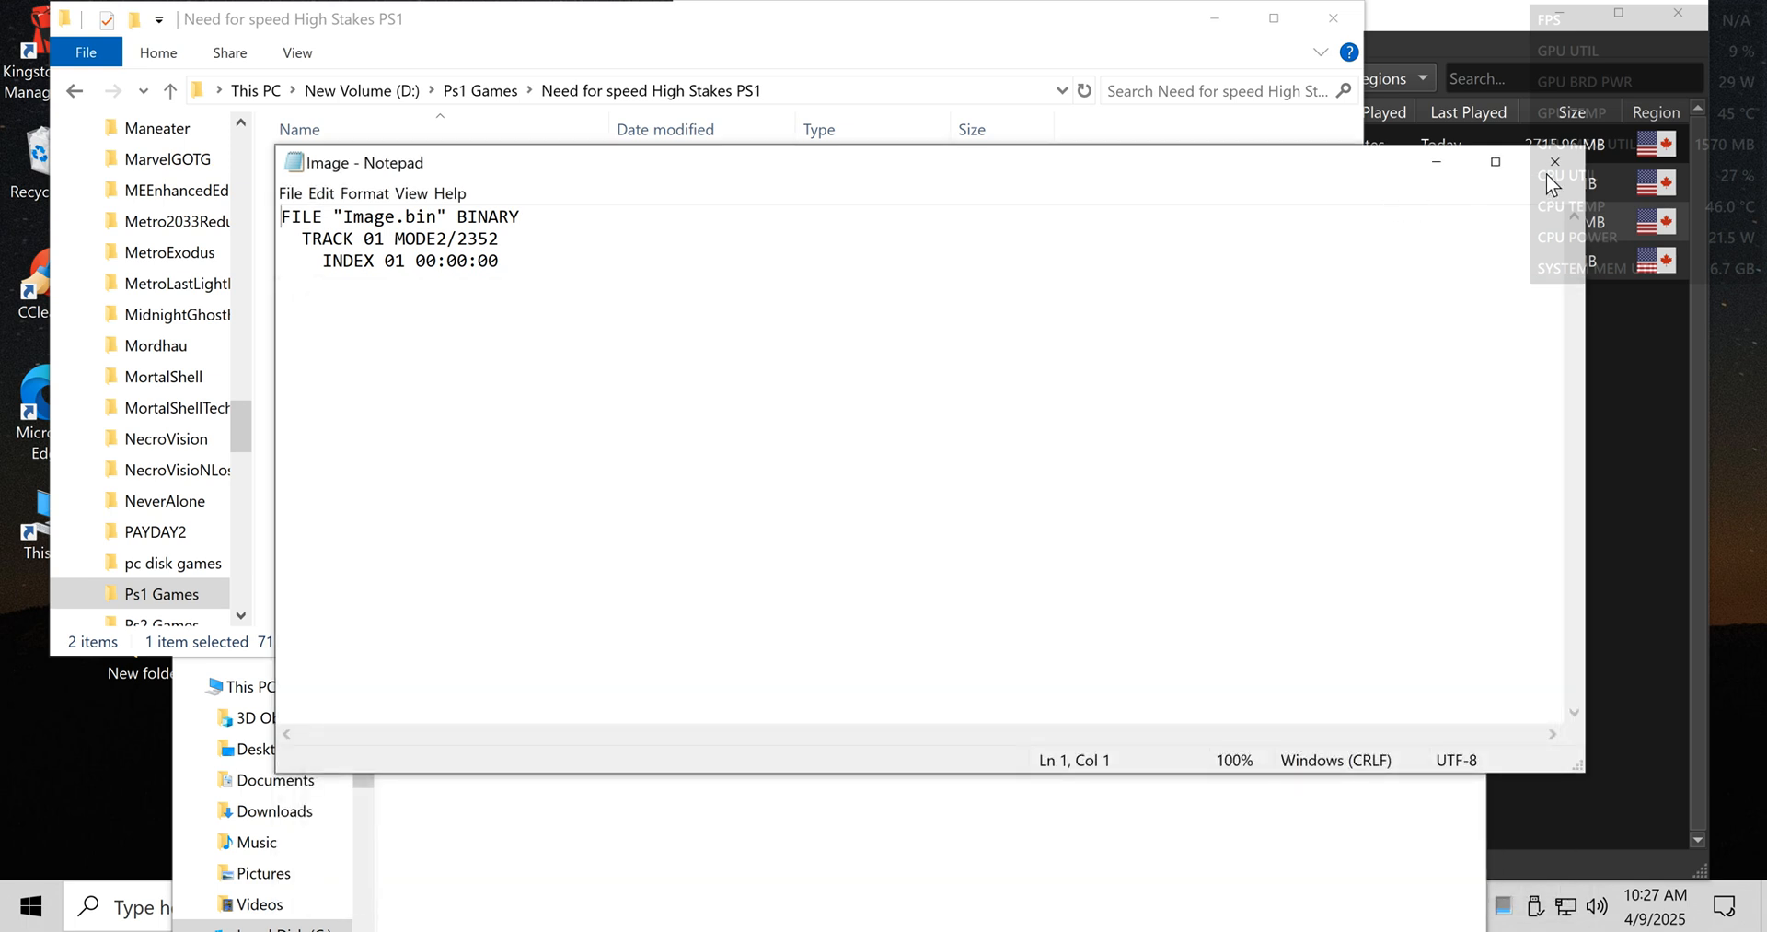
pyautogui.moveTo(1554, 162)
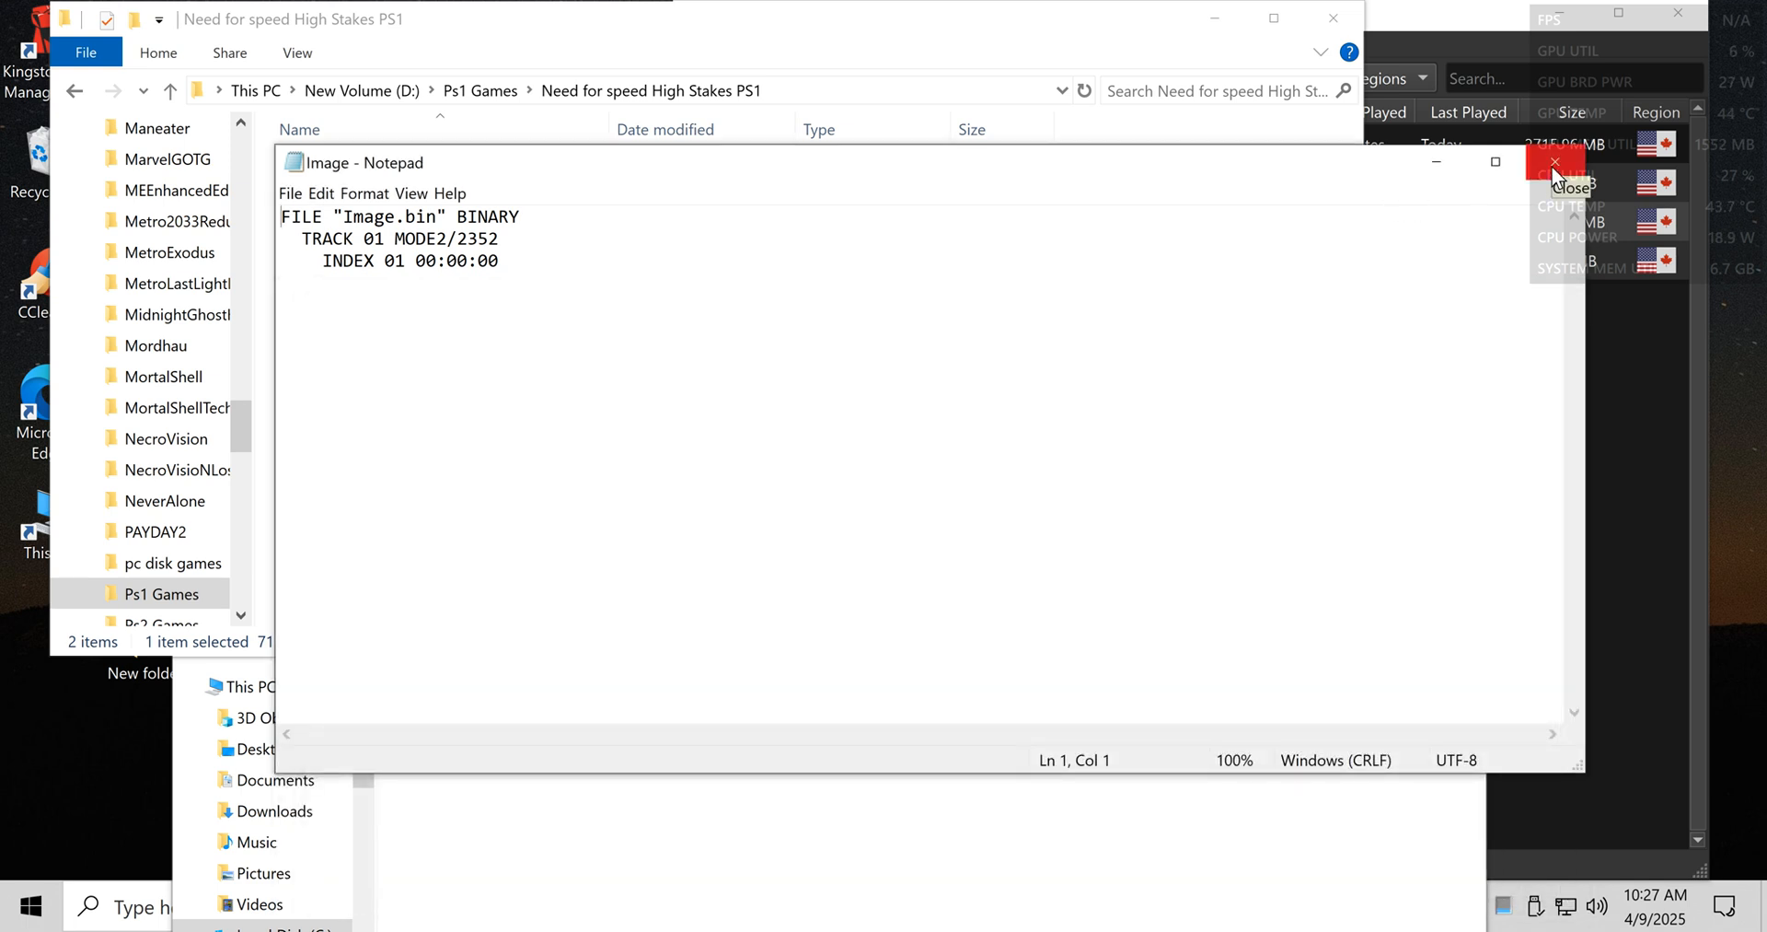
pyautogui.click(1554, 163)
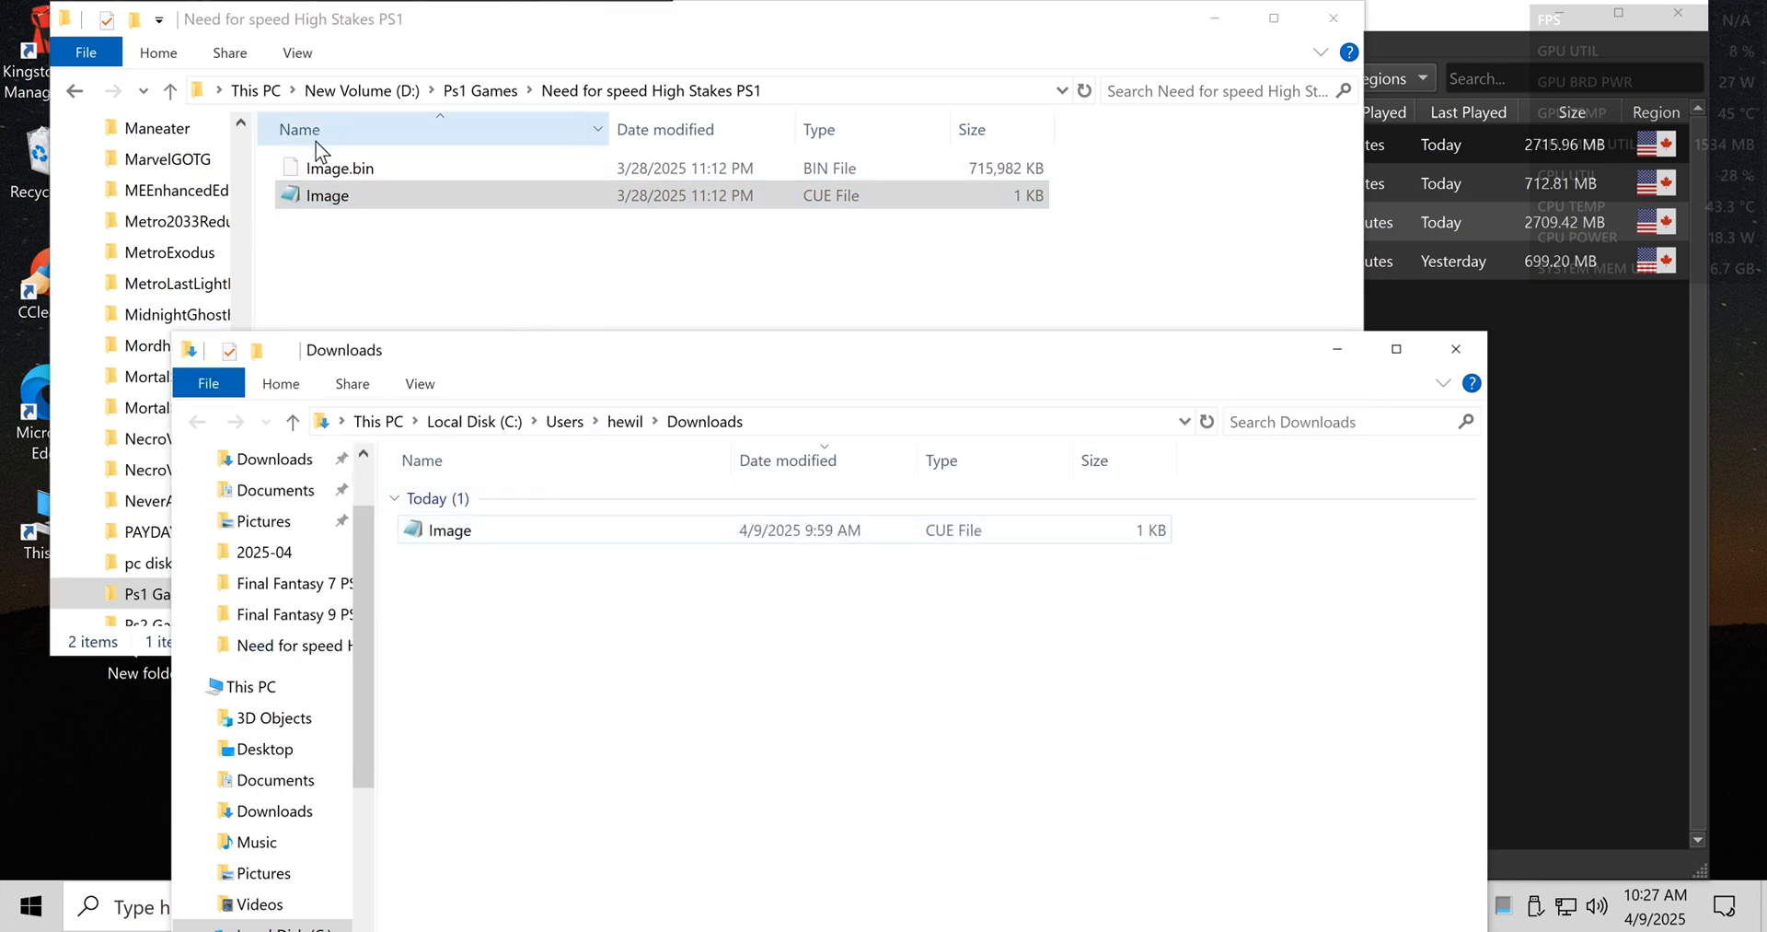
pyautogui.click(327, 195)
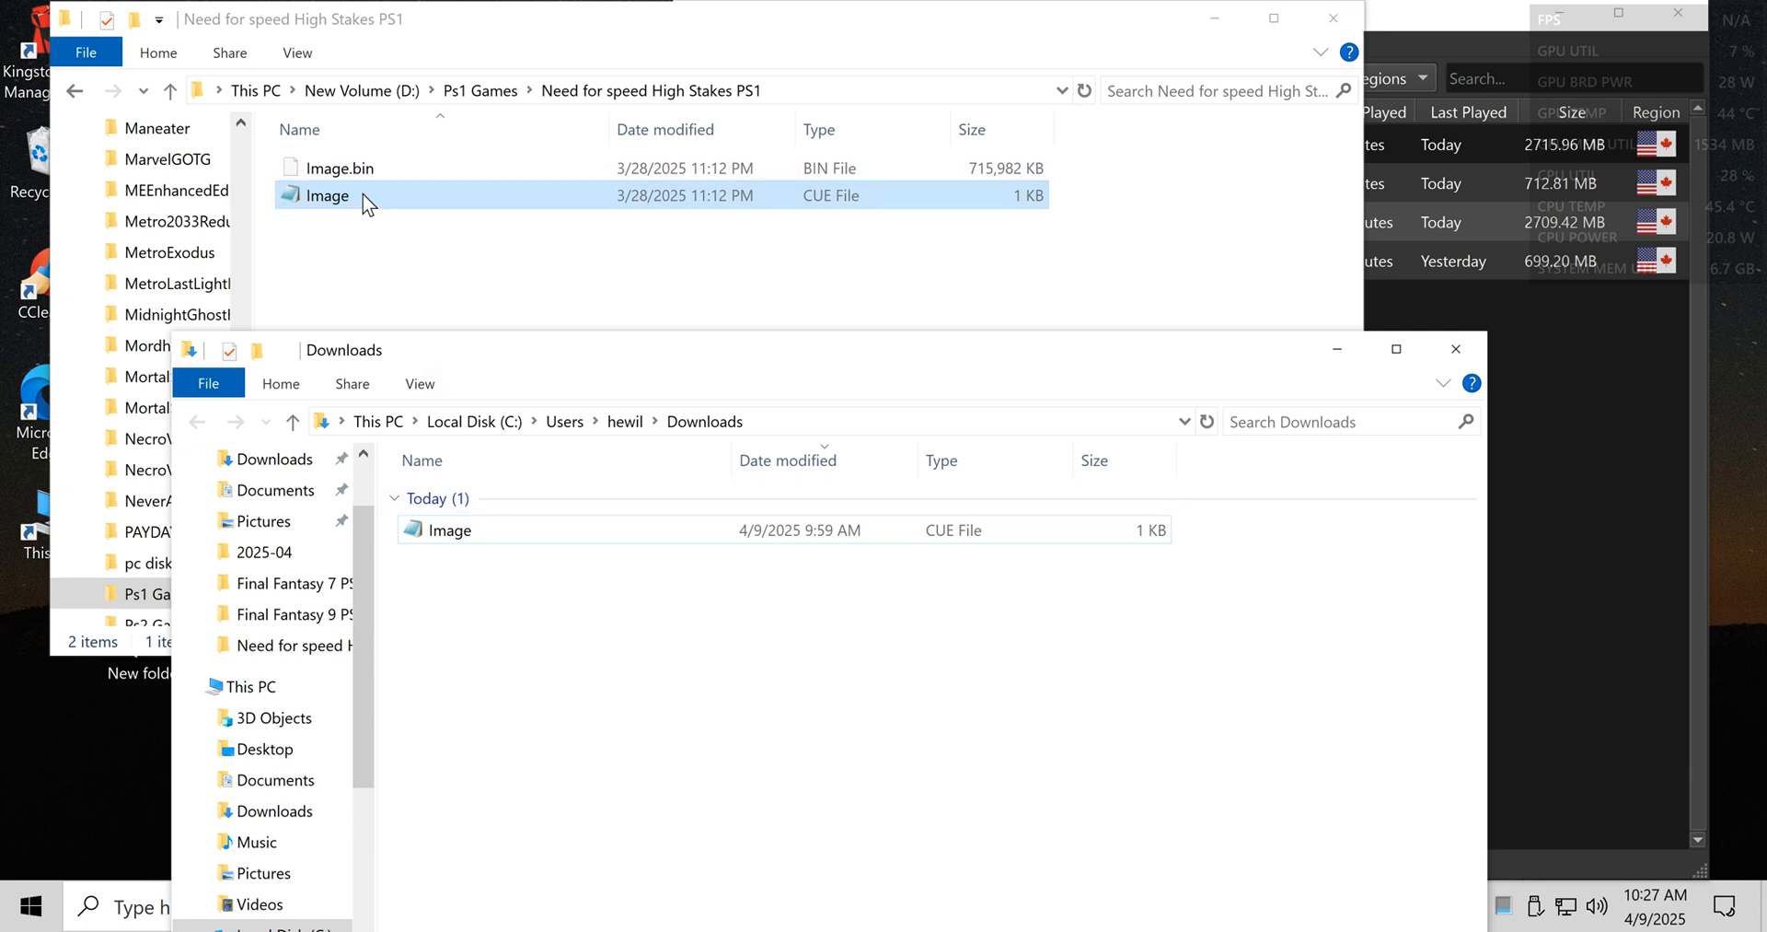
# Step: Revisit the Final Fantasy 9 PS1 folder's Image files, then close that Explorer window
pyautogui.click(451, 530)
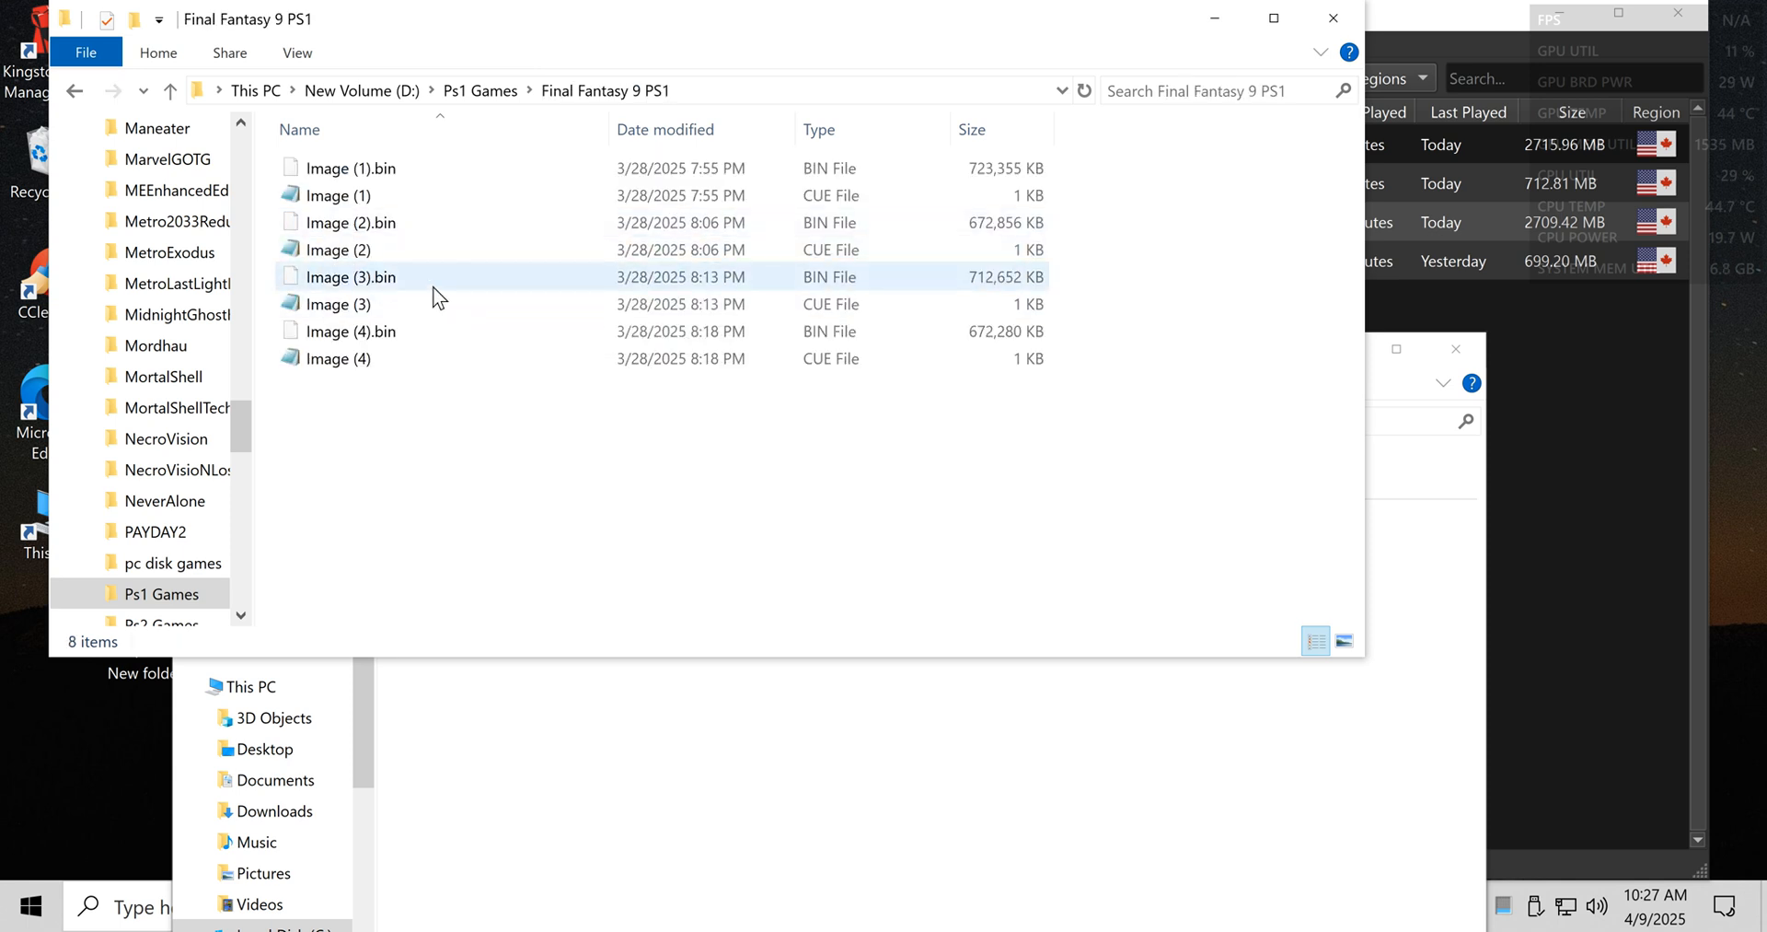
pyautogui.click(339, 249)
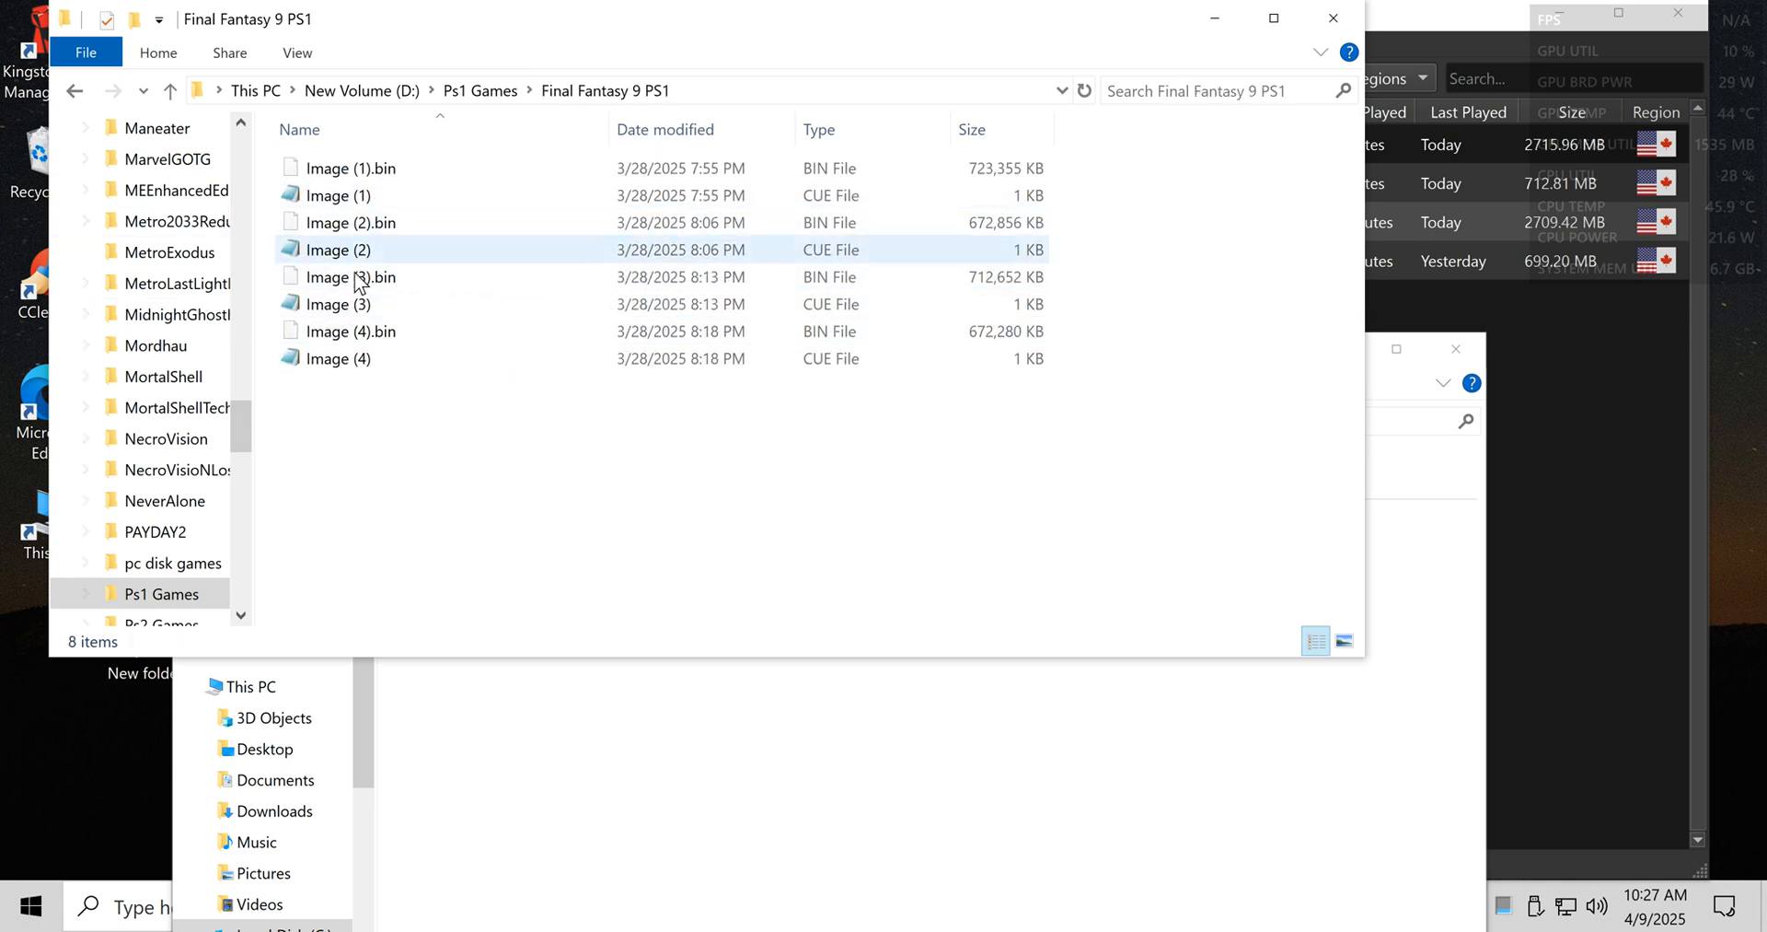
pyautogui.click(73, 92)
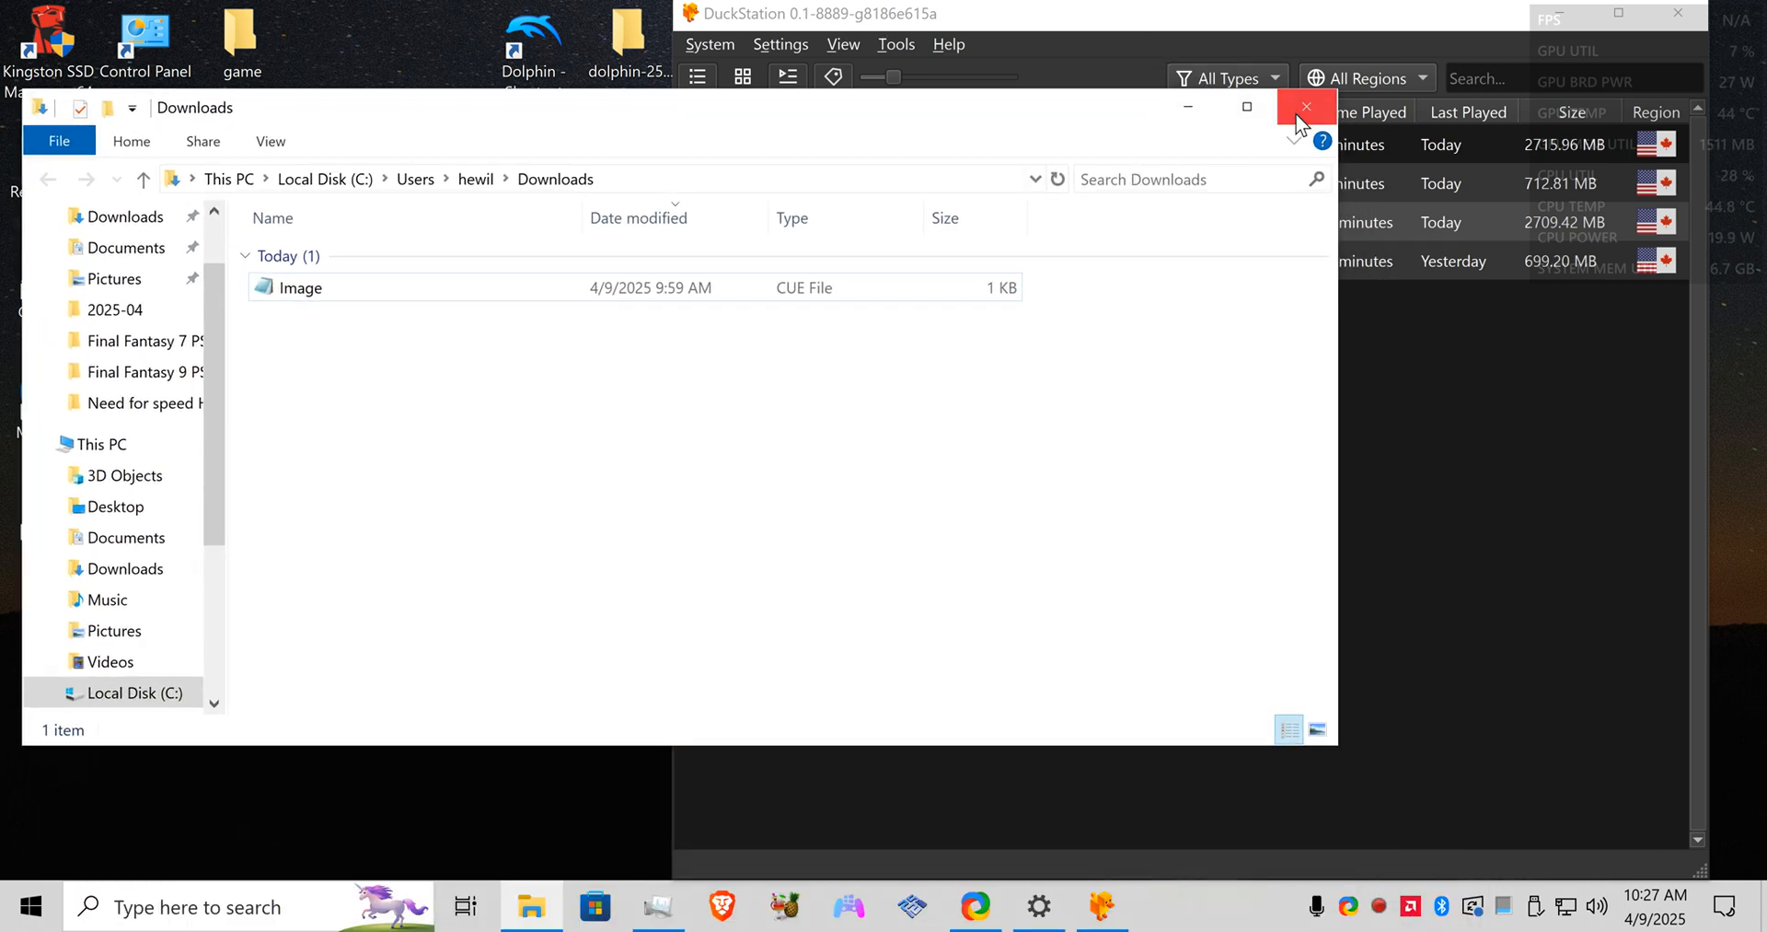
pyautogui.moveTo(1040, 108)
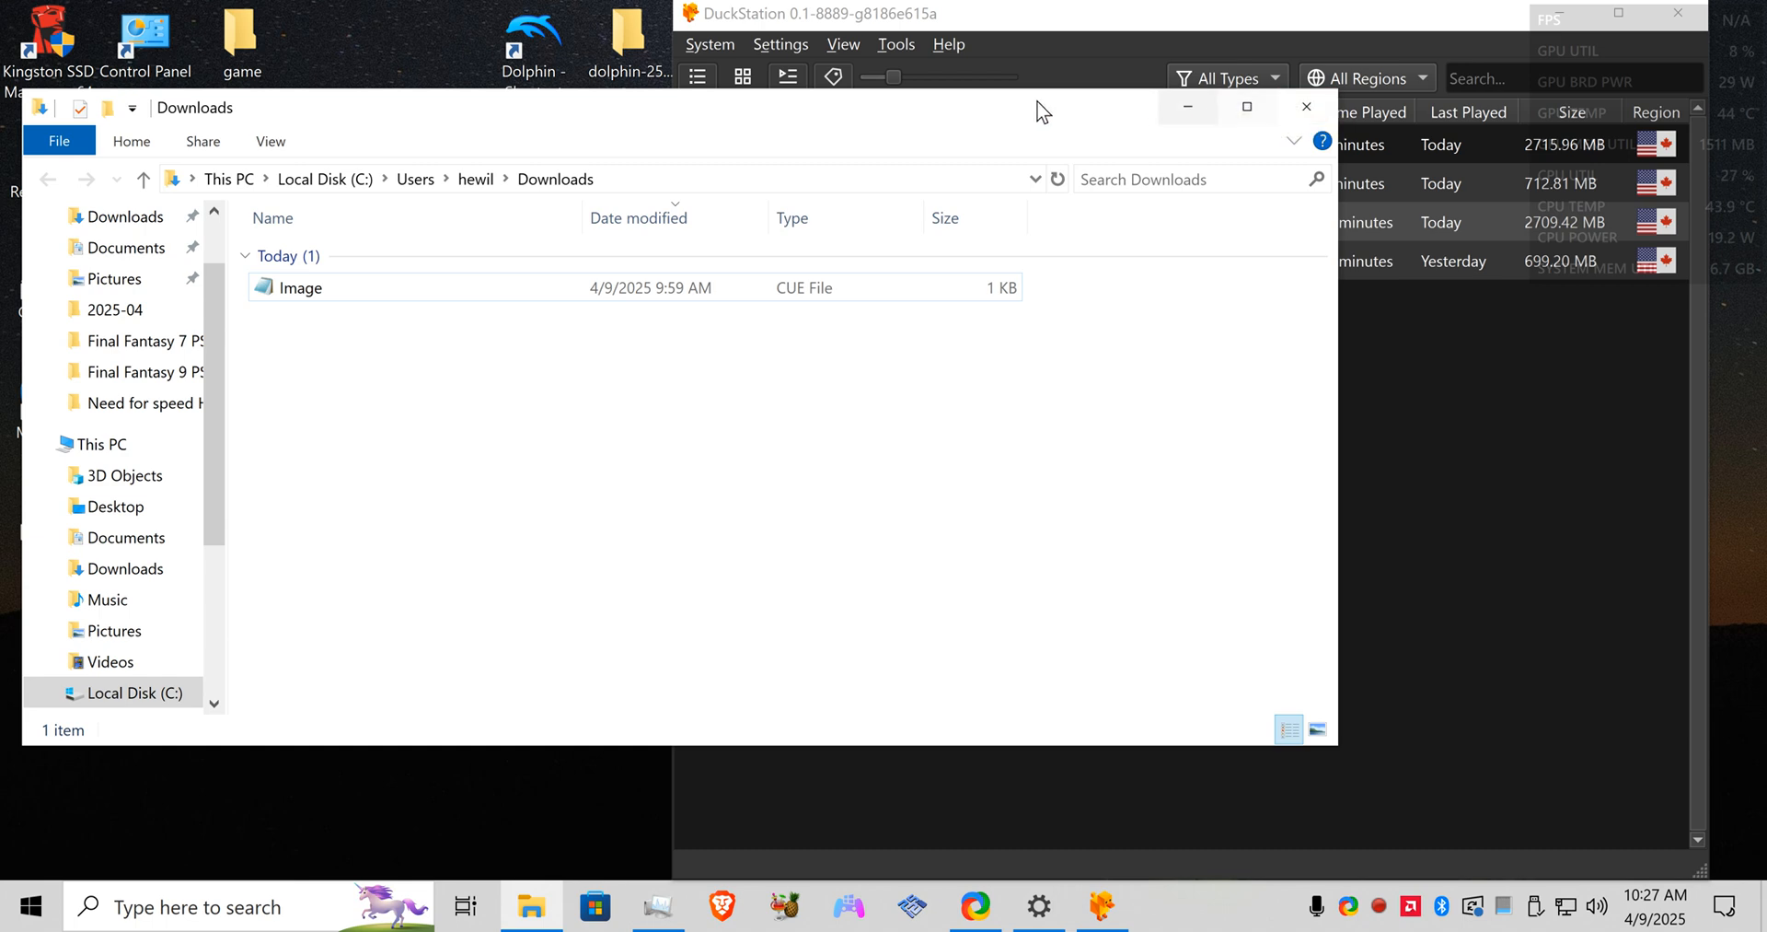